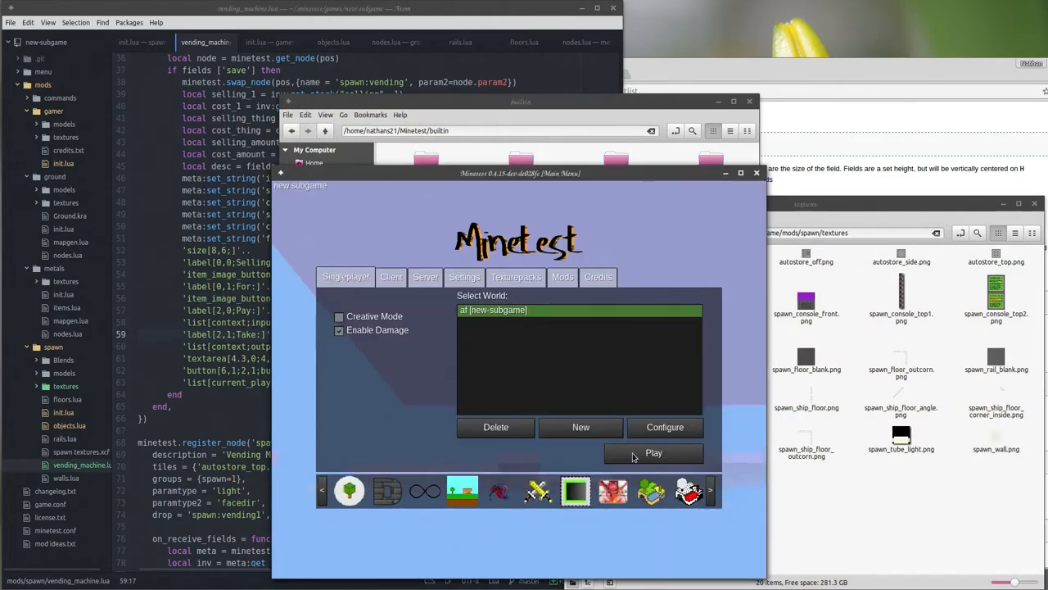
Launch the world and save the vending machine's store name and 'Trust us' description
click(653, 452)
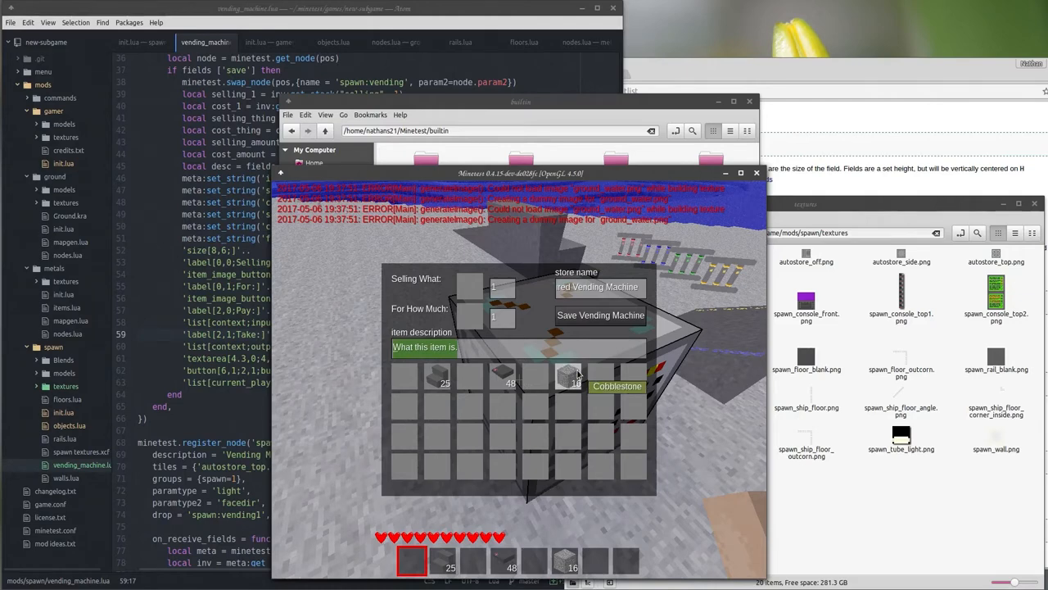
text(S)
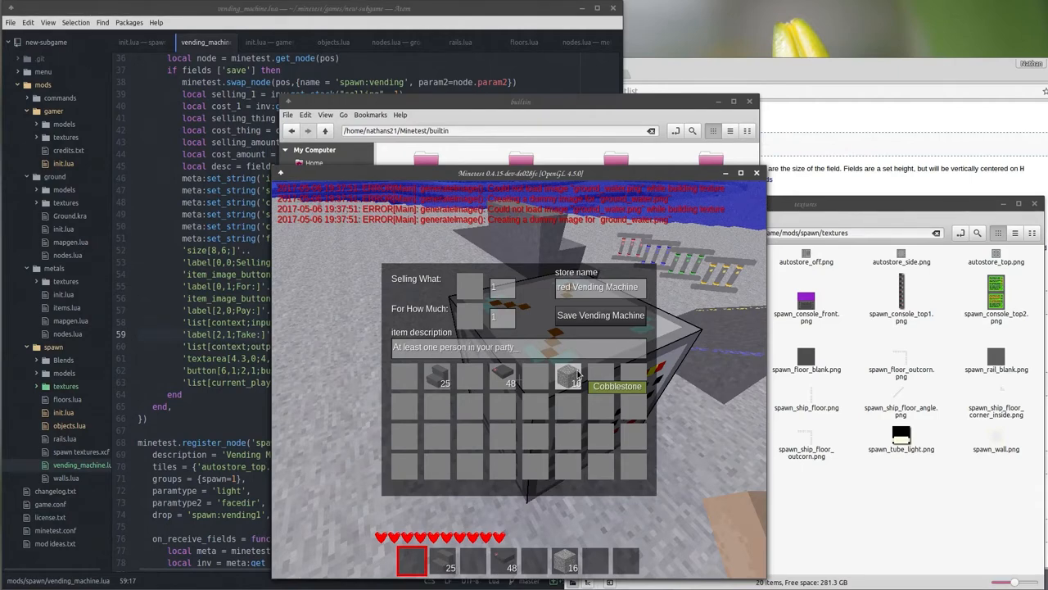
text(should really buy one of these)
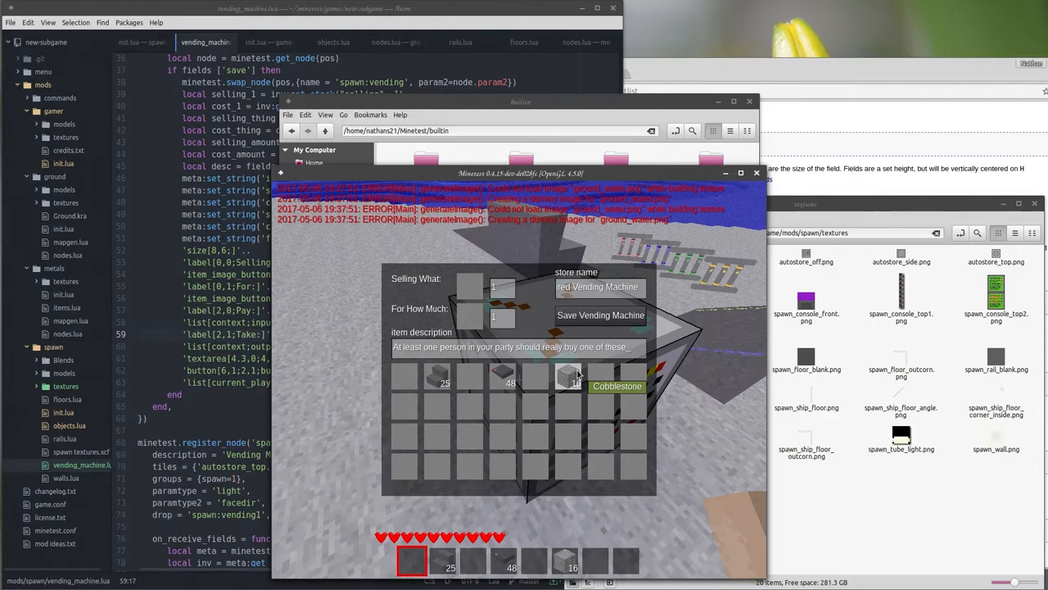
text(Trust us.)
click(600, 287)
text(Important object)
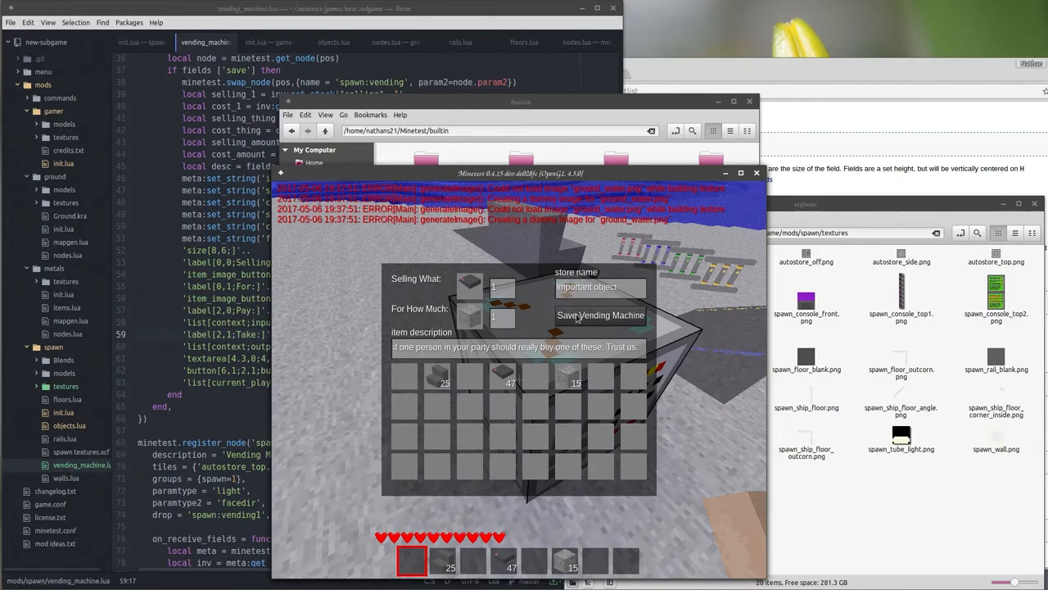
click(601, 315)
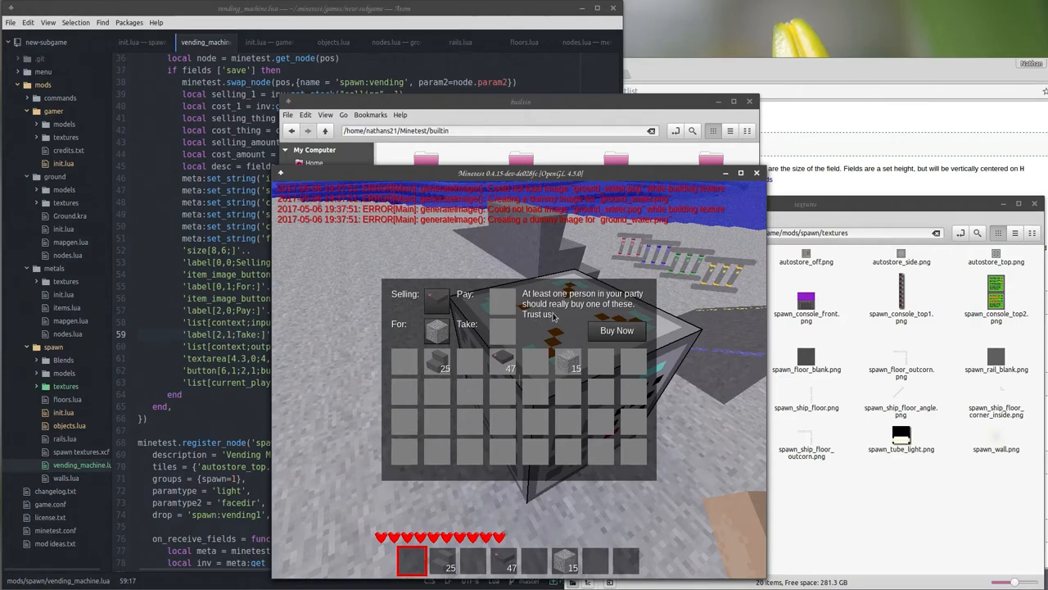
mouse_move(576, 348)
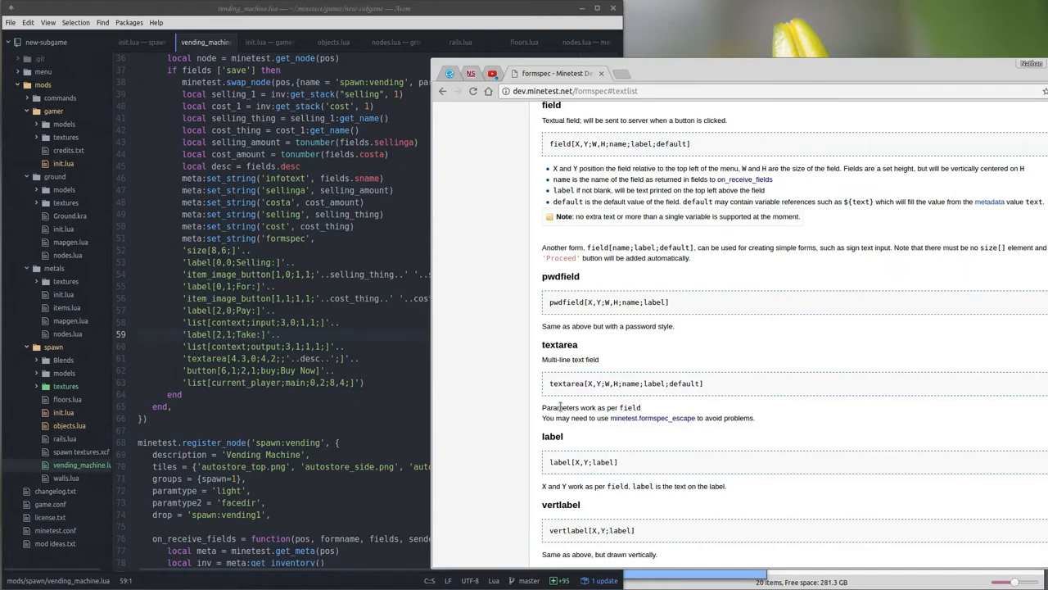
mouse_move(569, 375)
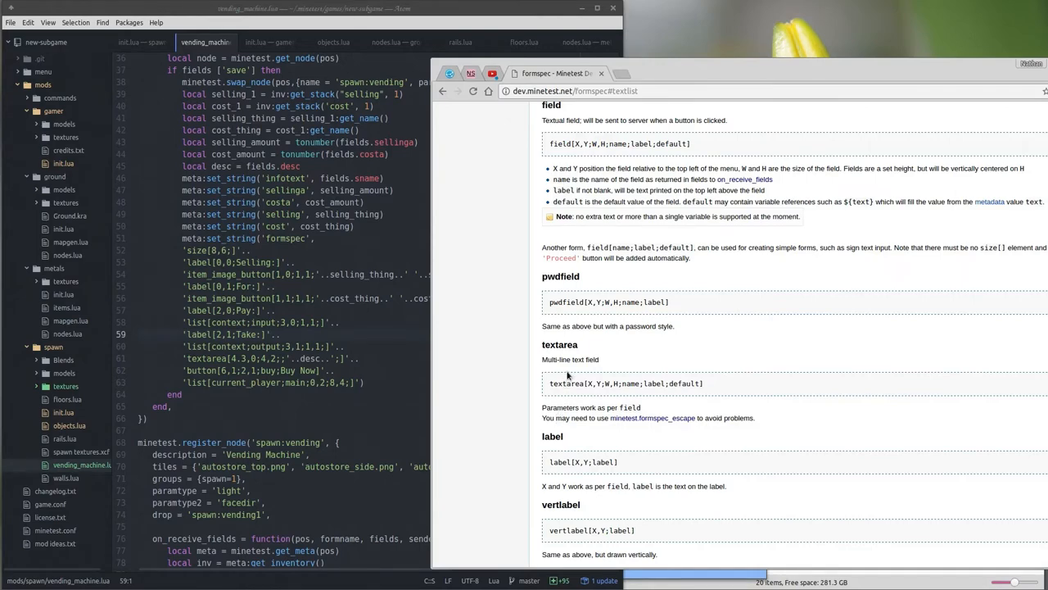
mouse_move(604, 407)
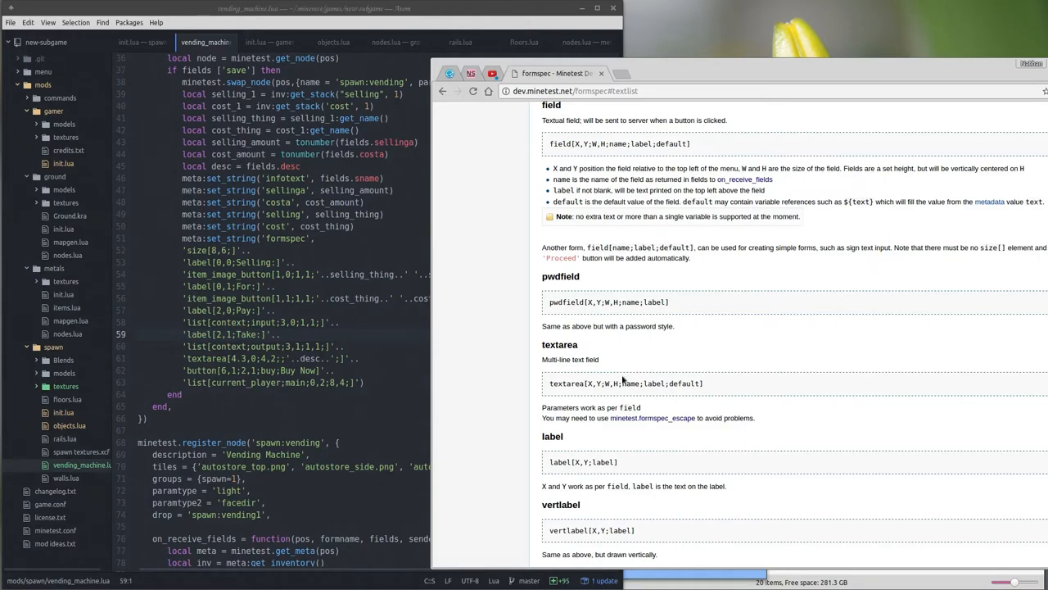
mouse_move(682, 382)
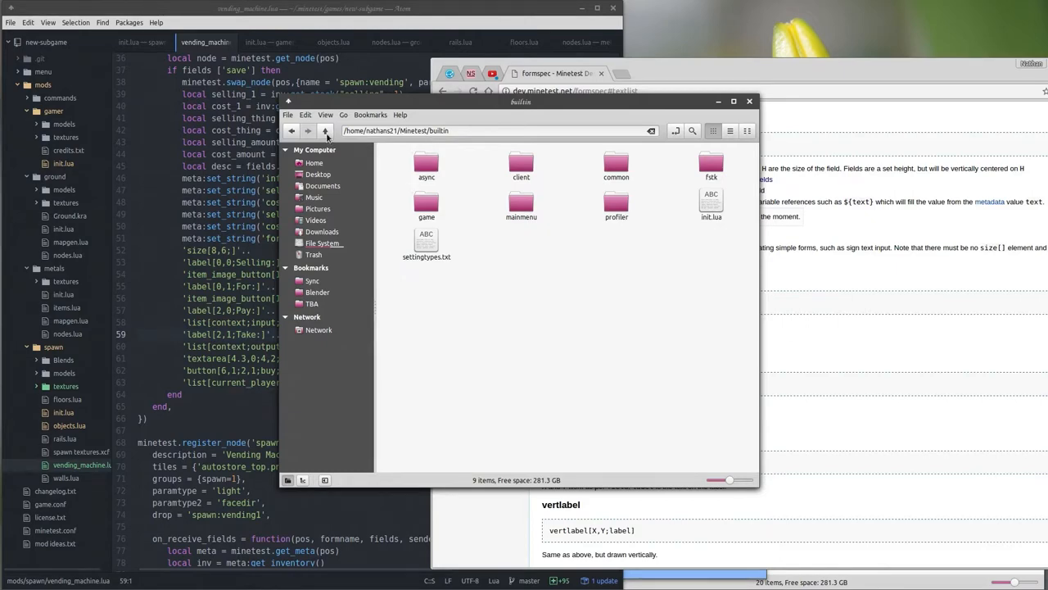
Navigate Nemo up from the source folder into builtin/mainmenu
click(325, 131)
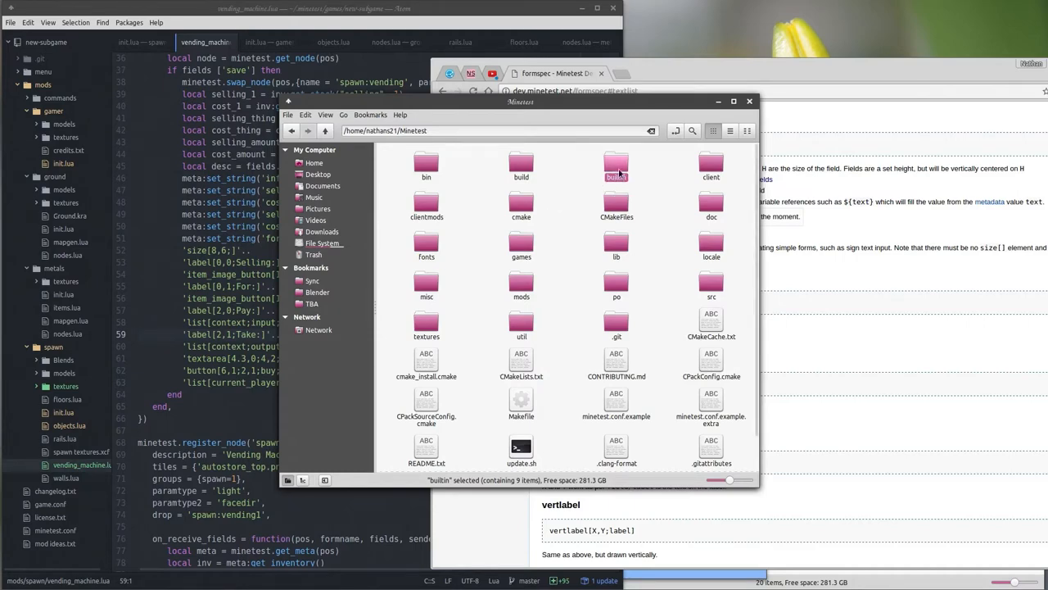
double_click(616, 164)
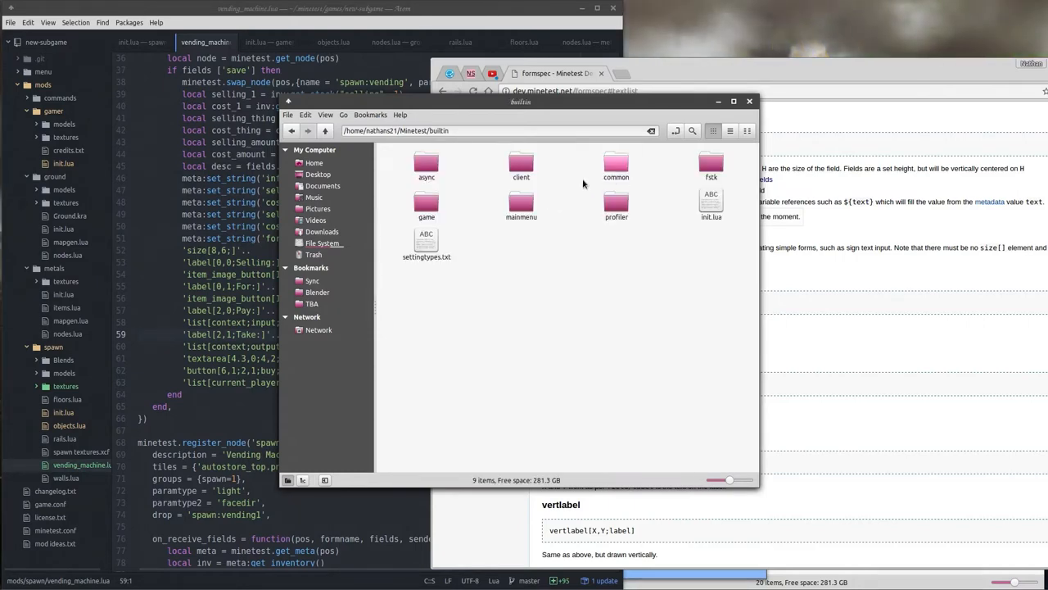
double_click(522, 164)
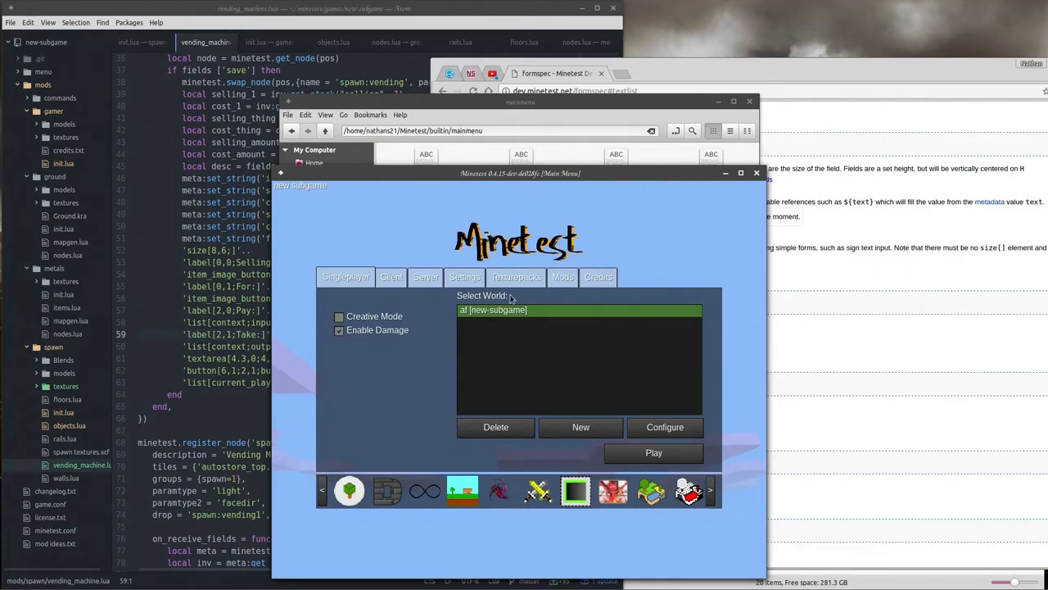
mouse_move(391, 279)
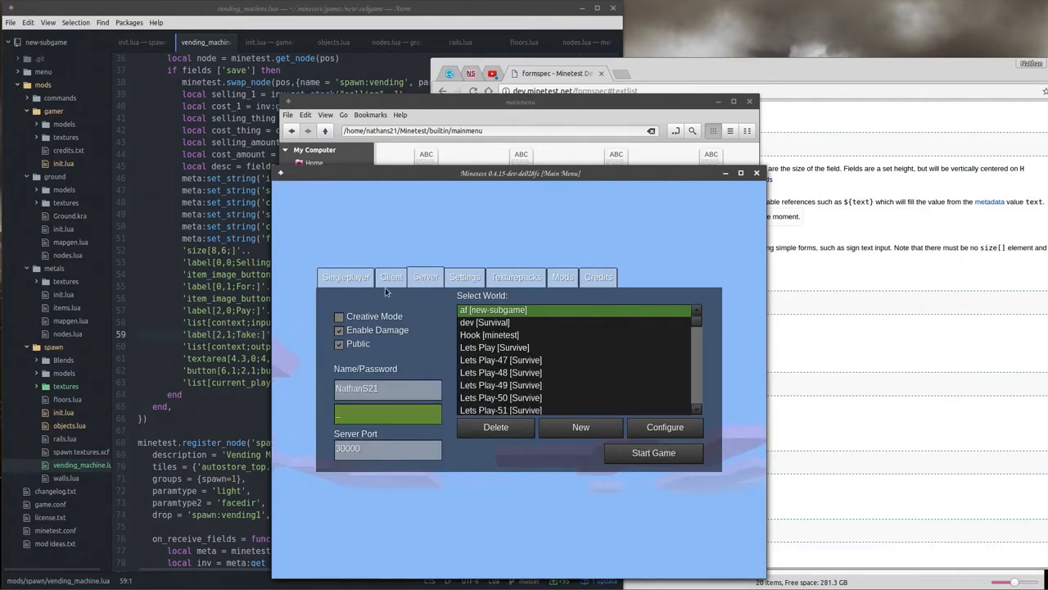
Browse Minetest's online server list, selecting play.gamerdadster.com:30000, then return to the mainmenu folder
click(390, 277)
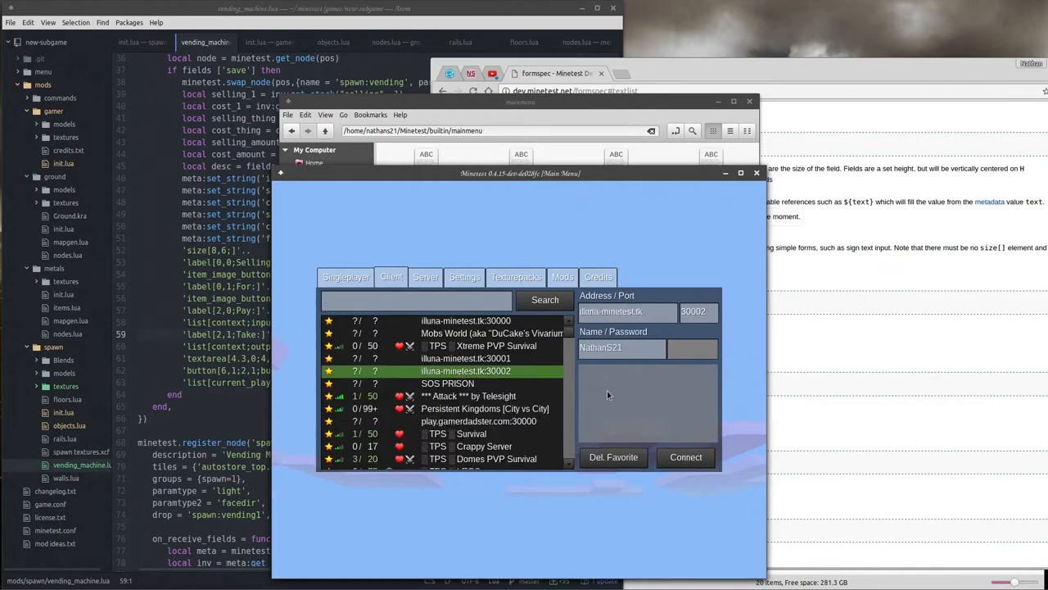
click(479, 421)
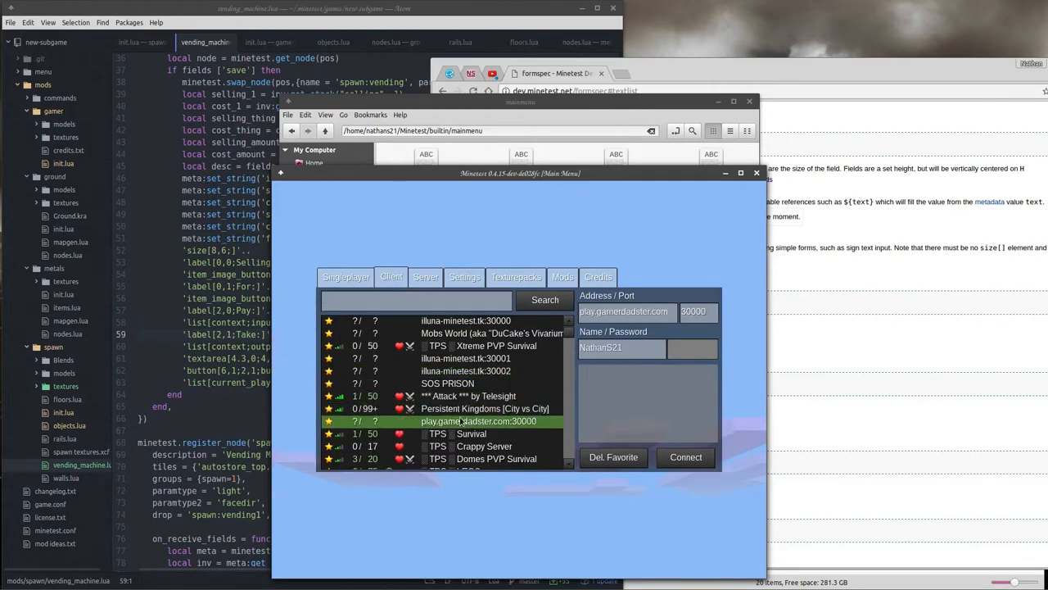
click(485, 407)
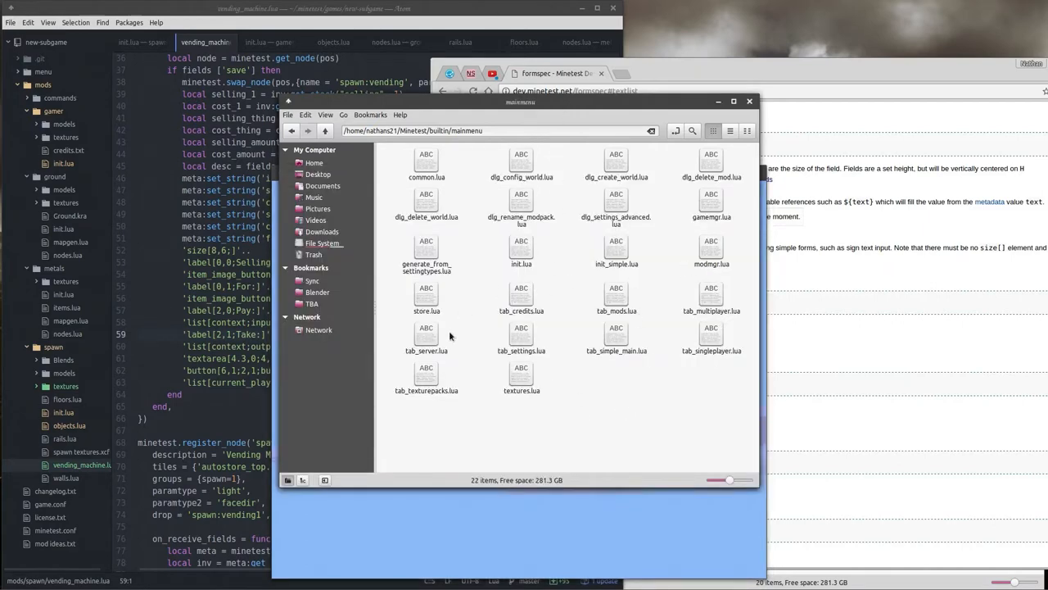
mouse_move(696, 301)
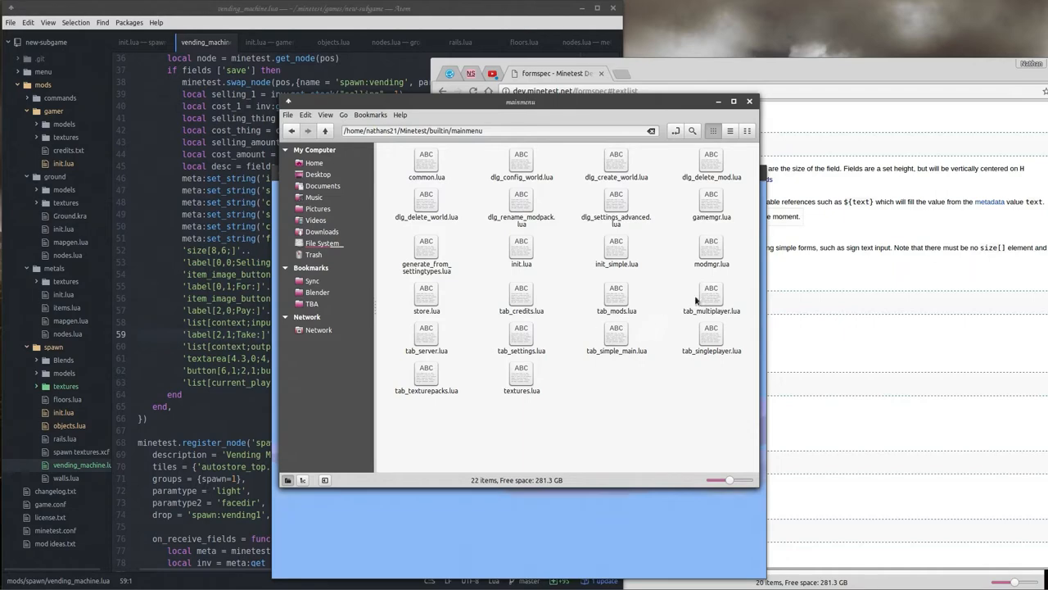
Open tab_multiplayer.lua in xed and scroll through its get_formspec code
double_click(711, 297)
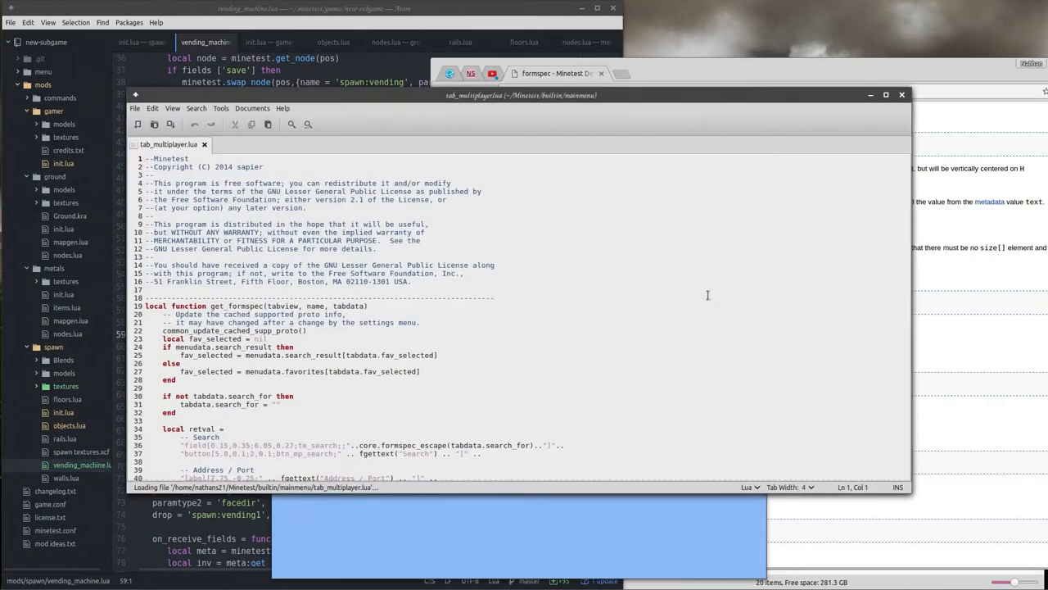
scroll(down, 3)
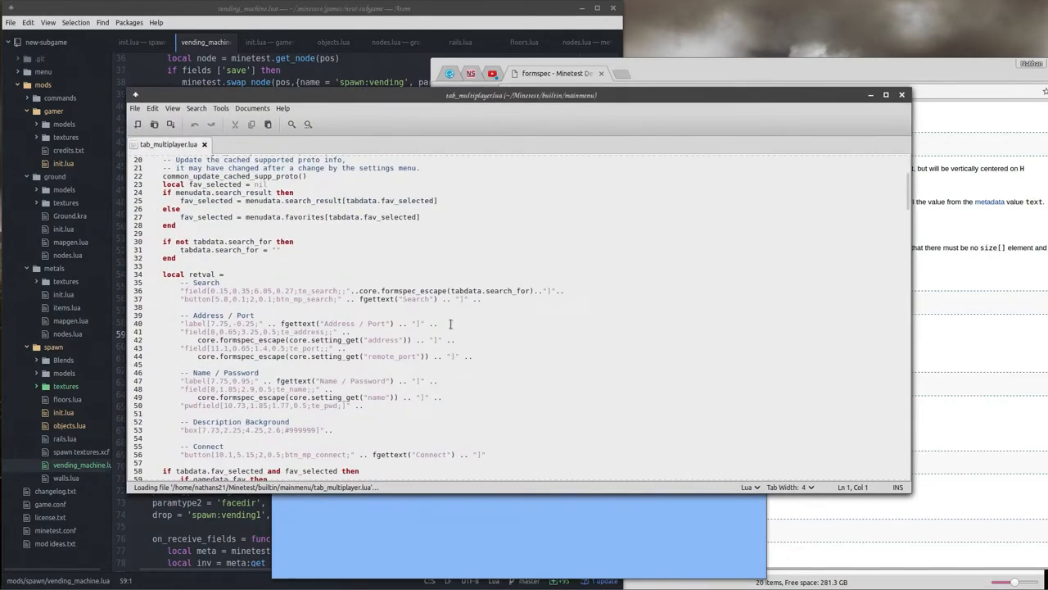
scroll(down, 3)
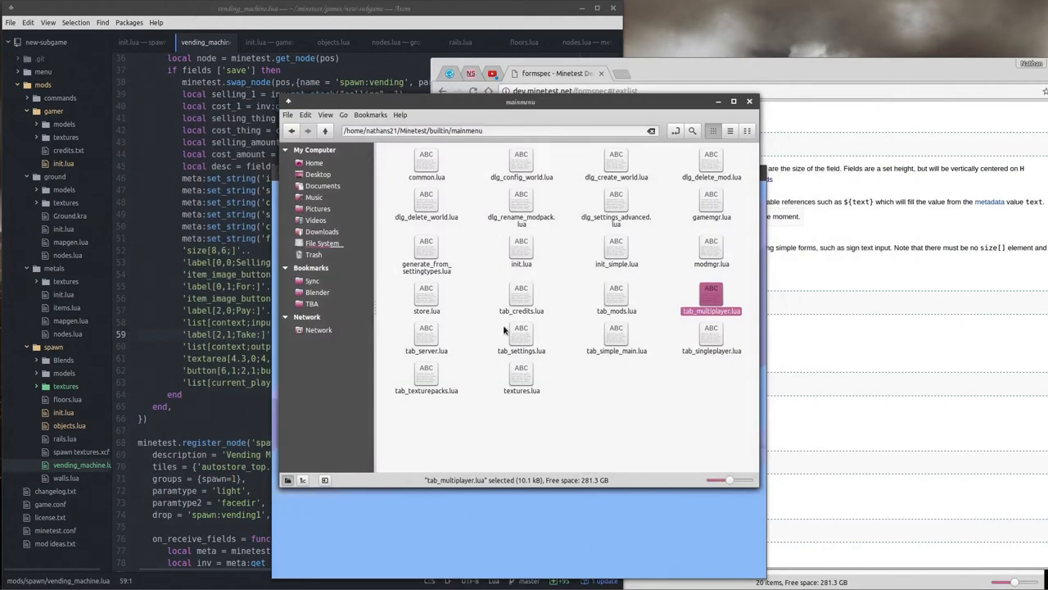
mouse_move(679, 362)
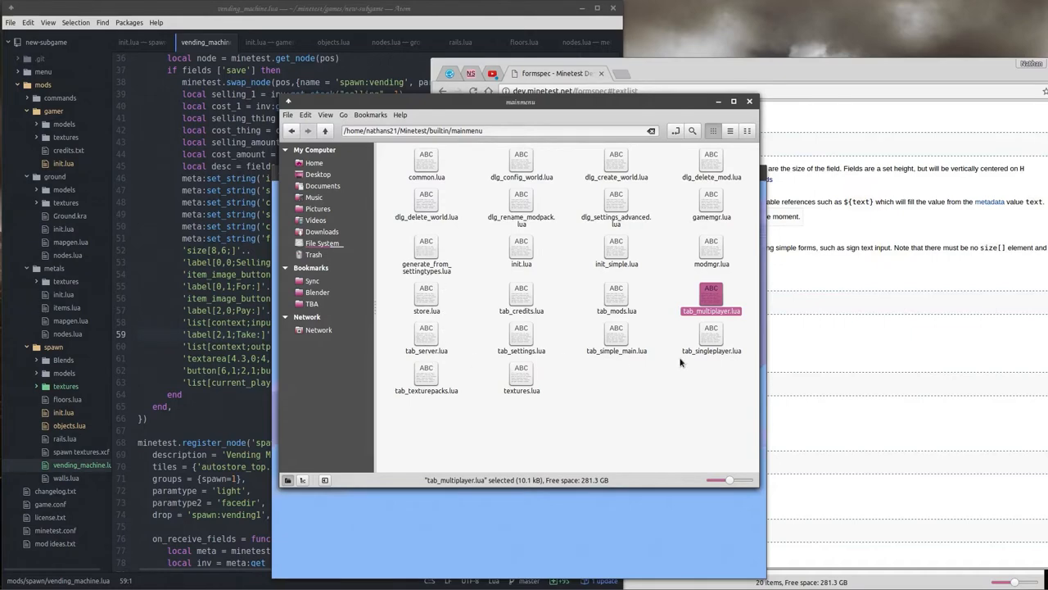
click(426, 379)
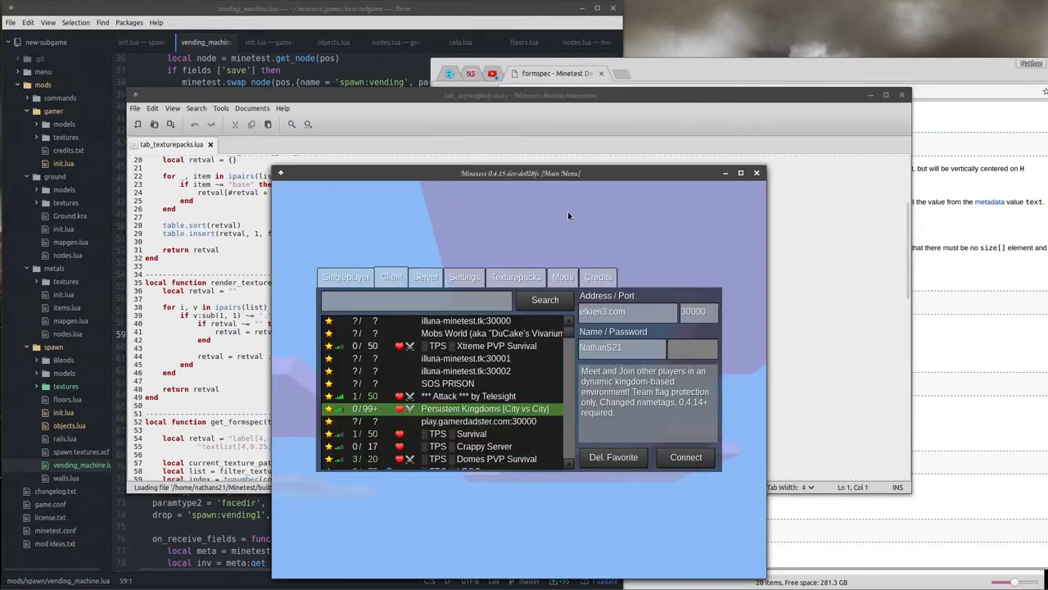
click(515, 276)
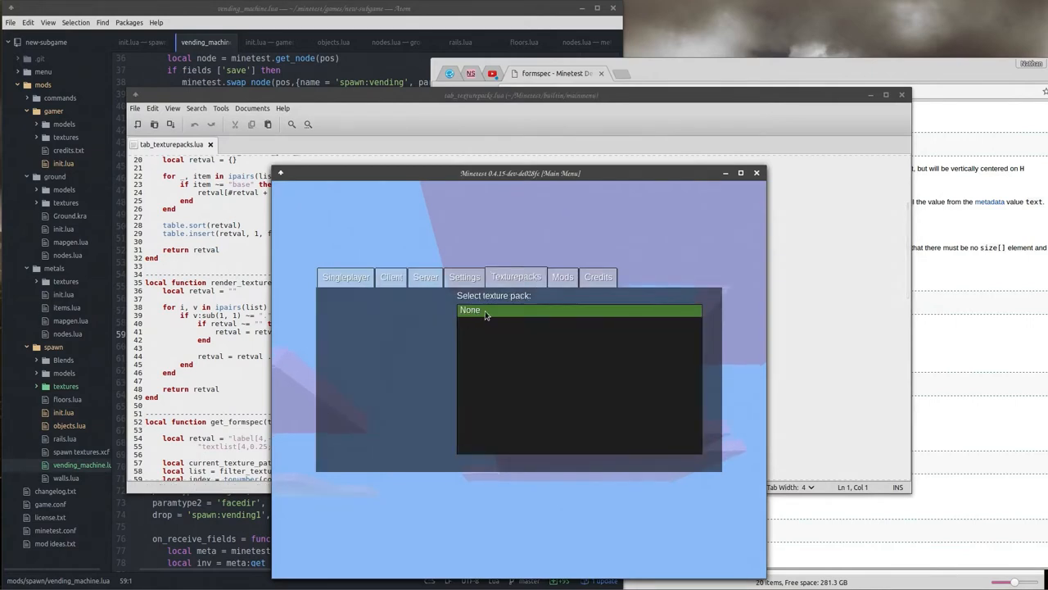
mouse_move(532, 348)
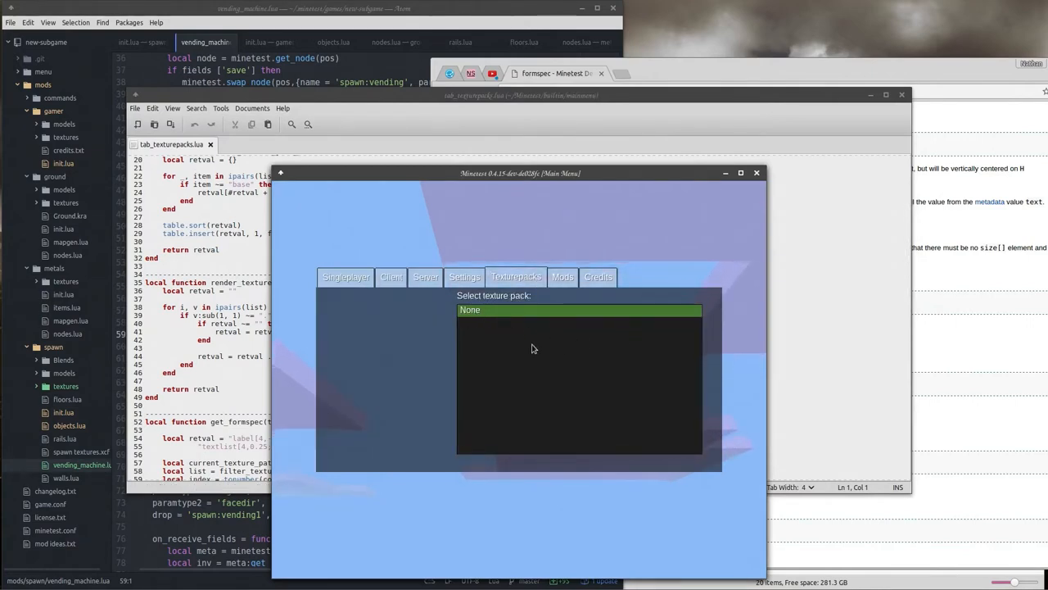
click(562, 277)
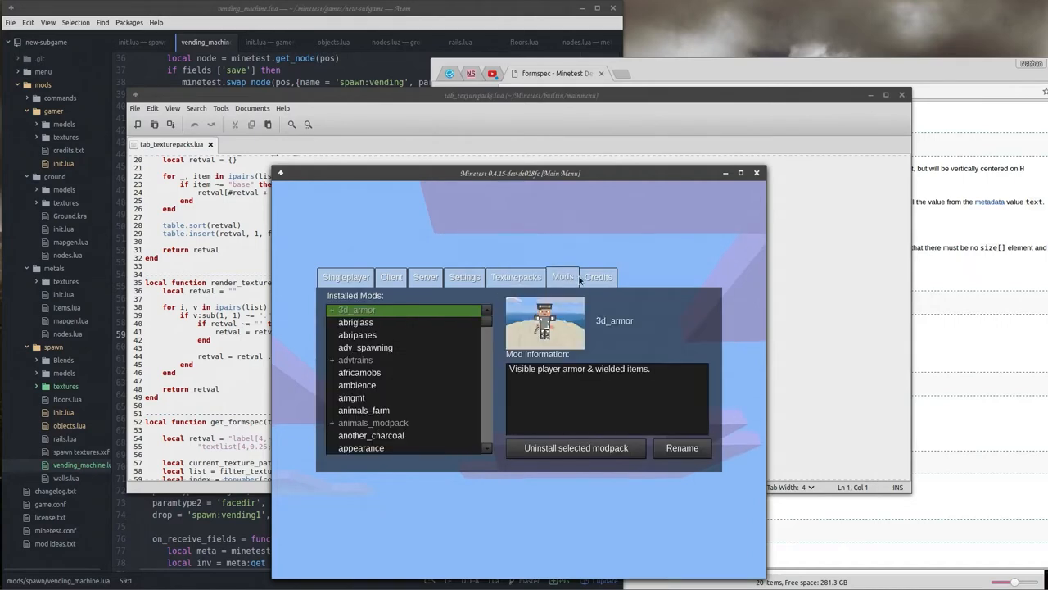
click(357, 385)
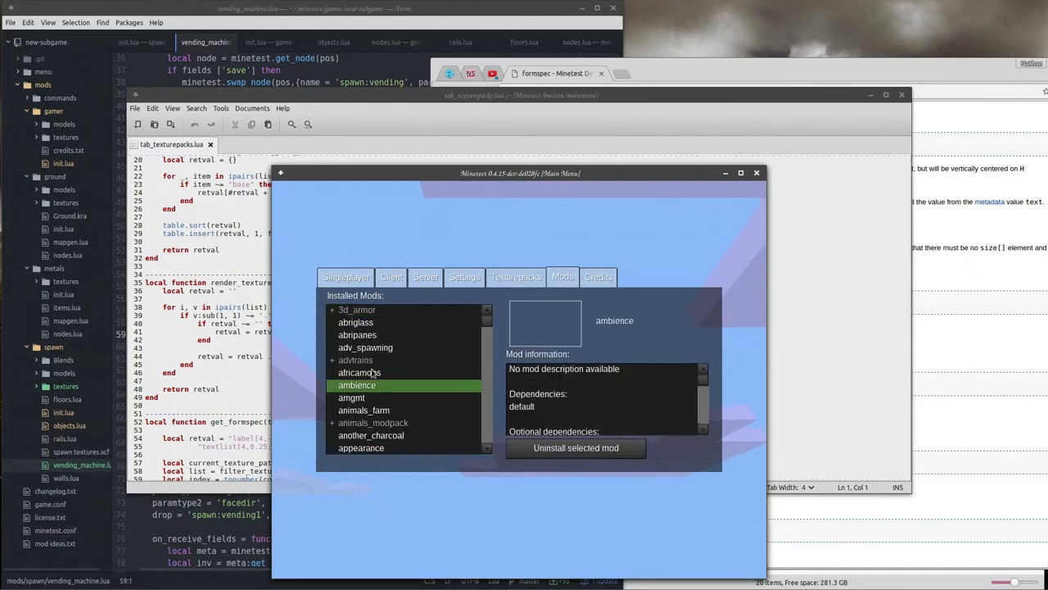
click(354, 359)
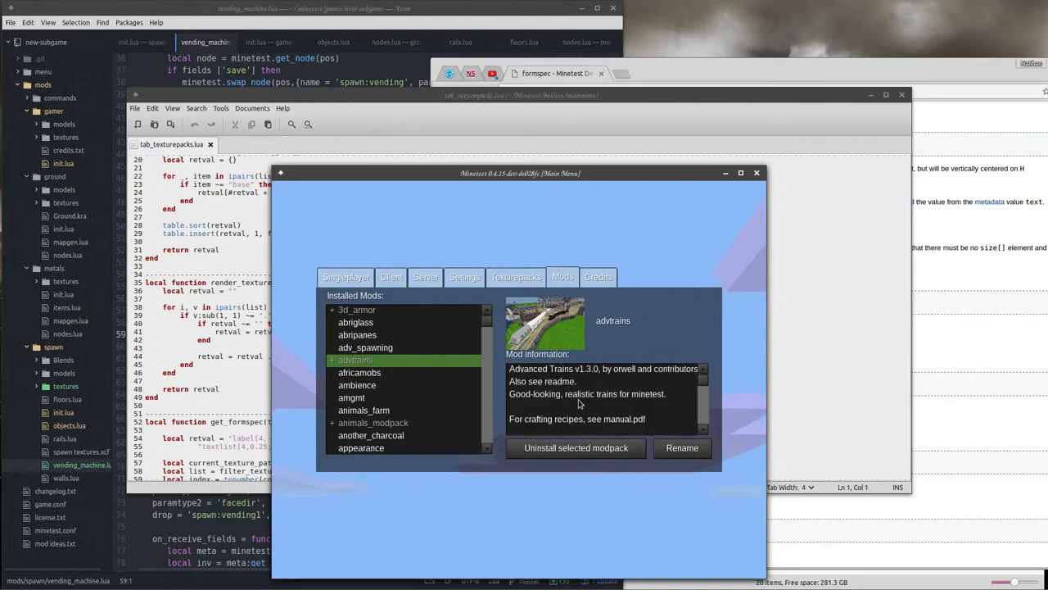
click(357, 335)
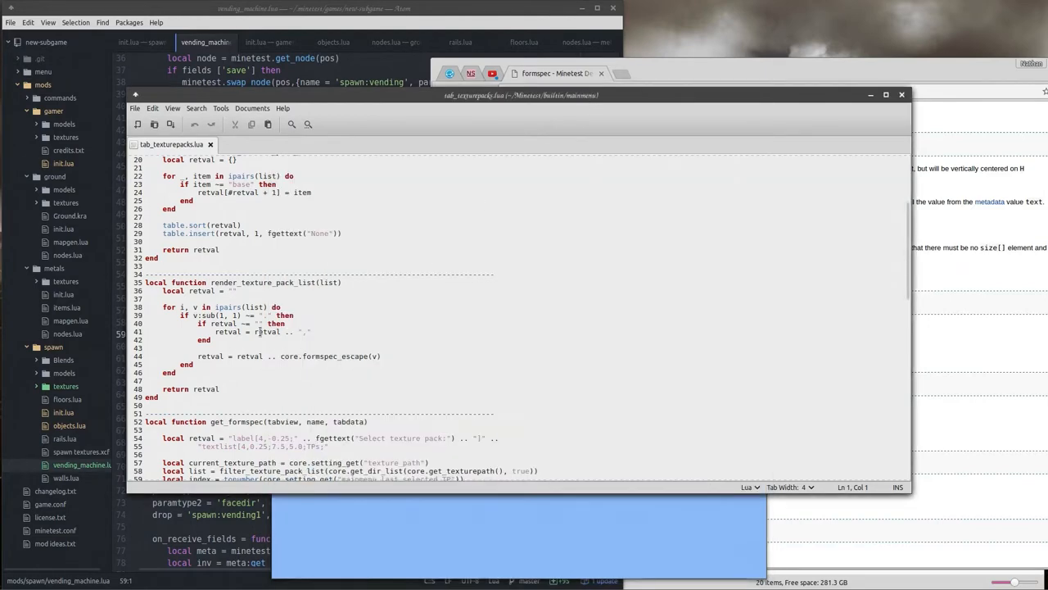
scroll(down, 3)
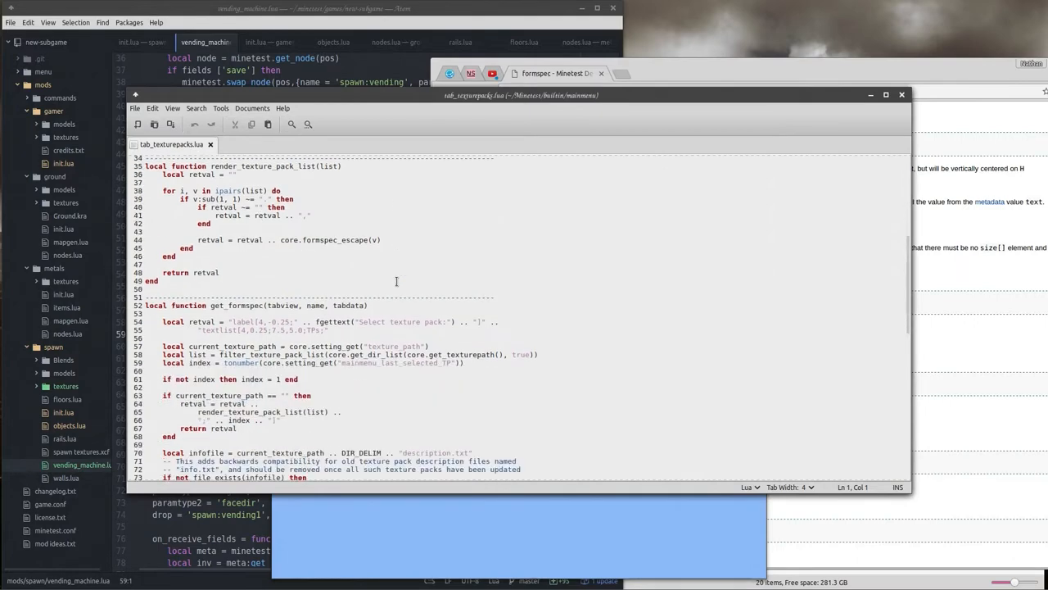
scroll(down, 3)
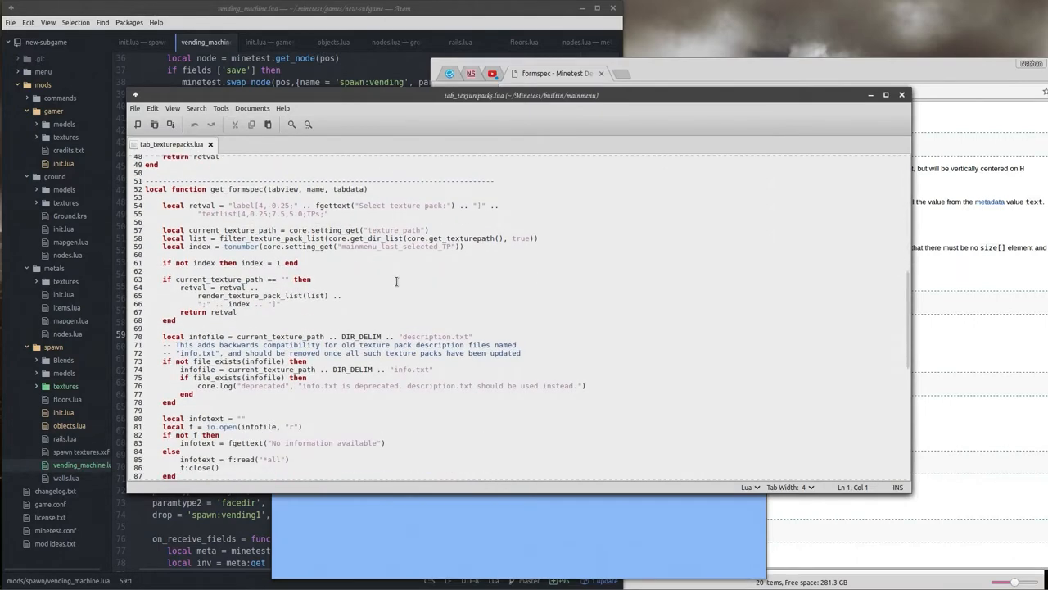
scroll(down, 3)
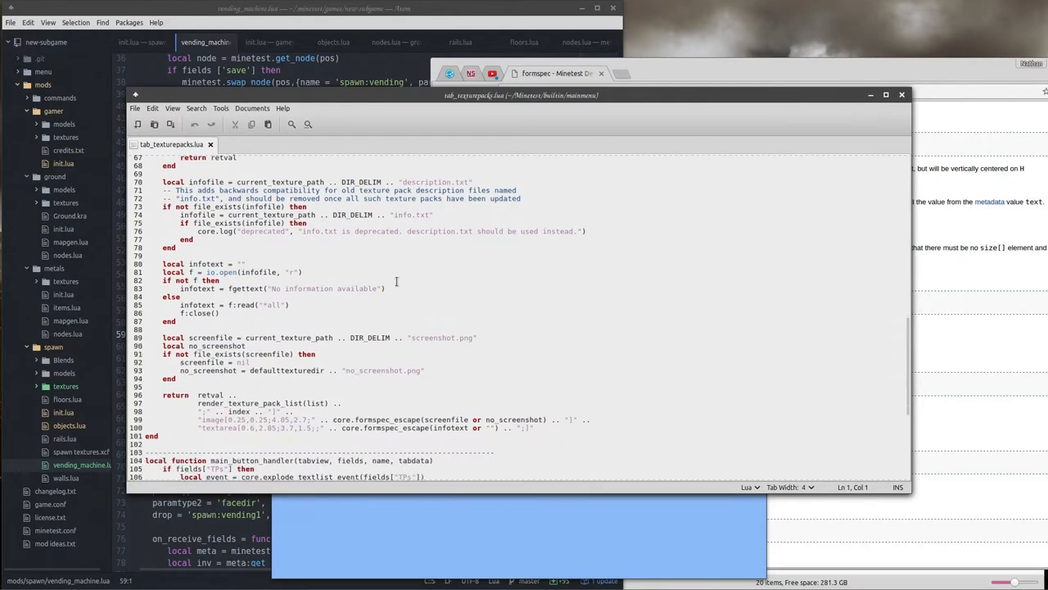
scroll(down, 3)
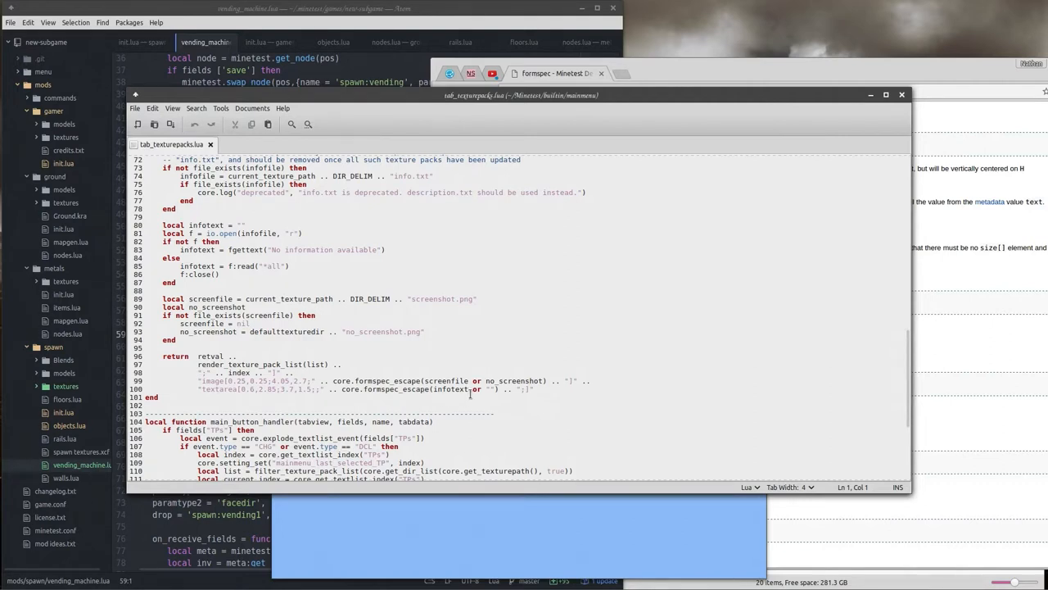
scroll(down, 3)
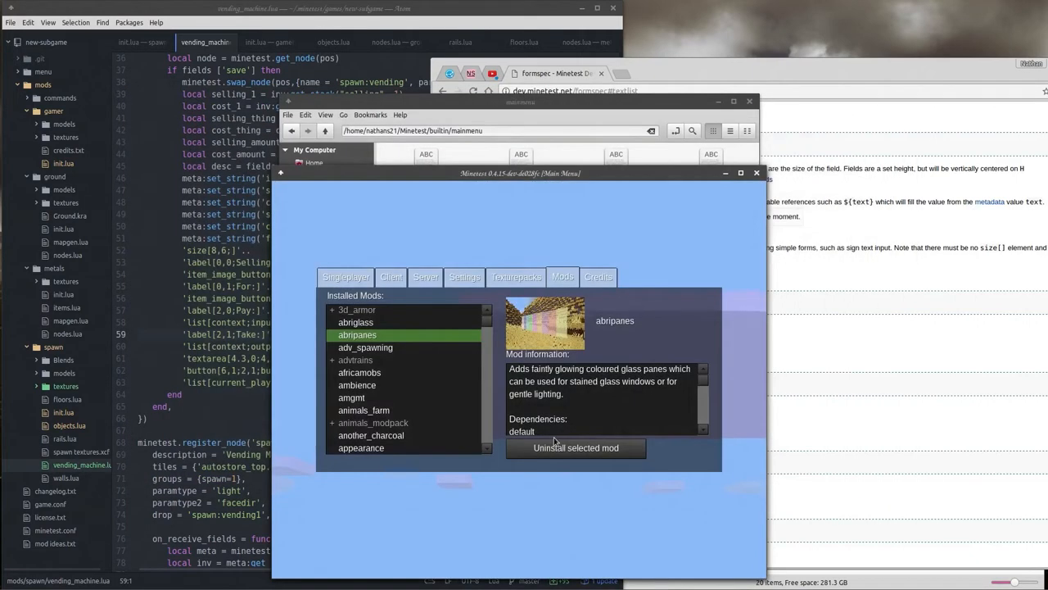
click(345, 276)
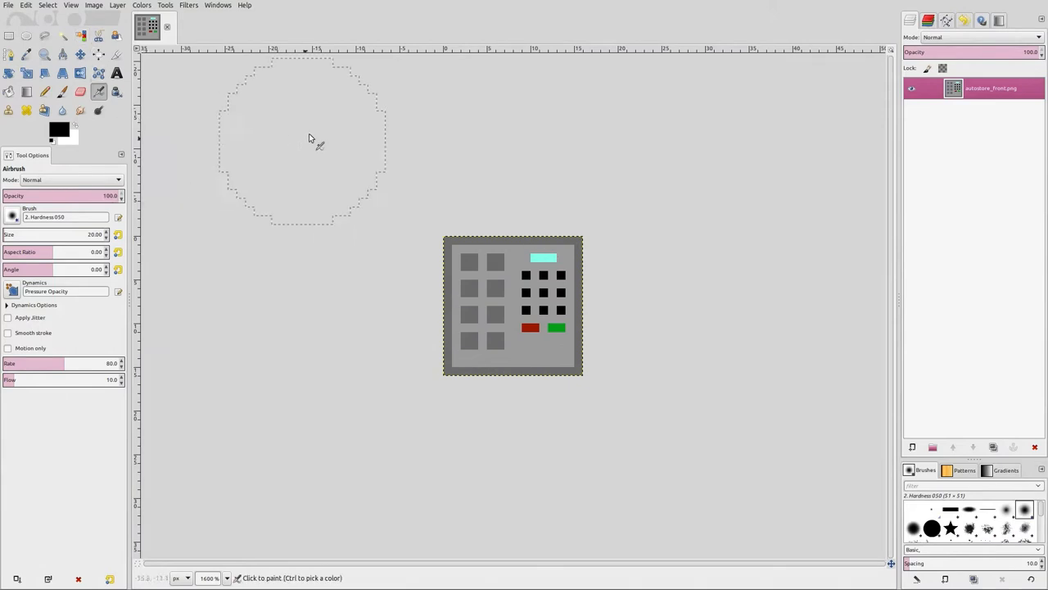
Resize autostore_front.png's canvas to 32×32 pixels with offset 0,0
click(94, 5)
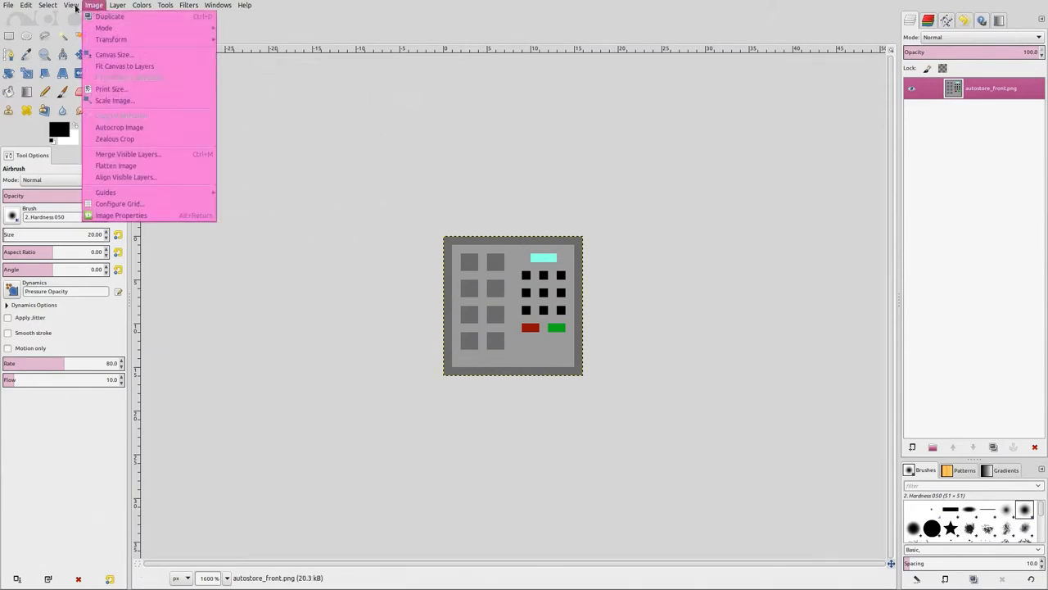
click(71, 5)
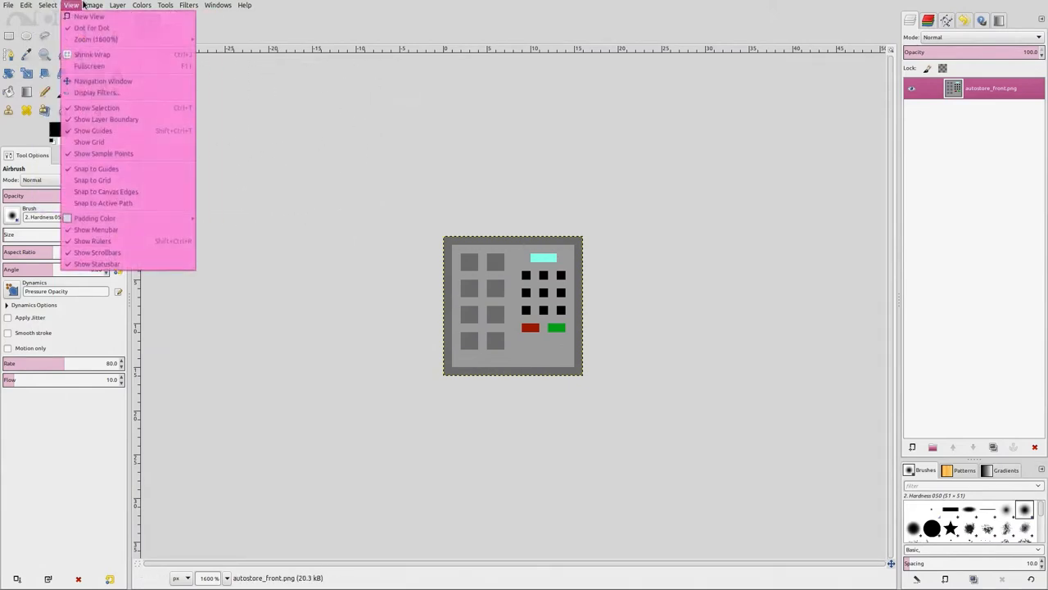
click(93, 5)
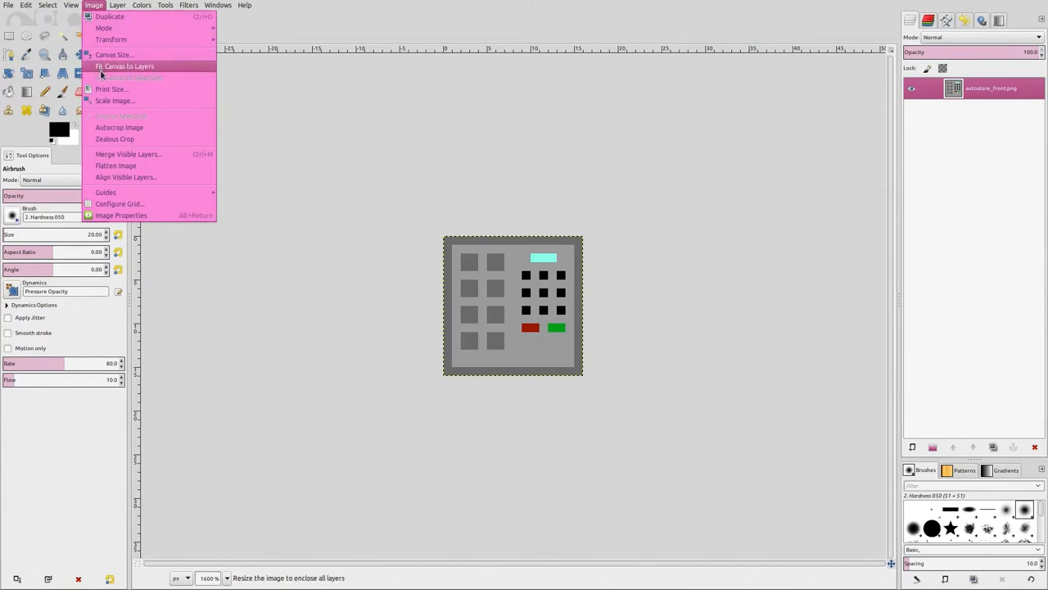
mouse_move(115, 100)
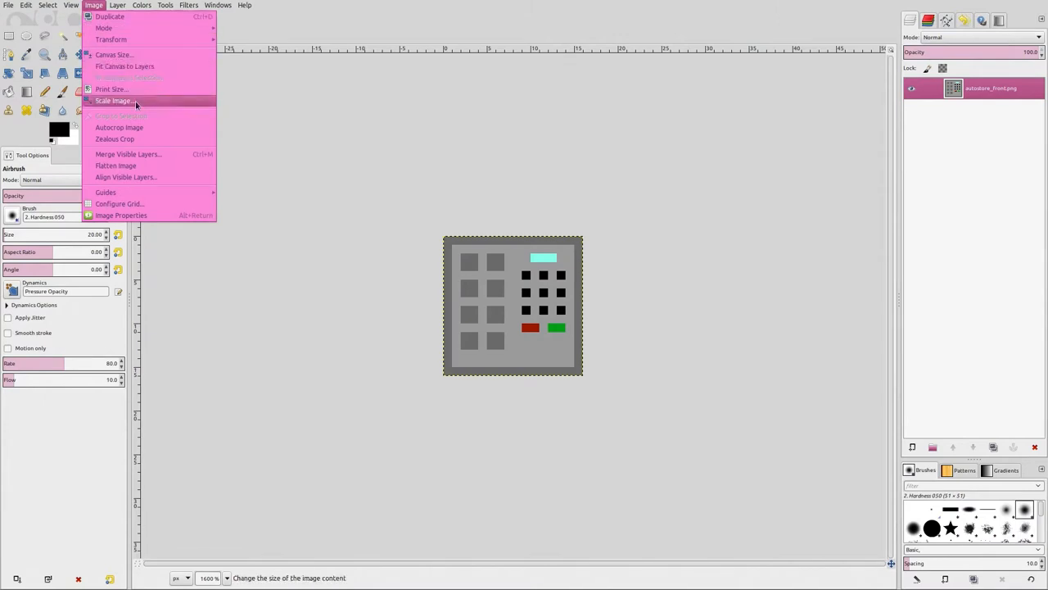
click(113, 54)
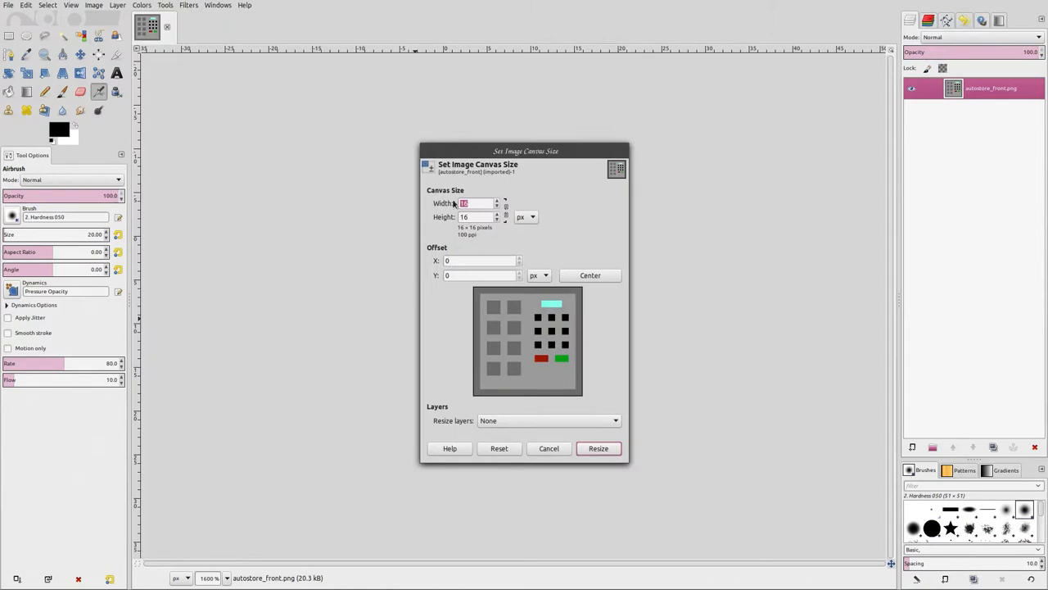
text(32)
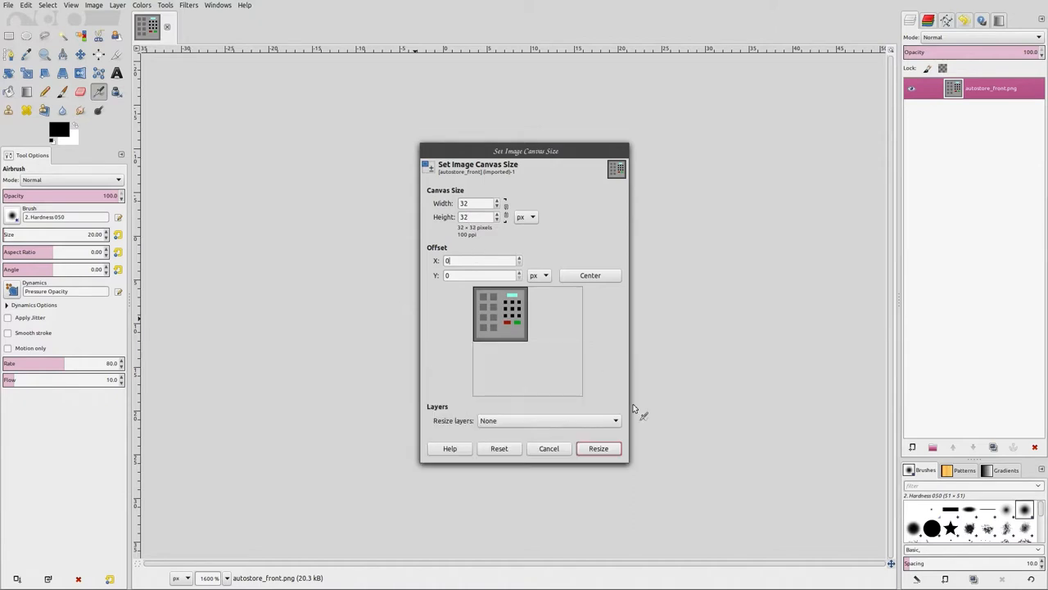
click(597, 448)
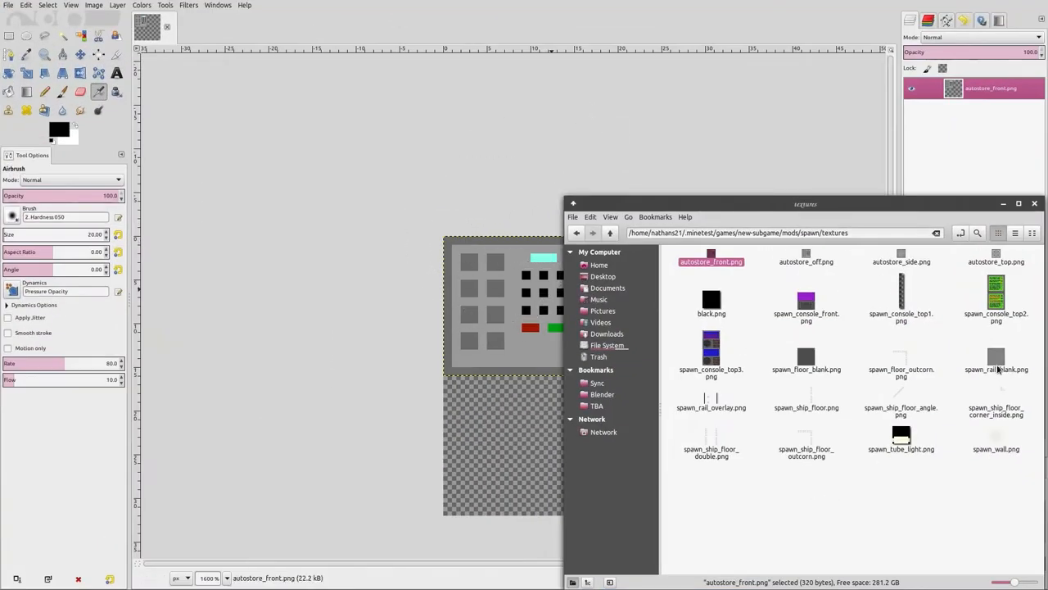
Open Solid Noise, randomize the seed and set X/Y sizes to about 0.6 and 0.7
double_click(996, 354)
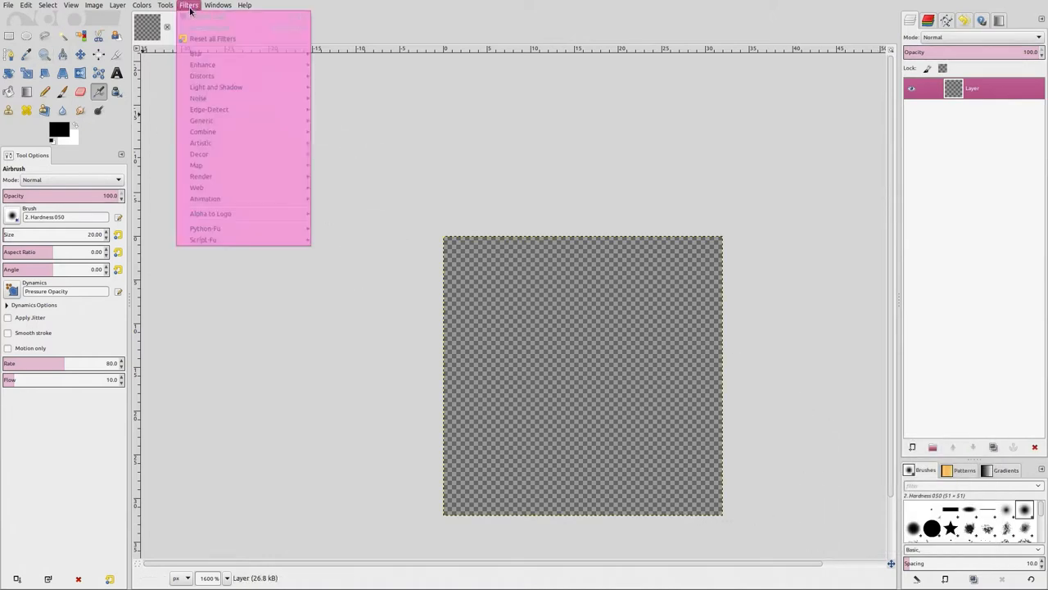
mouse_move(196, 191)
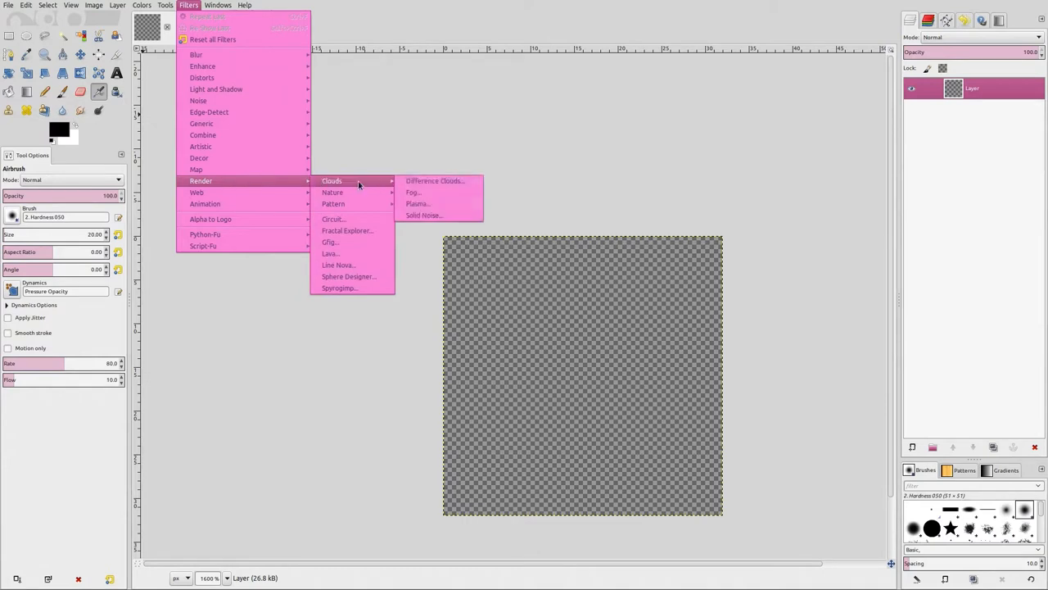
click(424, 215)
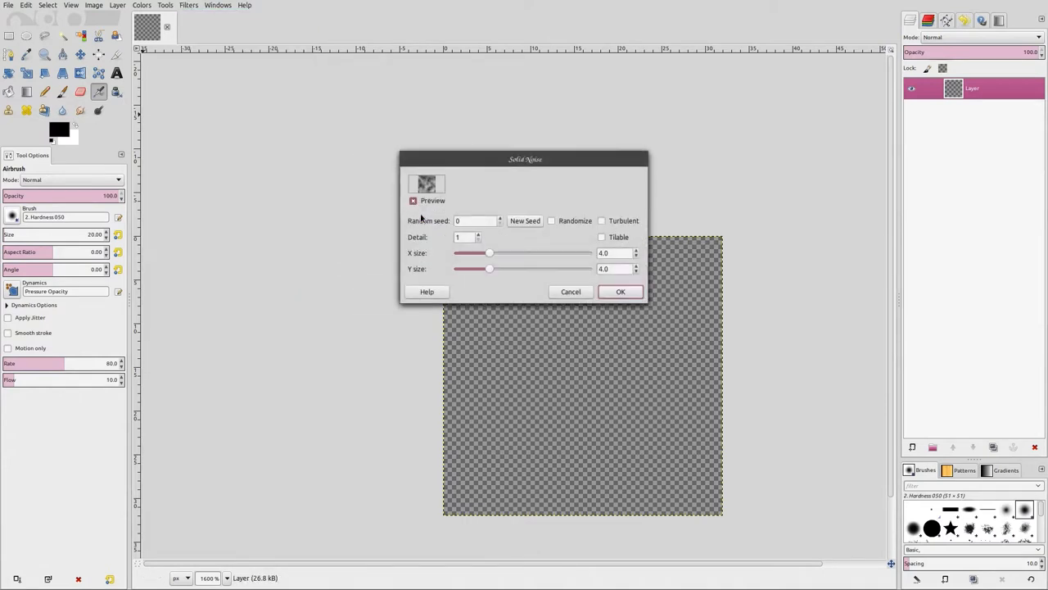
click(524, 221)
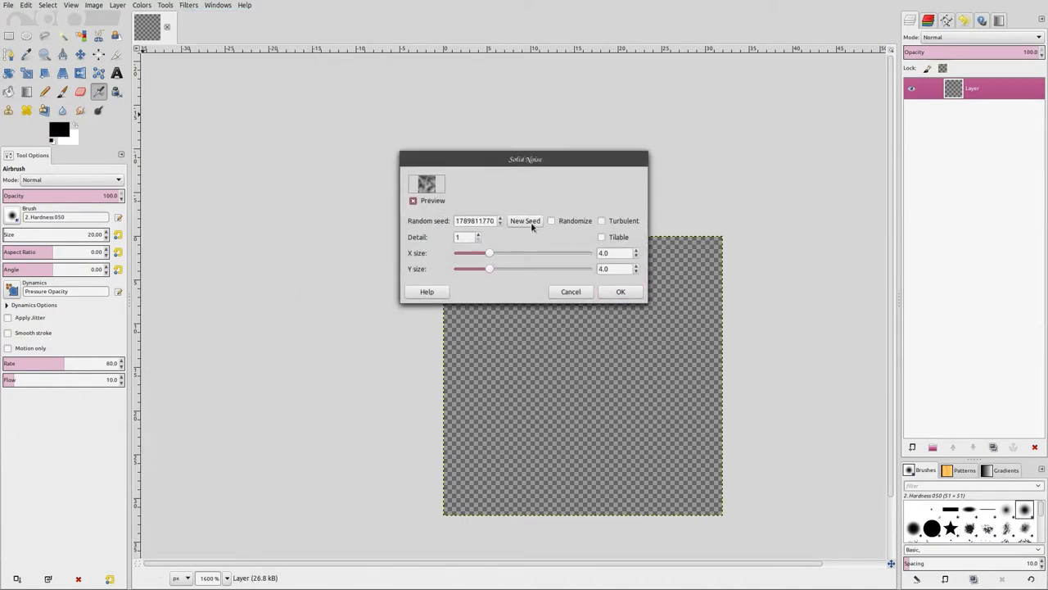
click(525, 220)
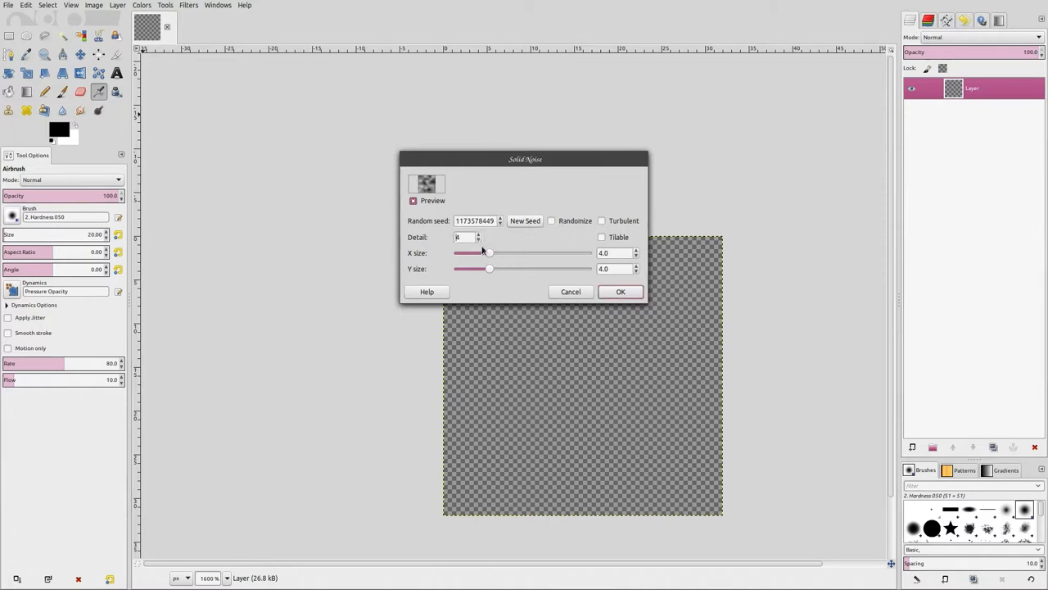
drag(488, 252, 536, 252)
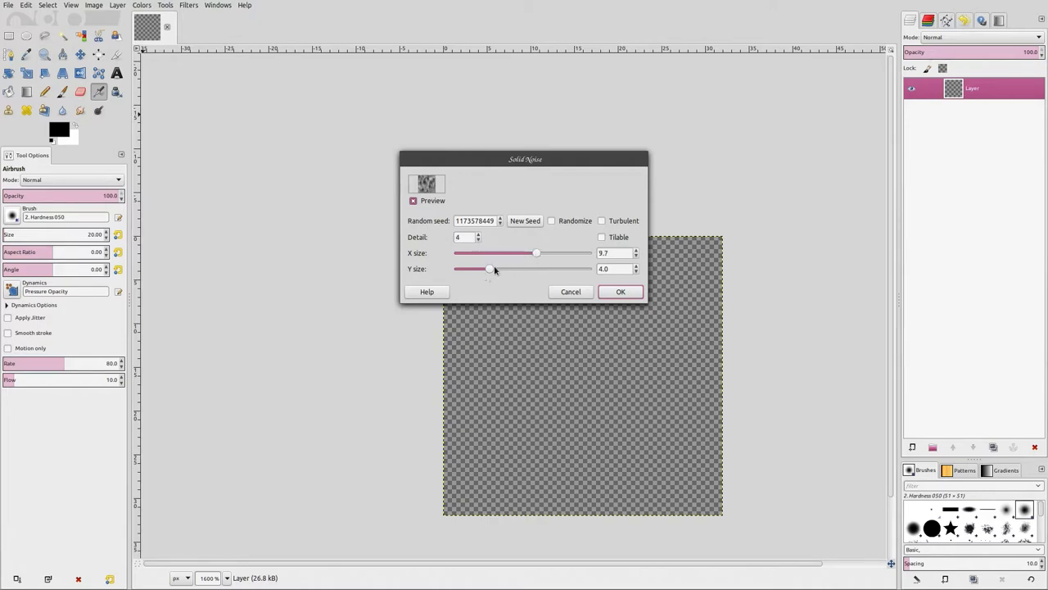
drag(490, 268, 534, 269)
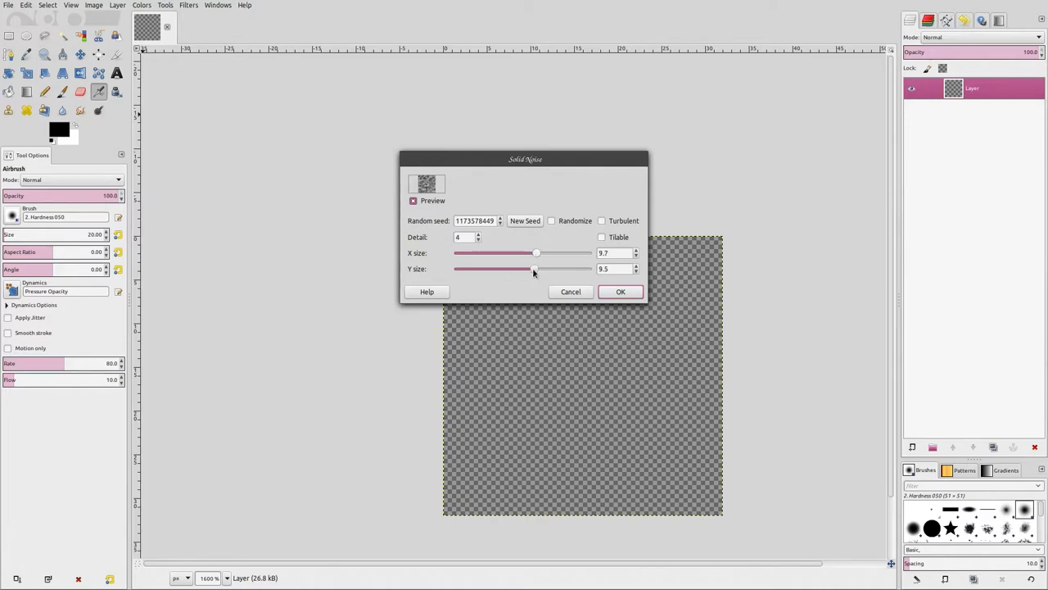
drag(532, 269, 457, 269)
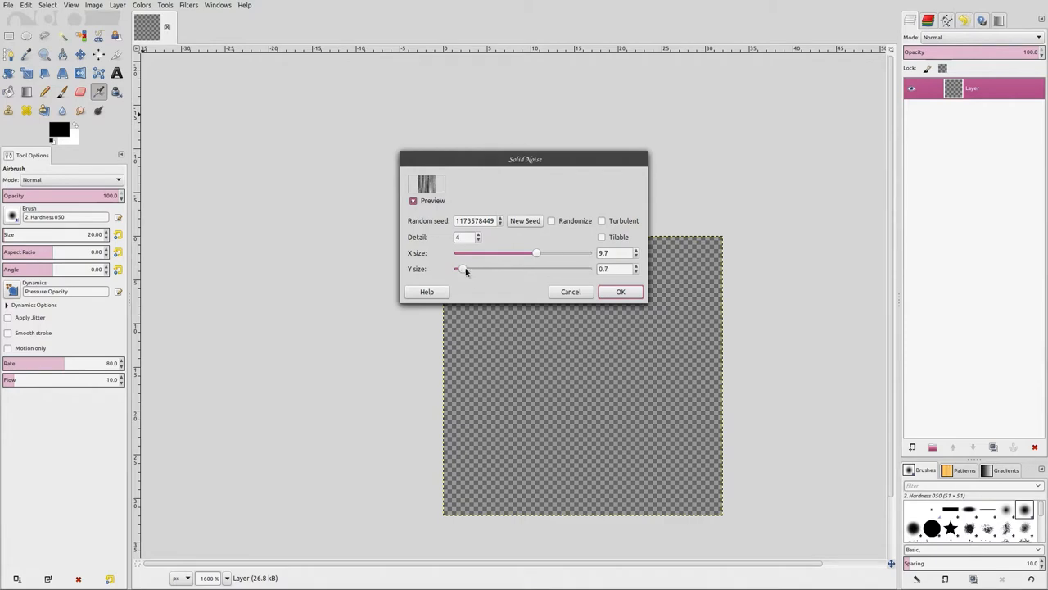
drag(536, 252, 463, 252)
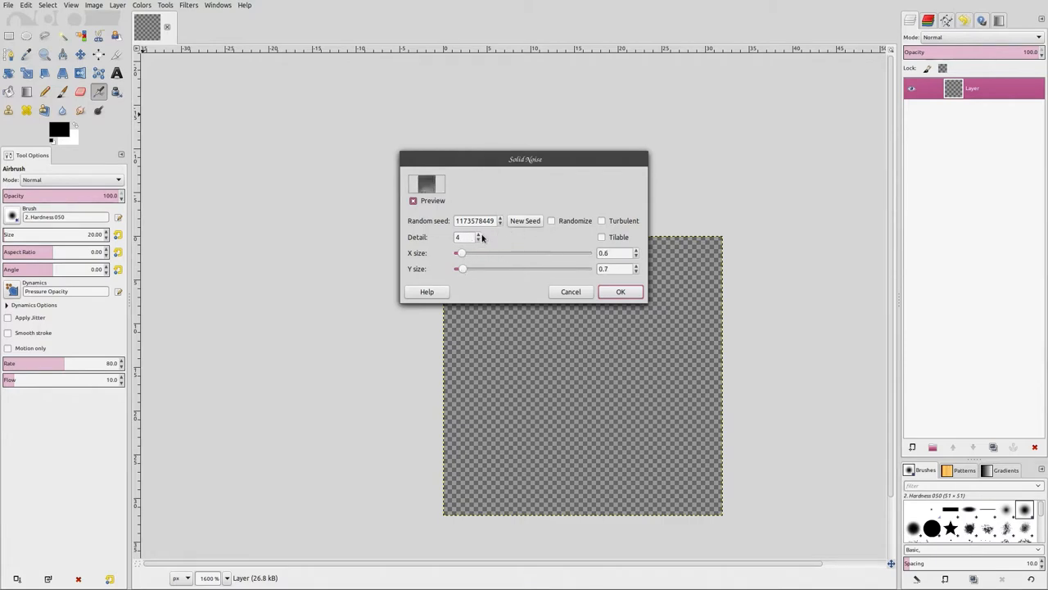
Raise the noise detail, enable Tileable, try new seeds and render the grey noise
click(478, 234)
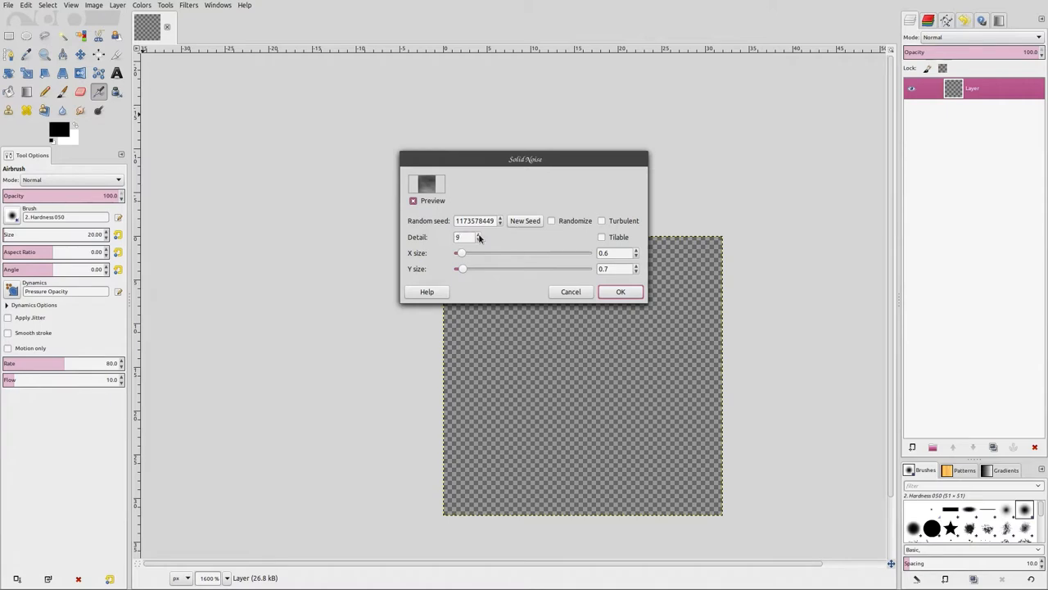
click(636, 256)
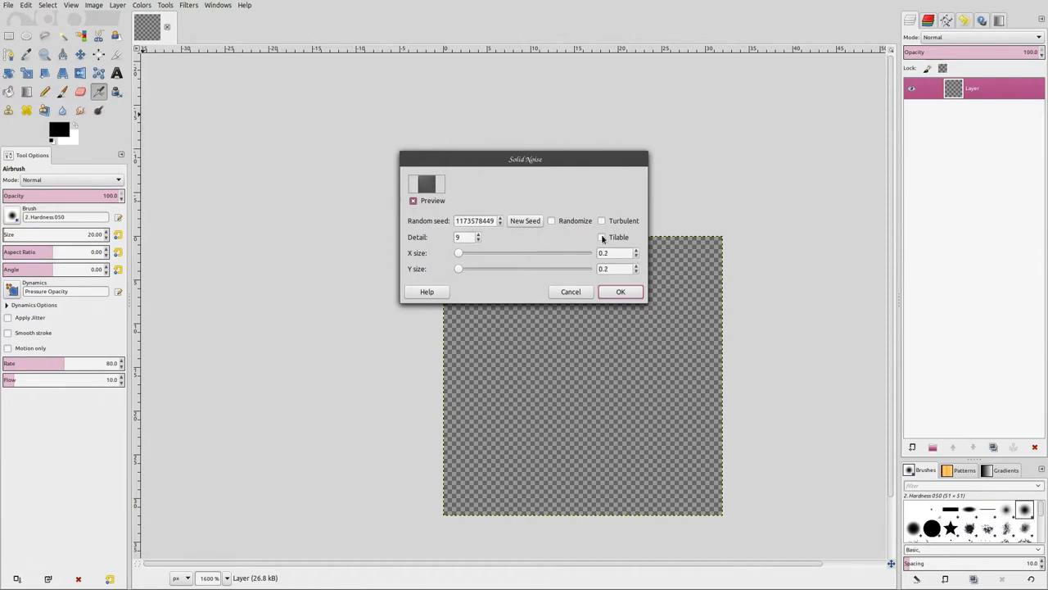
click(601, 237)
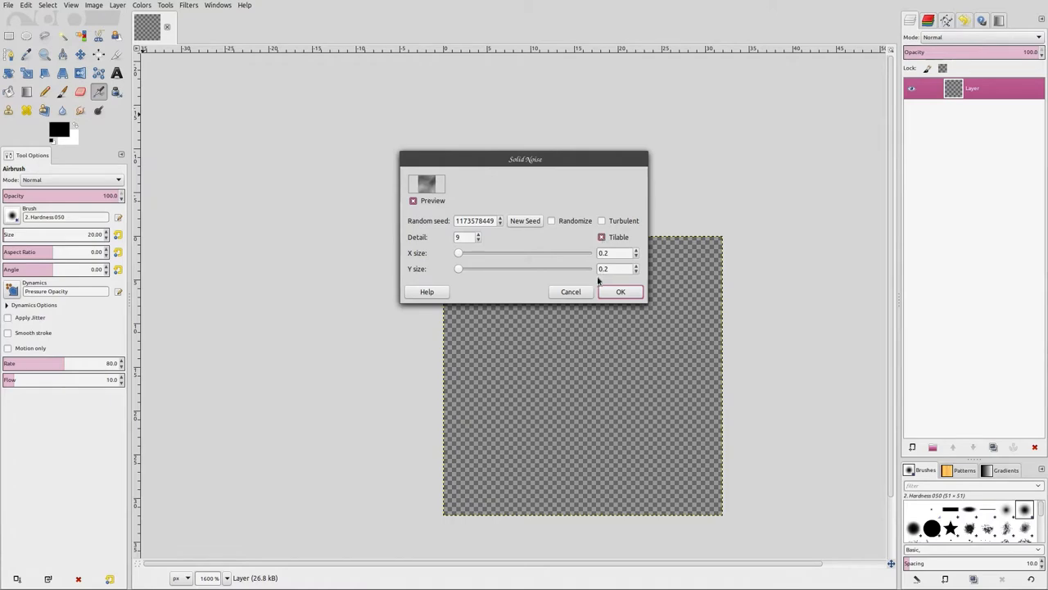
click(524, 220)
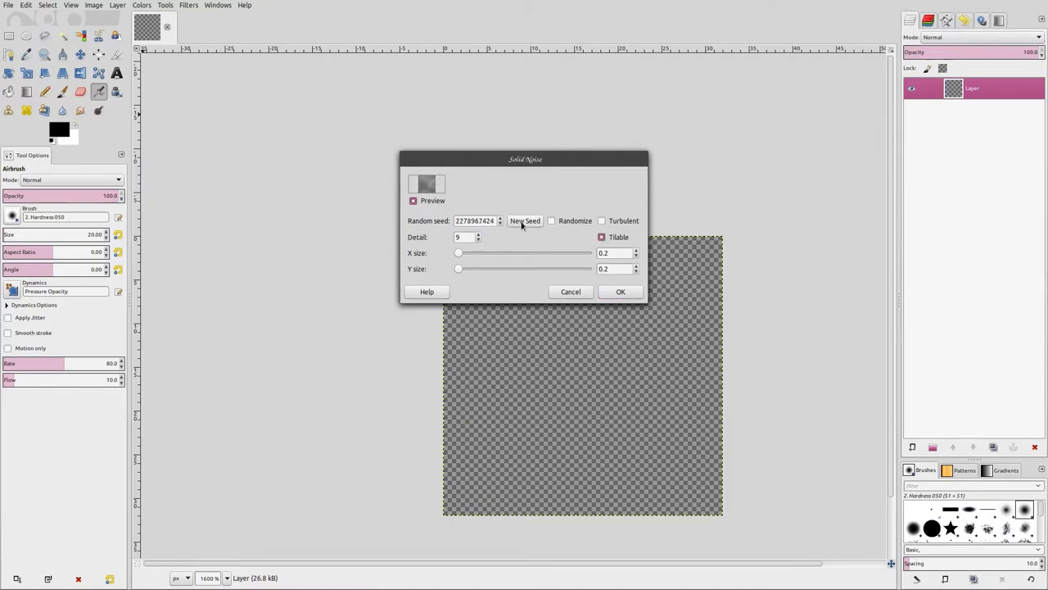
click(524, 221)
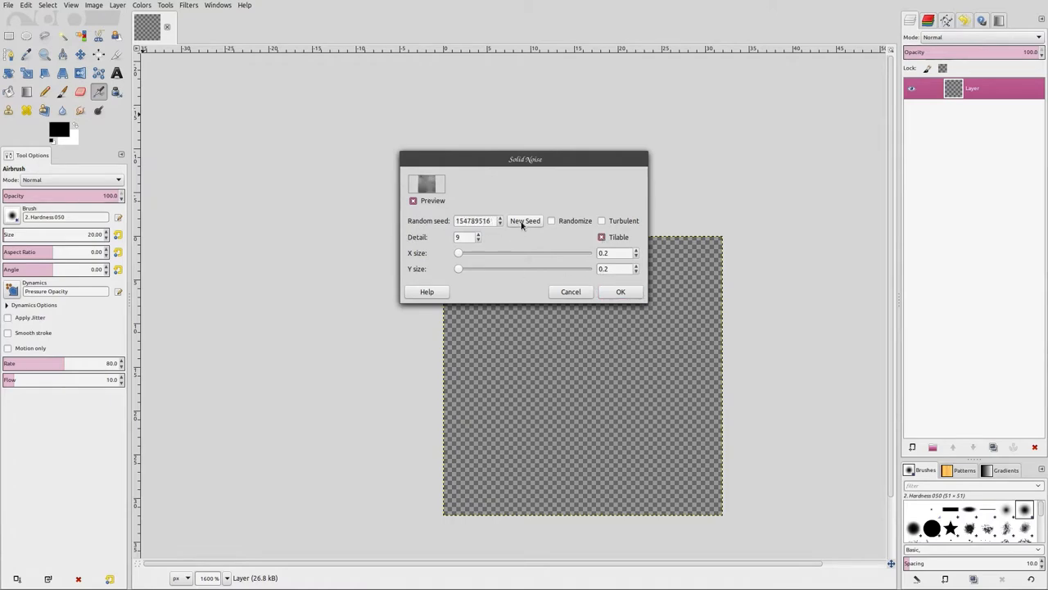
click(525, 221)
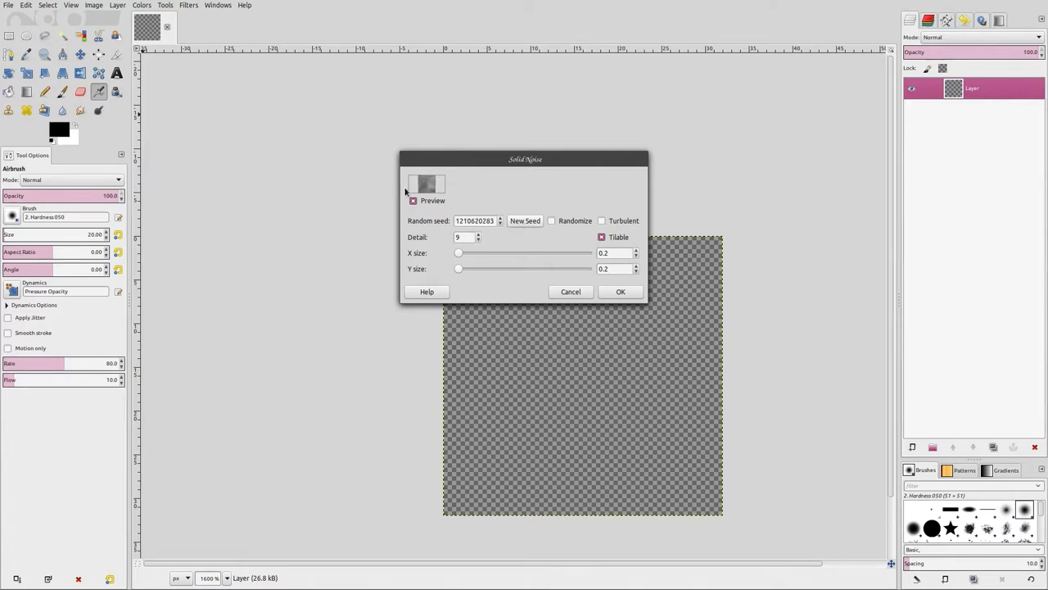
click(620, 291)
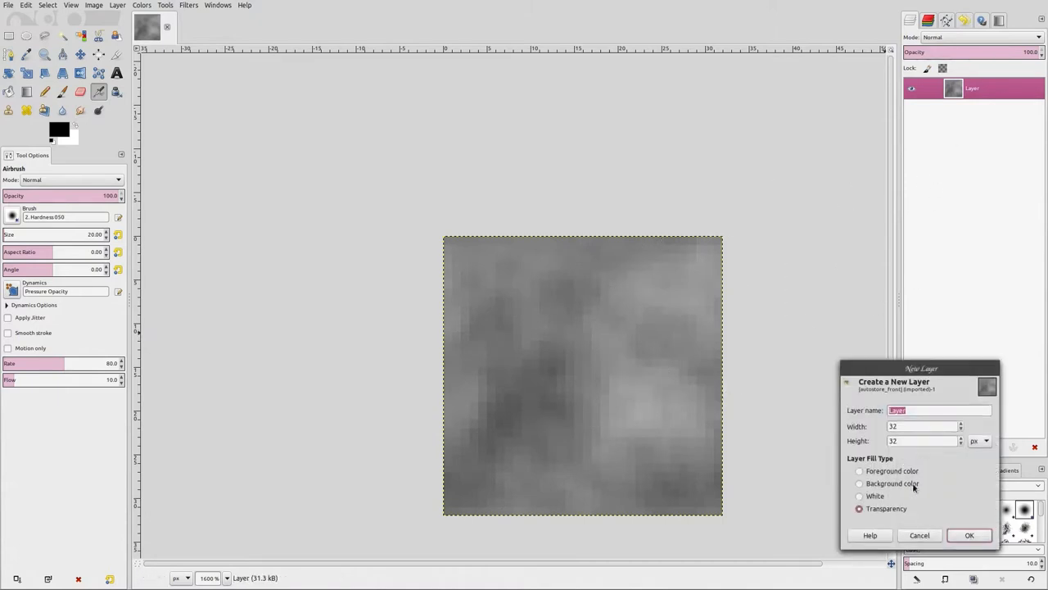
Add a transparent layer and pencil a black vertical slot near the top-right
click(969, 534)
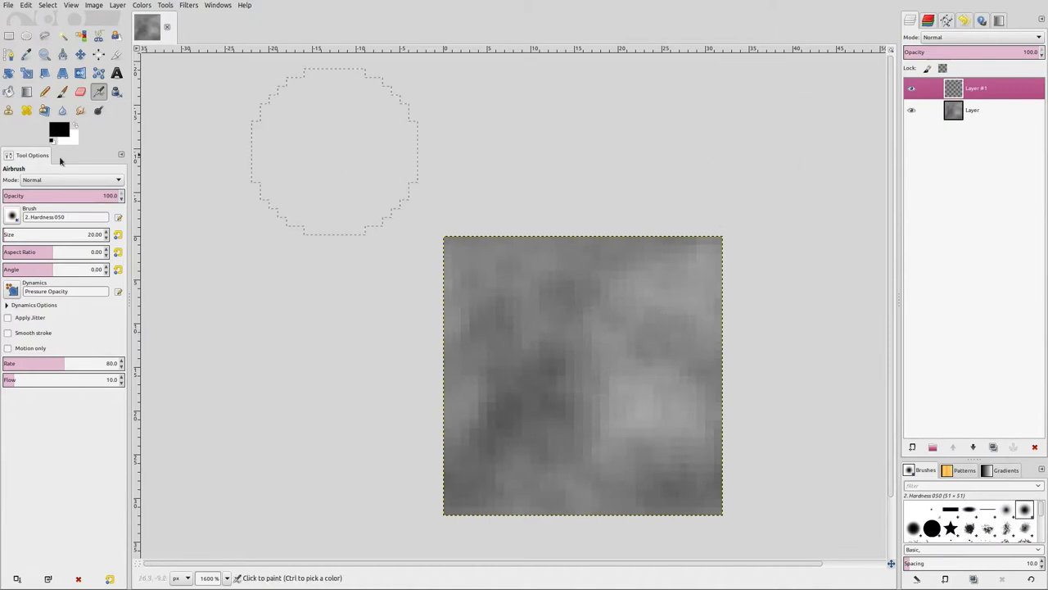
click(44, 91)
text(100)
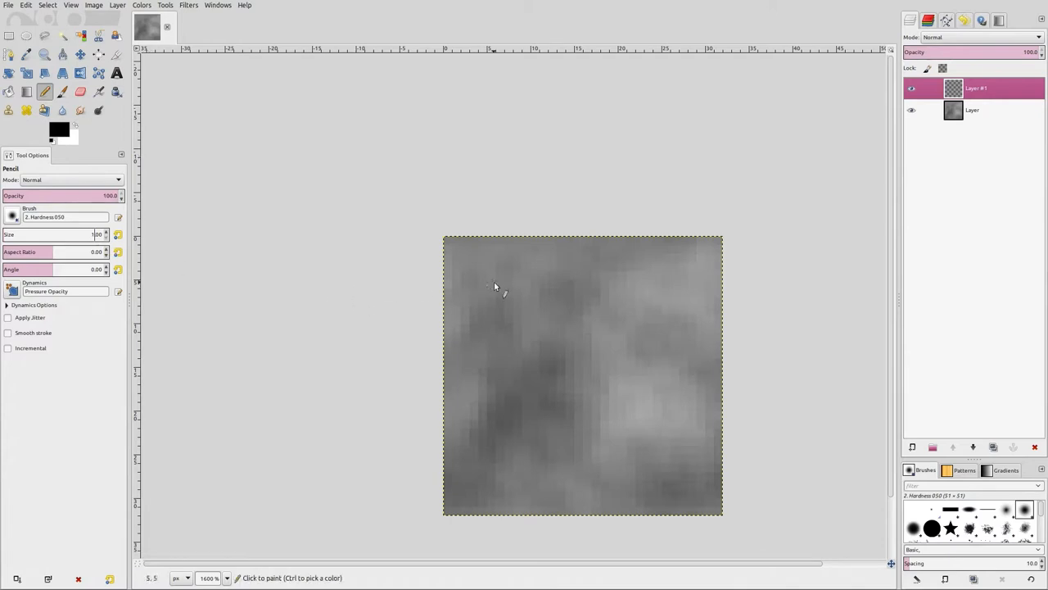
drag(492, 282, 614, 389)
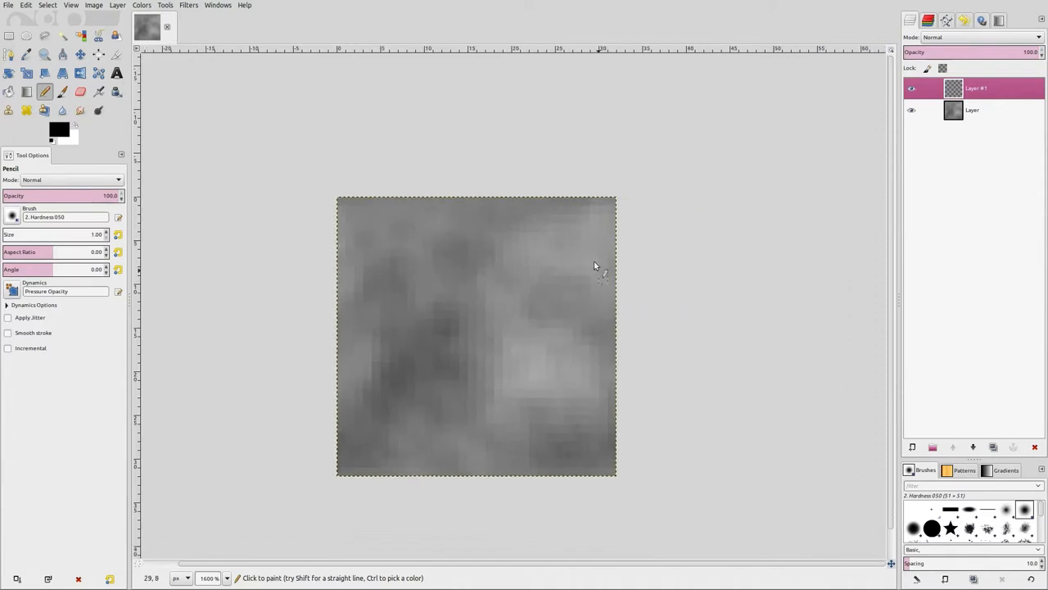
mouse_move(579, 244)
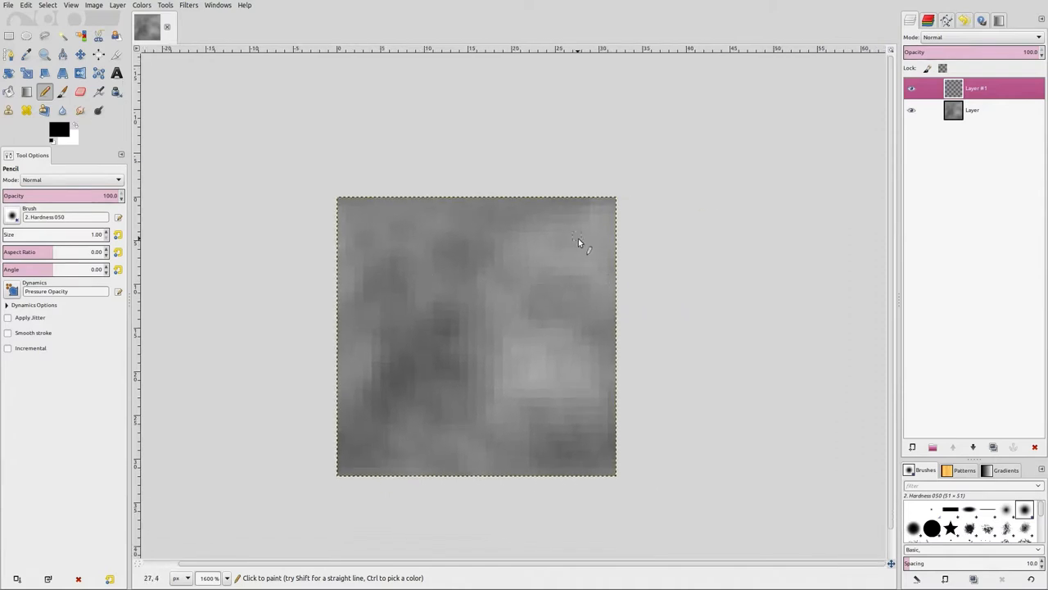
click(585, 232)
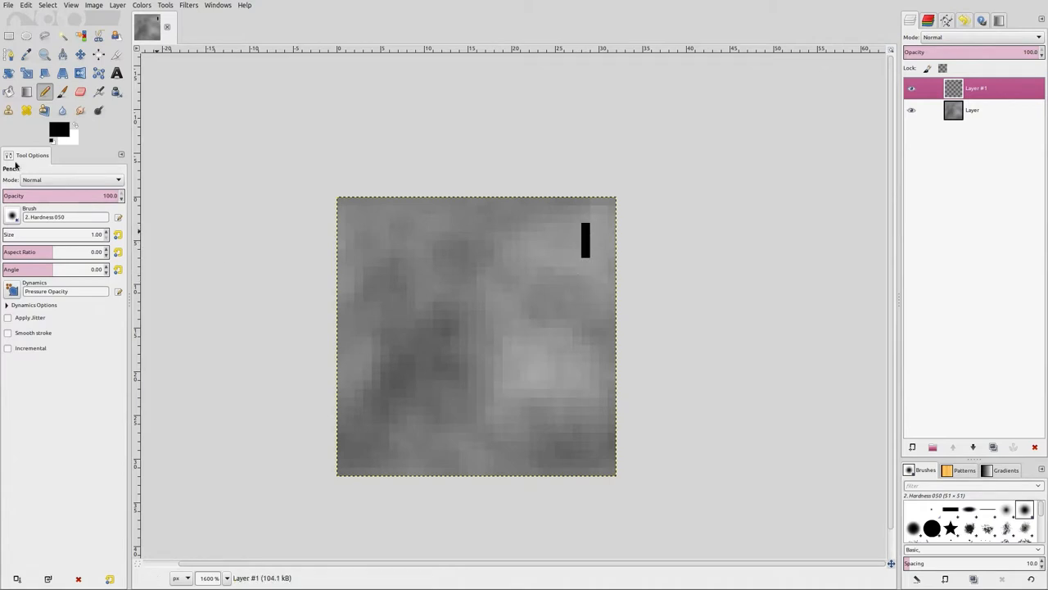
Swap to white and paint a border around the black slot
click(72, 125)
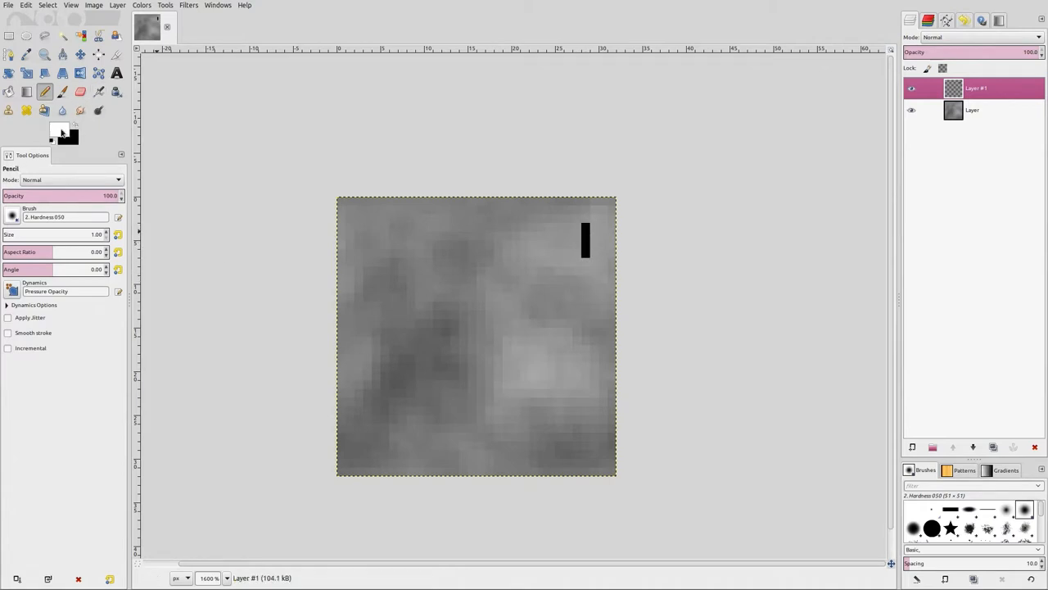
click(59, 131)
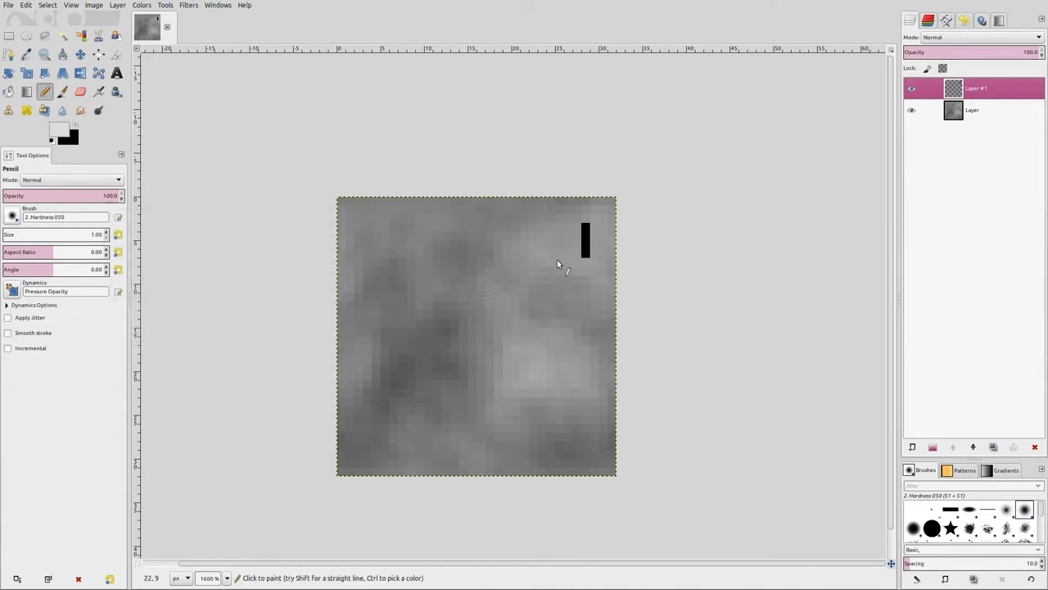
click(581, 219)
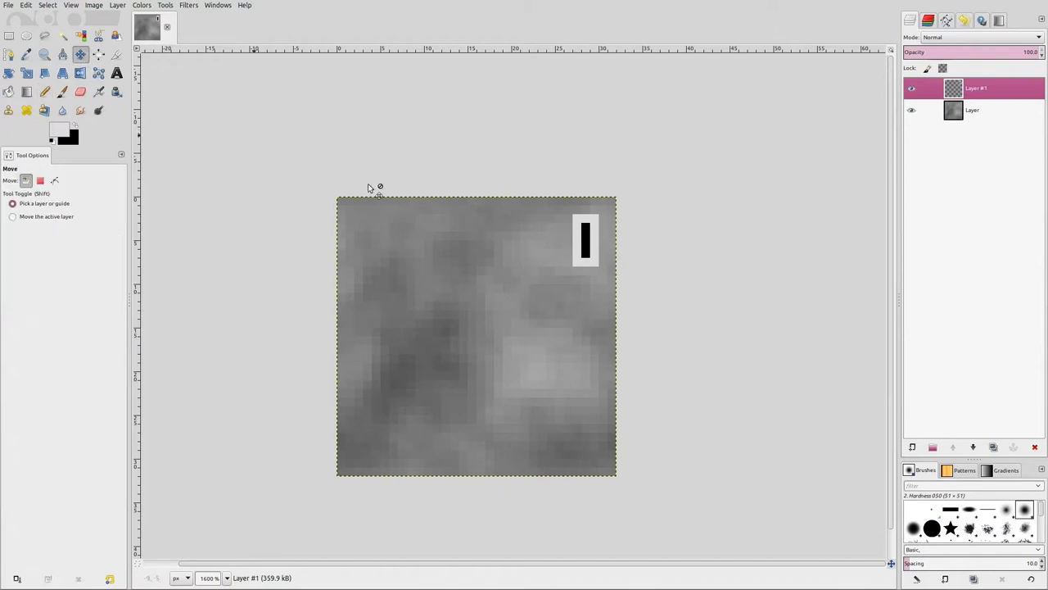
Drag the slot layer around and realign it with the texture edges near the top-right
drag(585, 239, 497, 354)
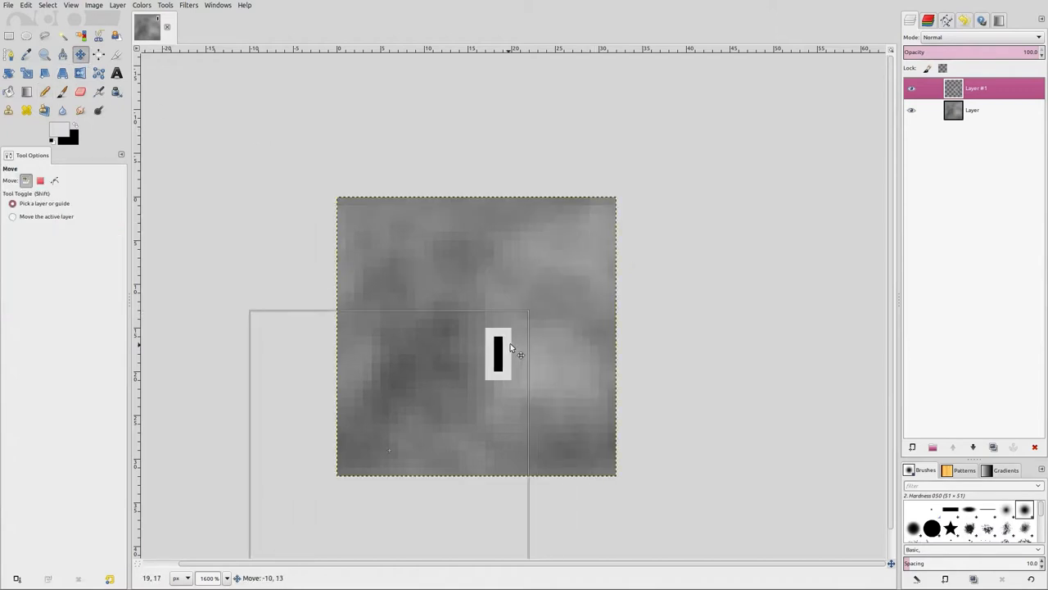
drag(498, 352, 576, 247)
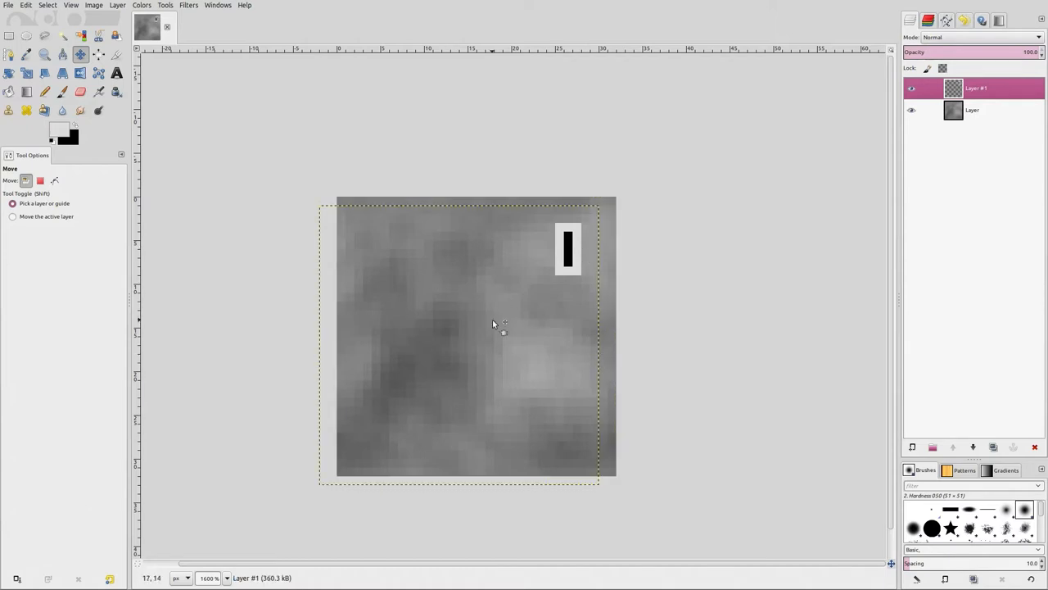
mouse_move(399, 285)
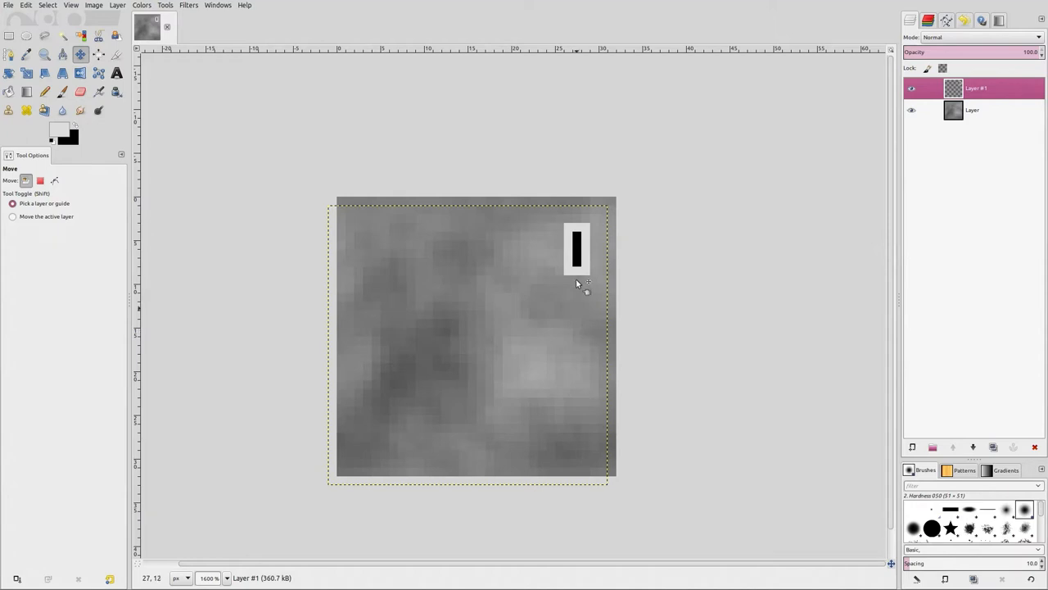
drag(576, 248, 392, 248)
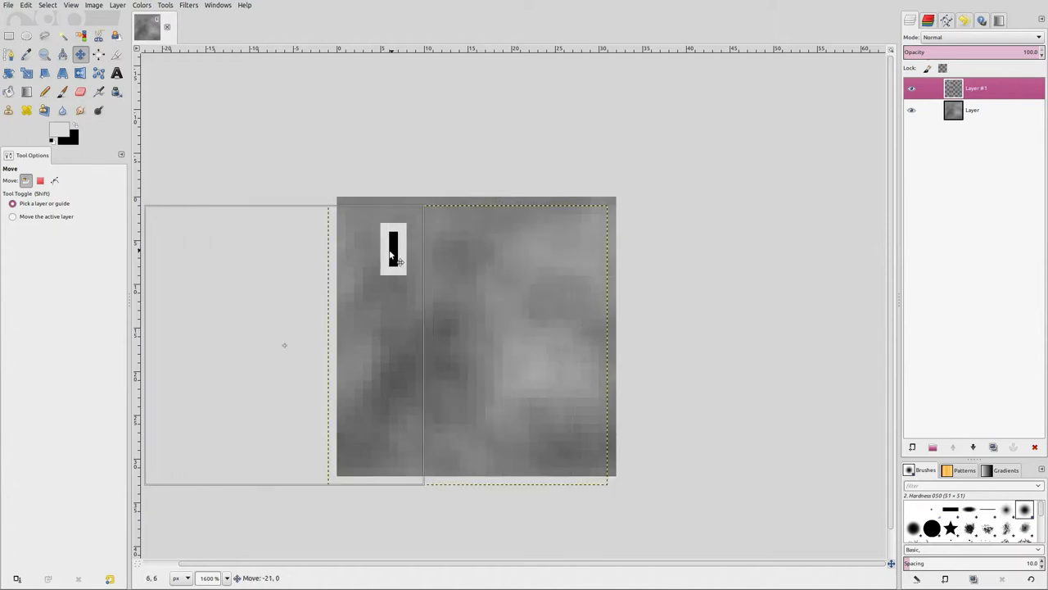
drag(393, 249, 594, 246)
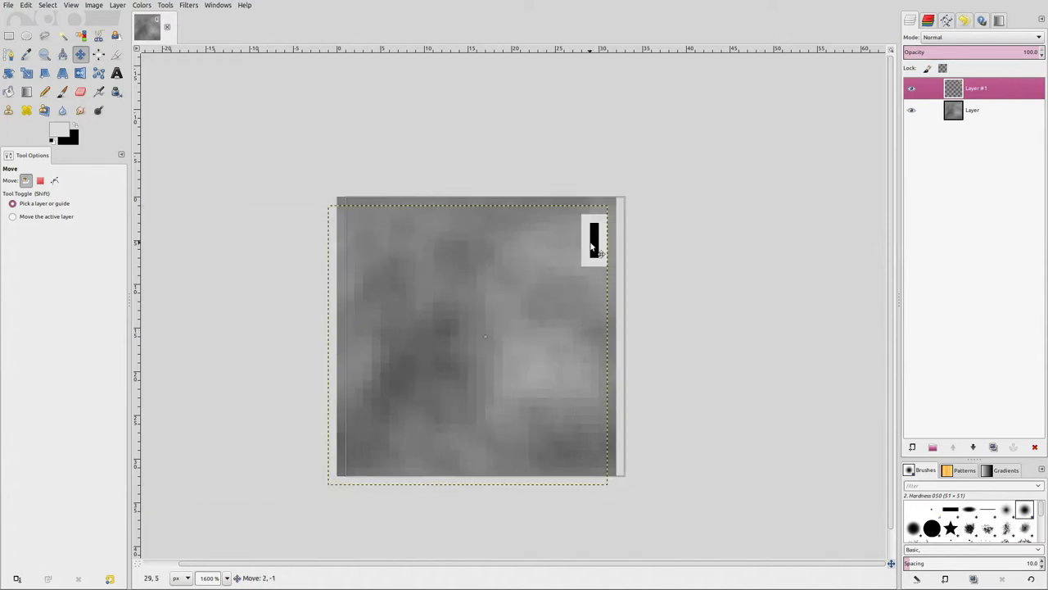
drag(594, 246, 641, 360)
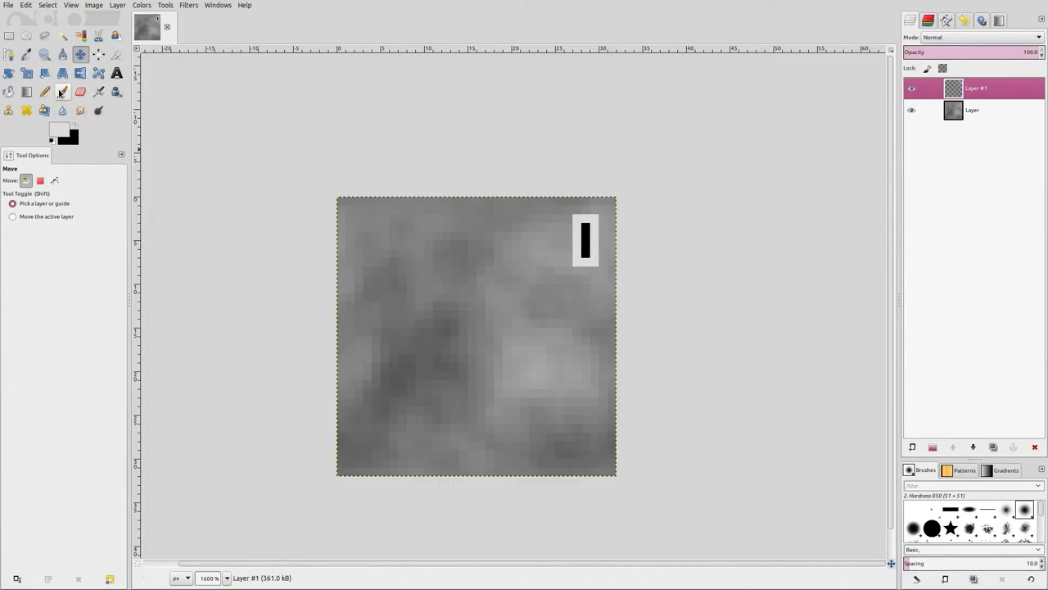
Pencil a black tray outline along the bottom with a grey shading line inside
click(44, 91)
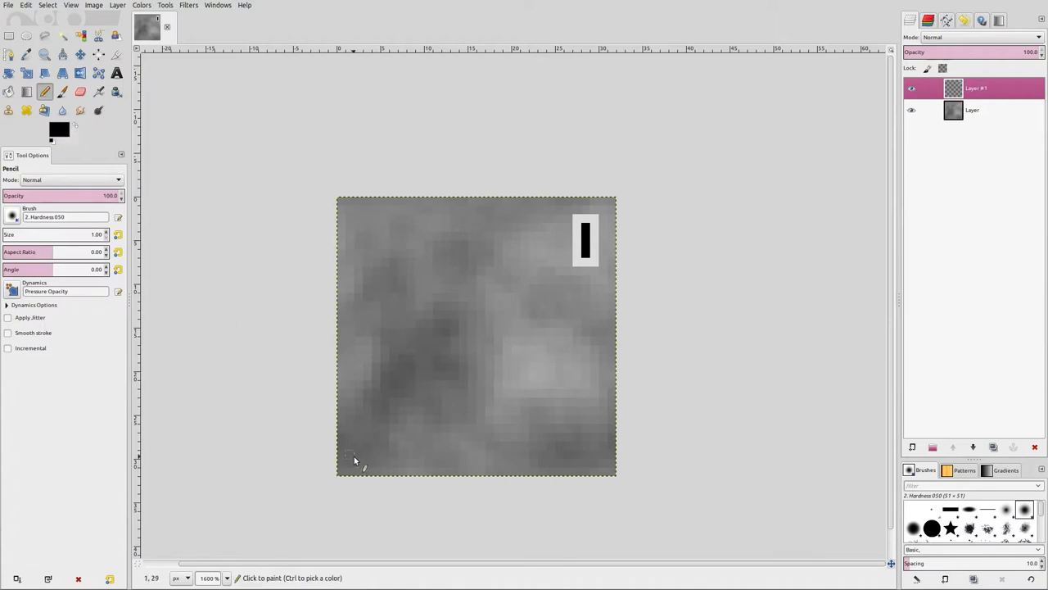
click(358, 454)
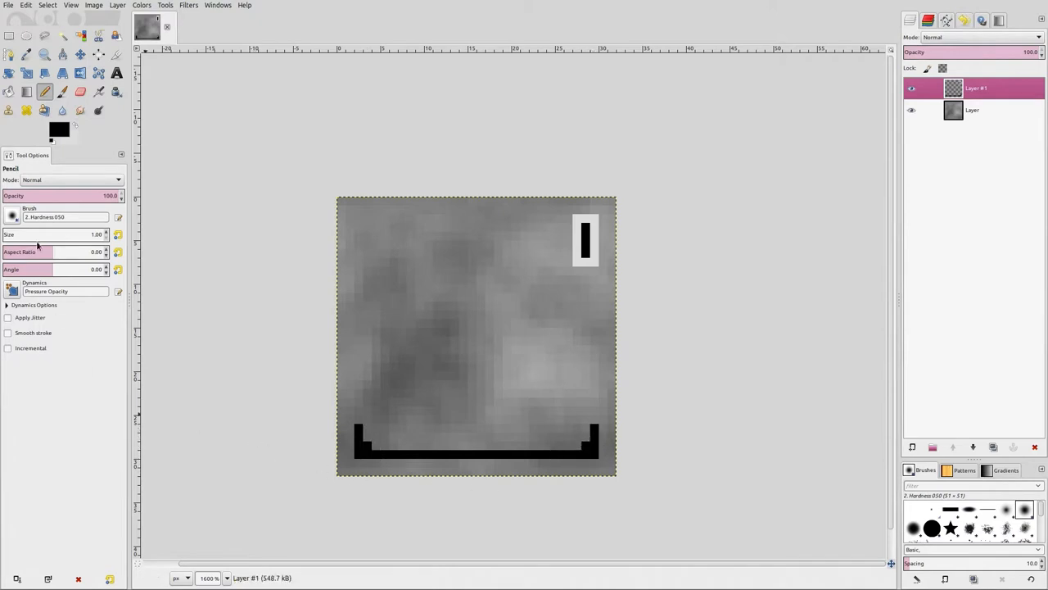
click(58, 129)
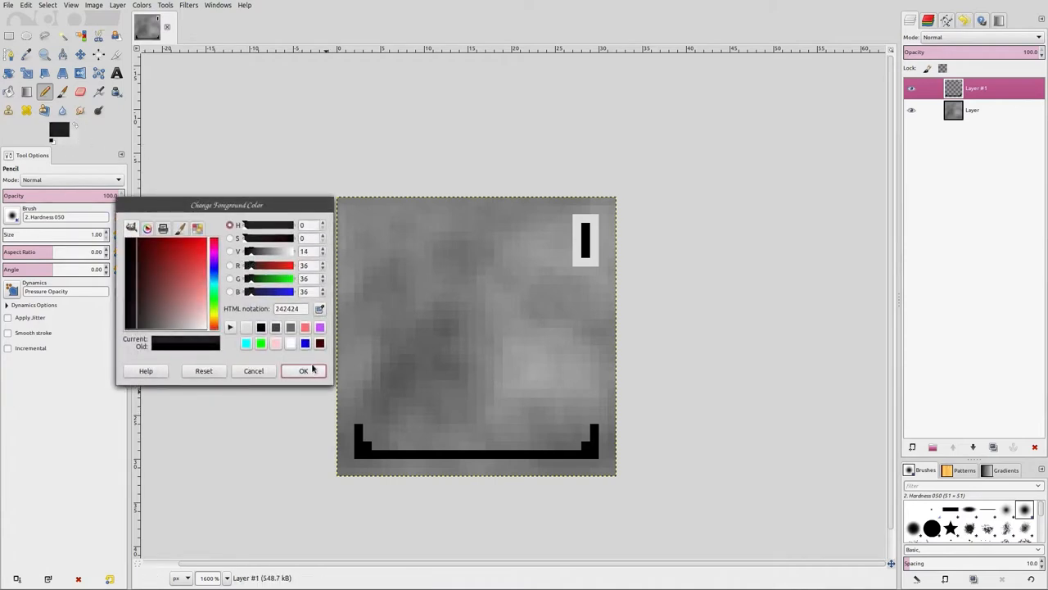
click(303, 370)
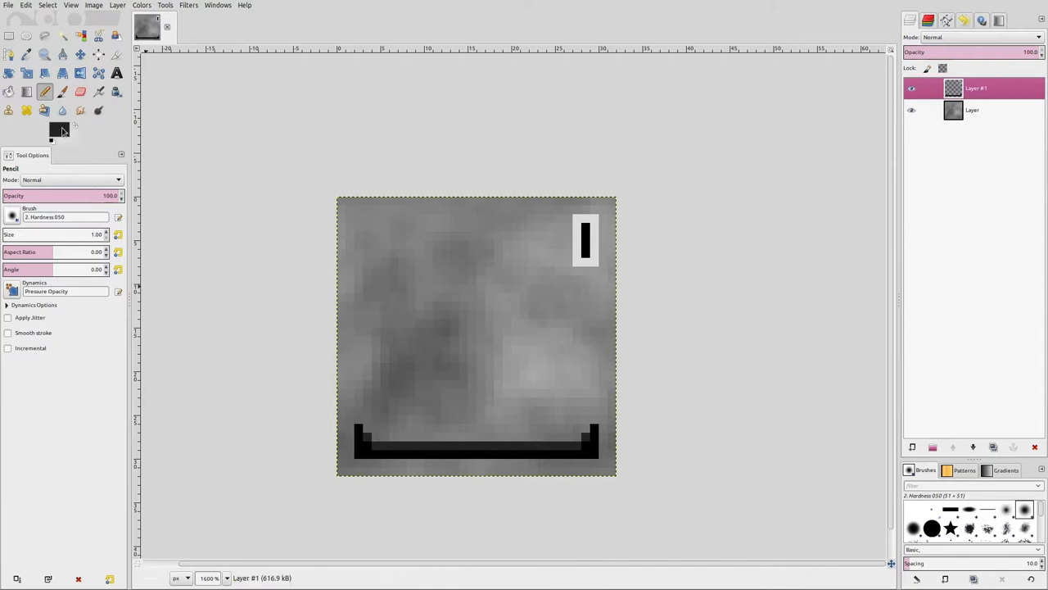
click(57, 130)
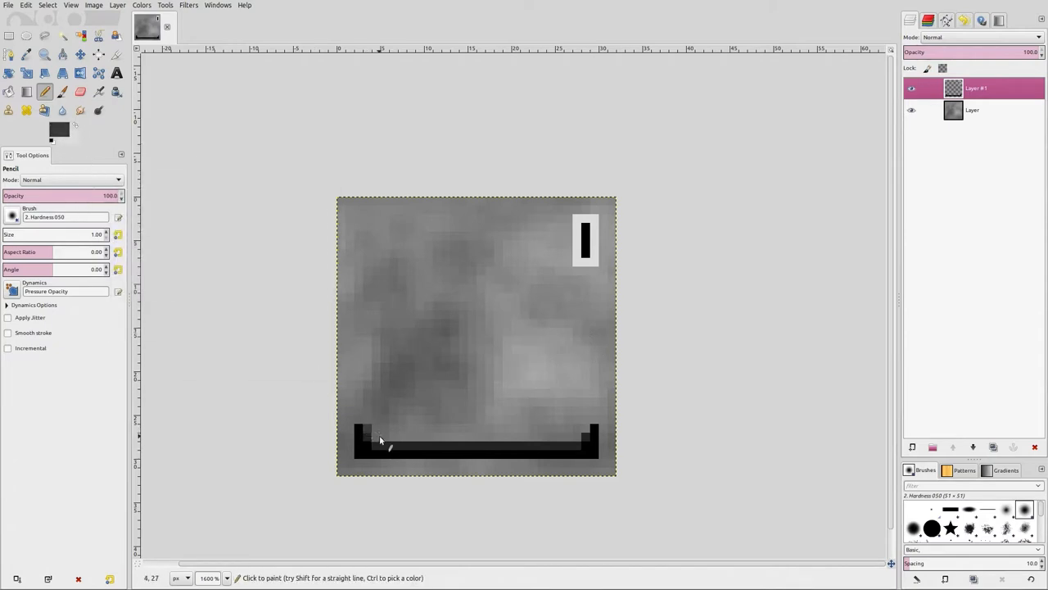
drag(381, 438, 590, 438)
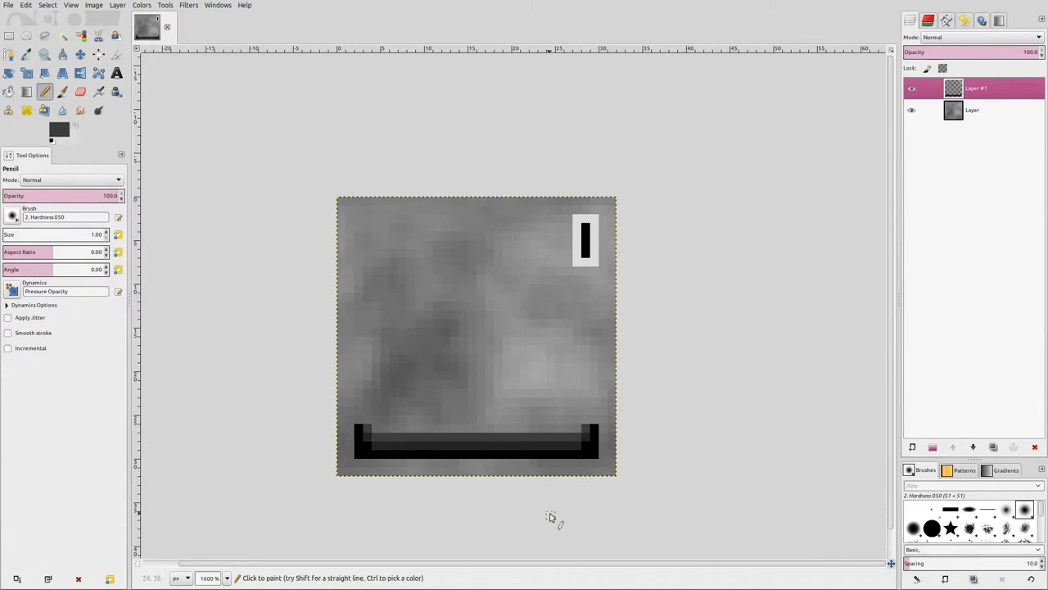
mouse_move(569, 468)
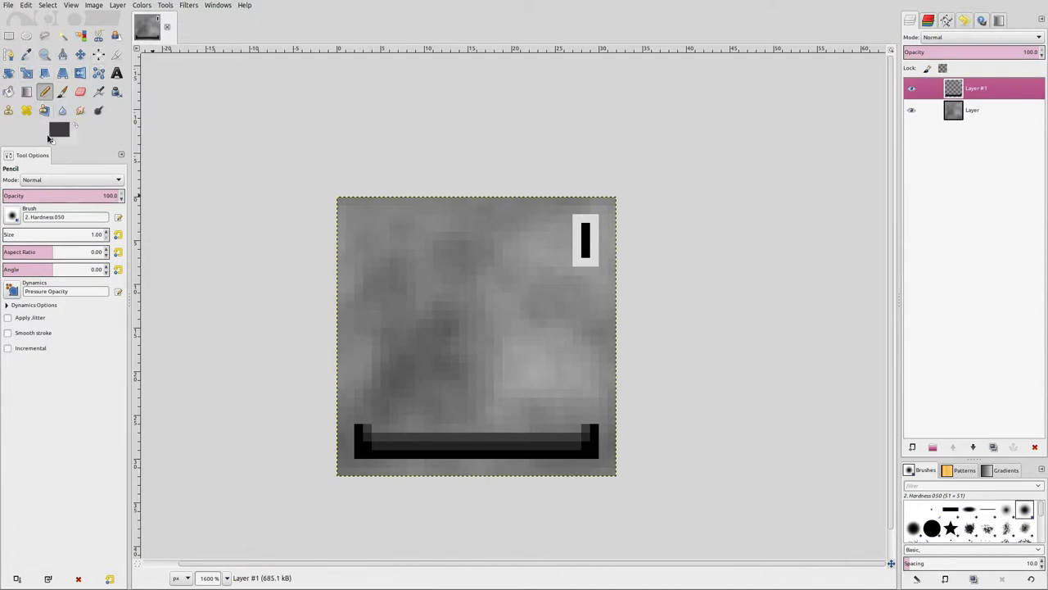
Set the foreground colour to a saturated purple
click(58, 130)
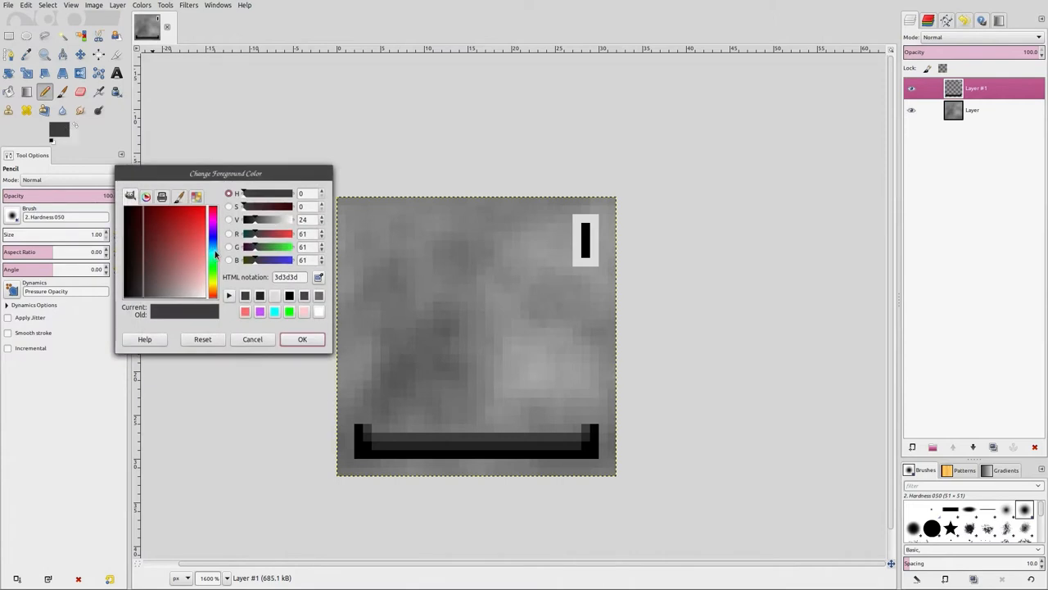
click(214, 233)
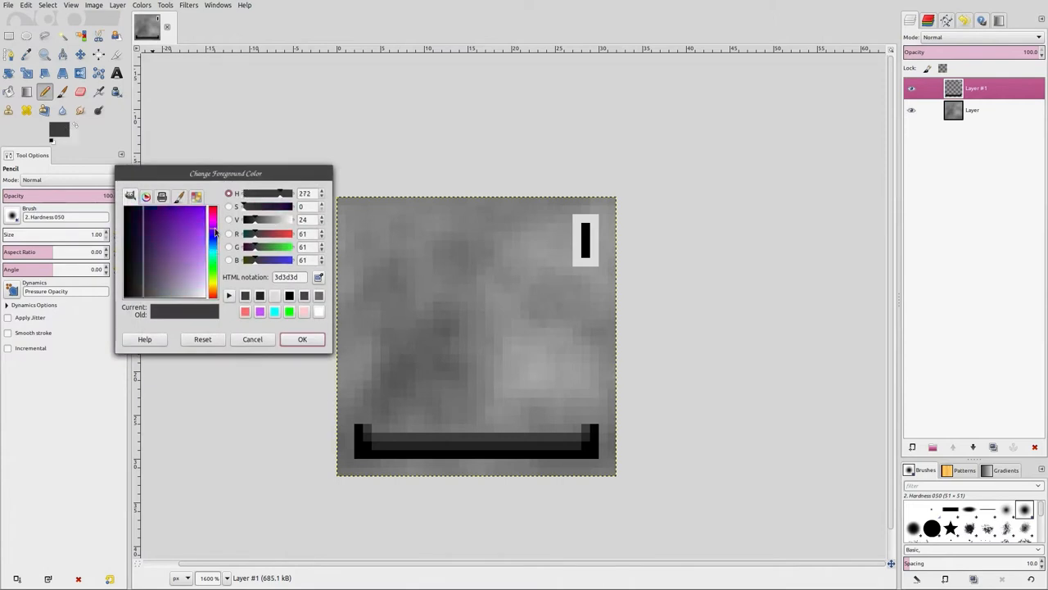
click(188, 229)
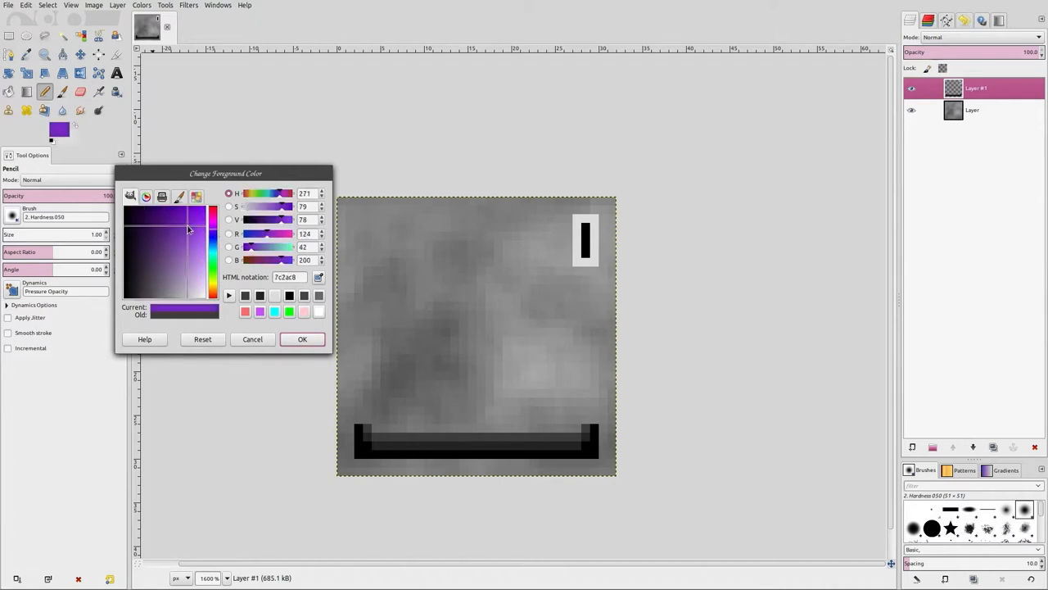
click(301, 339)
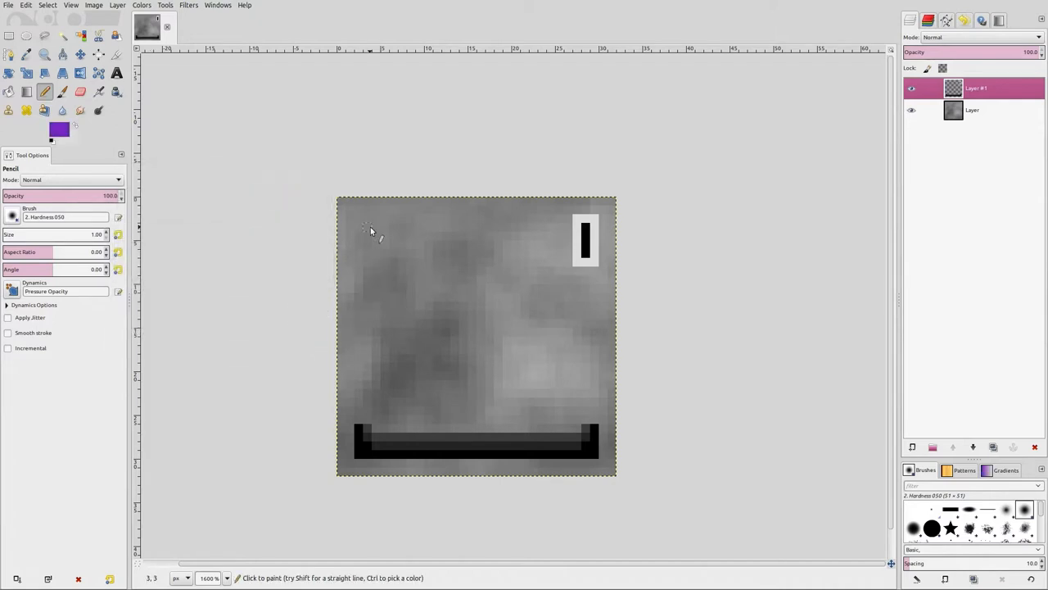
Pencil a rounded rectangle outline in the upper-left area of the texture
click(367, 226)
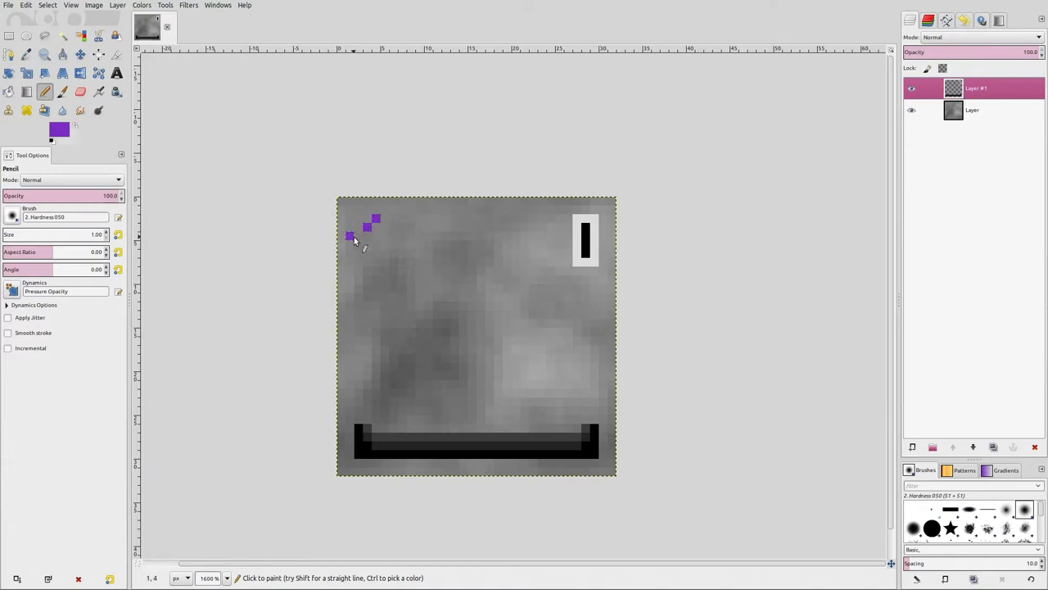
click(352, 239)
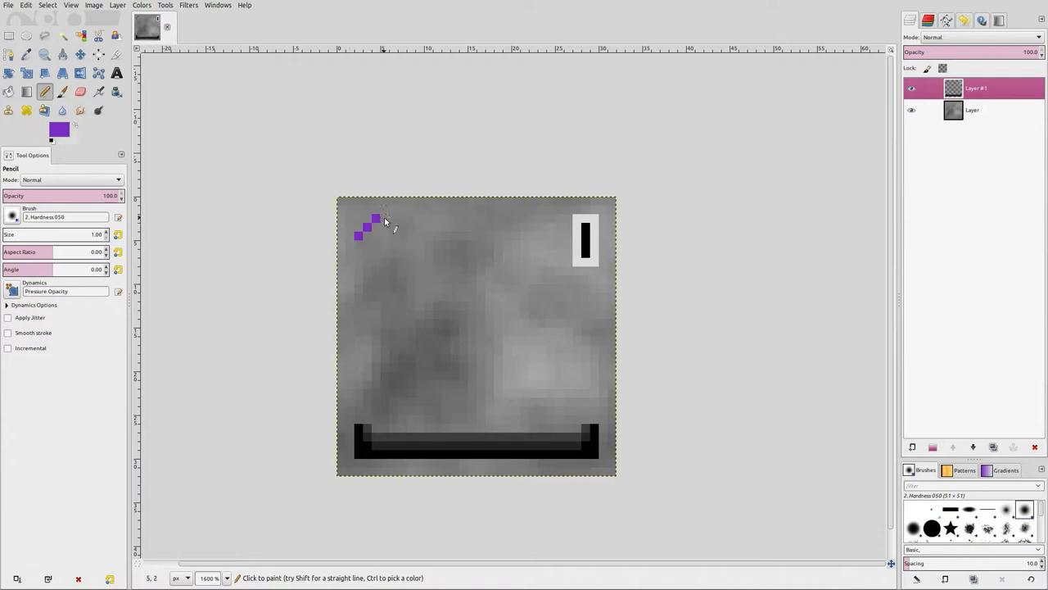
drag(385, 221, 413, 219)
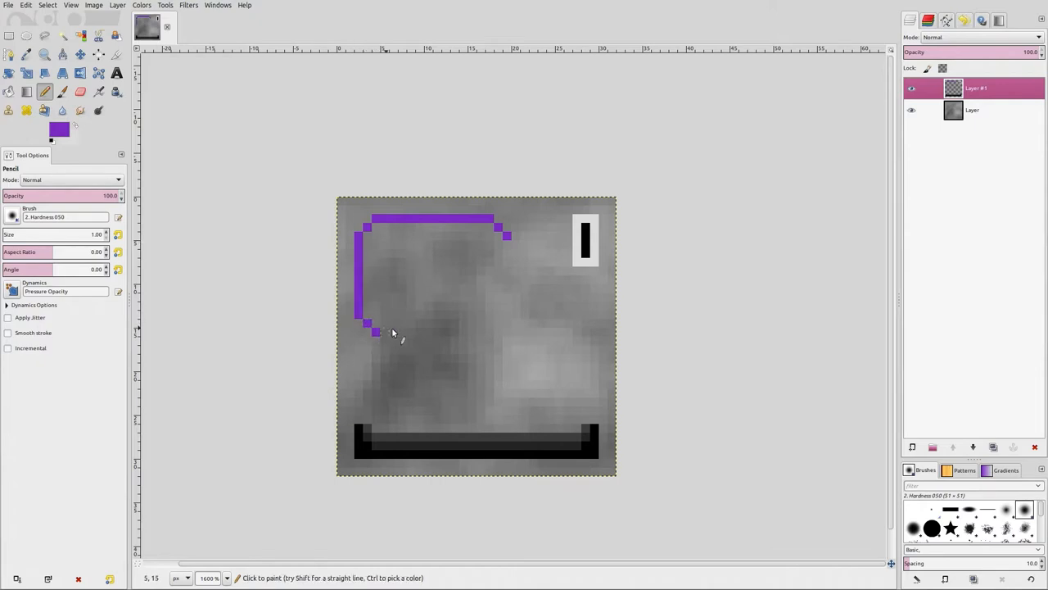
mouse_move(497, 333)
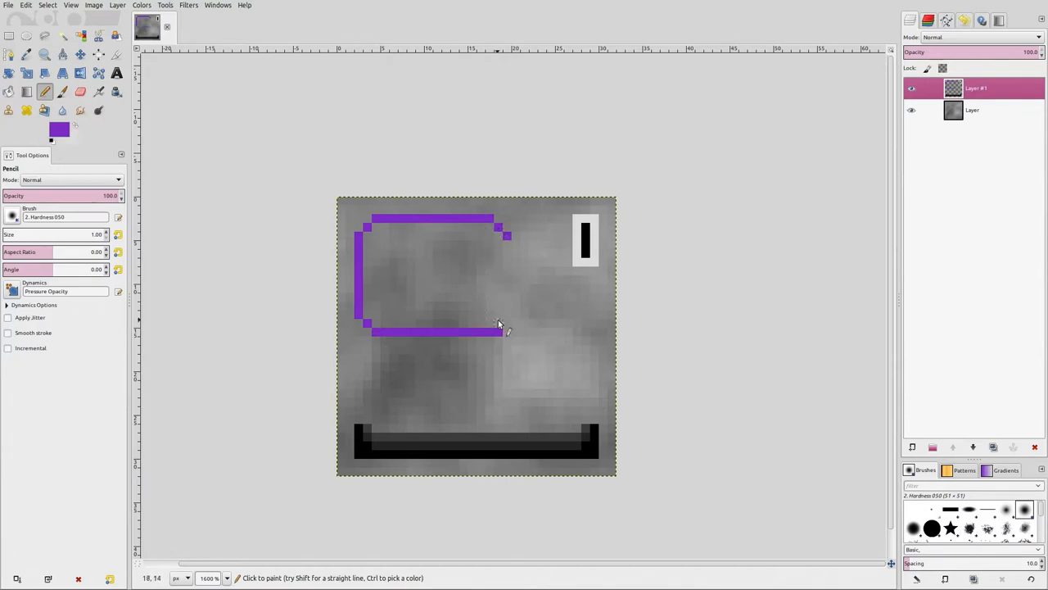
drag(501, 233, 501, 326)
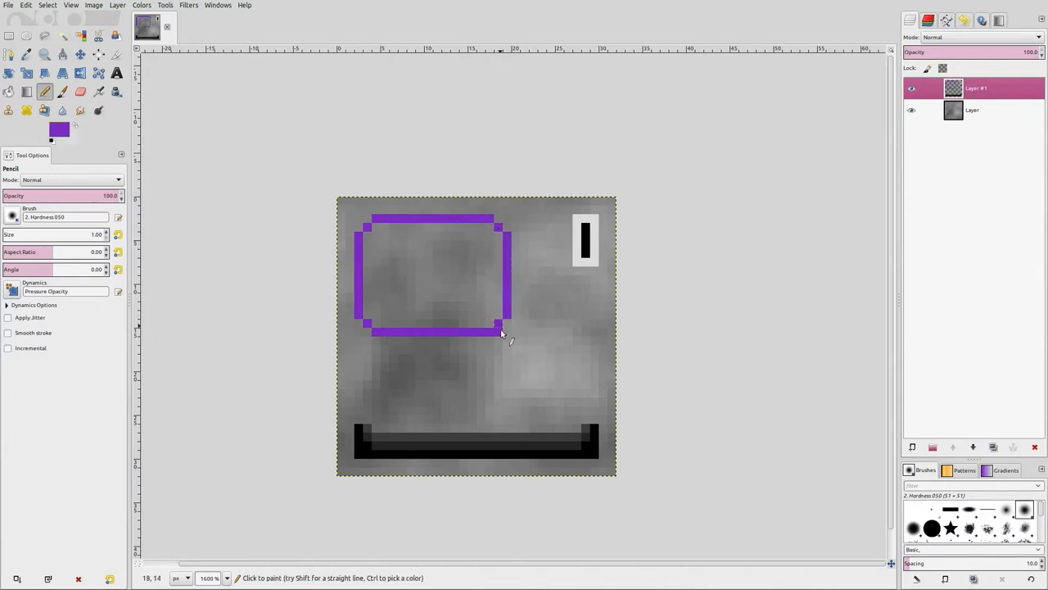
click(80, 92)
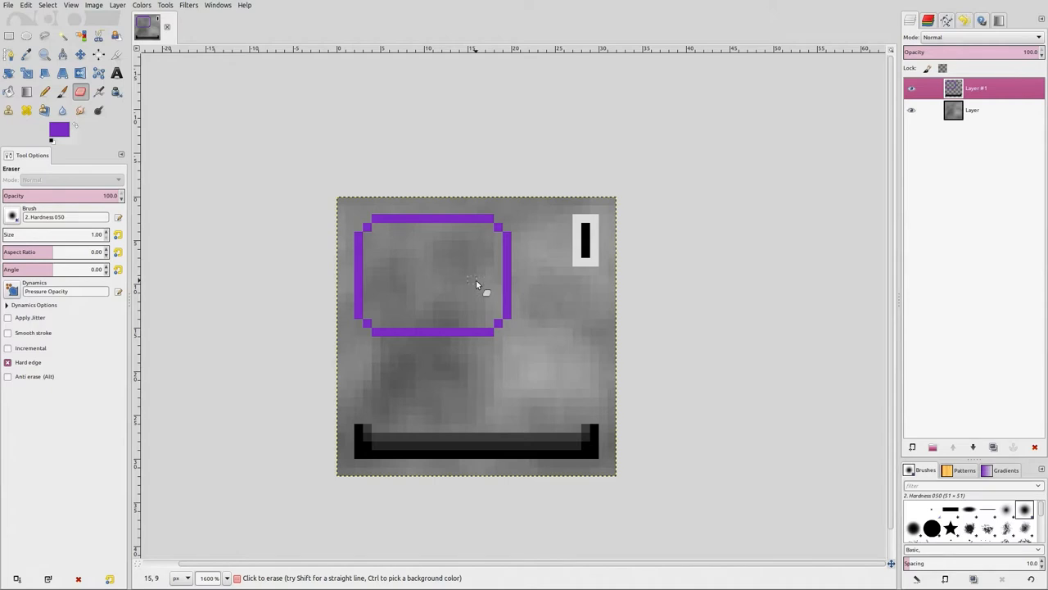
mouse_move(484, 397)
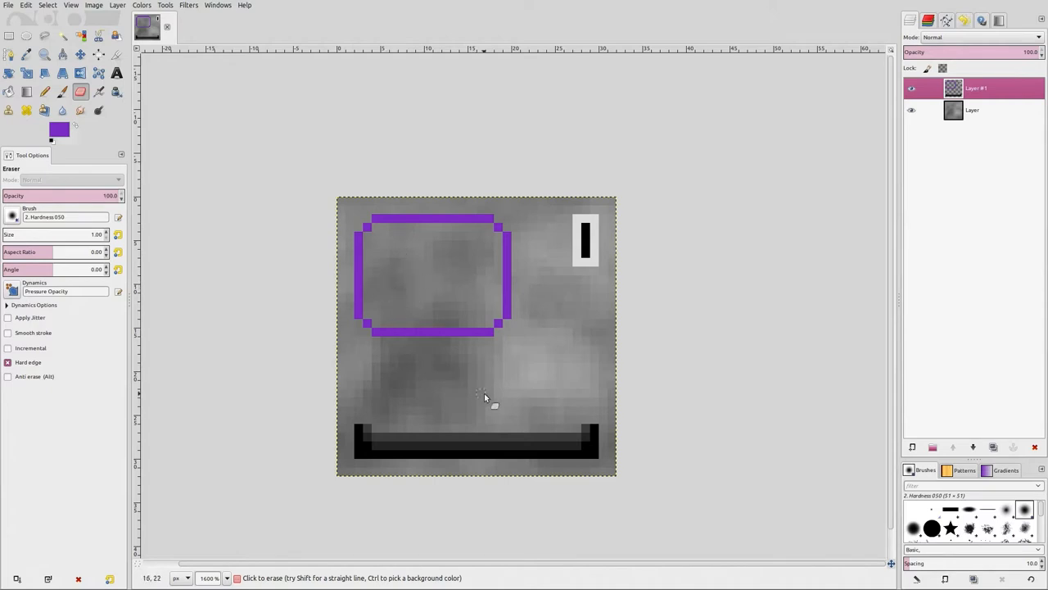
mouse_move(512, 386)
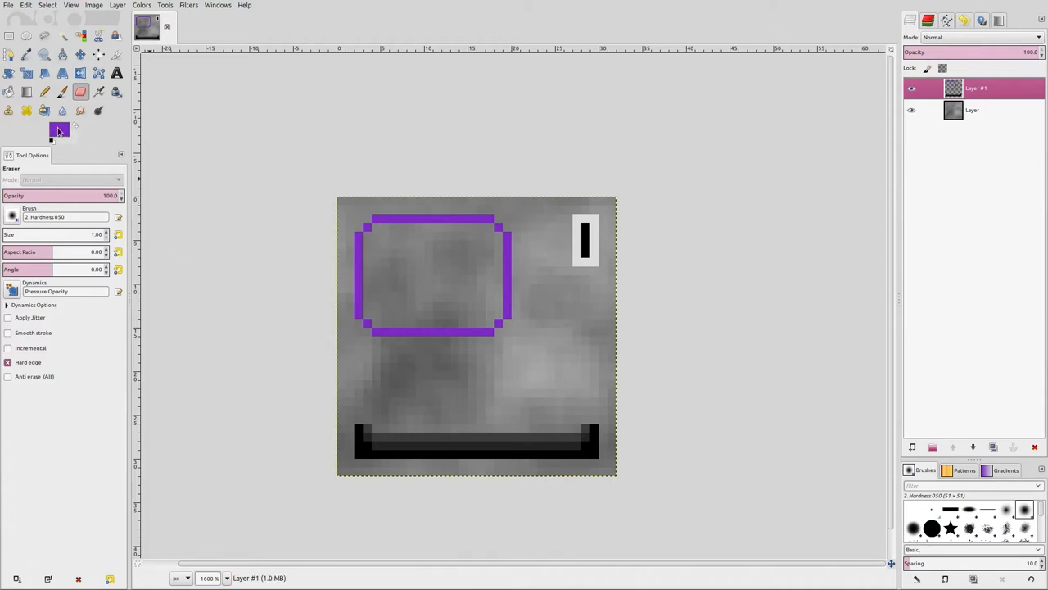
Bucket-fill the inside of the rounded outline with solid purple
click(58, 129)
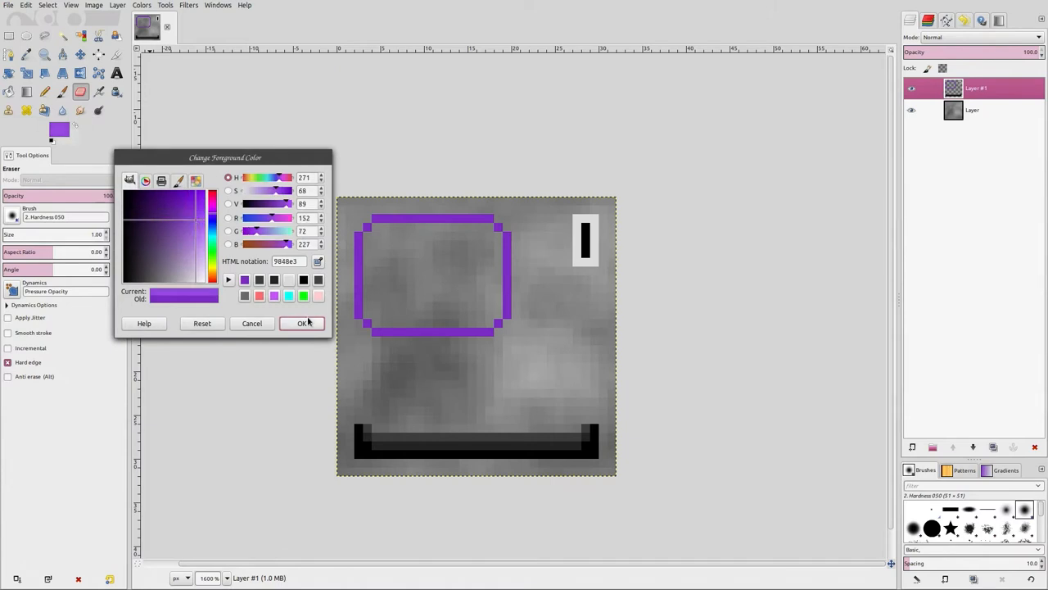
click(302, 322)
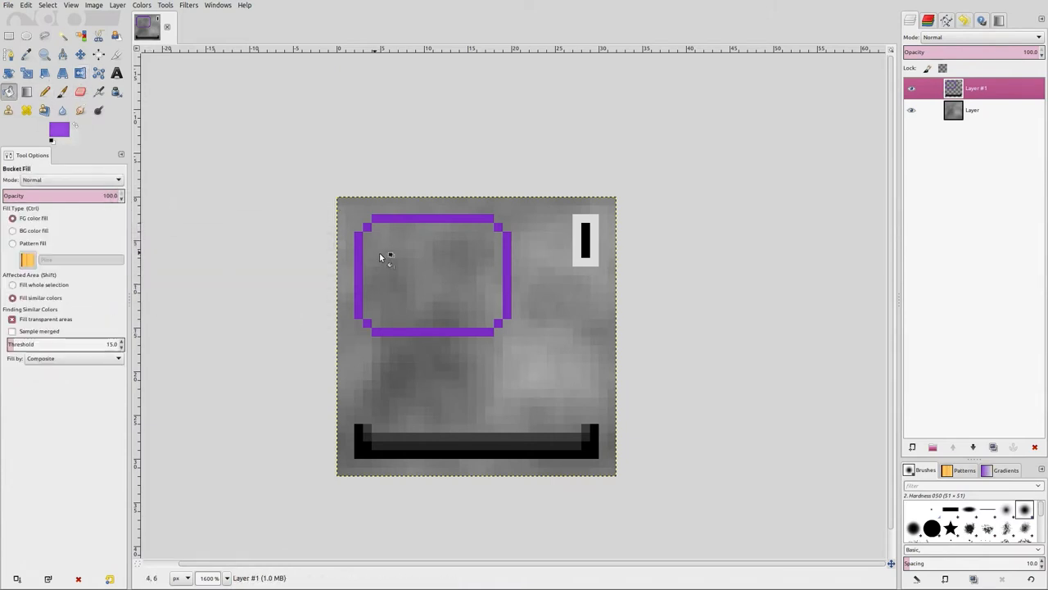
click(381, 256)
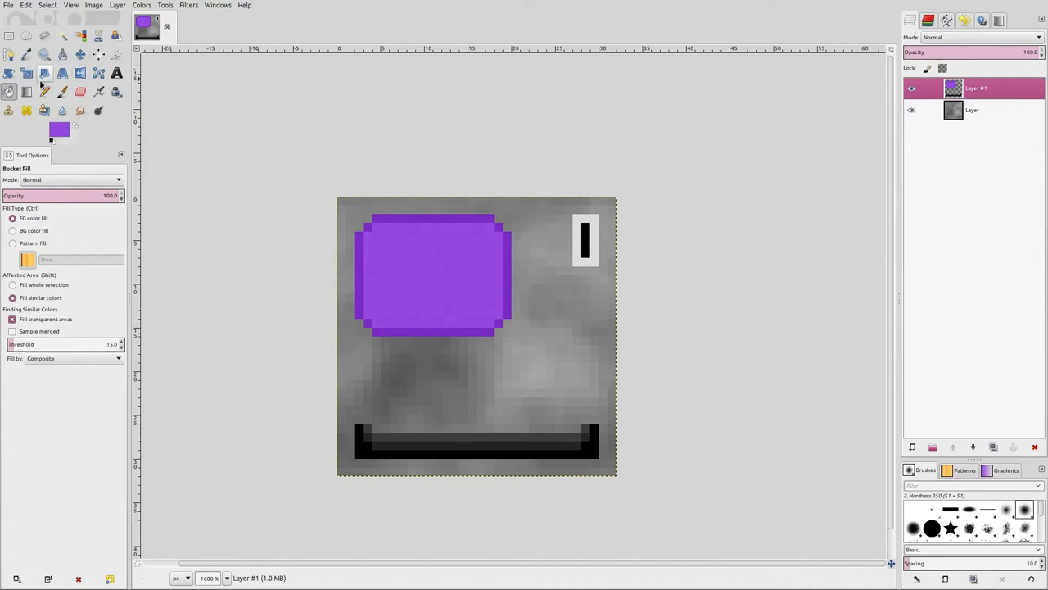
click(44, 91)
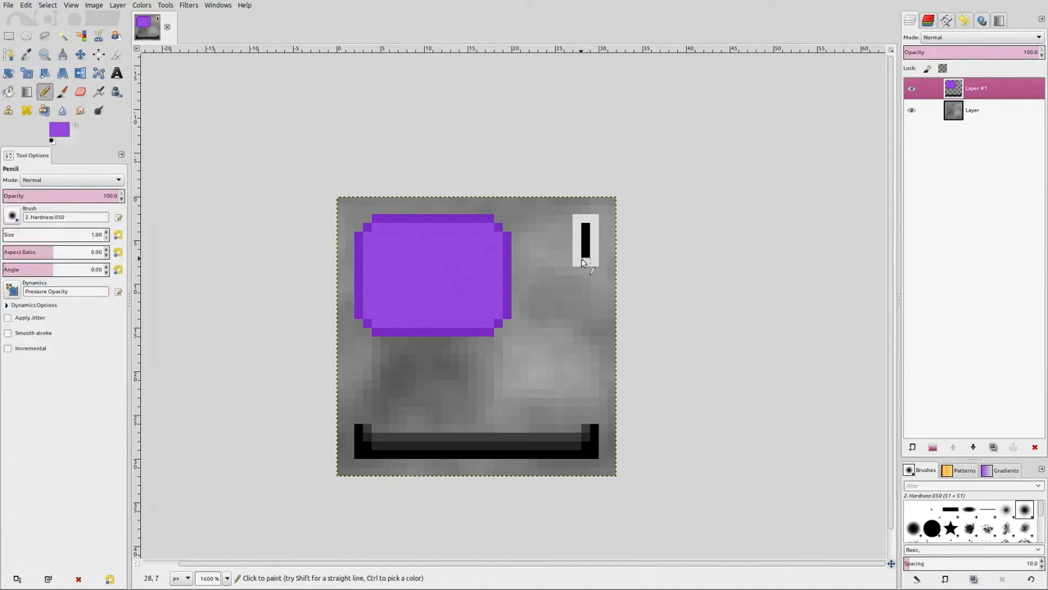
mouse_move(506, 341)
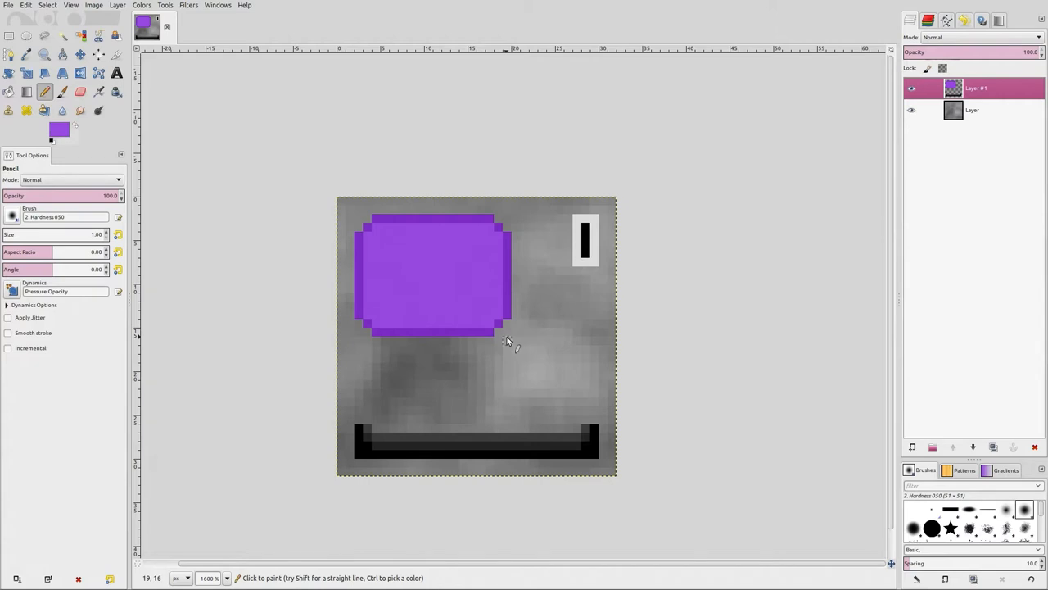
mouse_move(506, 341)
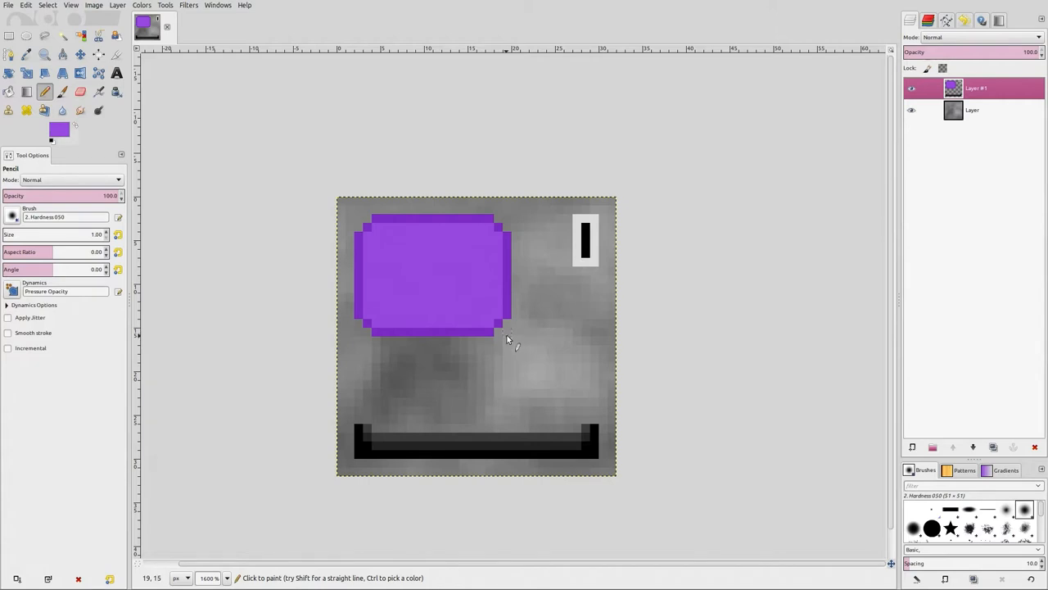
mouse_move(490, 287)
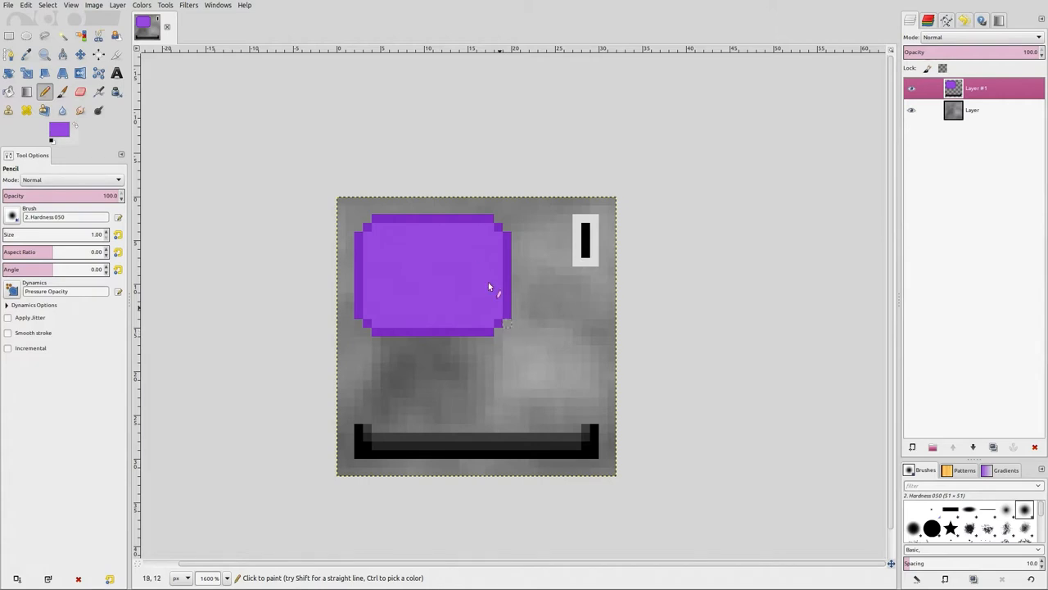
mouse_move(463, 251)
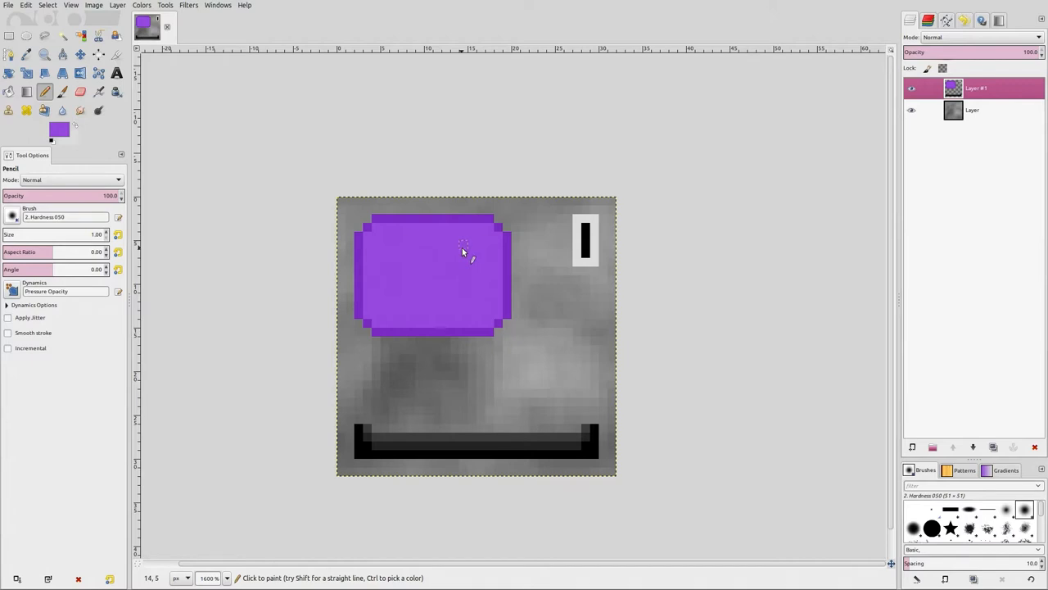
mouse_move(569, 250)
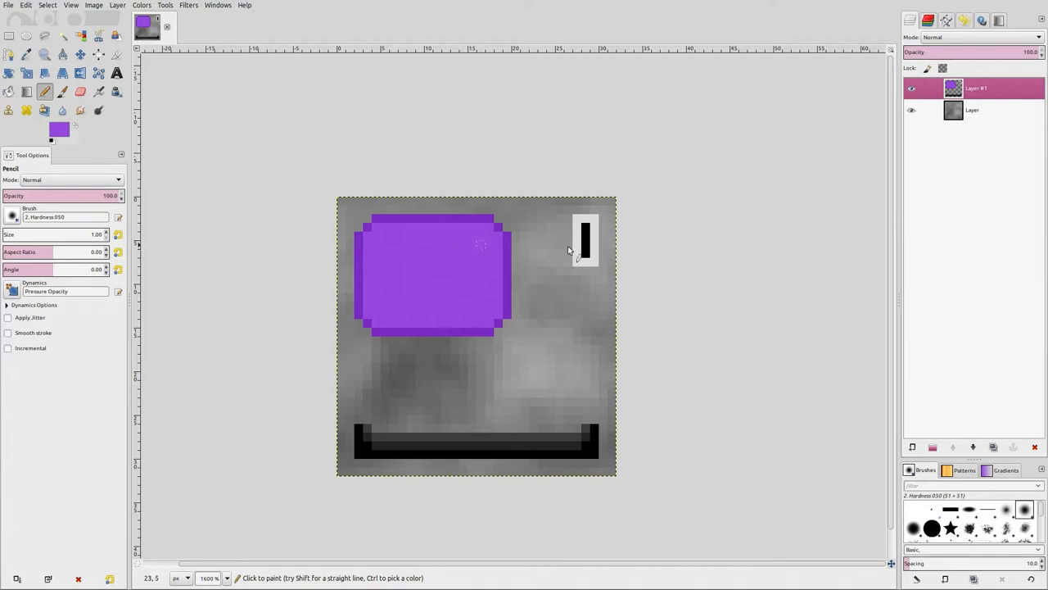
mouse_move(545, 261)
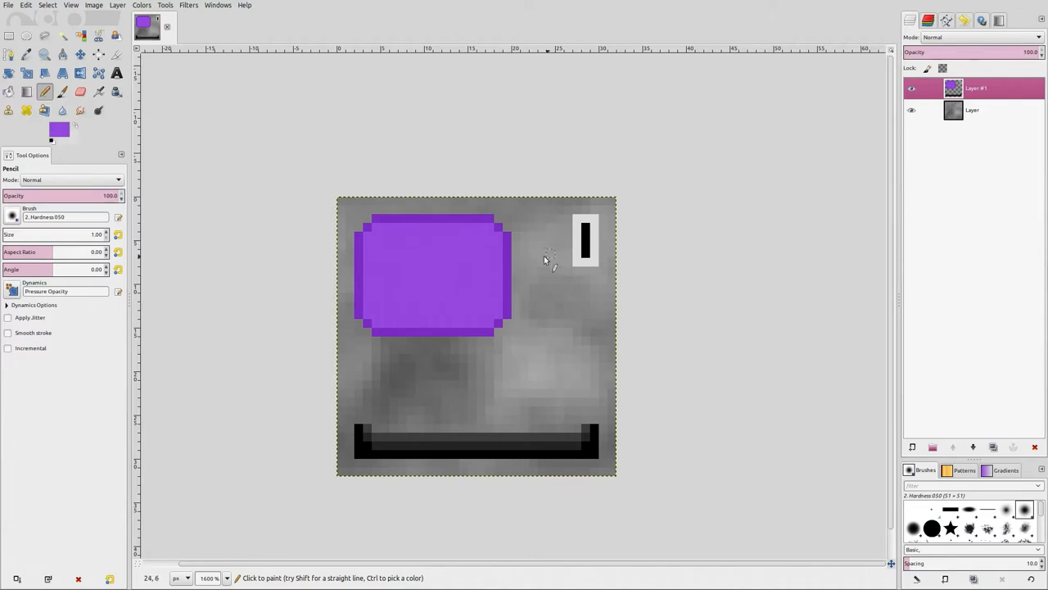
mouse_move(606, 263)
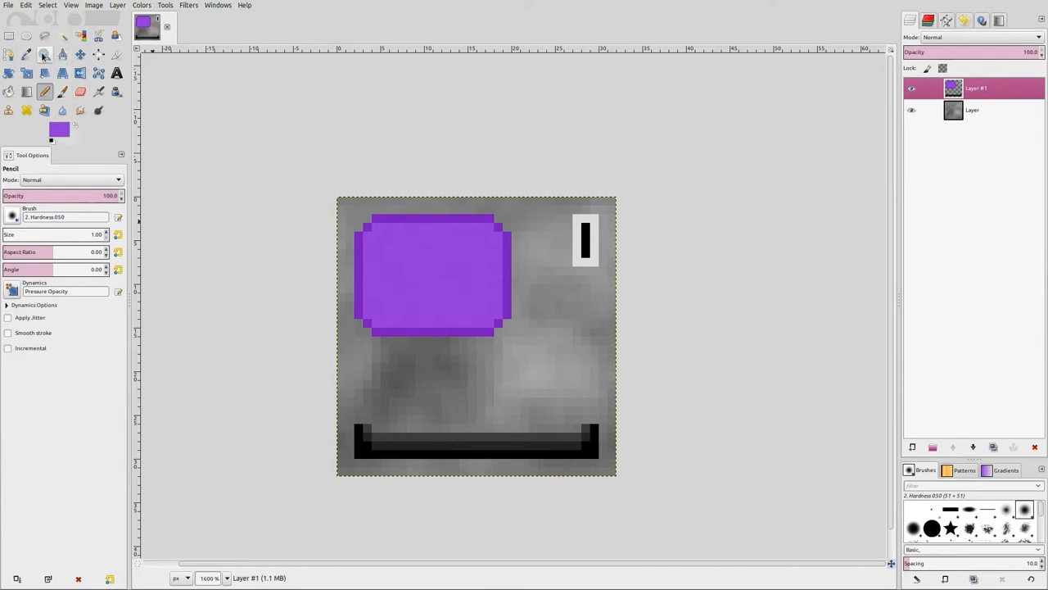
Redraw the tall coin slot as a long horizontal black bar in a wider white panel
click(44, 55)
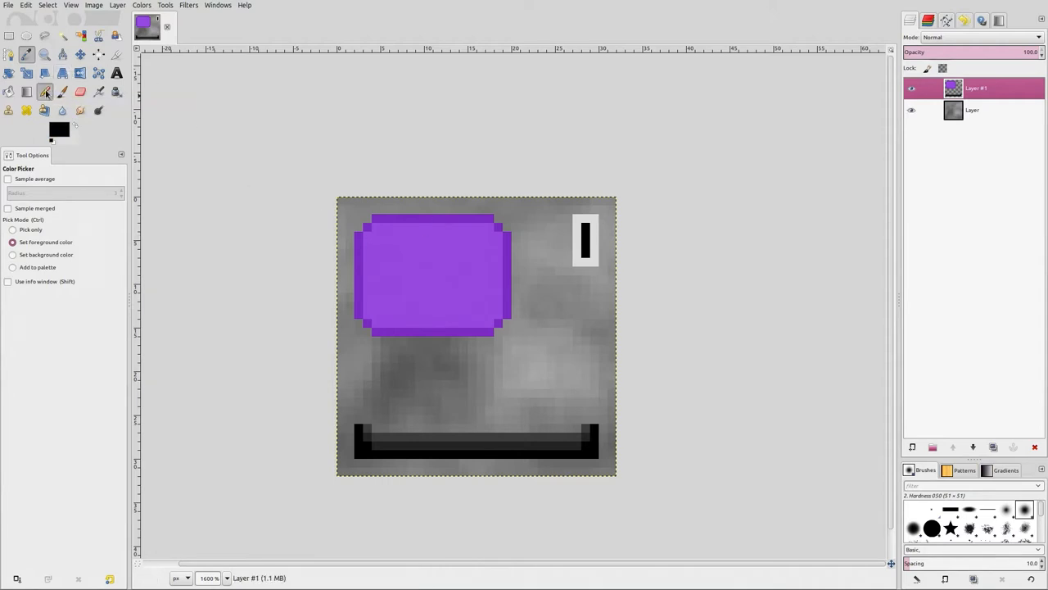
click(45, 91)
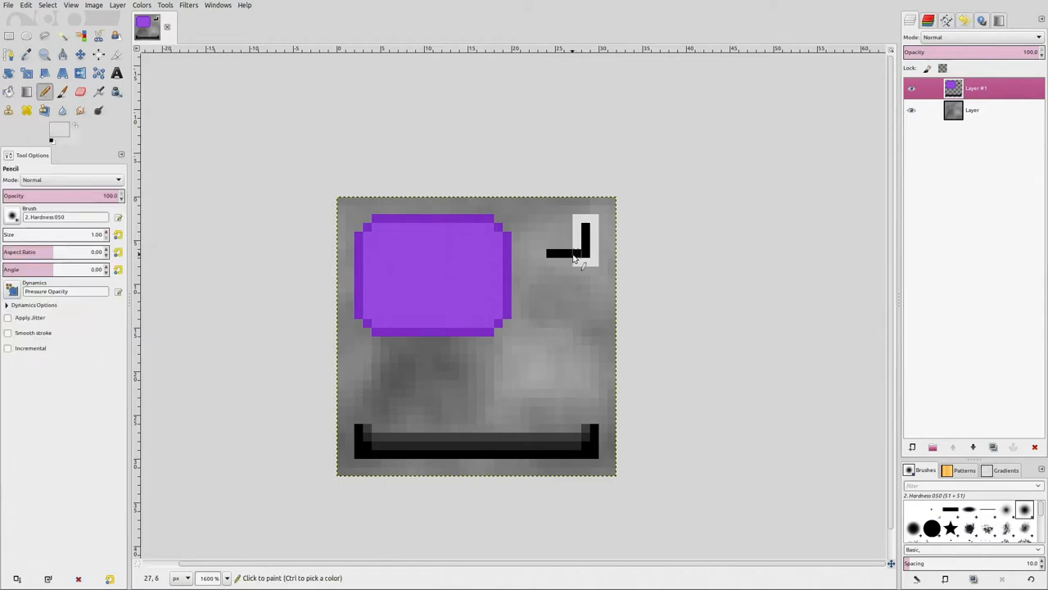
click(549, 258)
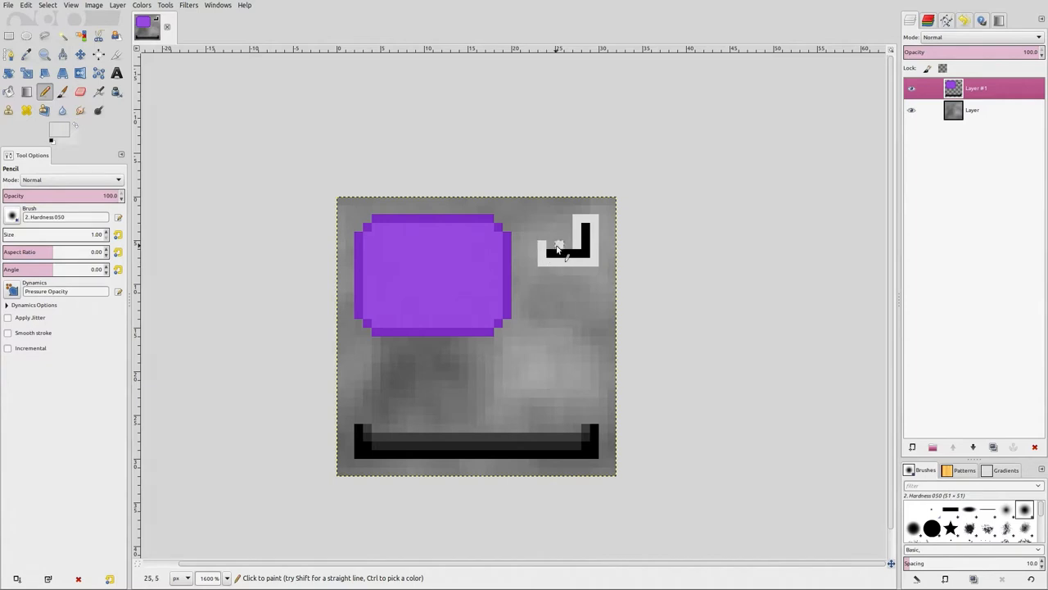
click(565, 245)
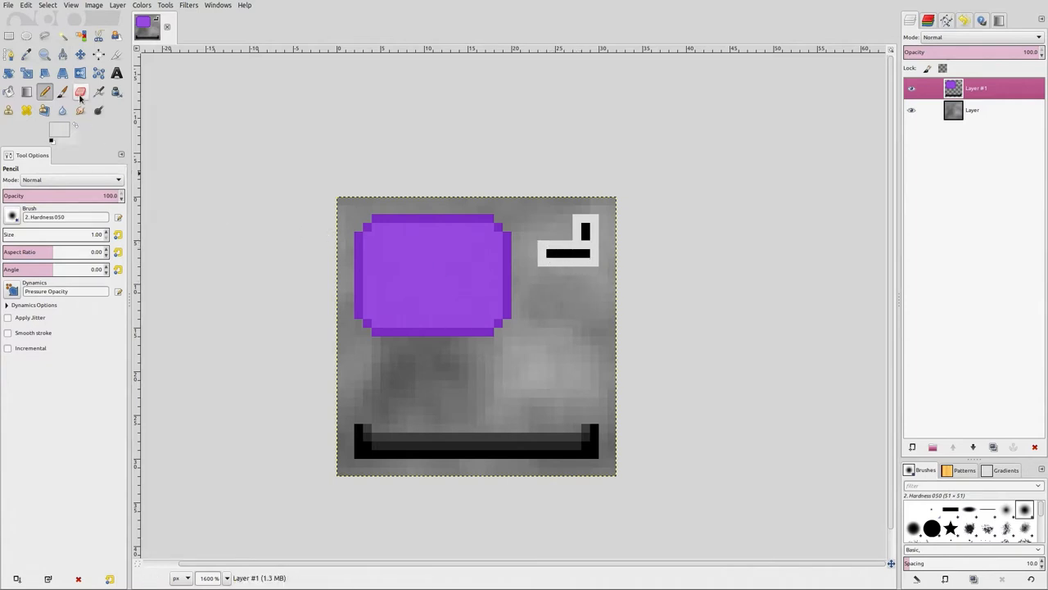
click(80, 91)
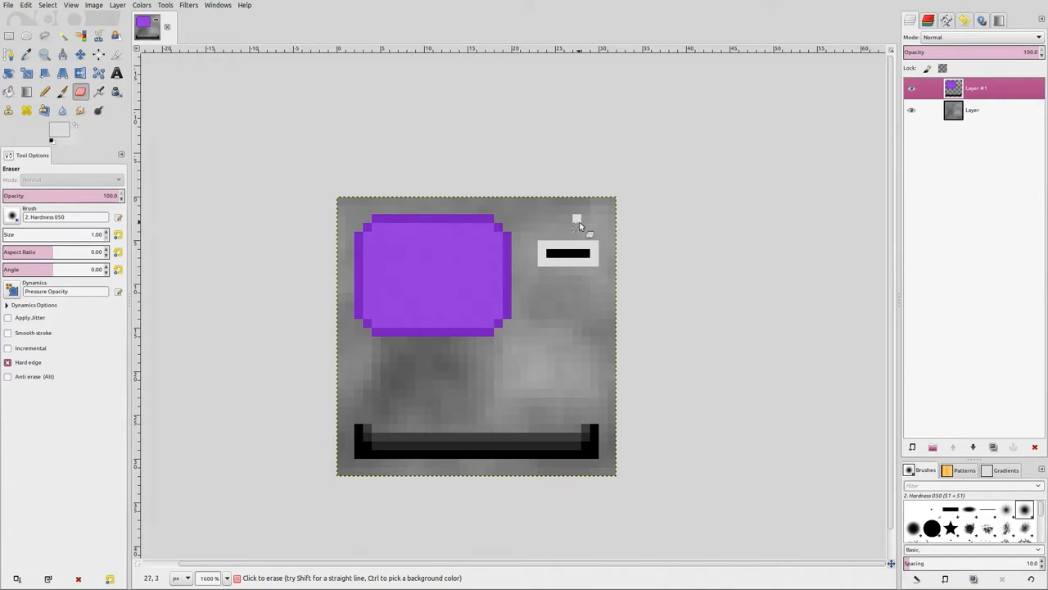
mouse_move(588, 373)
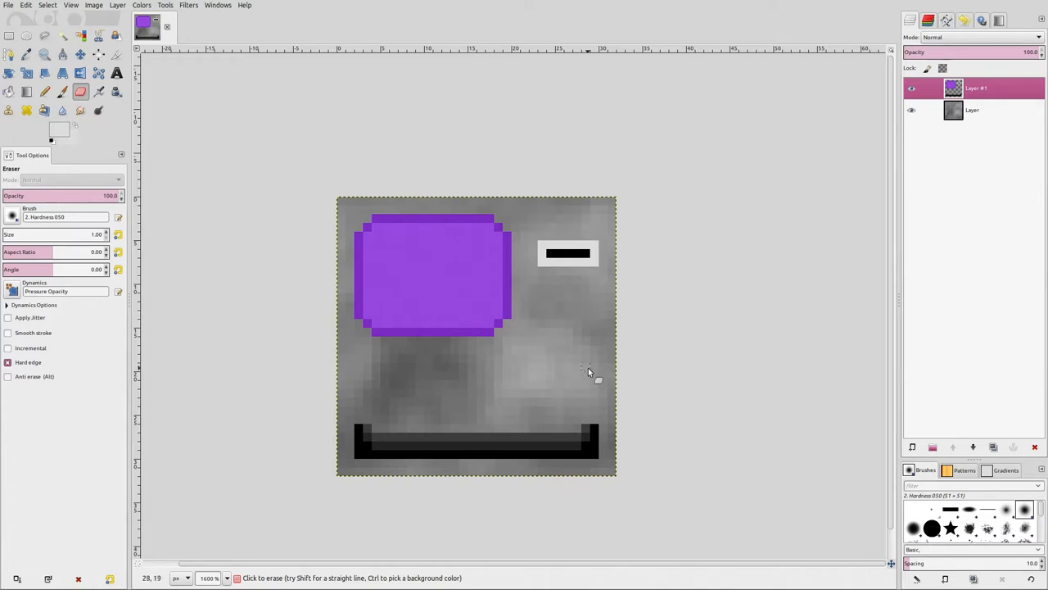
mouse_move(577, 241)
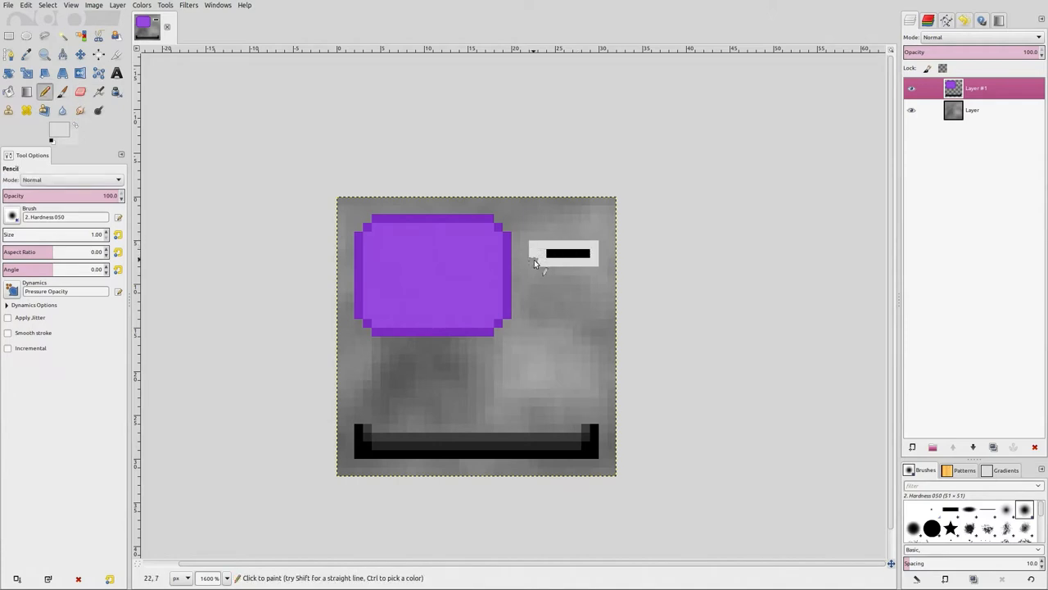
click(27, 54)
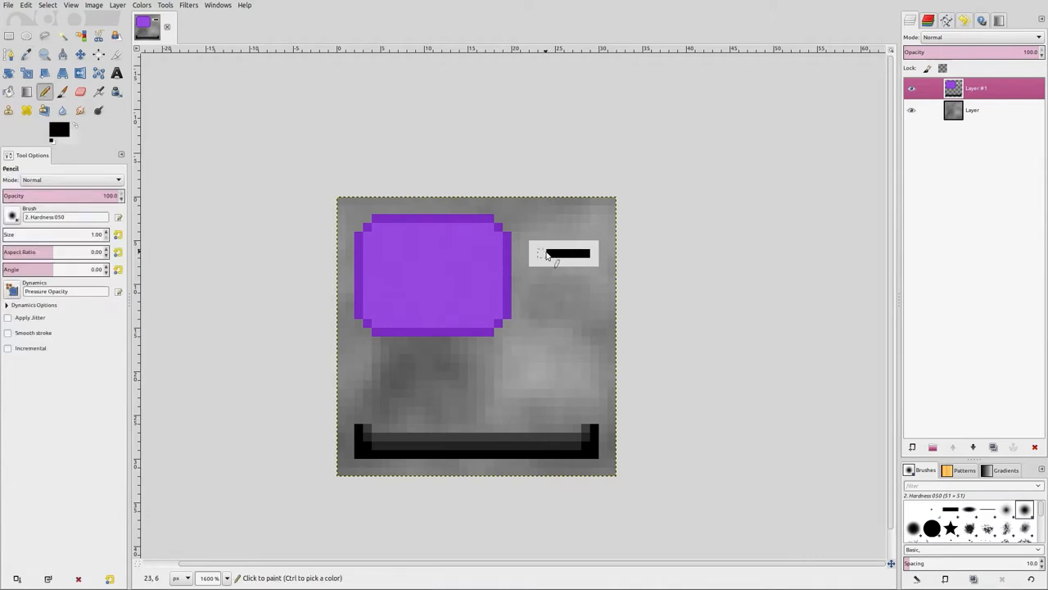
mouse_move(547, 280)
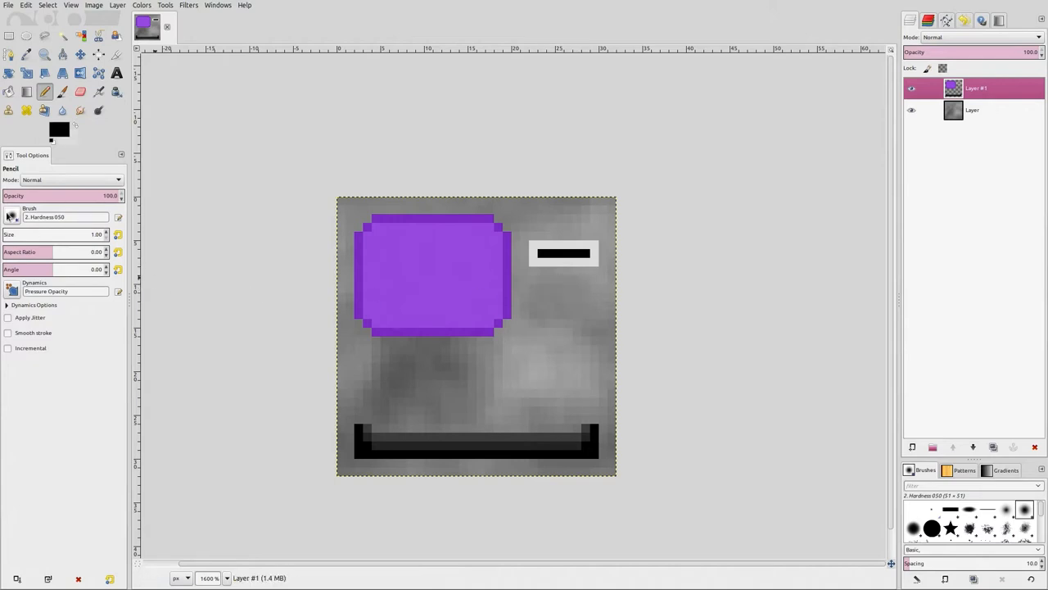
mouse_move(586, 291)
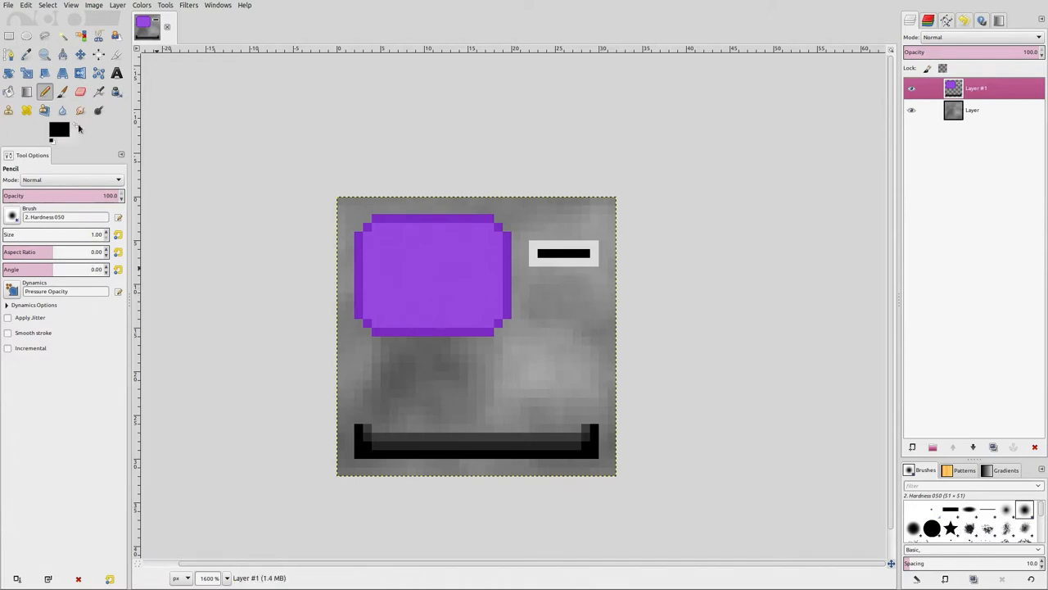
Draw a small red button below the slot panel and shade it darker red
click(59, 130)
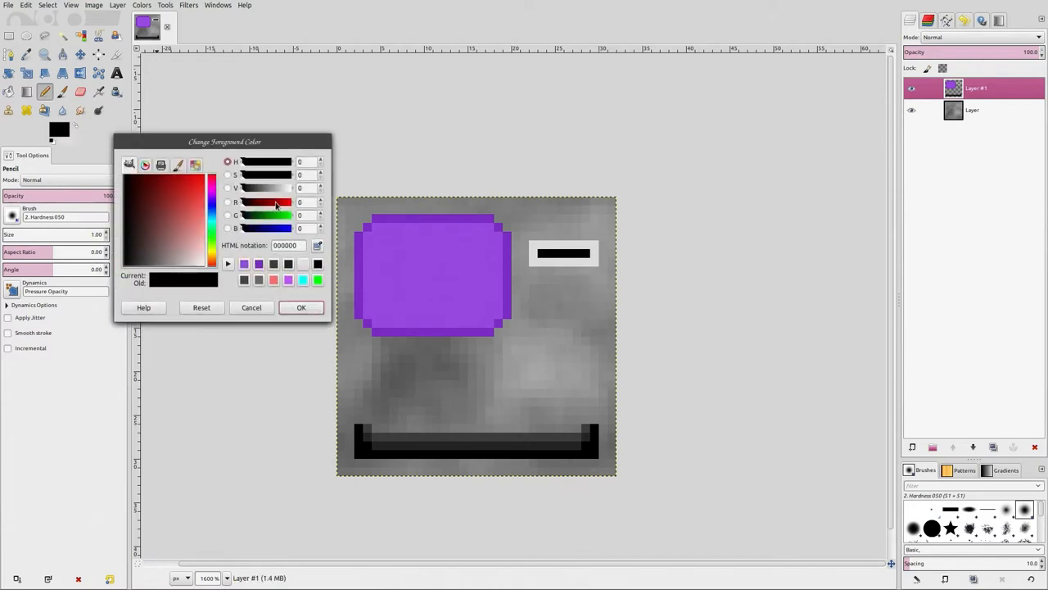
click(301, 307)
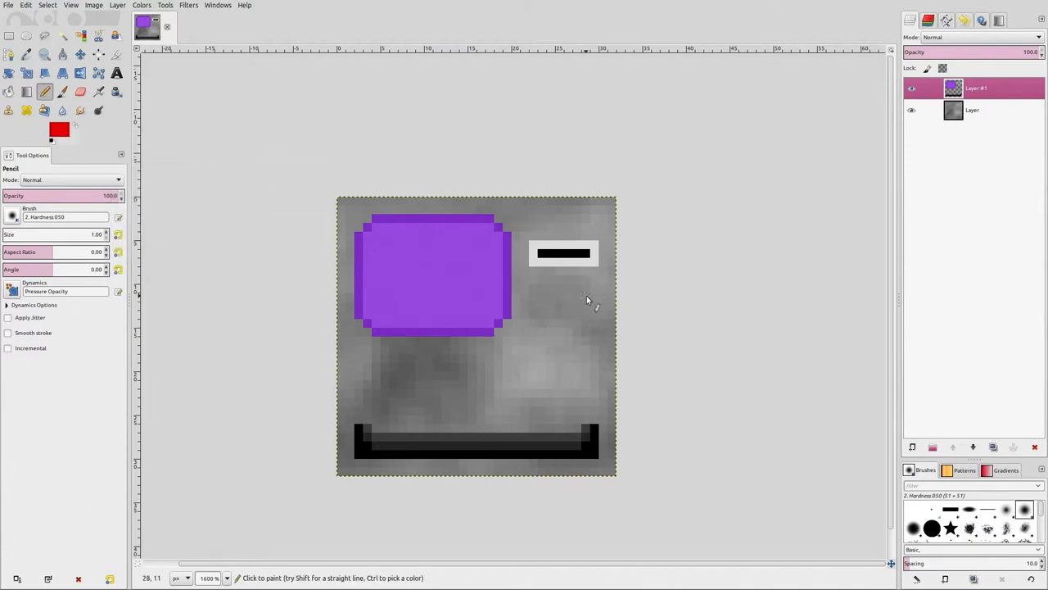
click(584, 292)
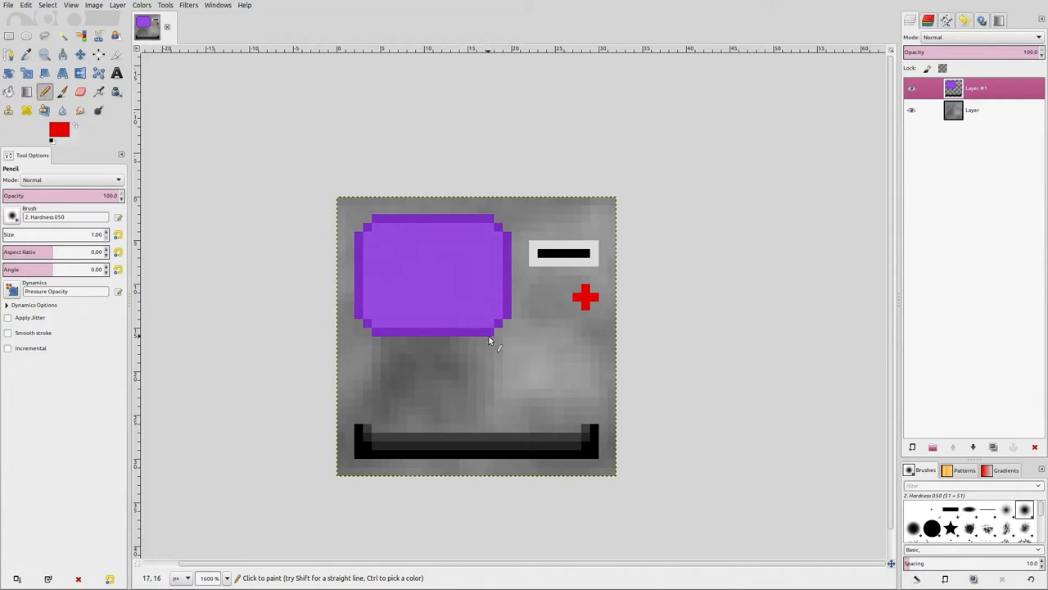
click(58, 130)
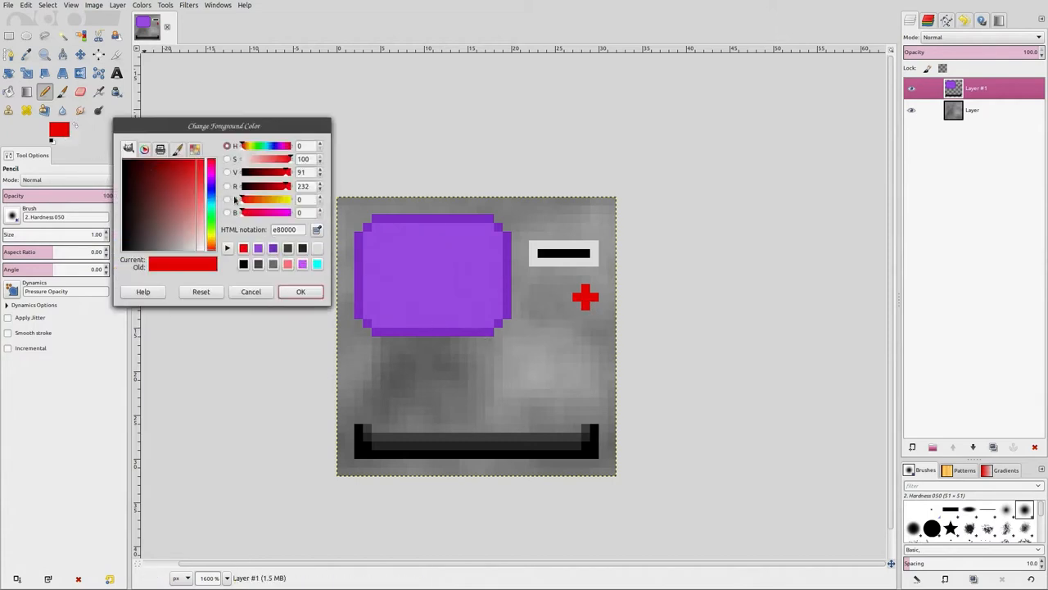
click(301, 291)
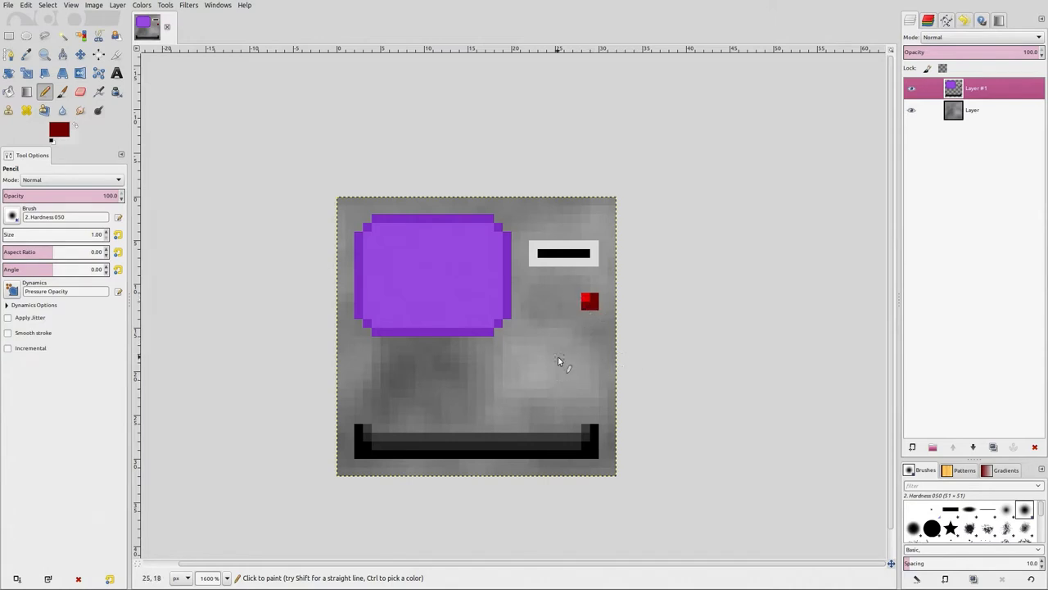
mouse_move(595, 434)
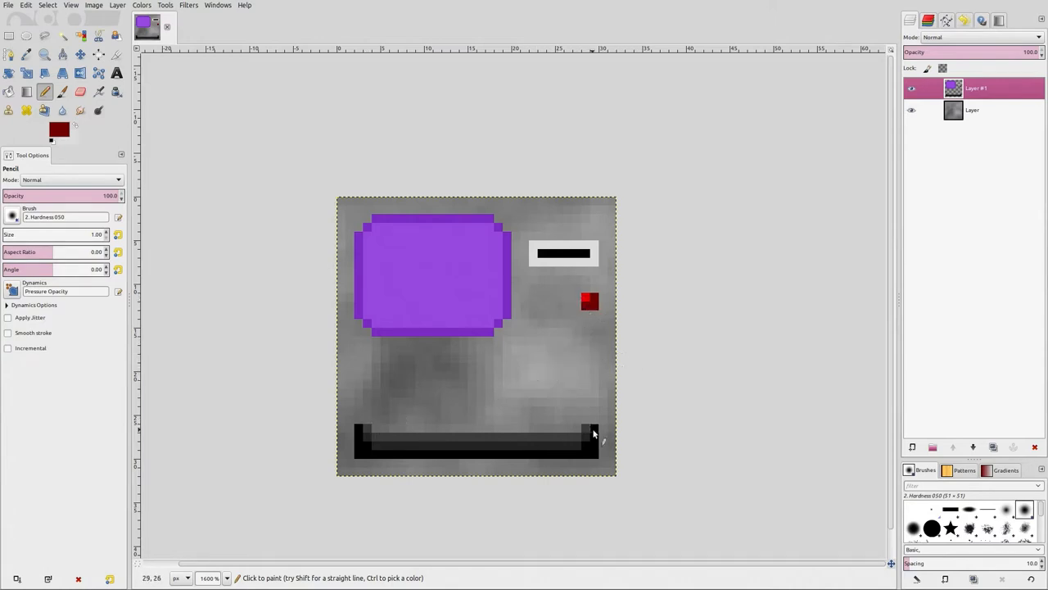
mouse_move(313, 328)
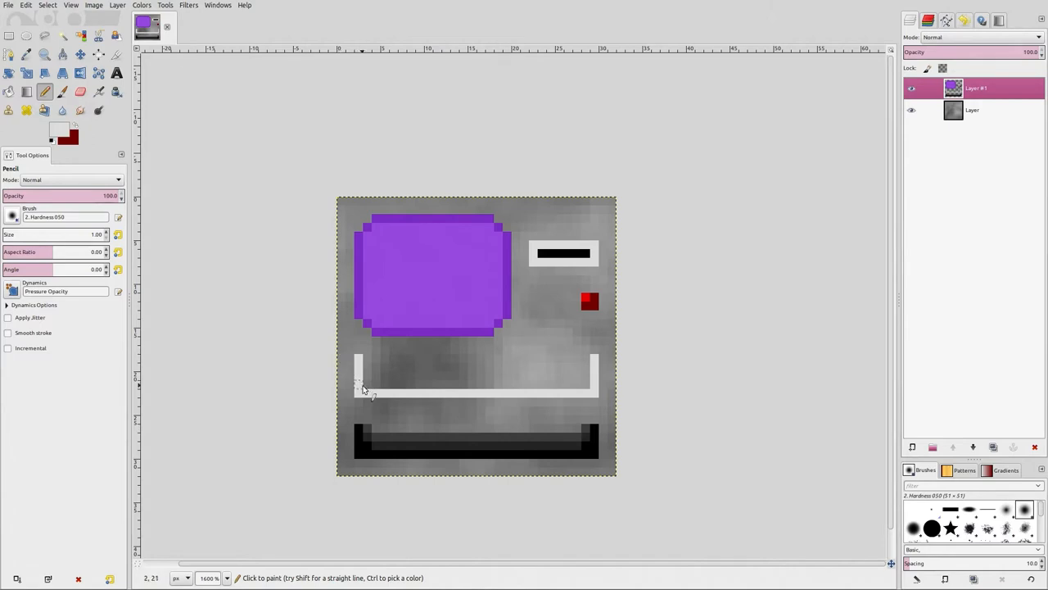
mouse_move(369, 380)
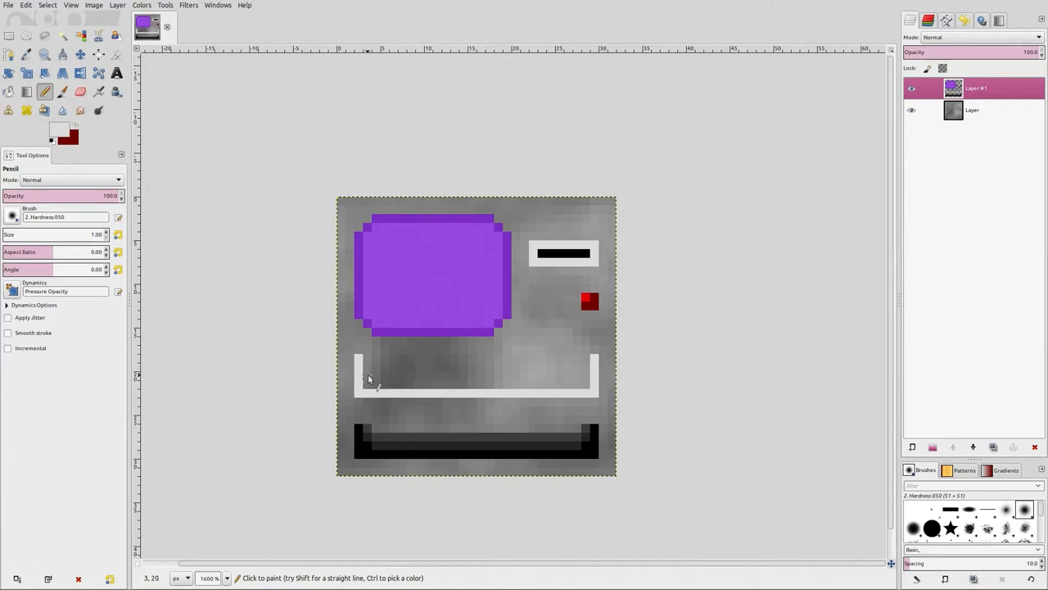
Select the grey background layer and open the Colors menu
click(972, 110)
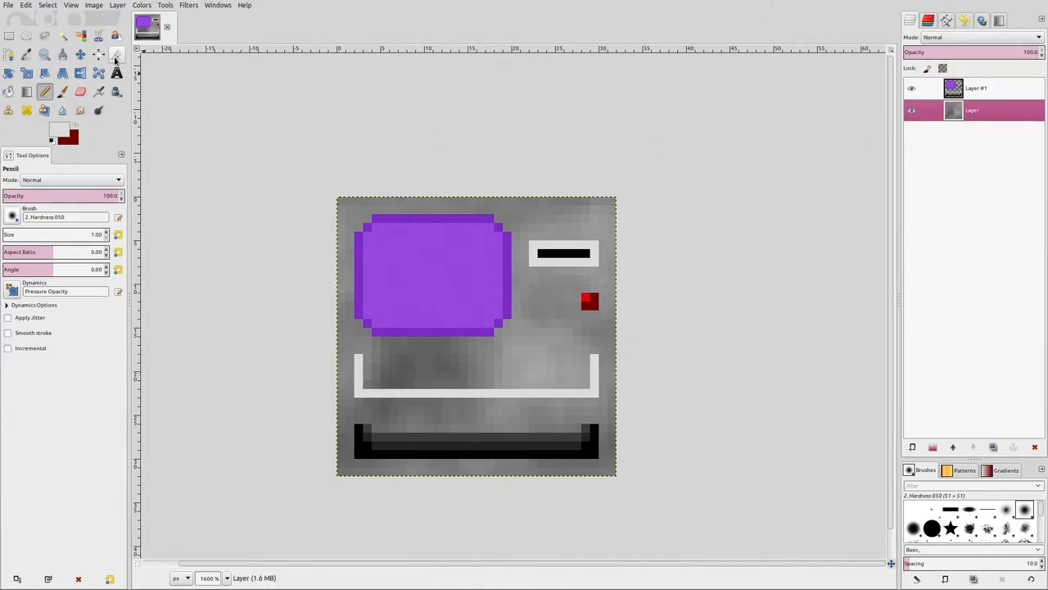
click(140, 5)
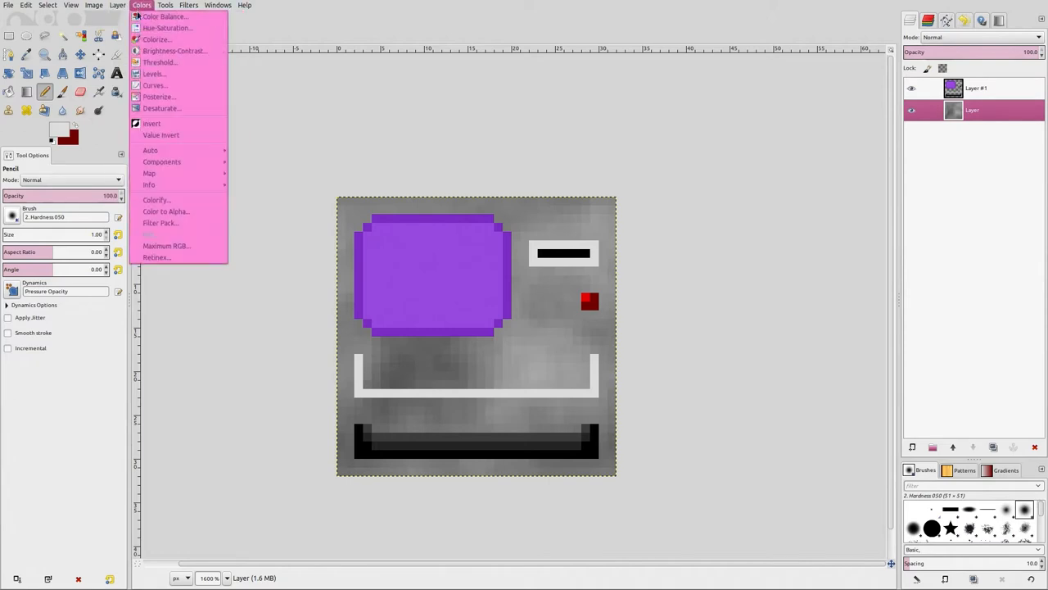
Open Levels on the background and preview different shadow, mid-tone and highlight input levels
click(154, 74)
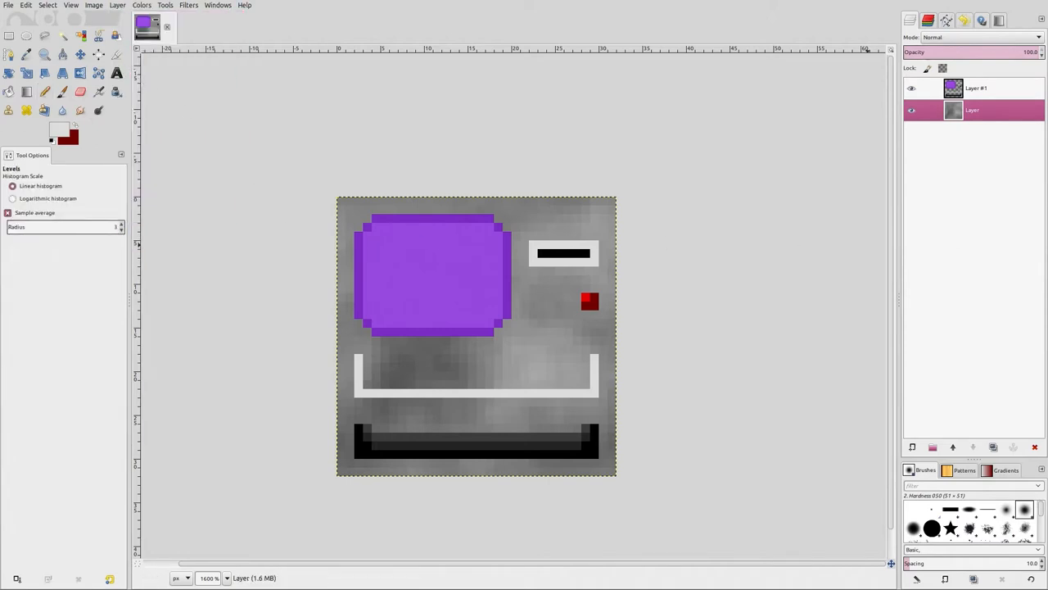
click(140, 5)
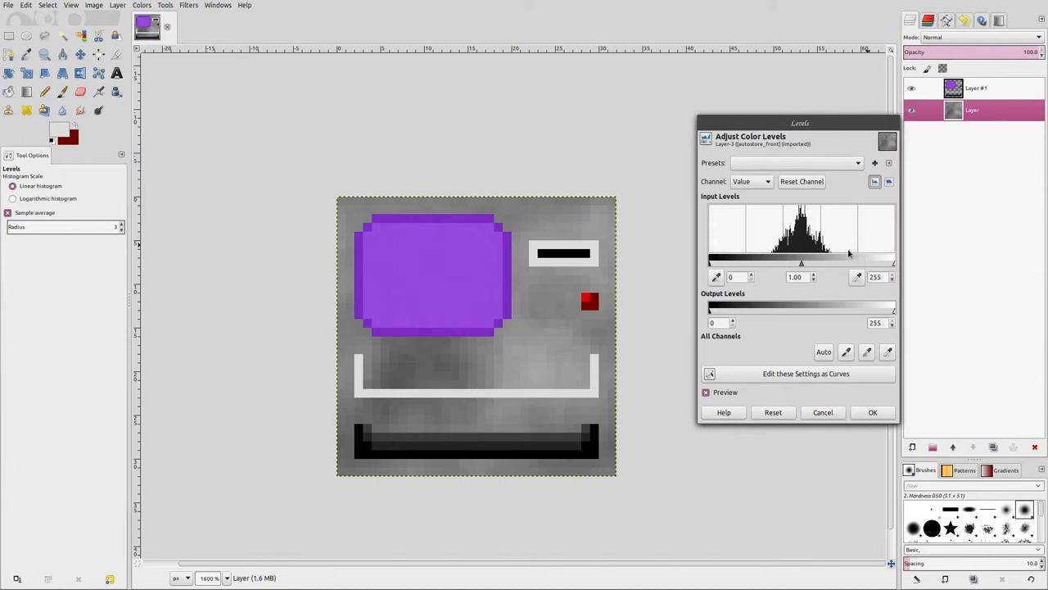
mouse_move(913, 263)
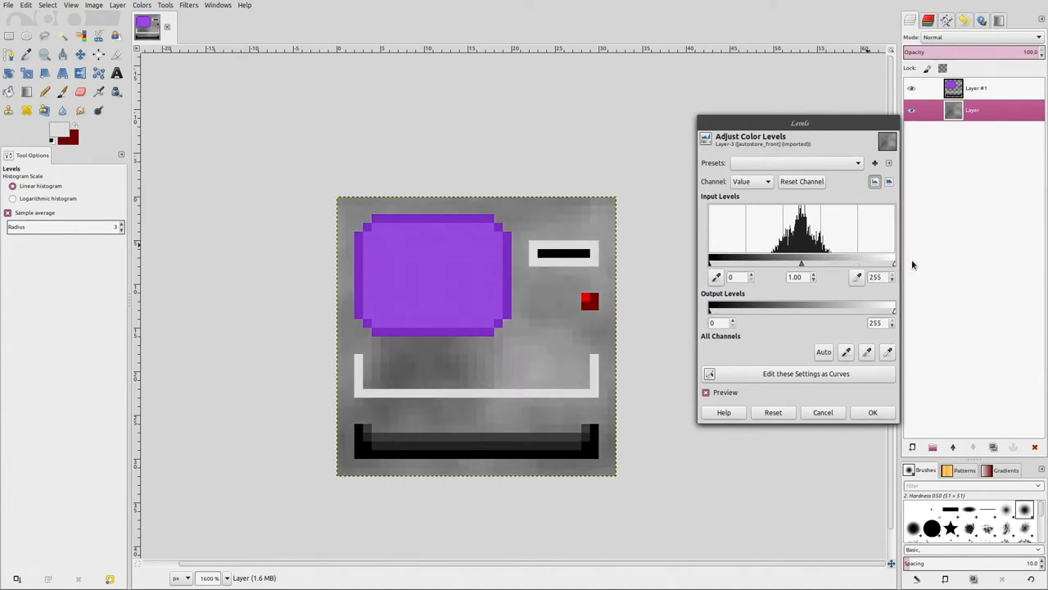
drag(709, 263, 729, 262)
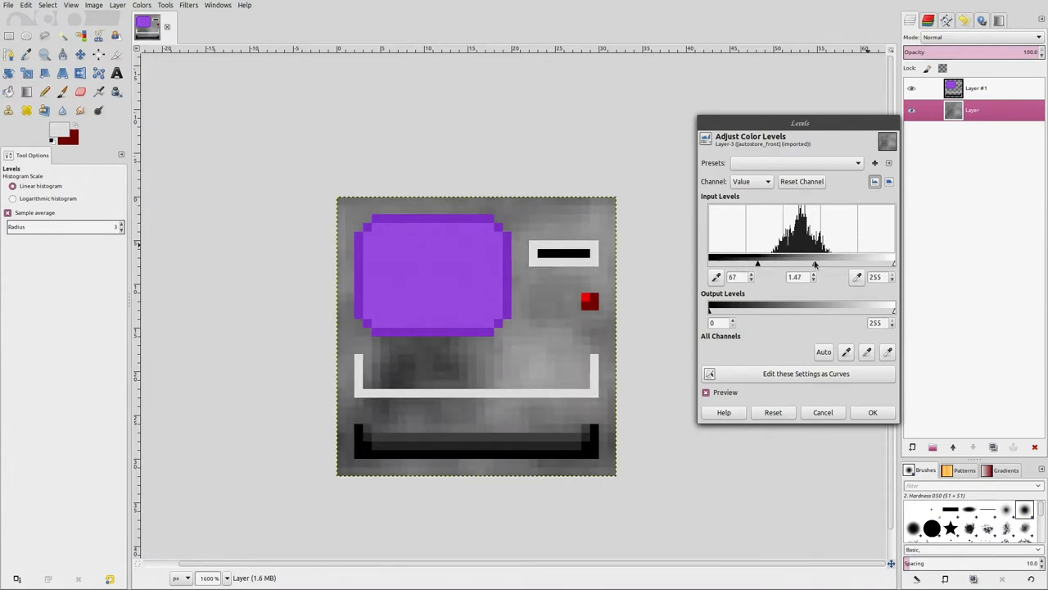
drag(758, 264, 827, 264)
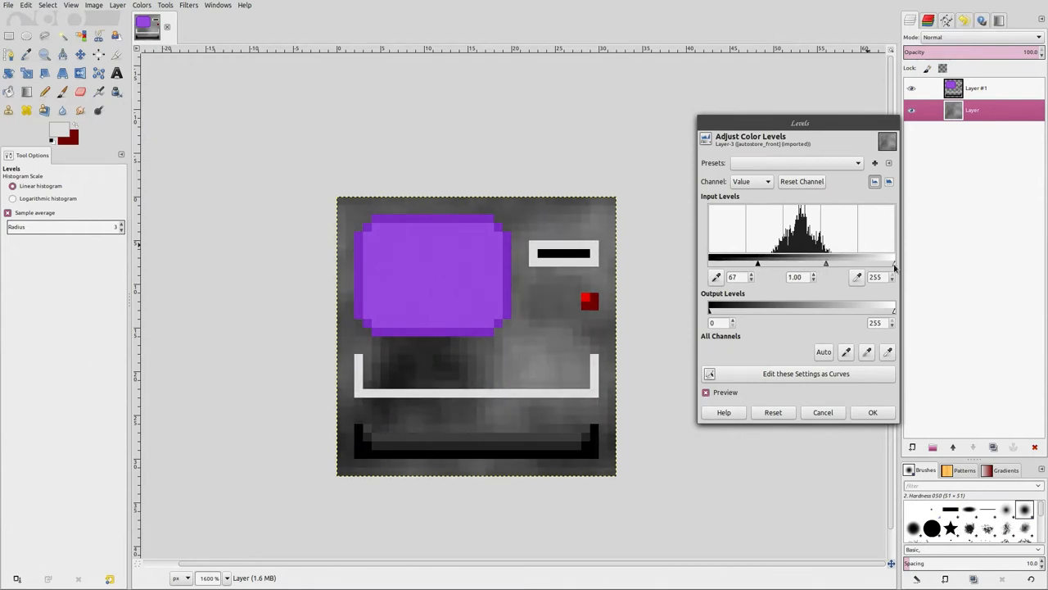
mouse_move(878, 261)
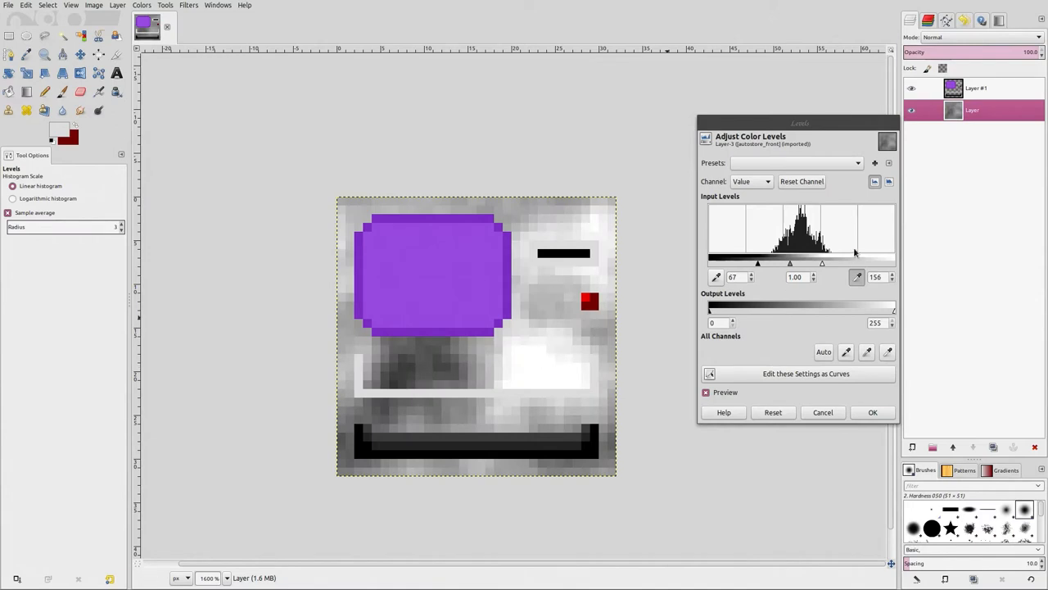
mouse_move(822, 263)
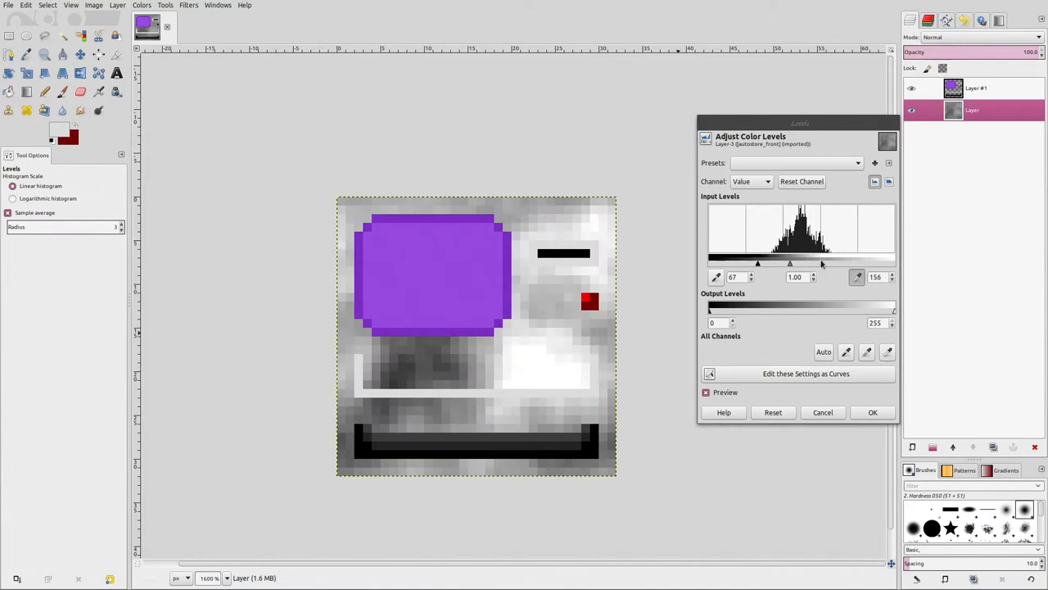
drag(823, 263, 893, 264)
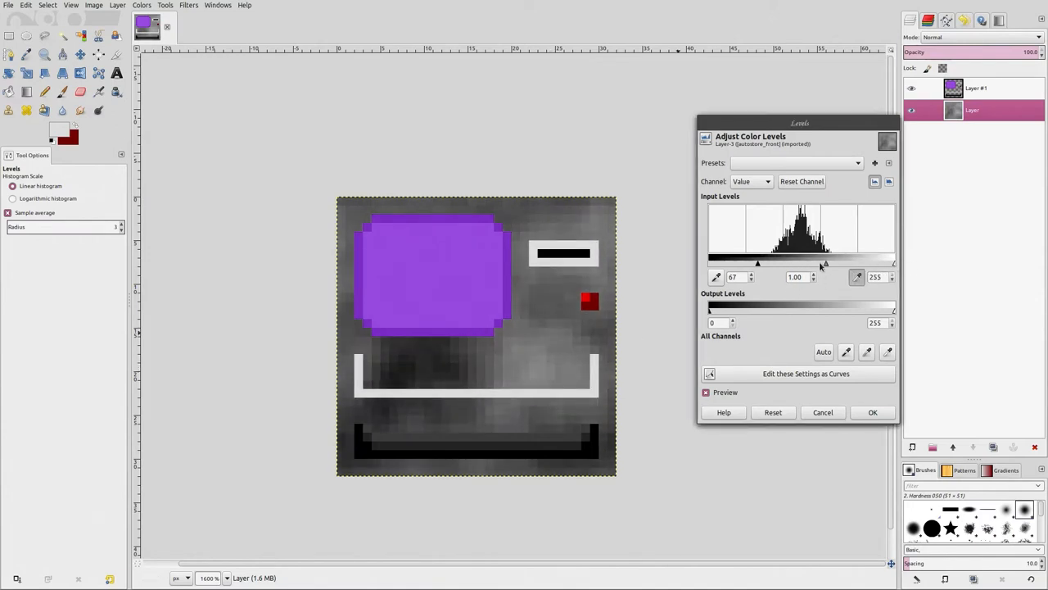
drag(824, 263, 807, 263)
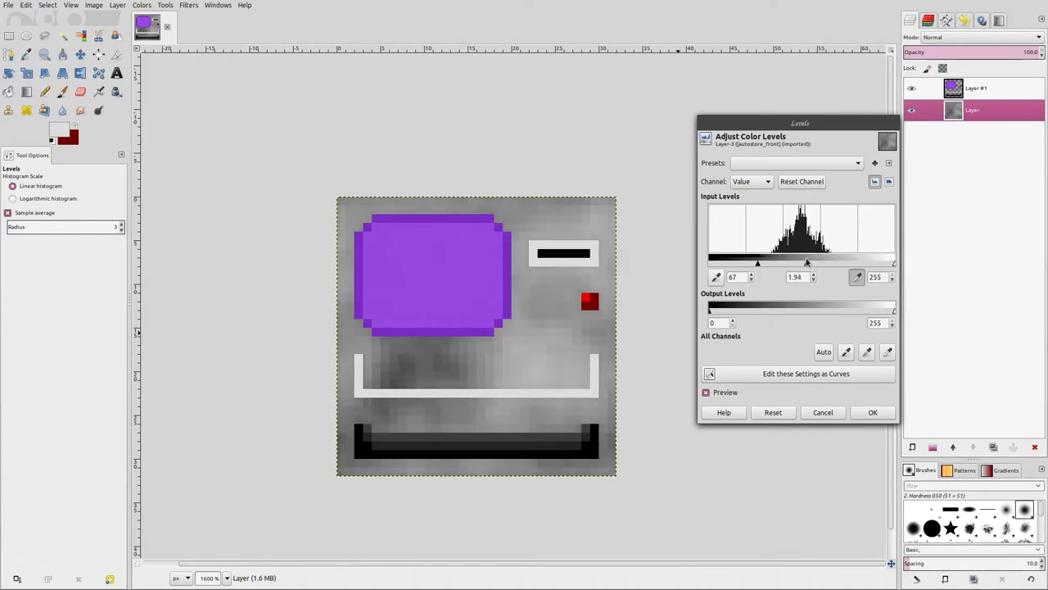
drag(757, 263, 790, 263)
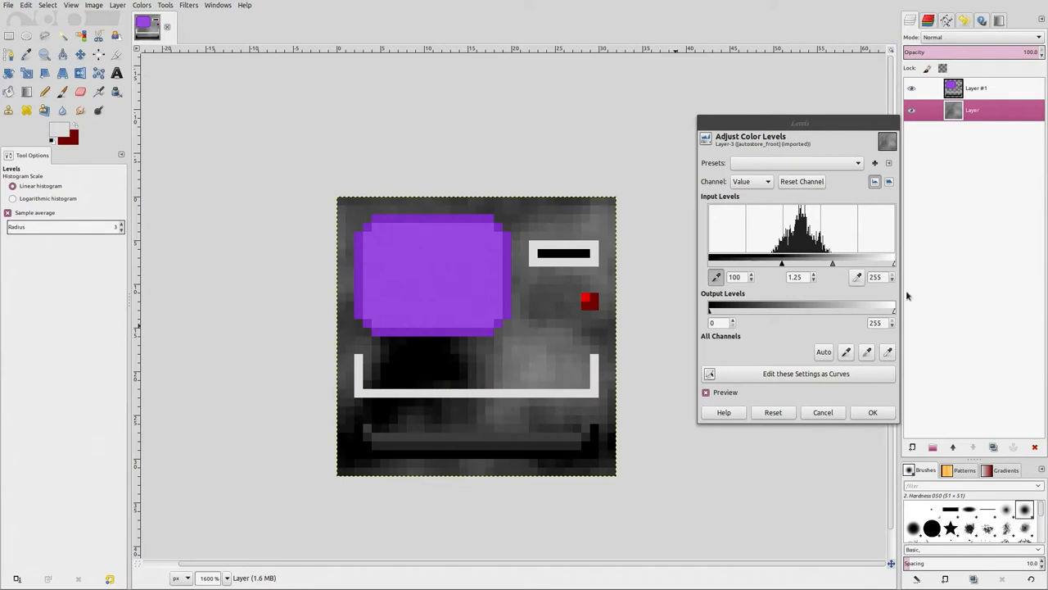
mouse_move(782, 266)
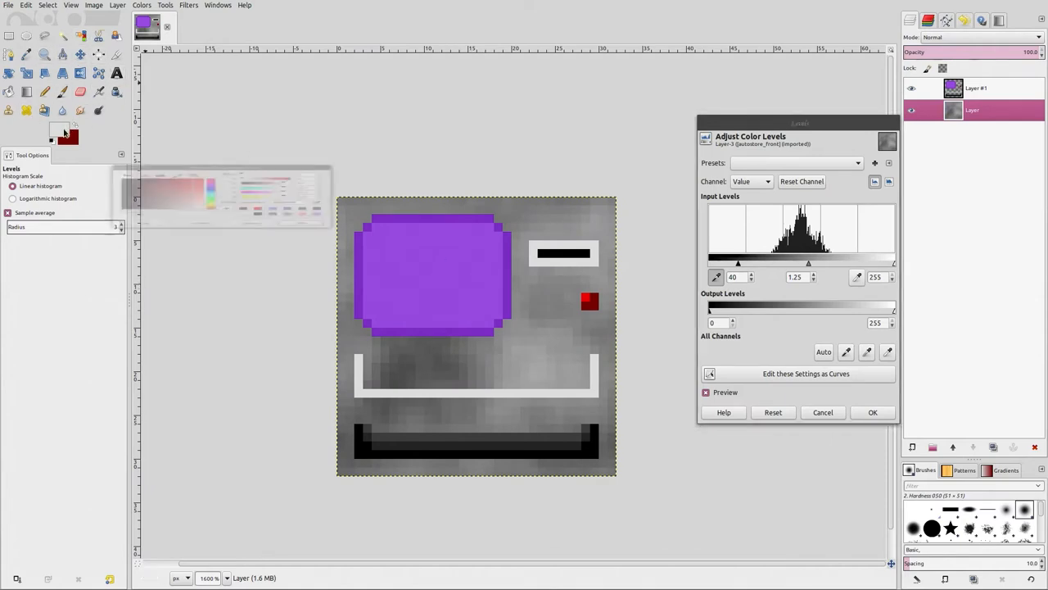
click(59, 131)
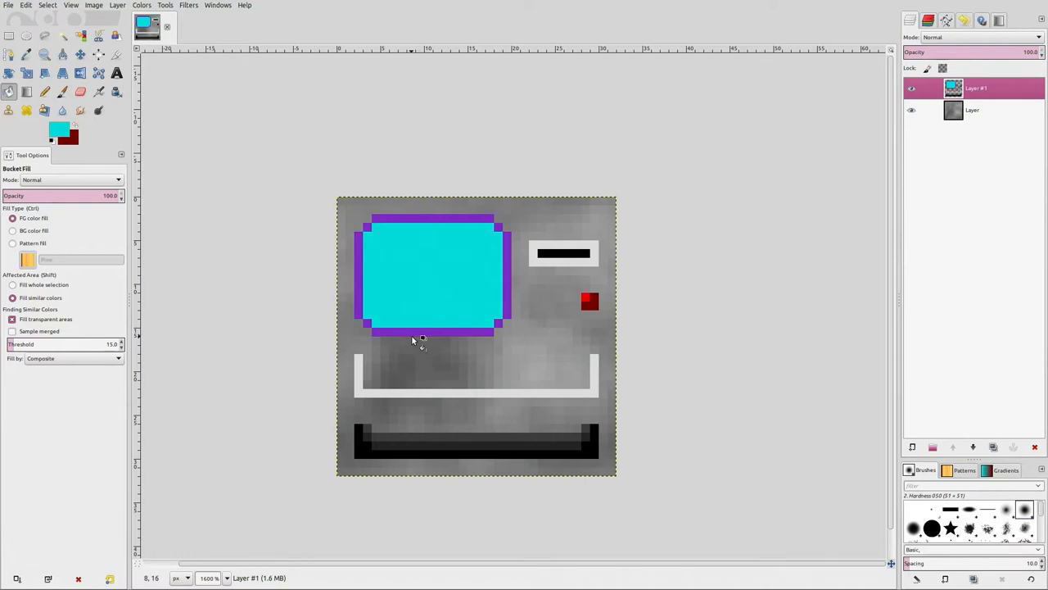
mouse_move(532, 307)
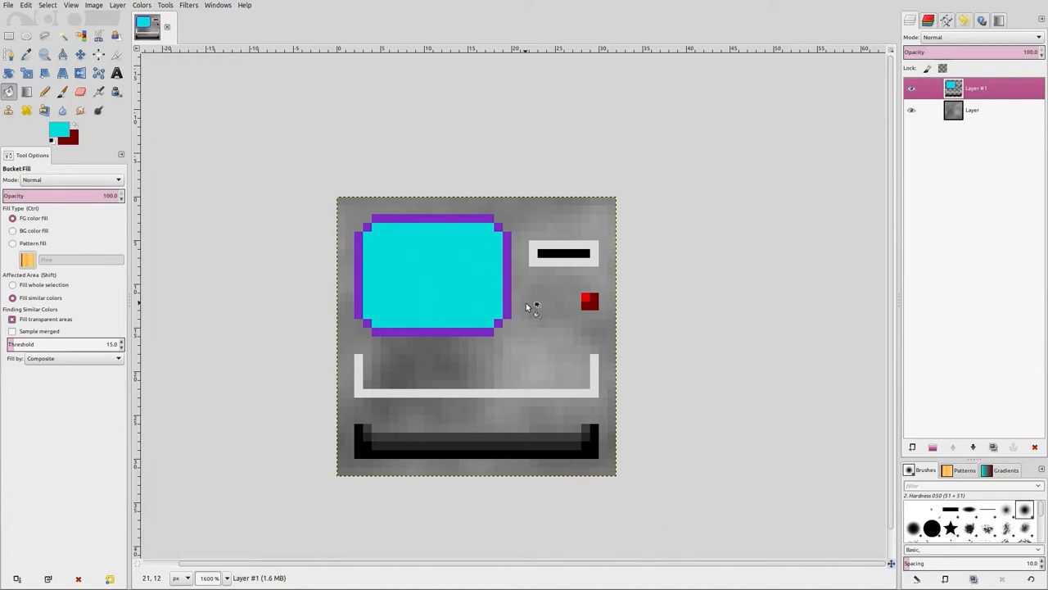
mouse_move(458, 444)
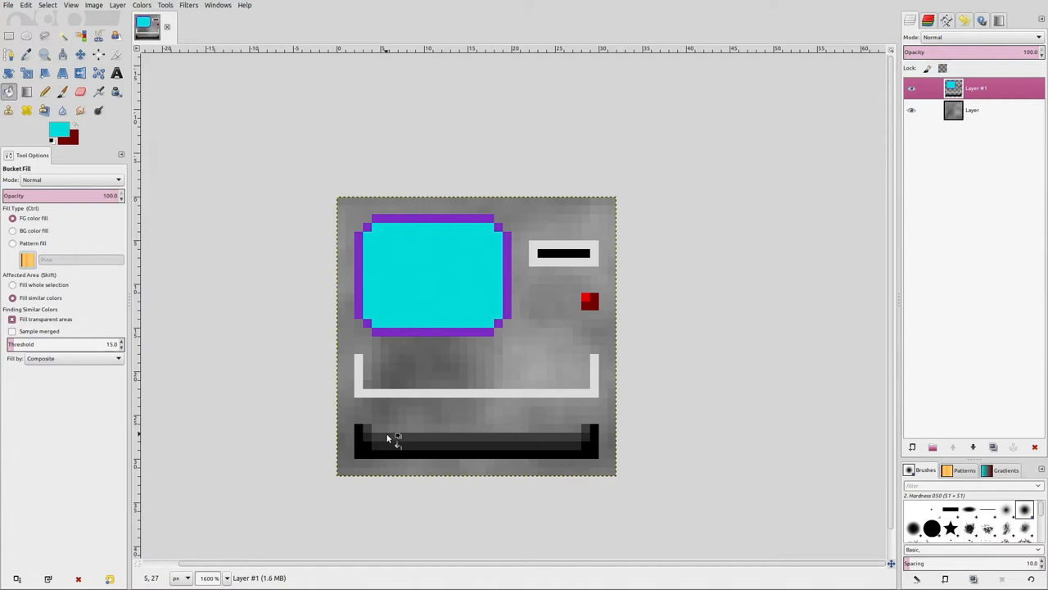
mouse_move(446, 395)
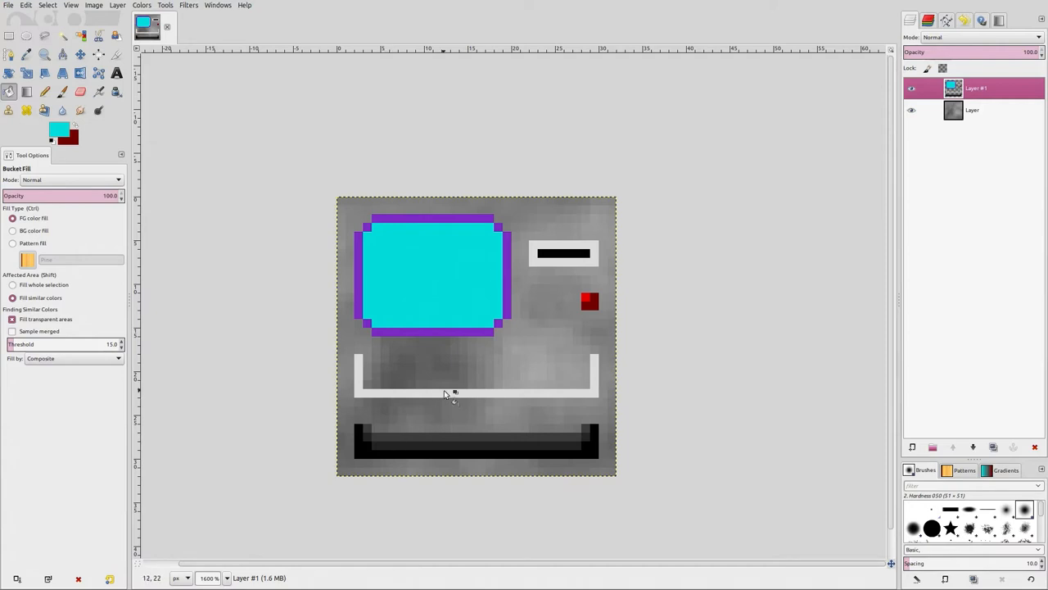
Undo the cyan screen fill and paint black vertical bars using sampled black
click(432, 274)
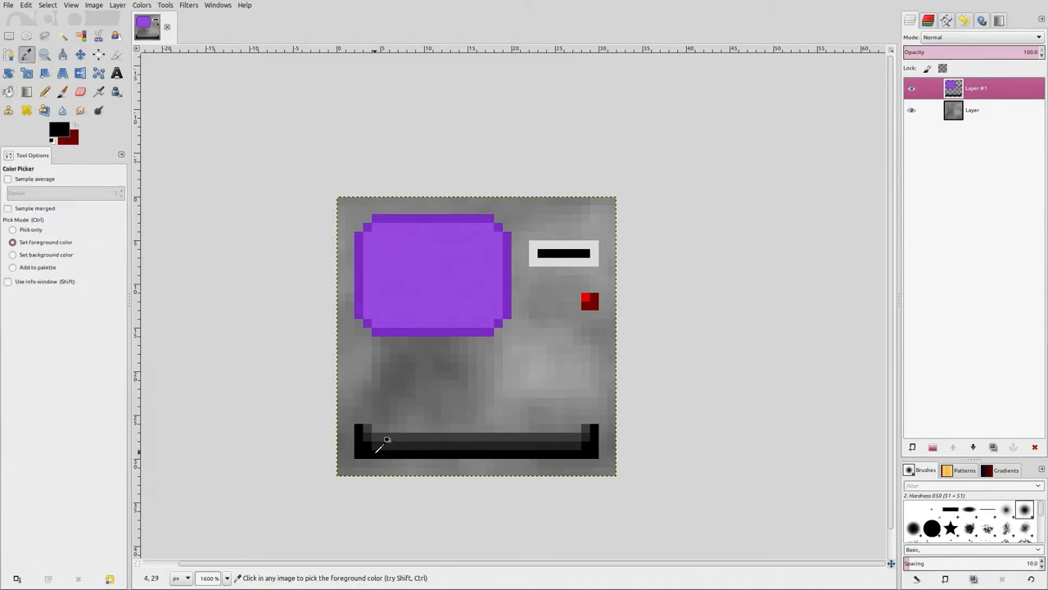
click(44, 91)
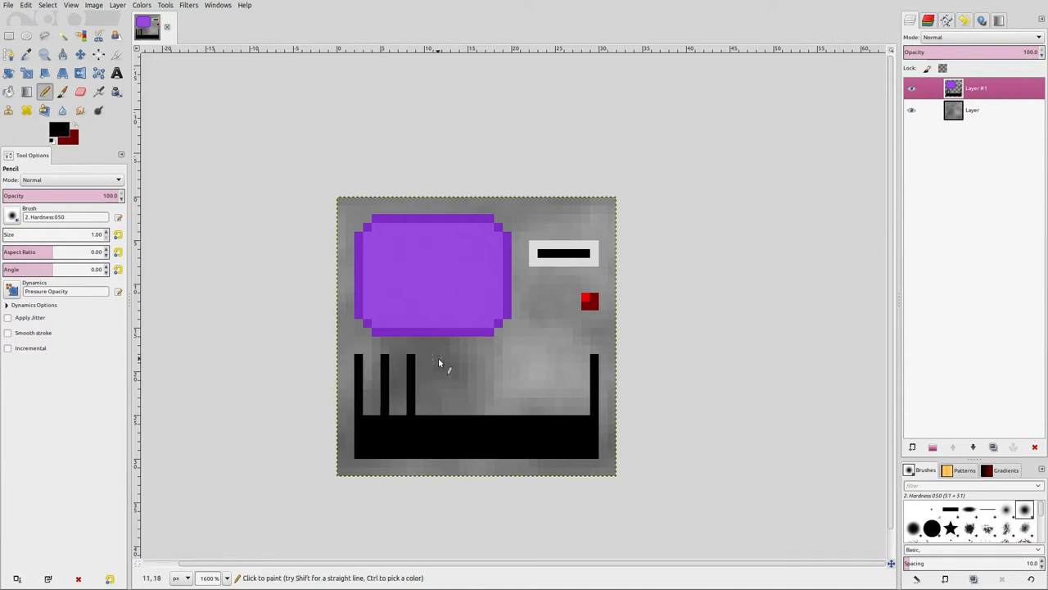
click(438, 384)
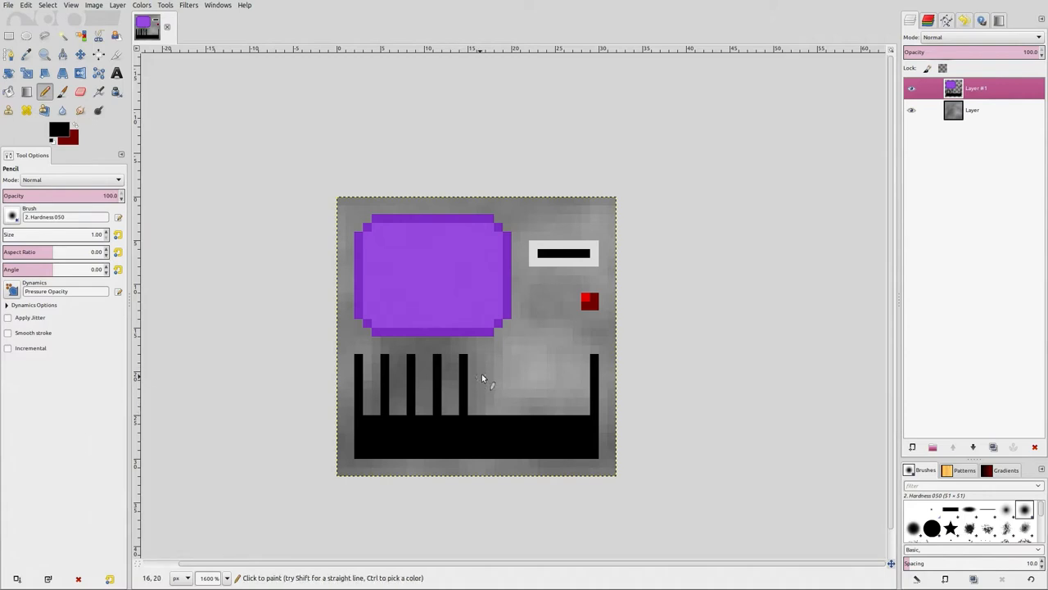
mouse_move(490, 414)
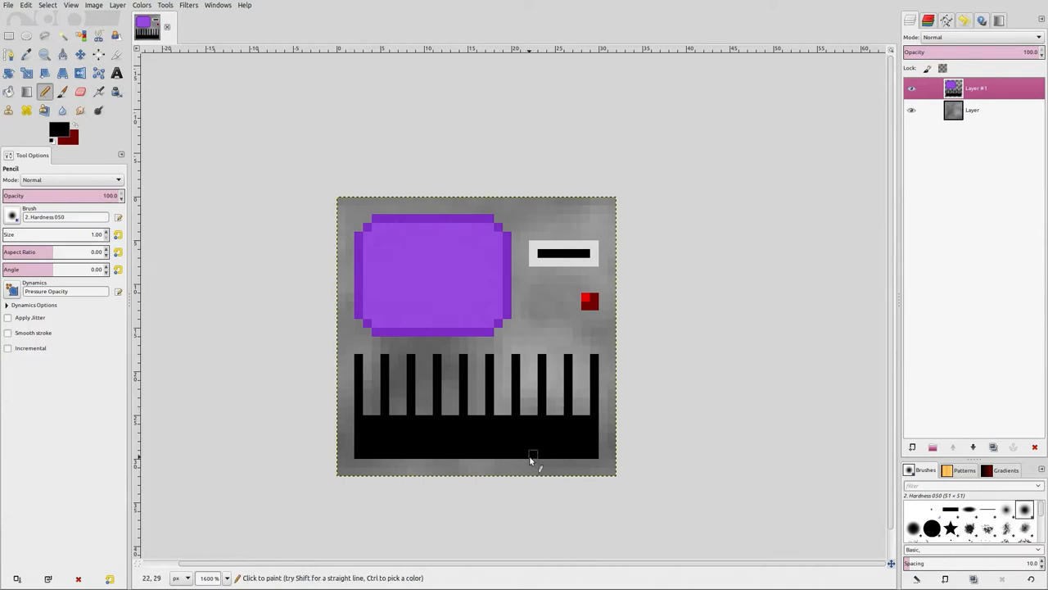
mouse_move(508, 456)
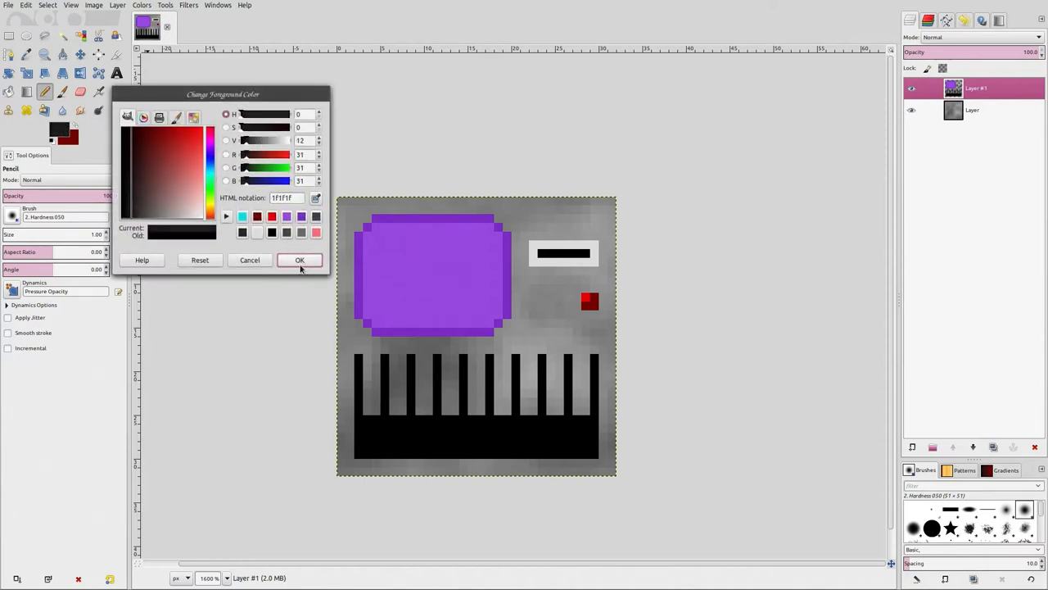
Shade the black block below the bars with dark greys 1f1f1f and 141414
click(299, 259)
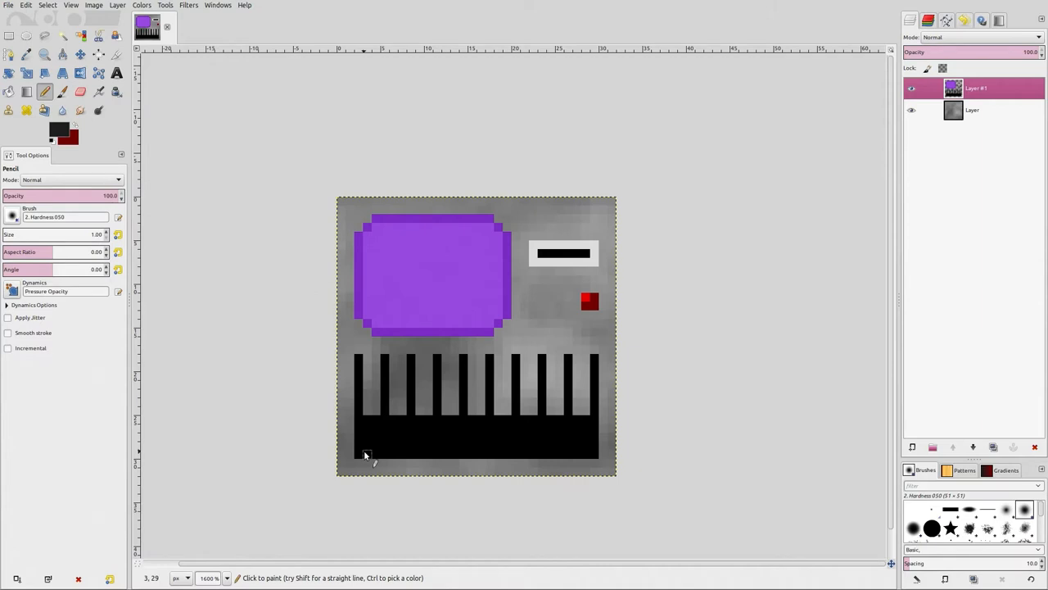
click(358, 446)
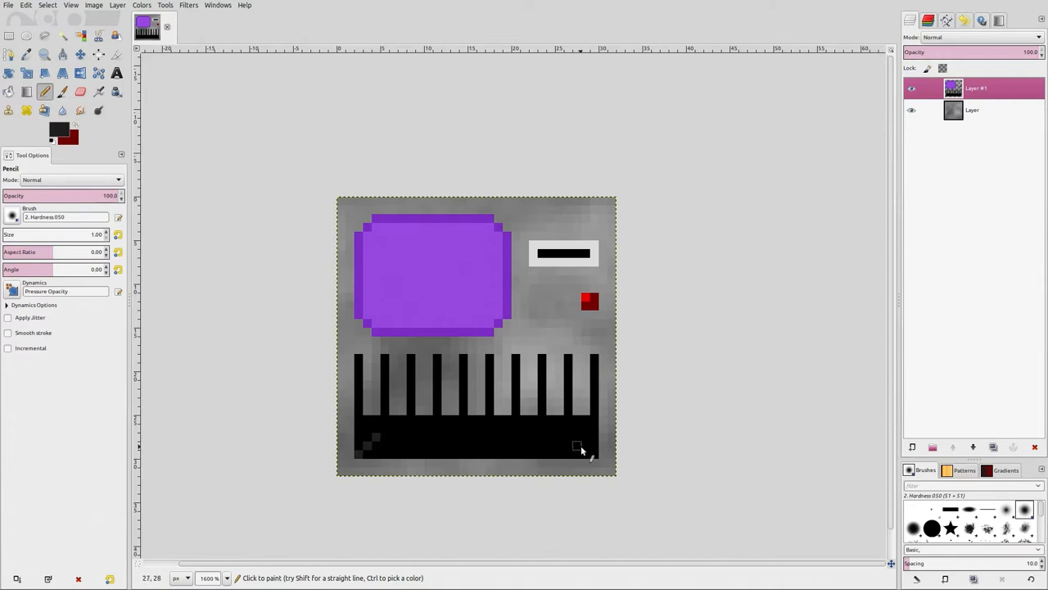
mouse_move(585, 449)
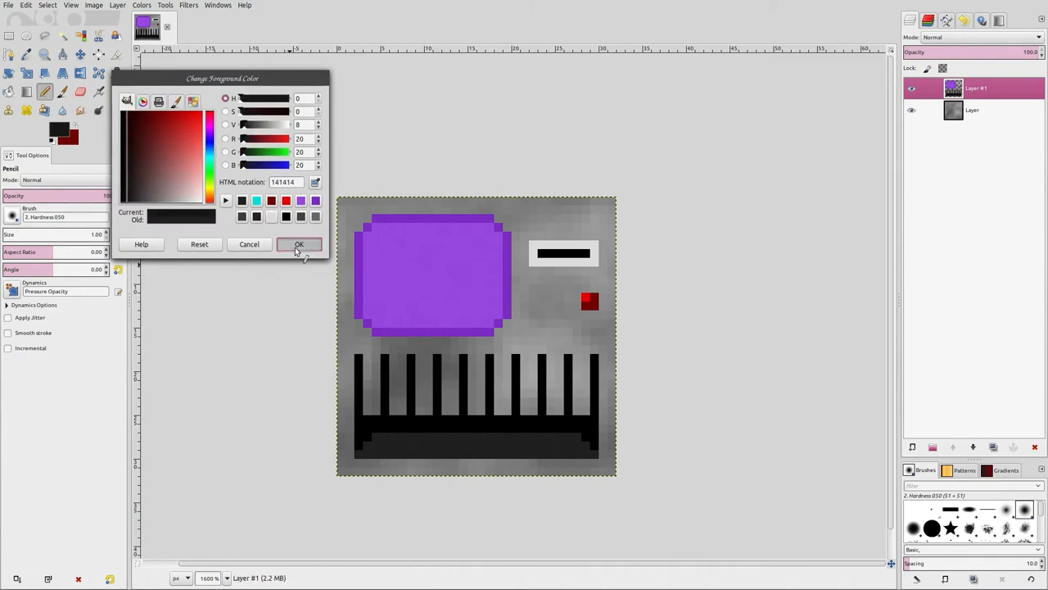
click(298, 244)
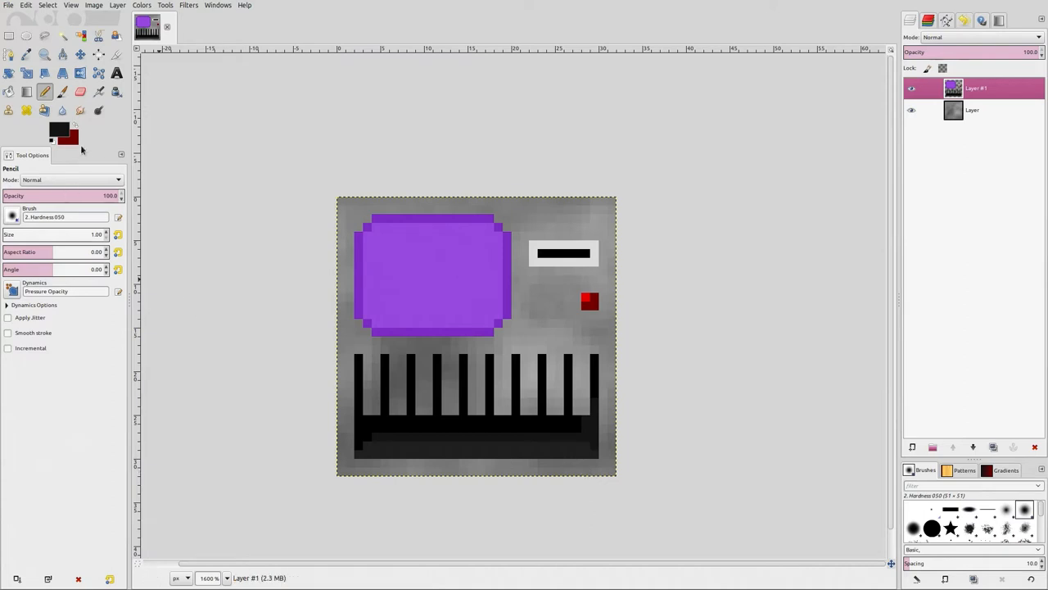
click(59, 132)
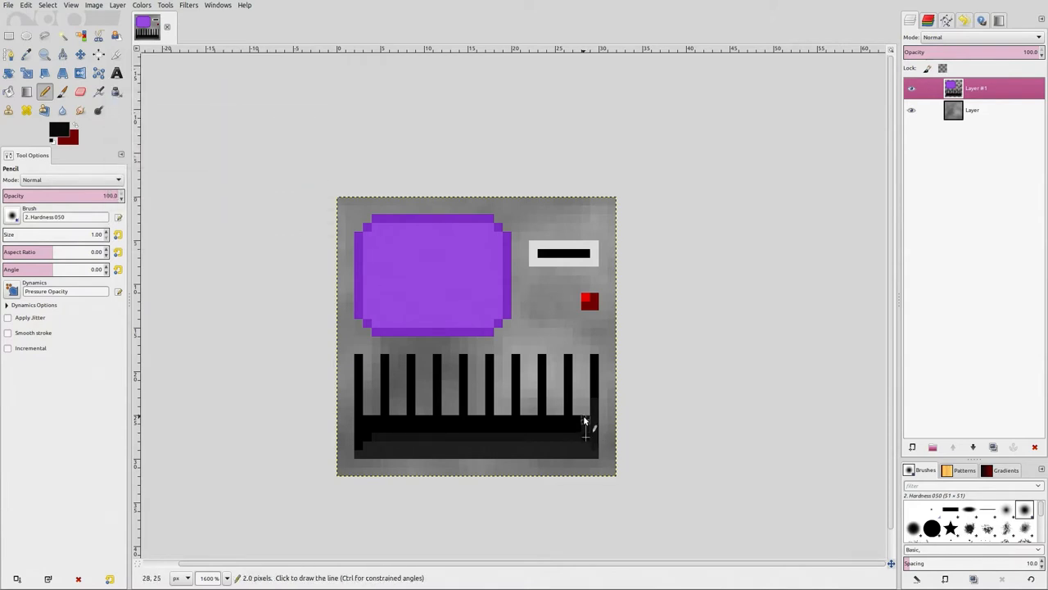
mouse_move(710, 507)
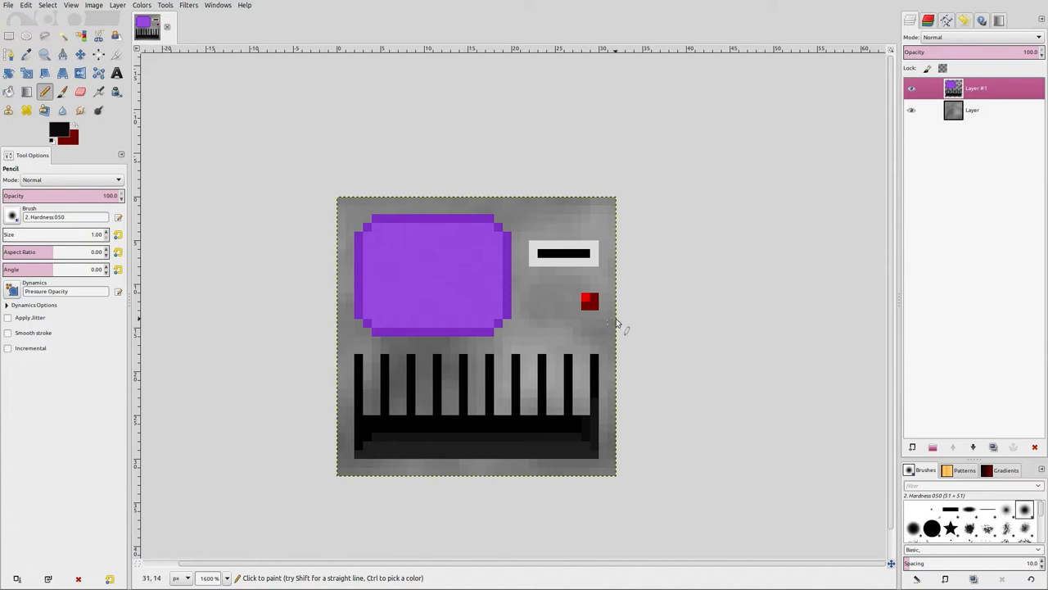
Erase the small red button below the slot panel
click(79, 91)
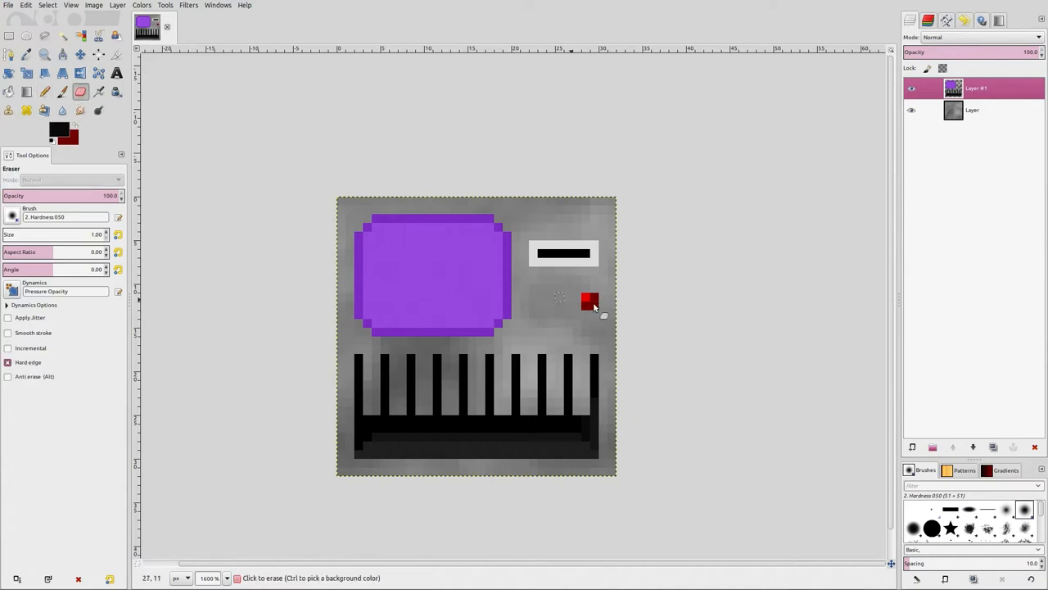
click(590, 301)
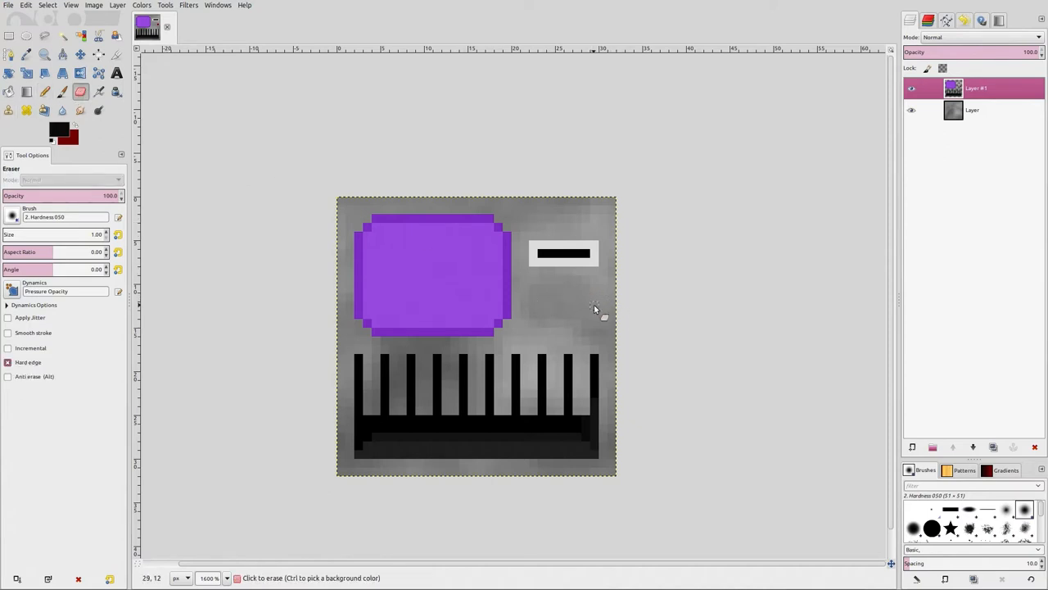
mouse_move(632, 347)
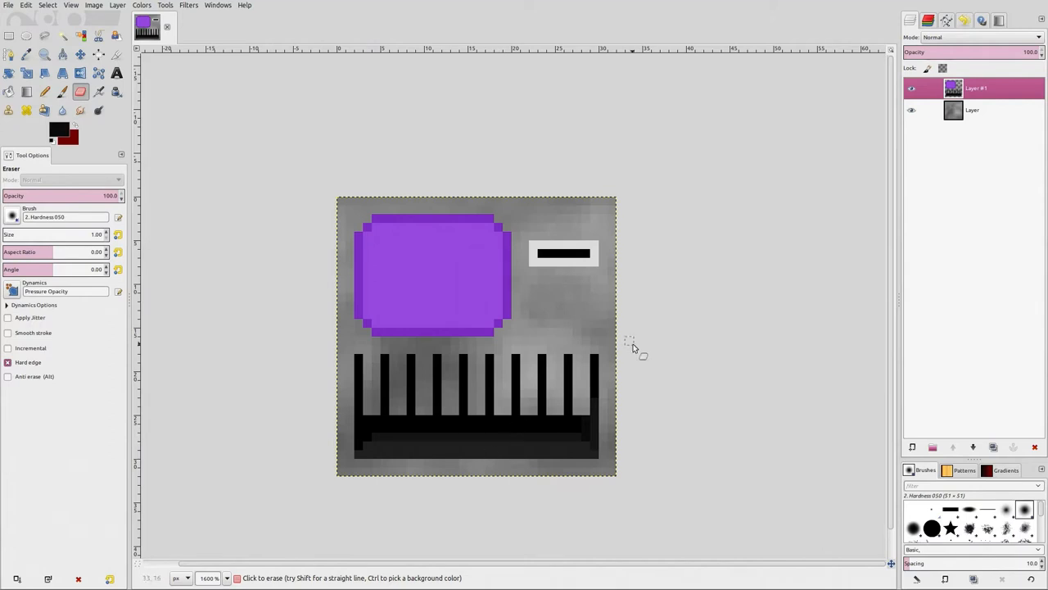
mouse_move(498, 280)
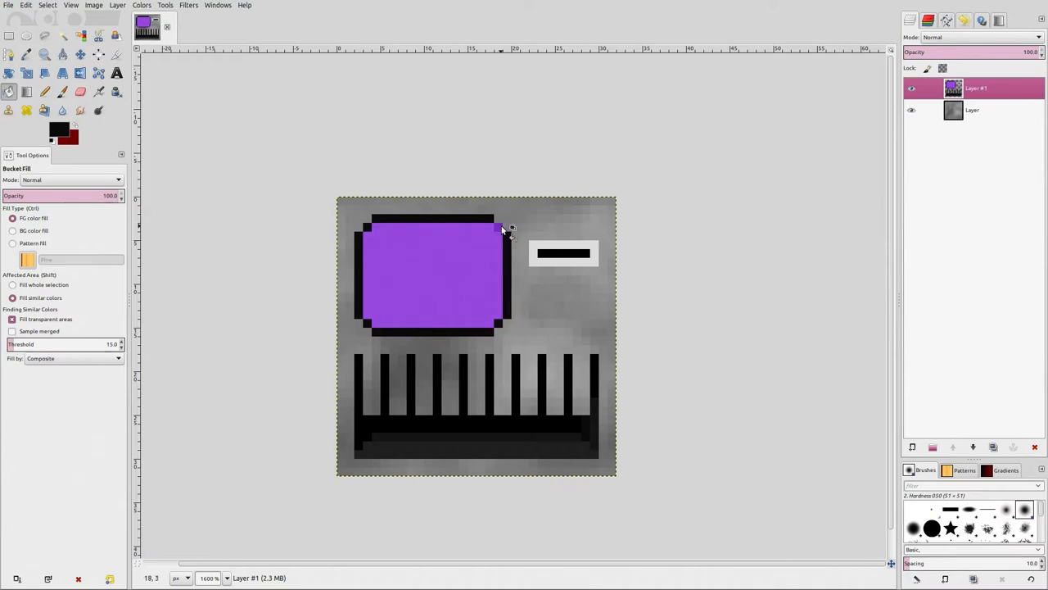
Bucket-fill the screen dark green and draw a lighter green horizontal scanline stripe
click(58, 128)
text(0a450a)
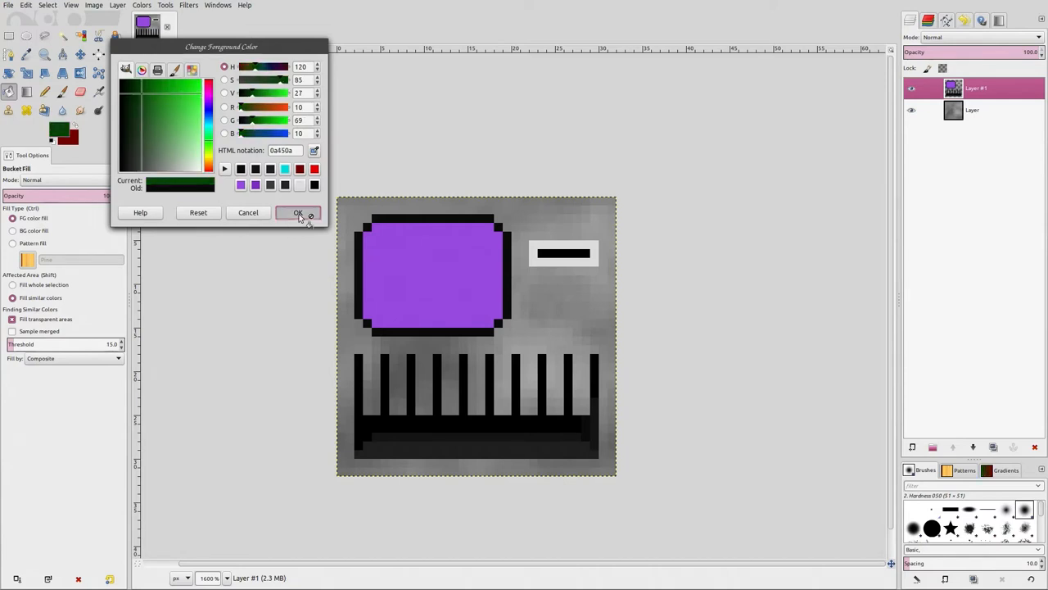
click(298, 212)
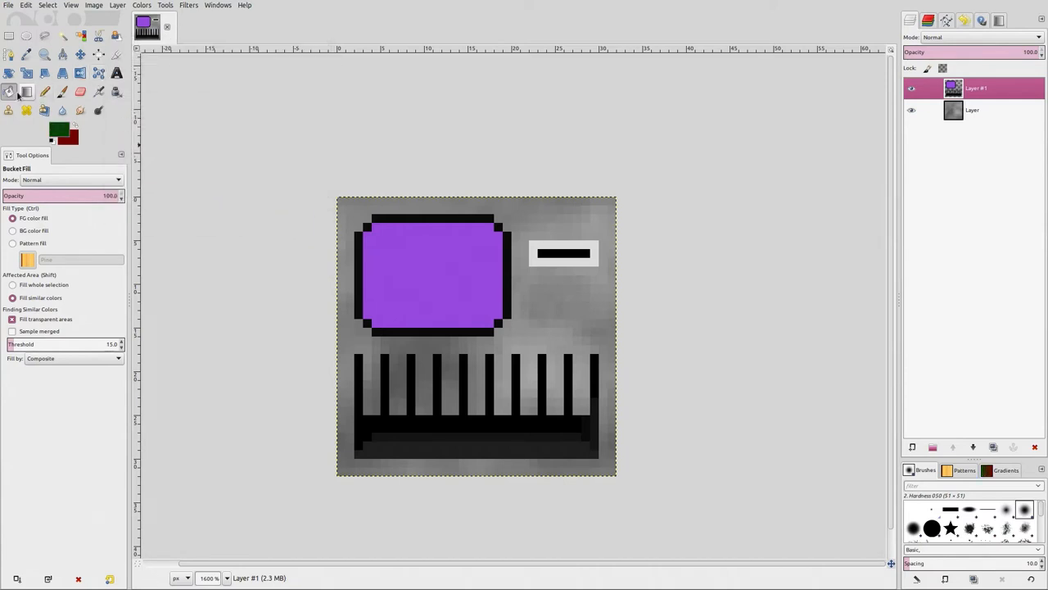
click(430, 274)
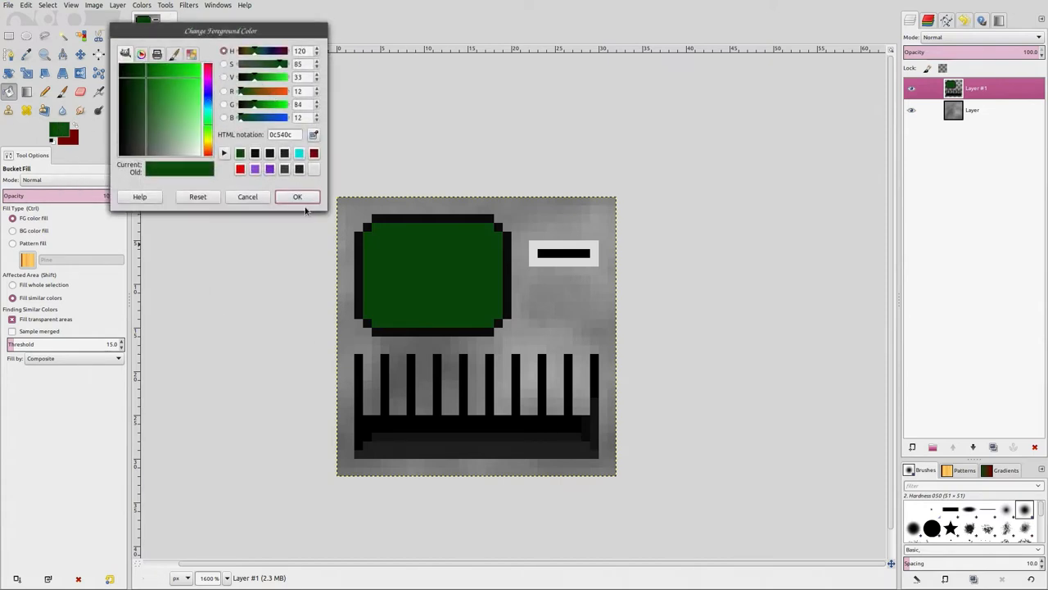
click(298, 197)
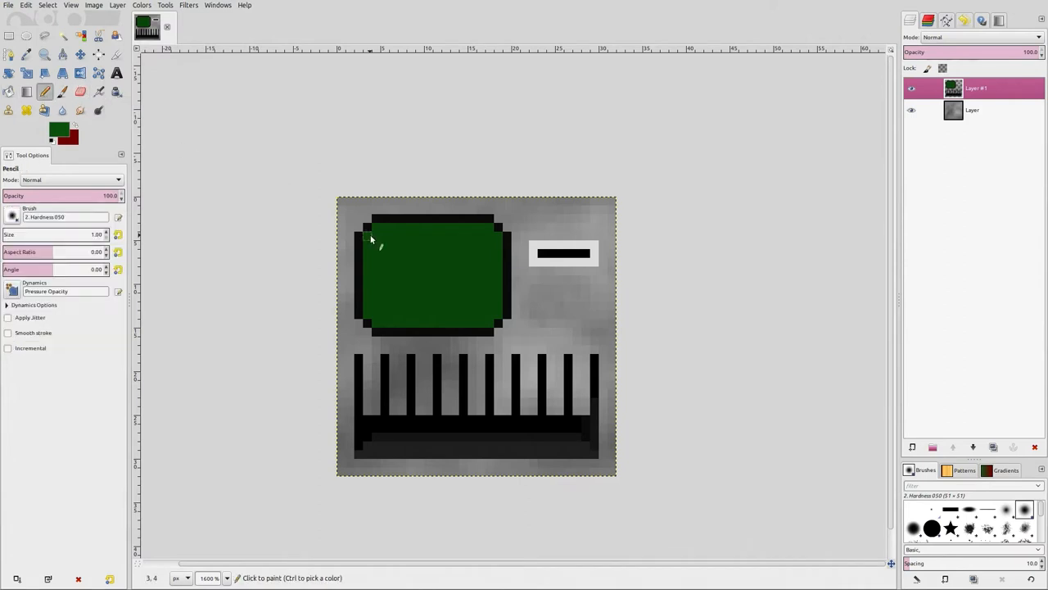
drag(371, 237, 500, 237)
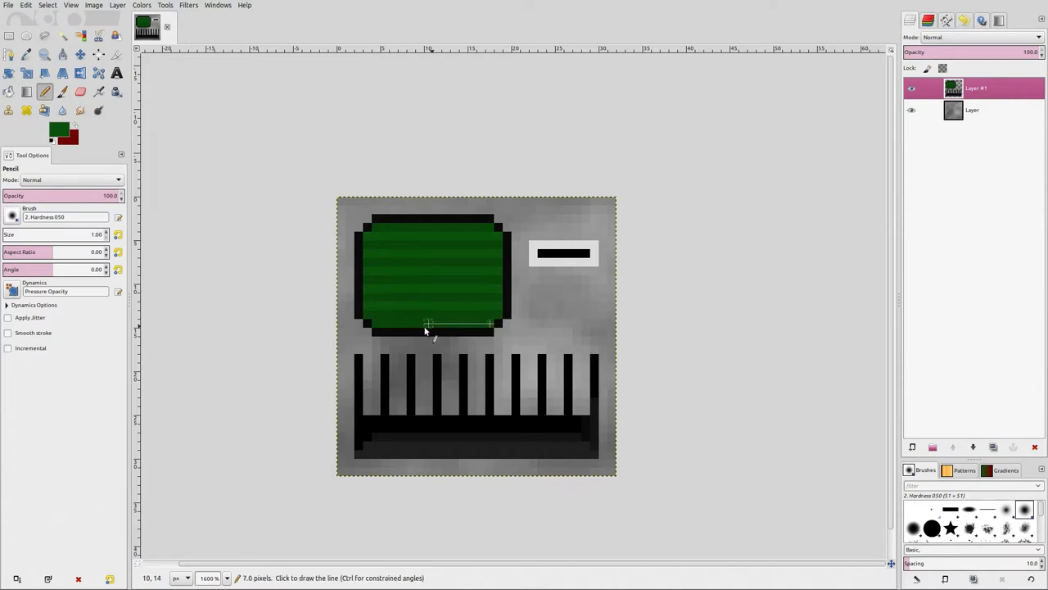
mouse_move(839, 356)
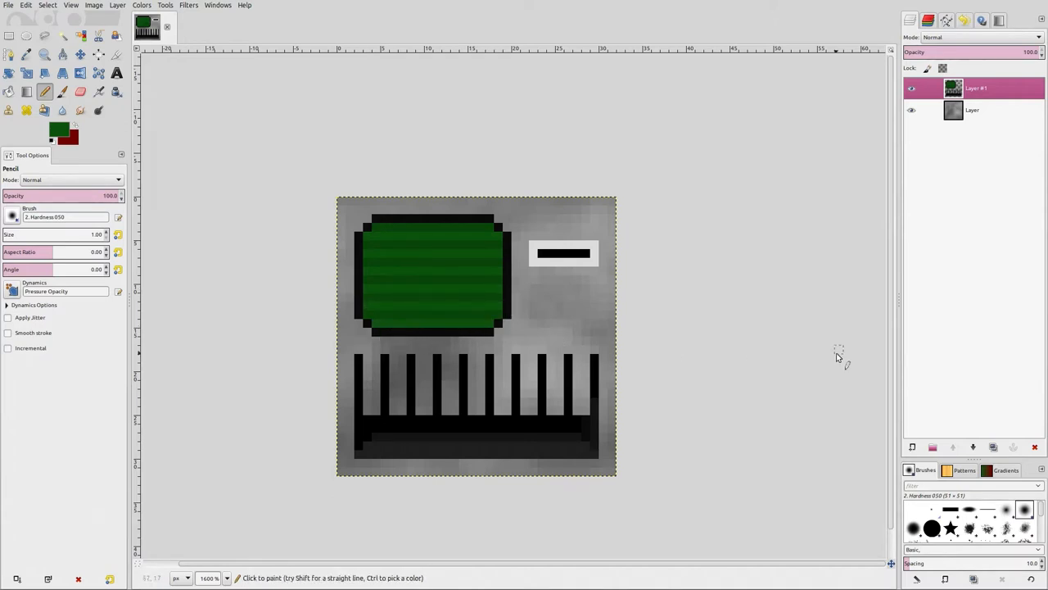
mouse_move(490, 341)
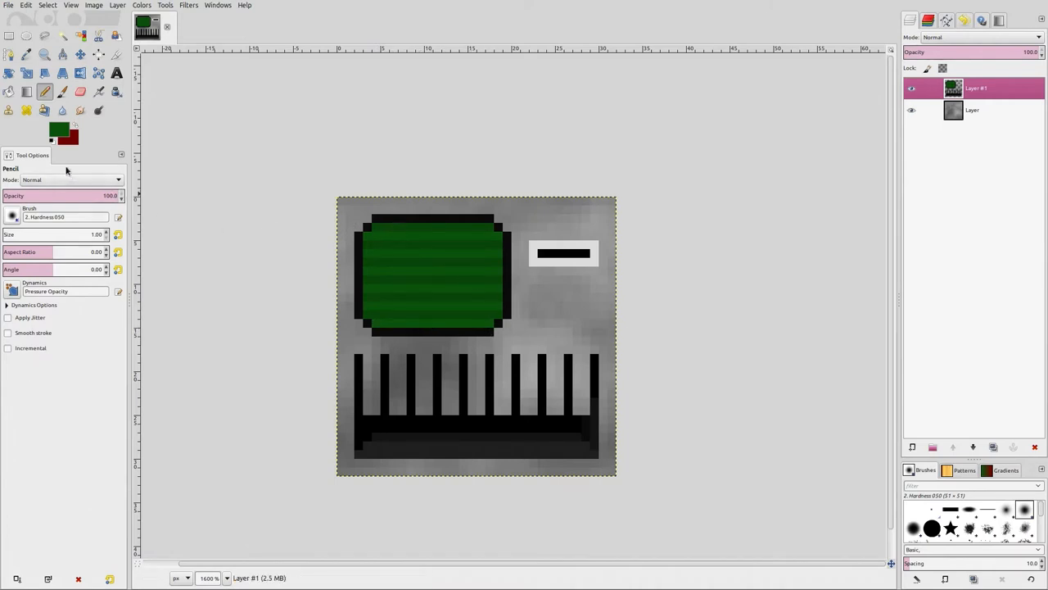
mouse_move(38, 240)
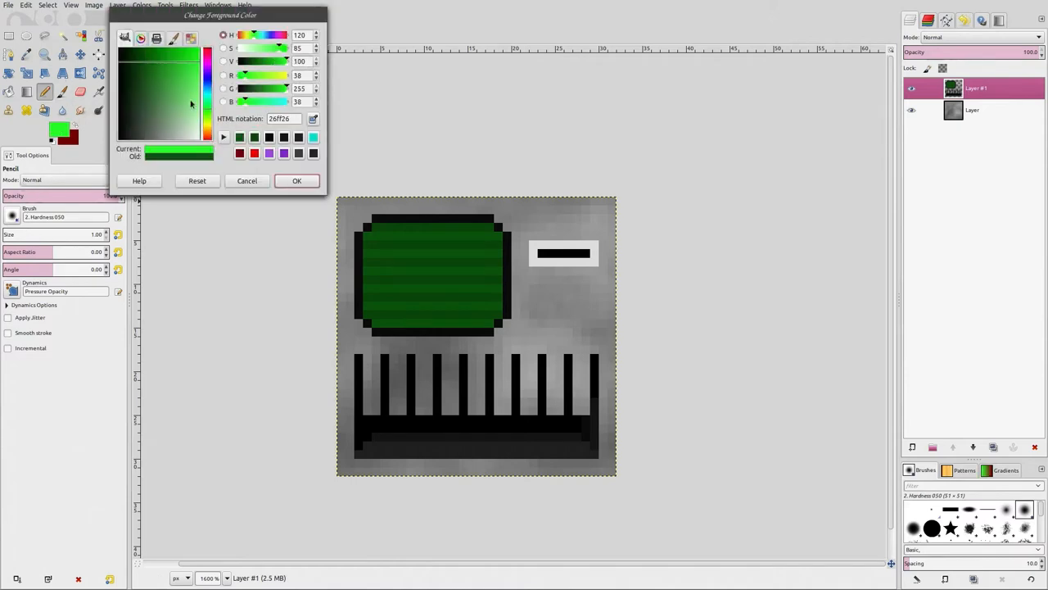
Paint a faint white glare at the screen's top-left, then select the background layer
click(122, 51)
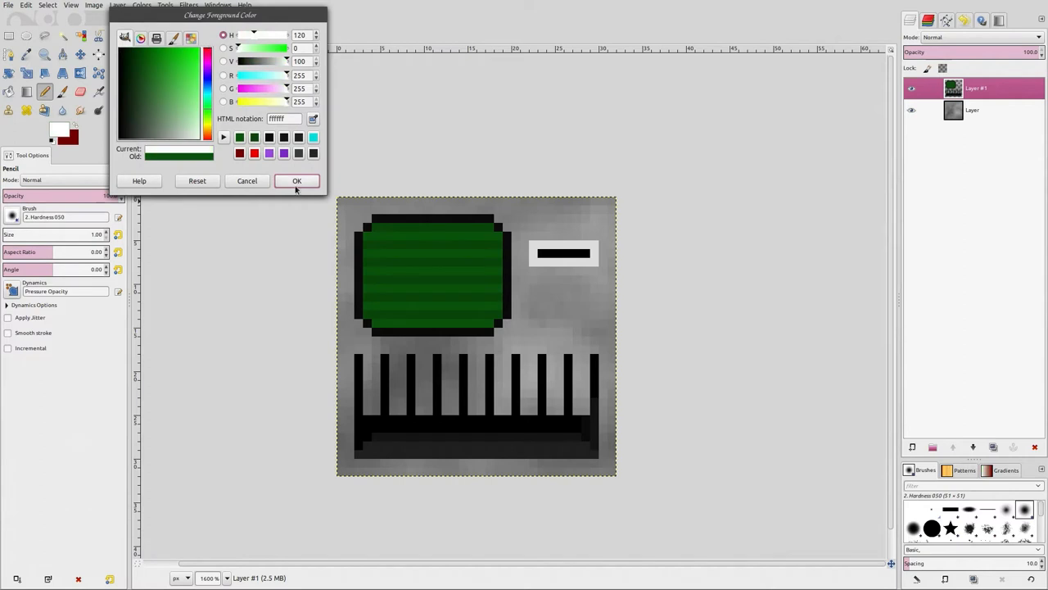
click(296, 180)
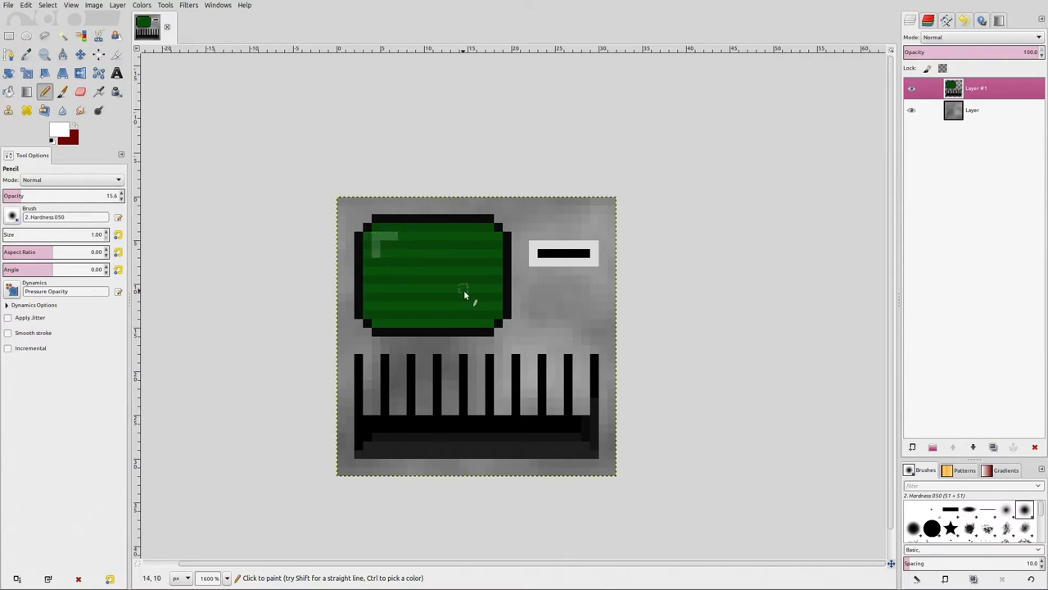
mouse_move(303, 252)
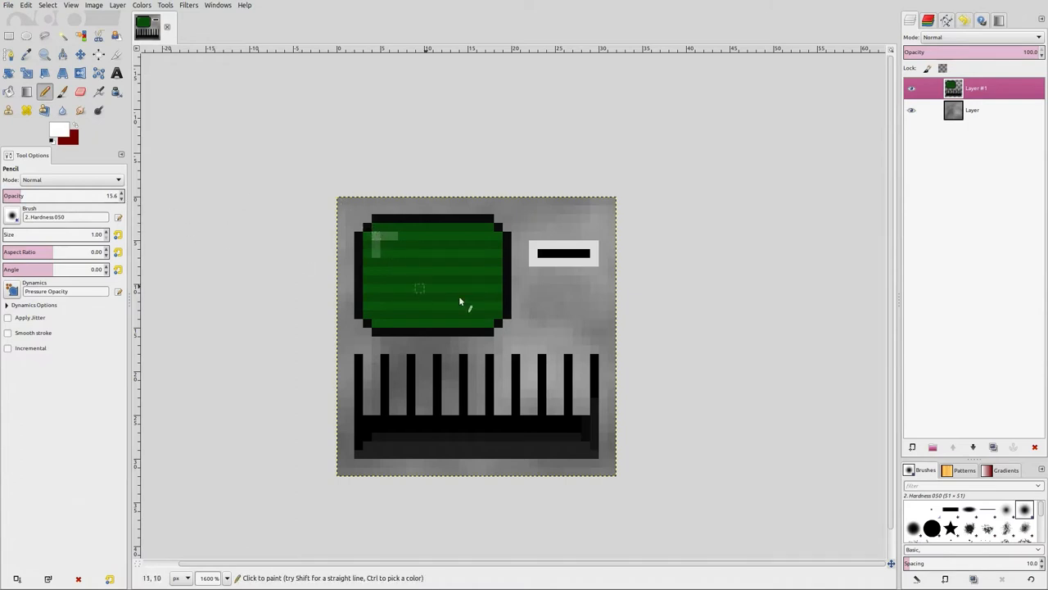
mouse_move(570, 342)
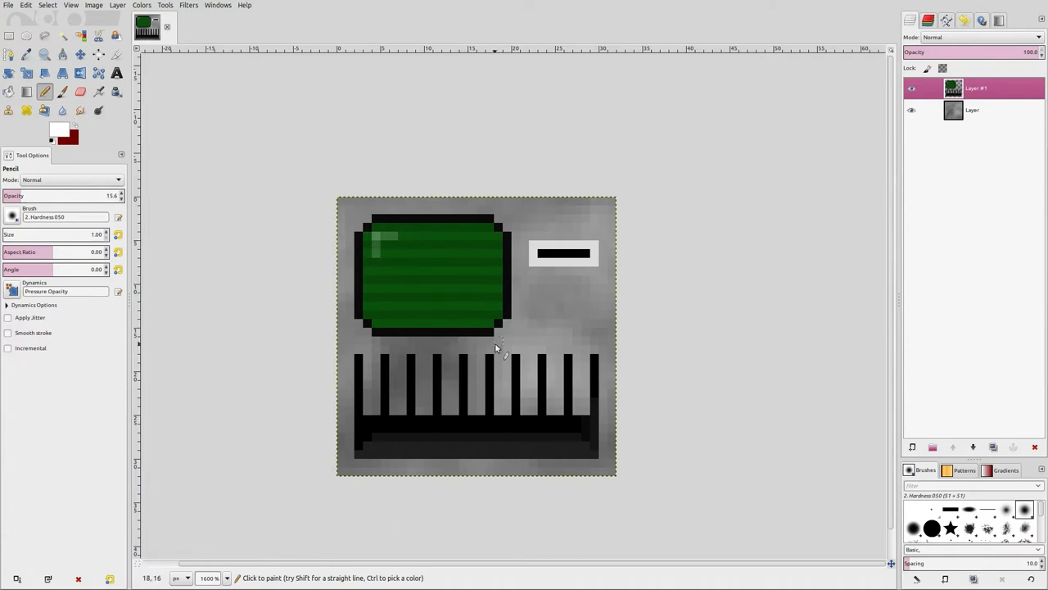
mouse_move(528, 409)
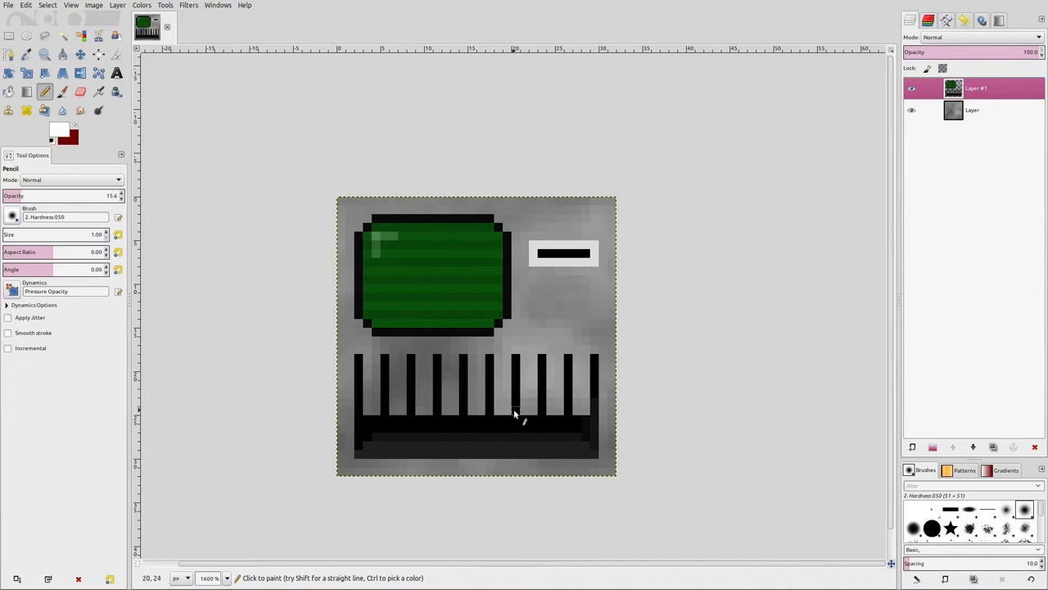
click(972, 110)
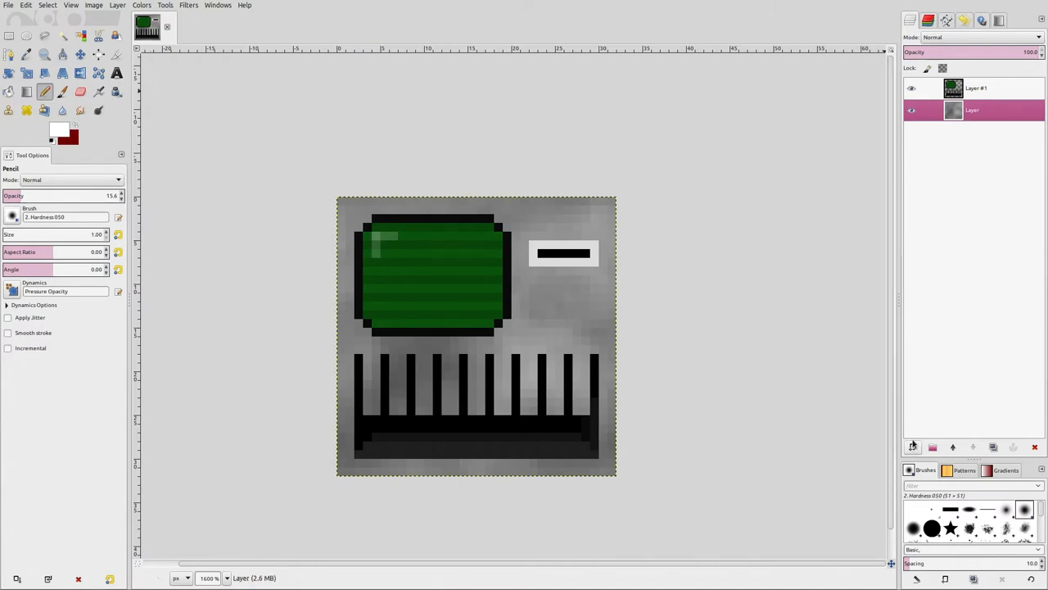
Add a new dark red layer and preview Screen, Dodge, Darken only and Burn blends
click(912, 446)
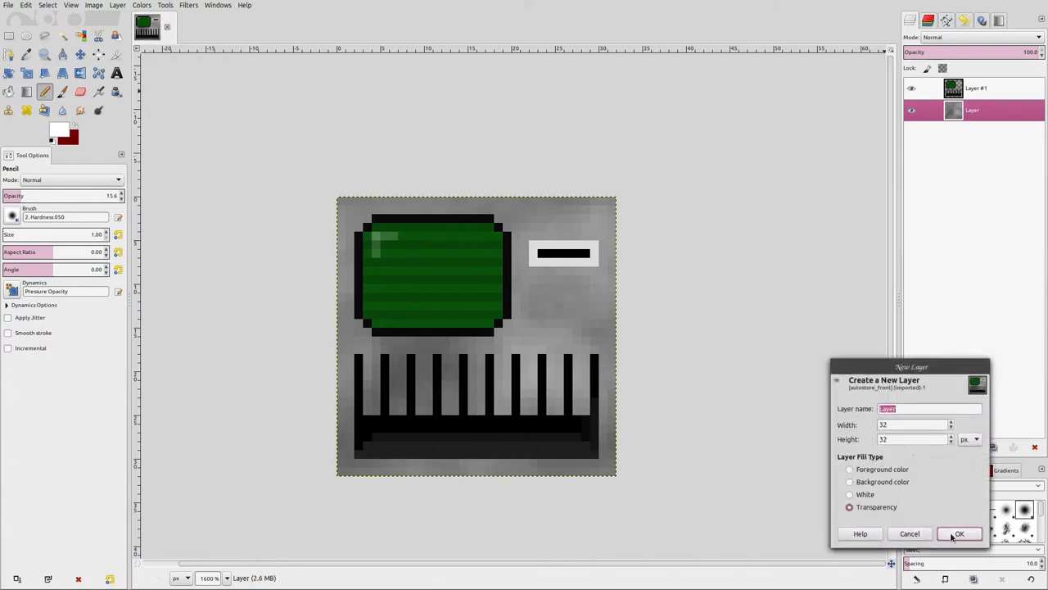
click(960, 533)
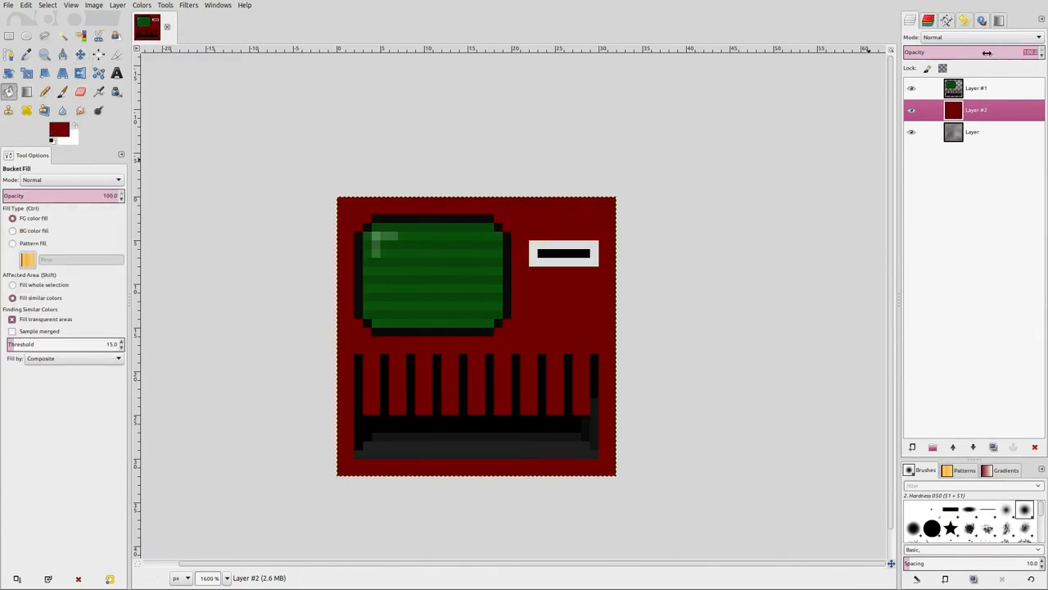
click(978, 37)
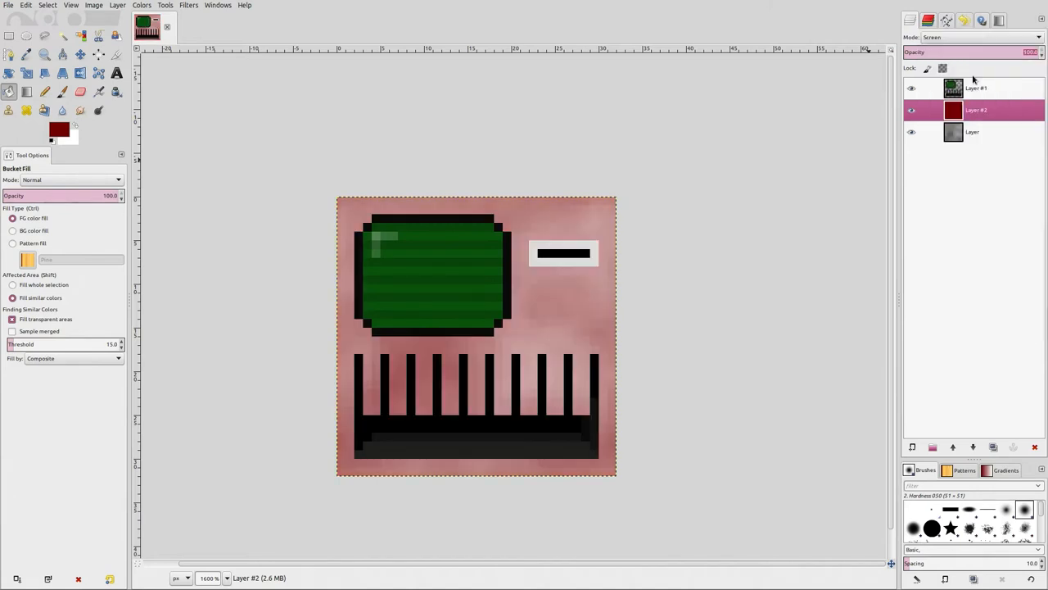
click(979, 37)
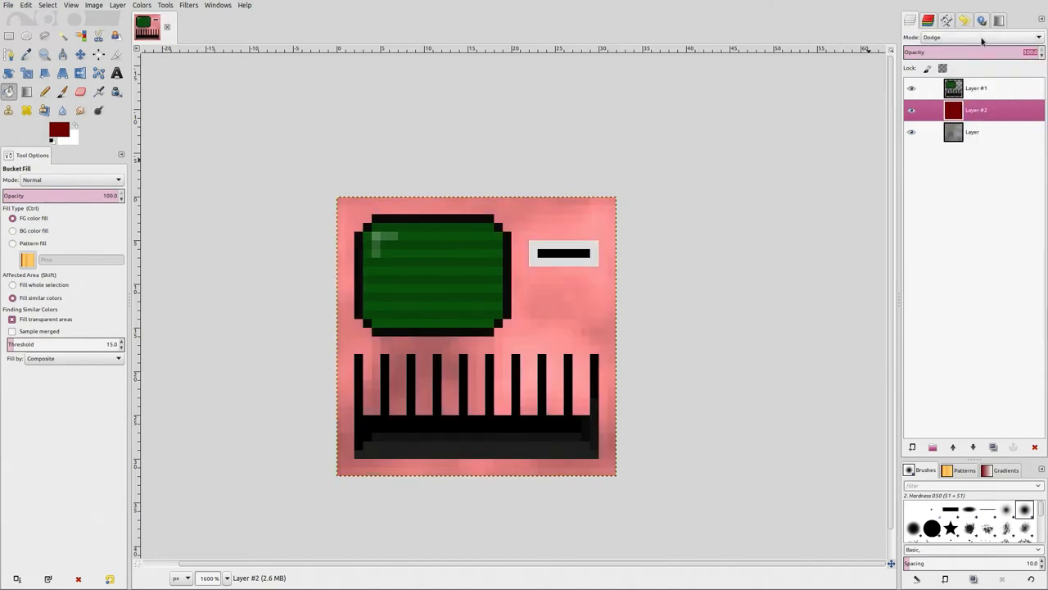
click(980, 37)
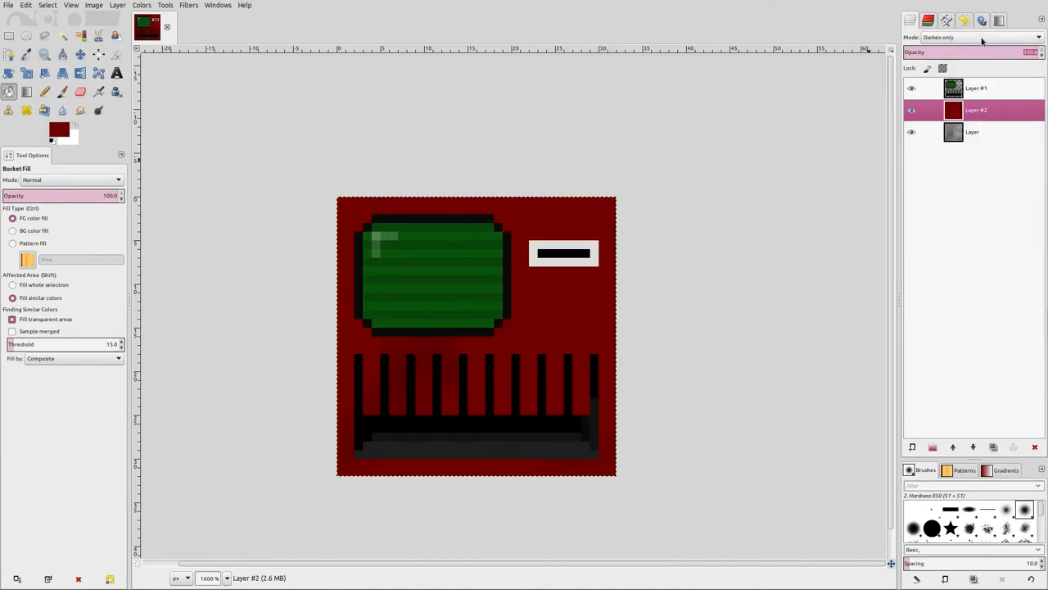
click(982, 37)
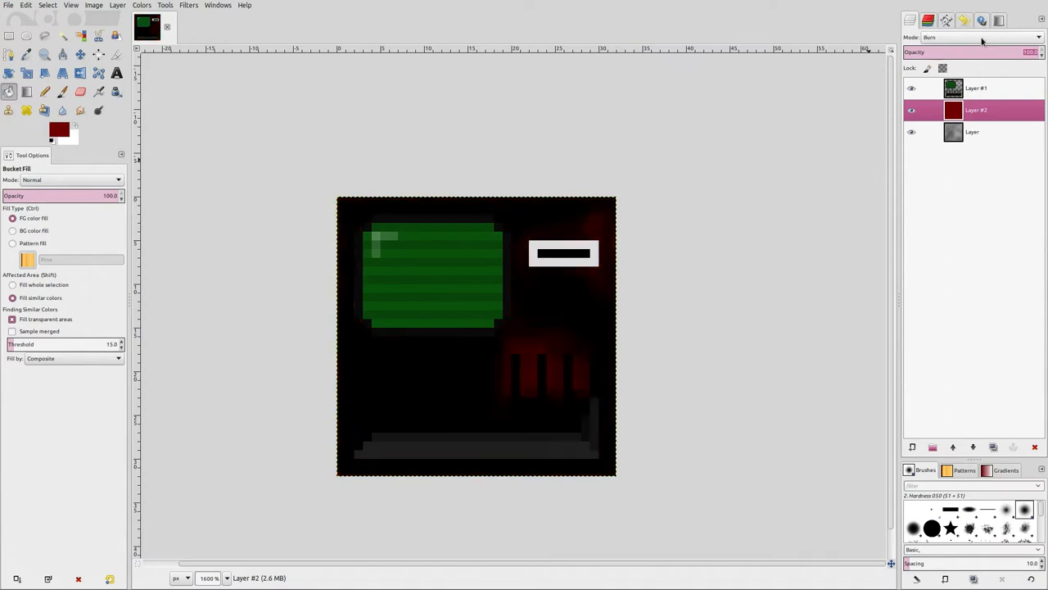
Compare Soft light, Subtract and other blend modes, settling on Overlay
click(978, 37)
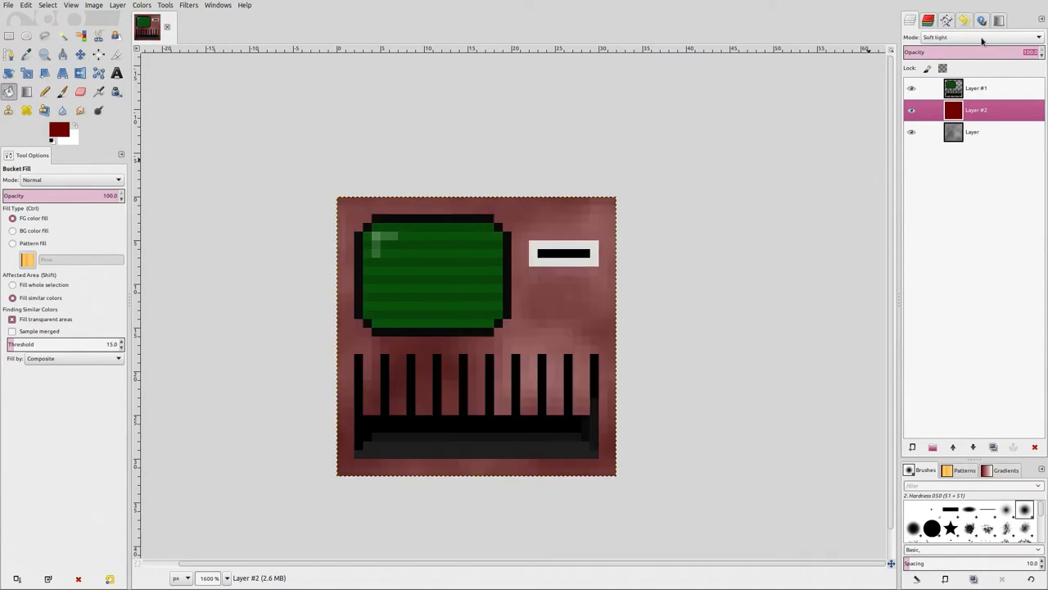
click(981, 37)
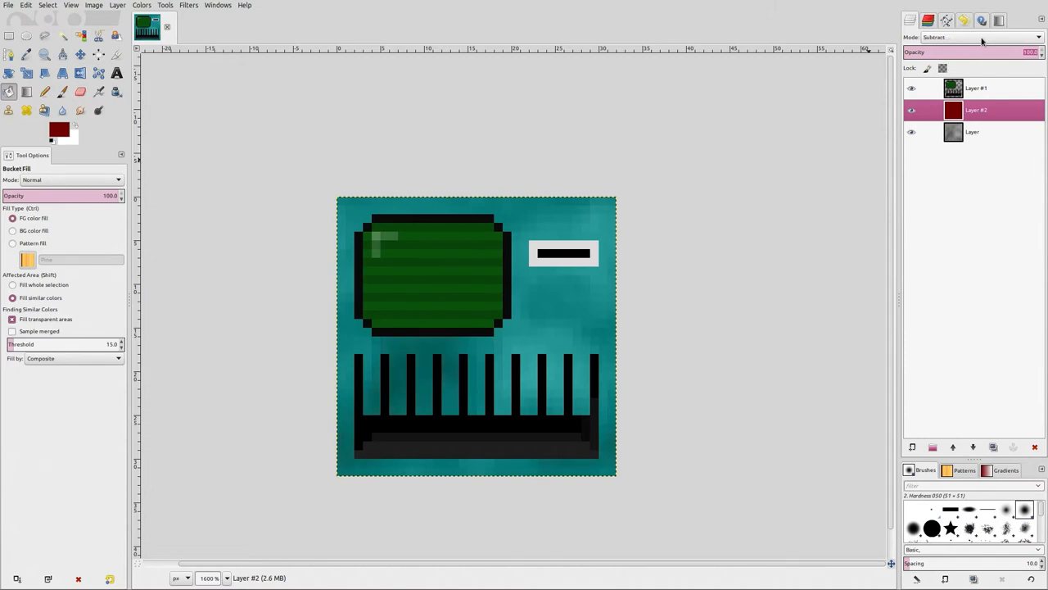
click(980, 37)
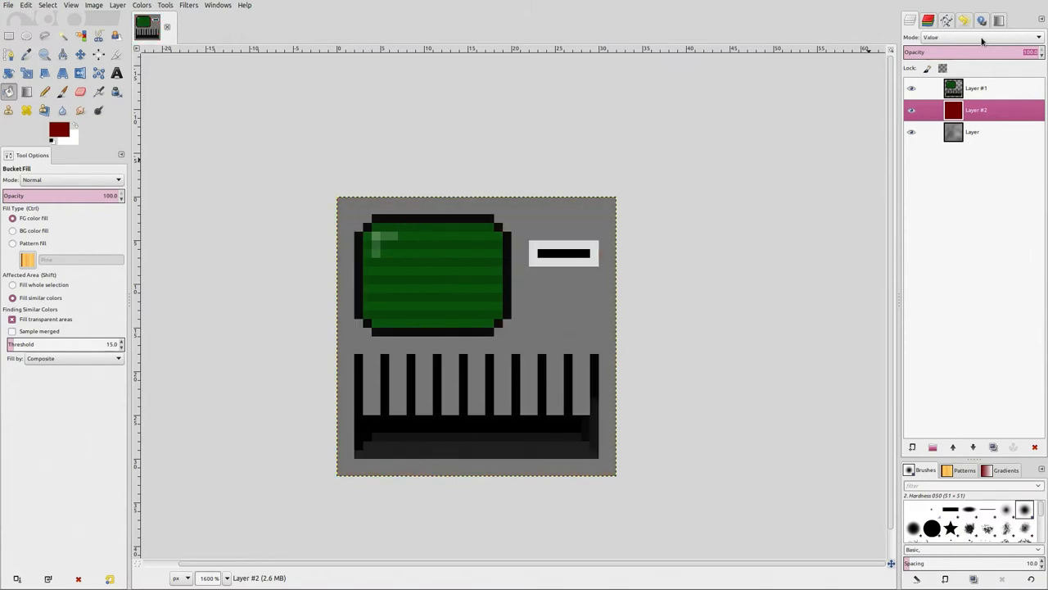
click(980, 37)
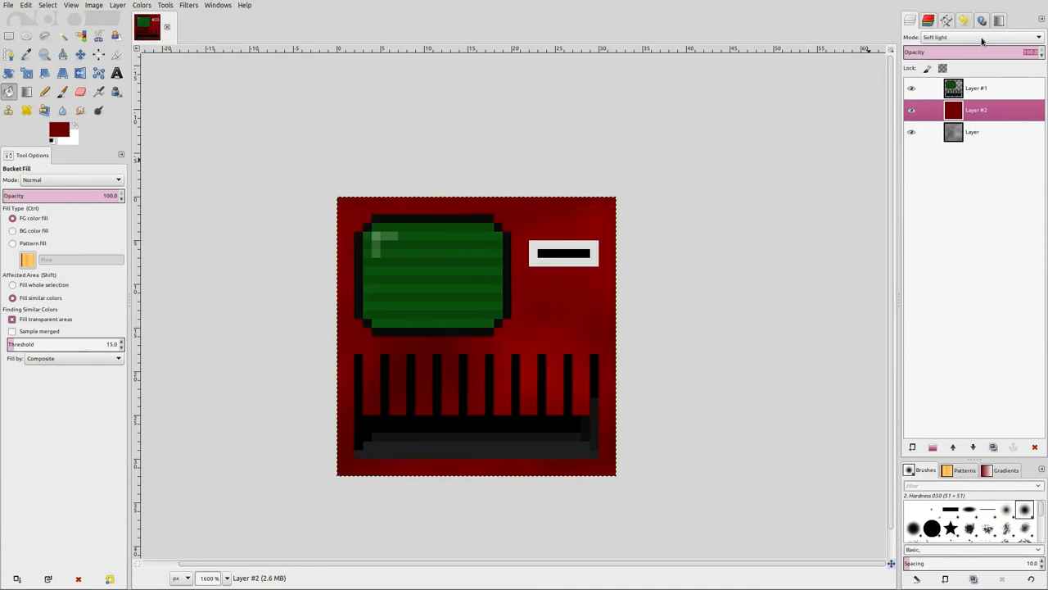
click(978, 37)
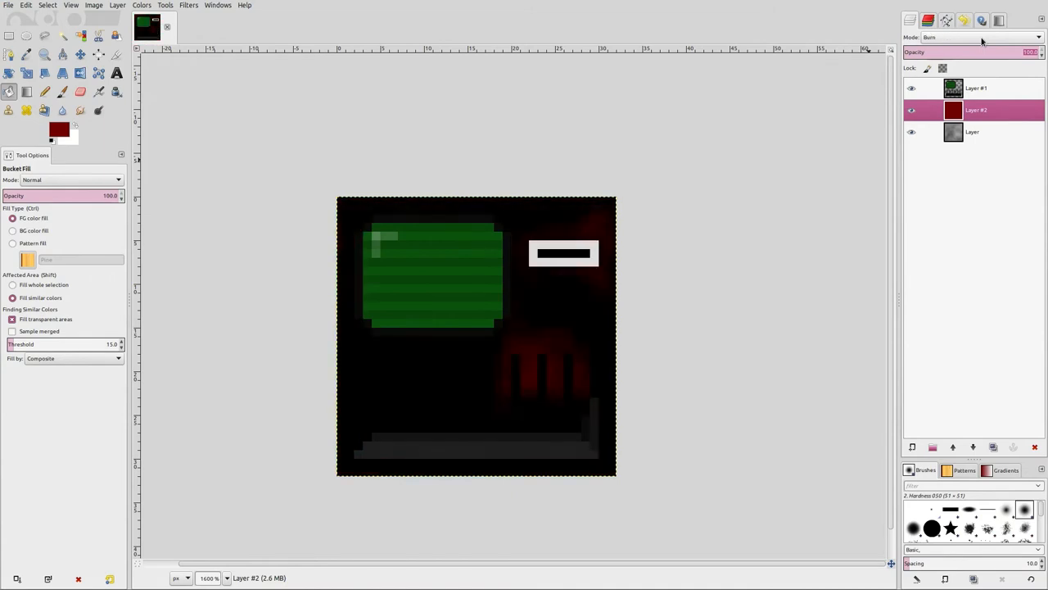
click(980, 37)
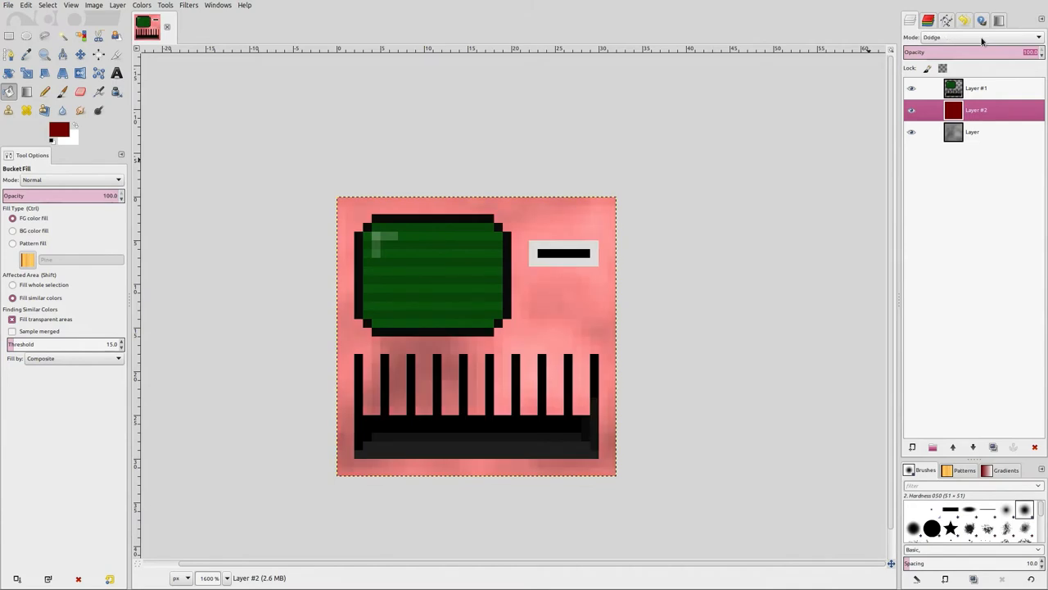
click(980, 38)
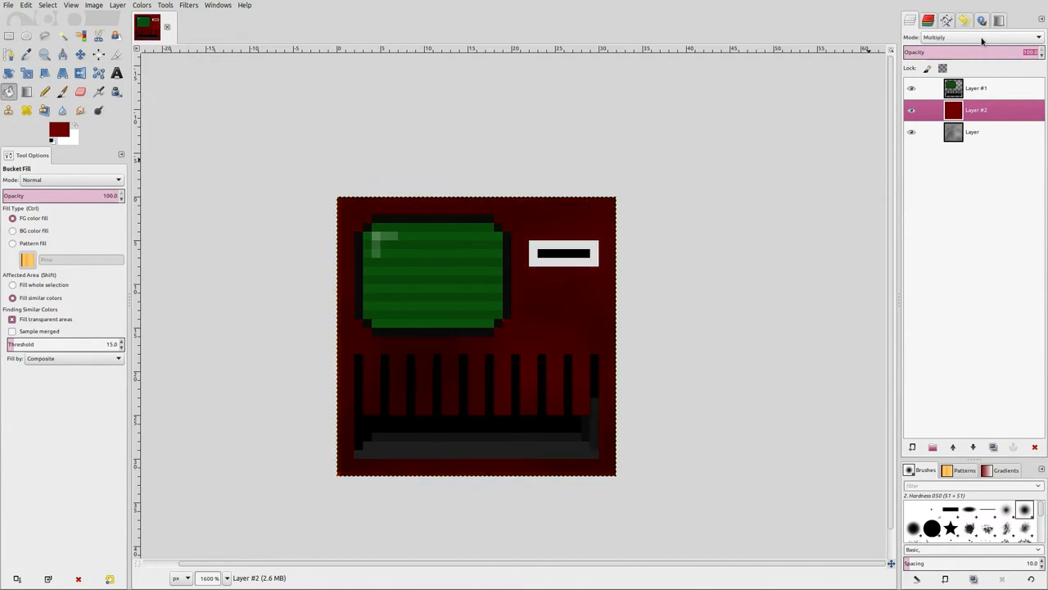
click(980, 37)
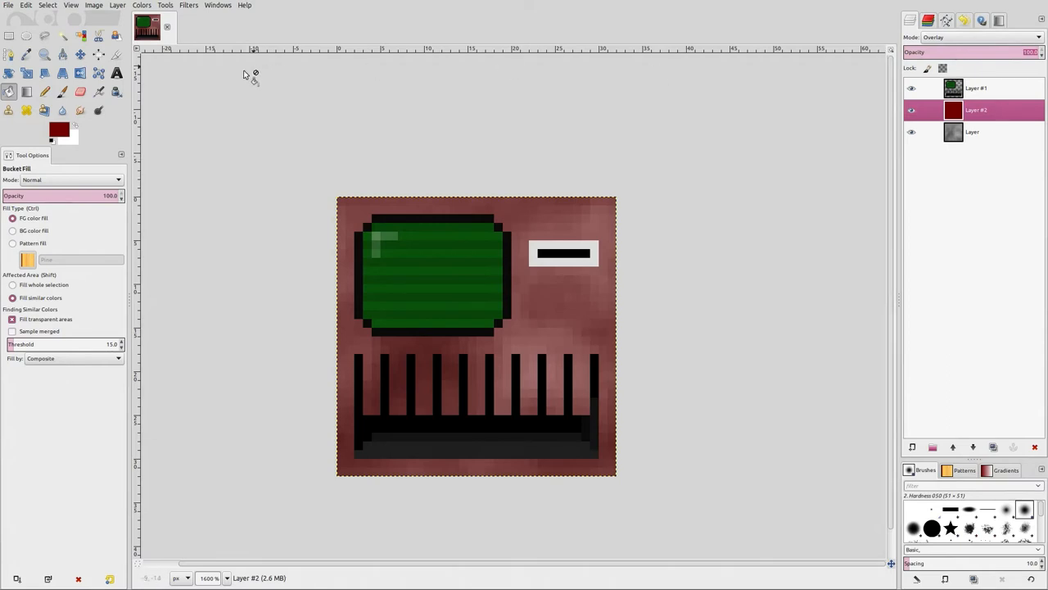
Apply Color Balance to the red tint layer with midtones Red 49, Green 48, Blue -60
click(141, 5)
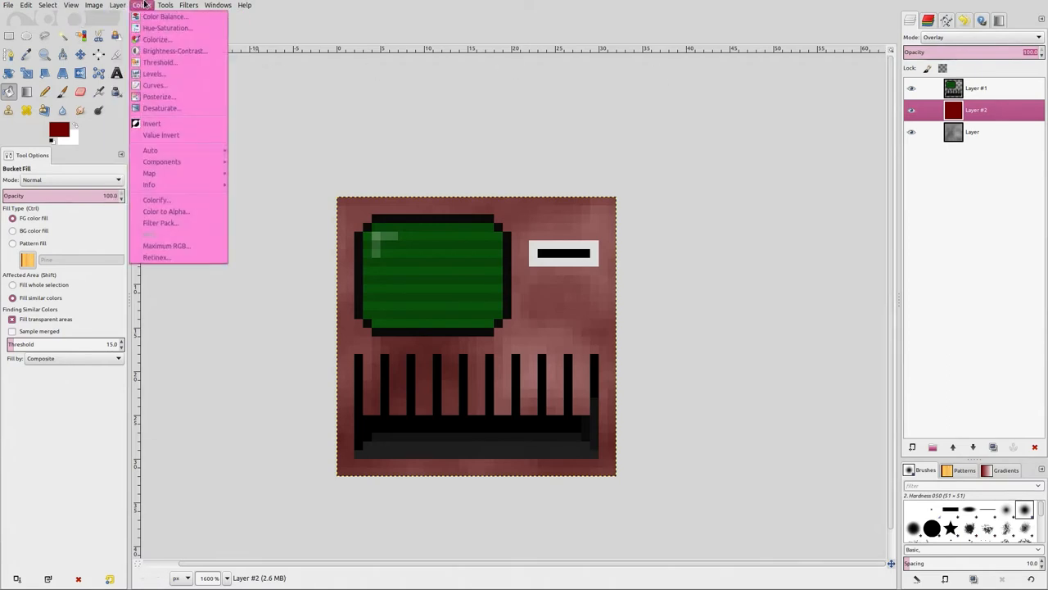
click(164, 16)
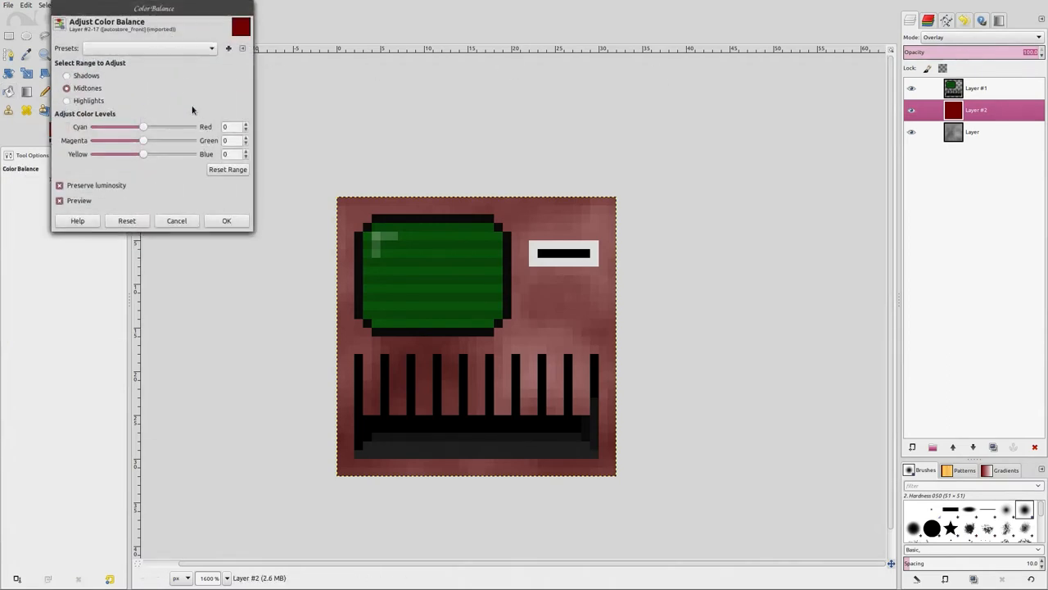
drag(154, 8, 148, 90)
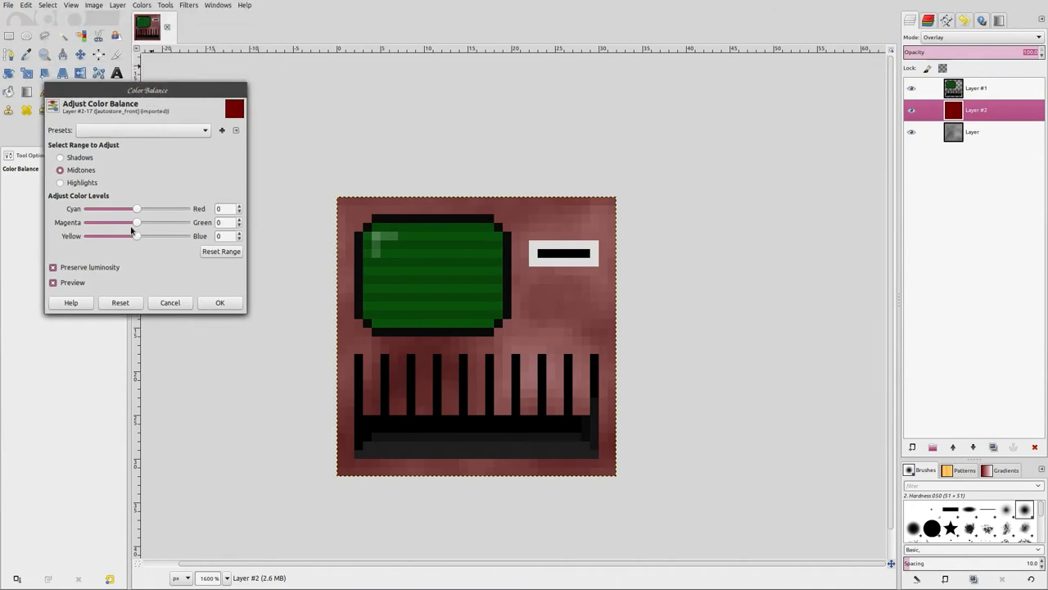
drag(137, 208, 148, 208)
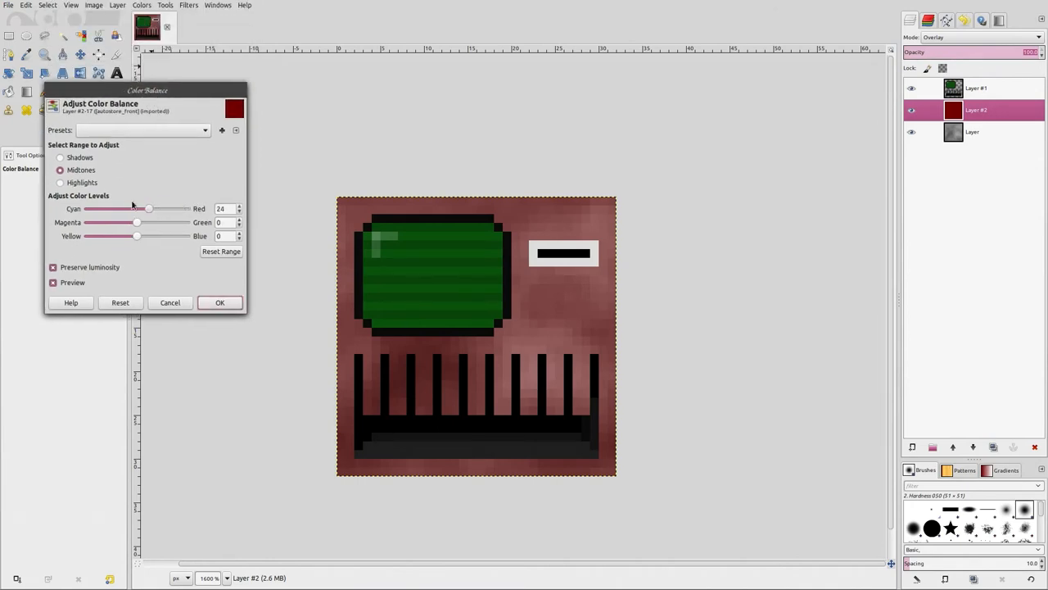
drag(148, 208, 160, 208)
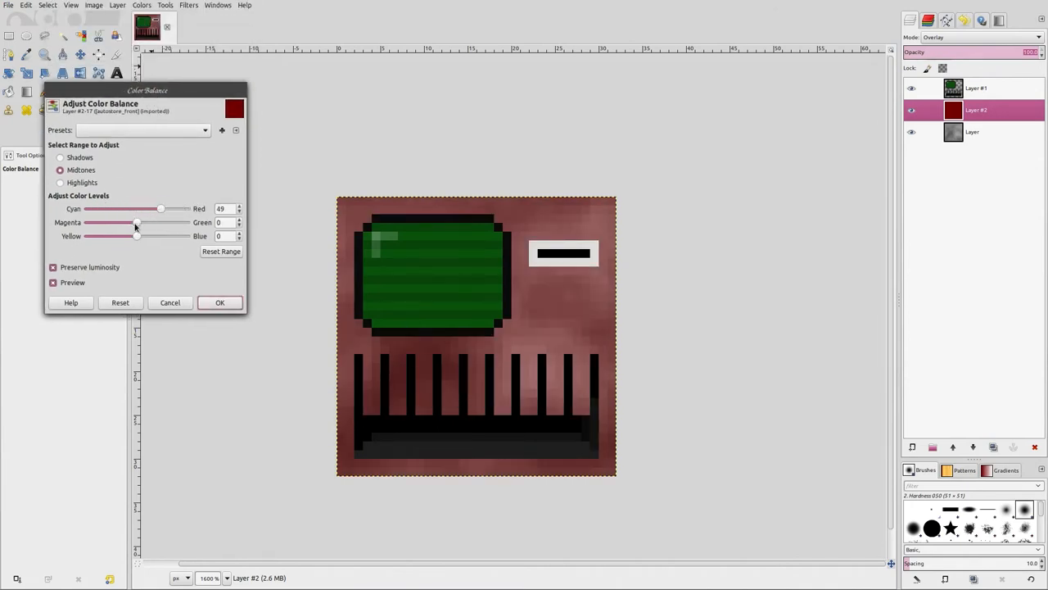
drag(136, 222, 170, 222)
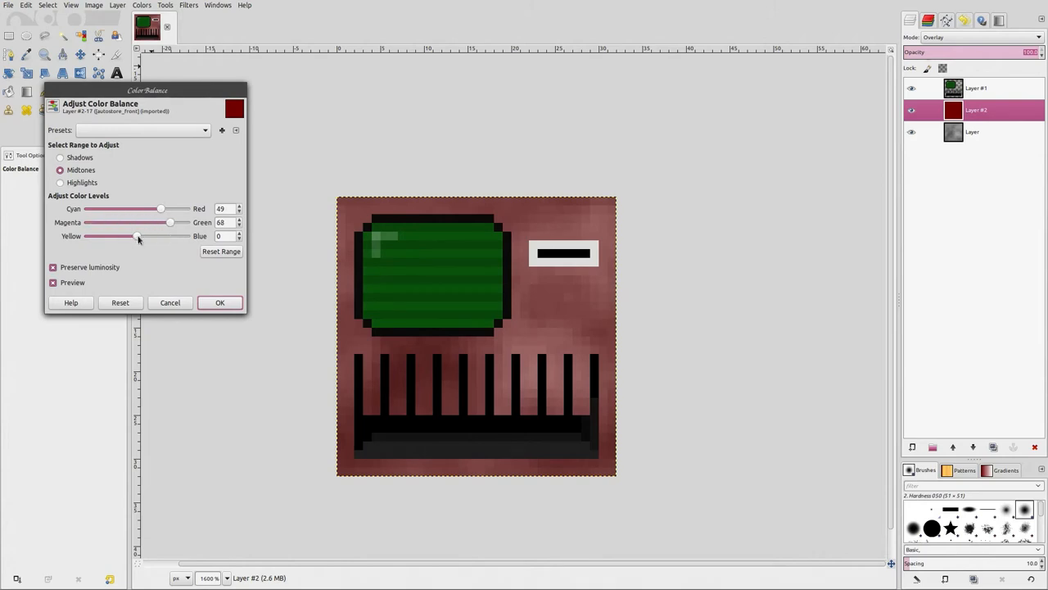
drag(136, 236, 88, 236)
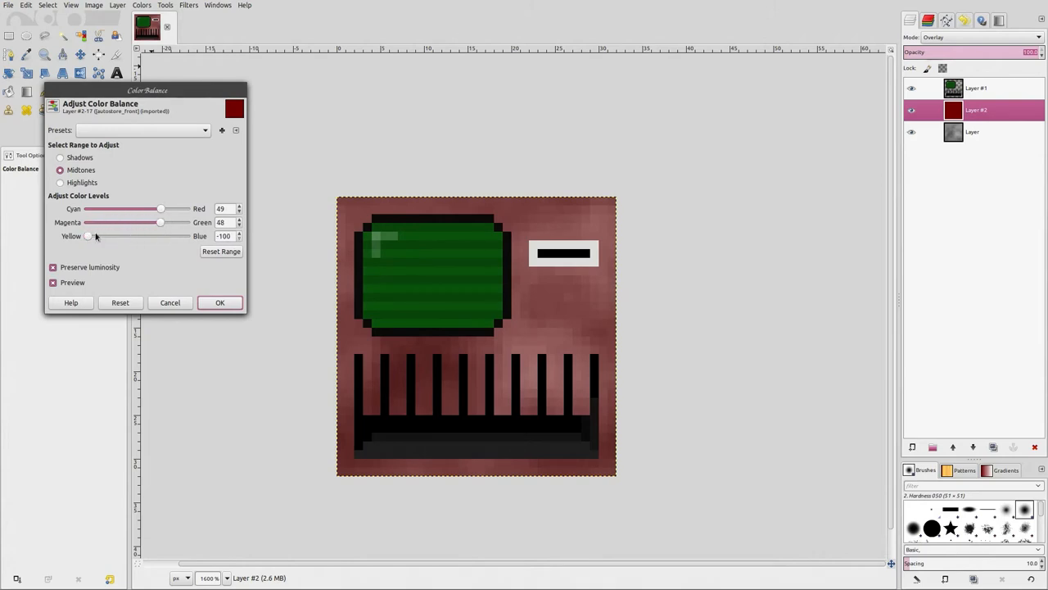
drag(89, 236, 107, 236)
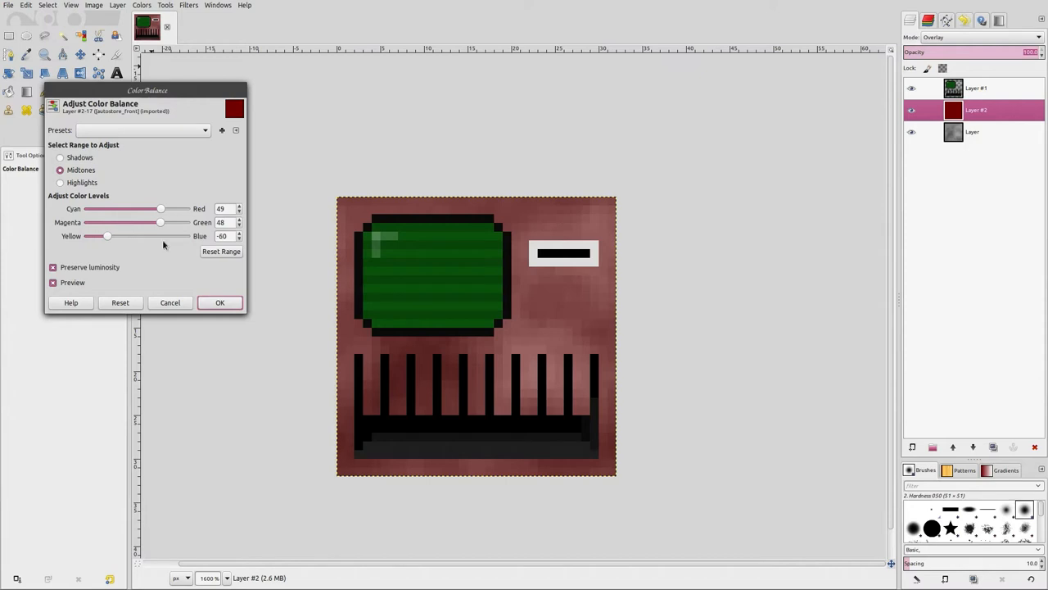
click(219, 302)
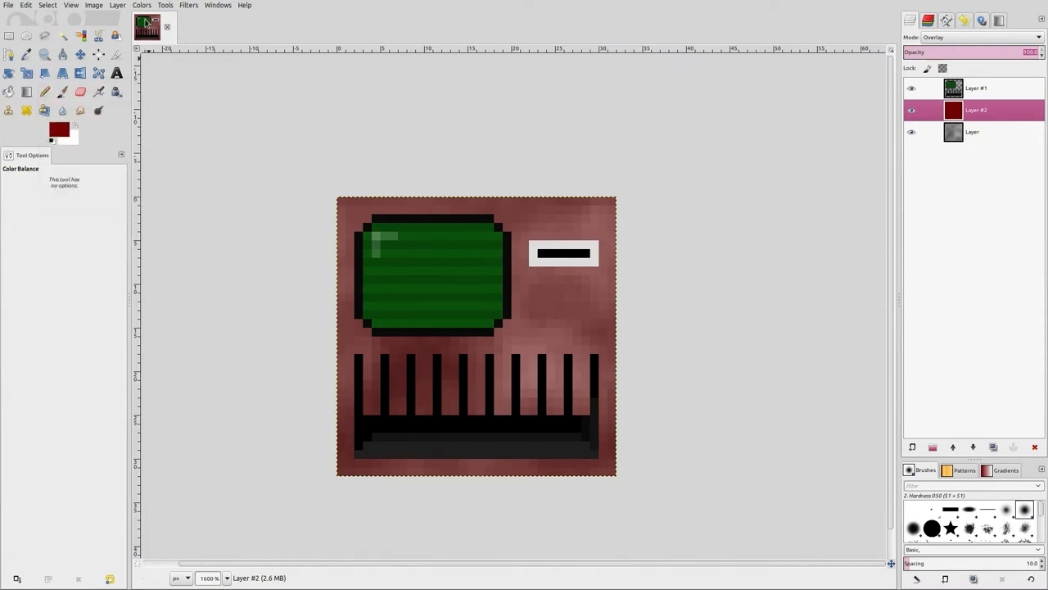
Open Hue-Saturation for the reds and sweep the hue through purple, green and cyan
click(141, 5)
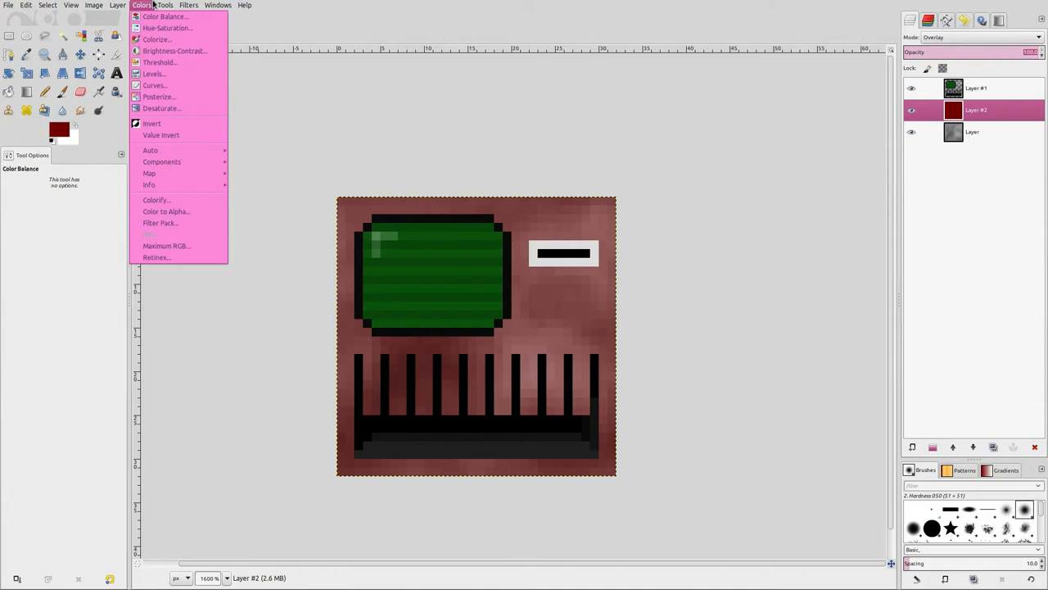
mouse_move(155, 40)
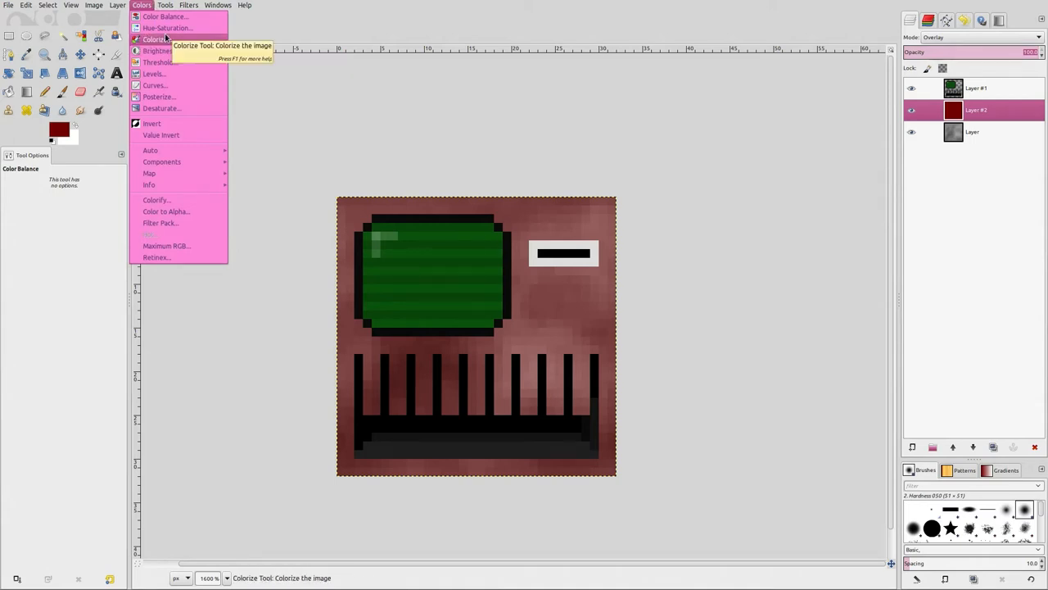
click(167, 28)
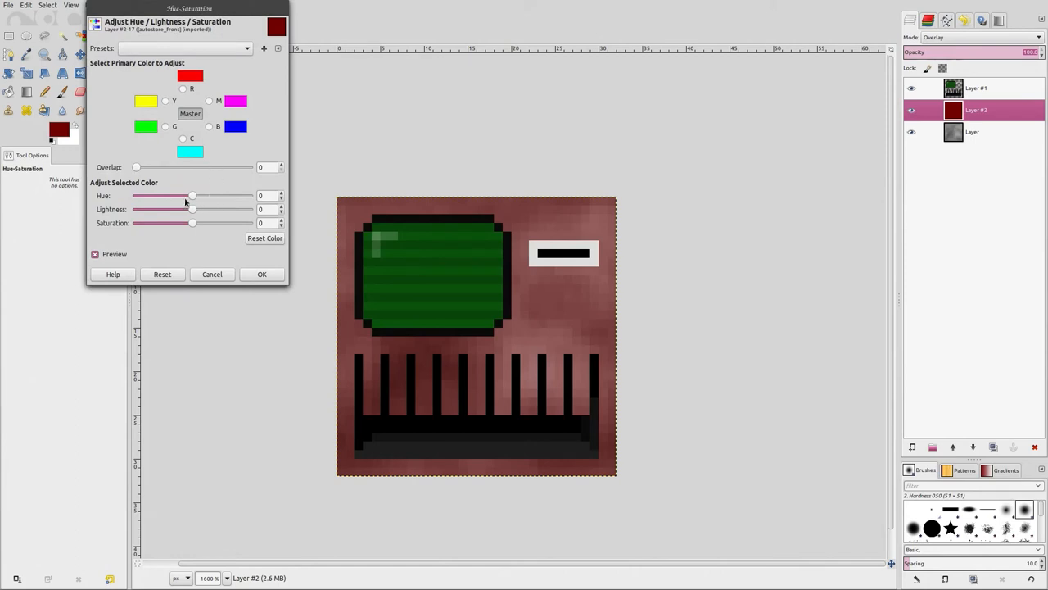
click(183, 88)
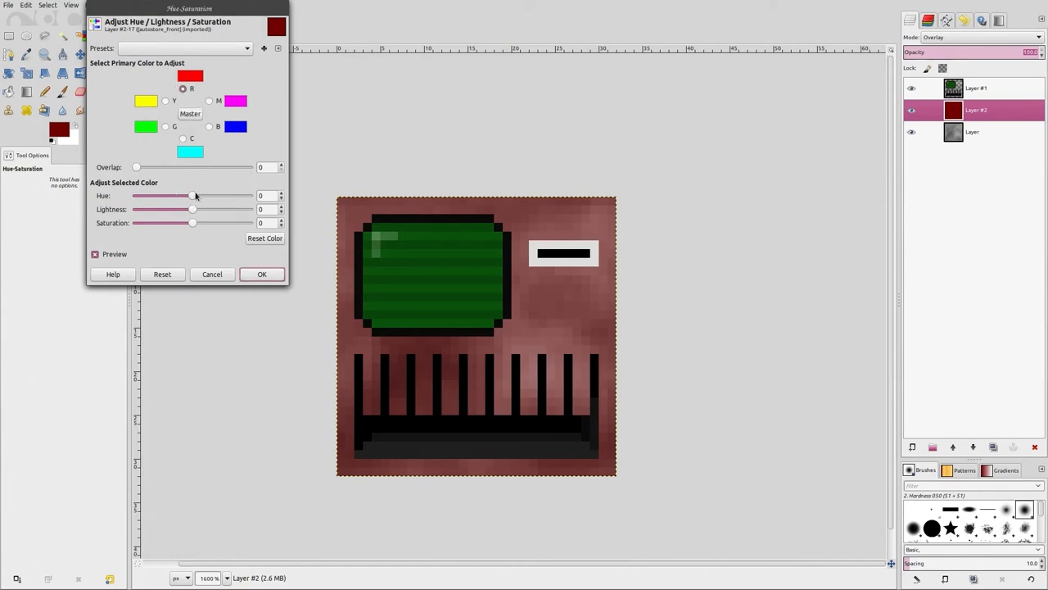
drag(192, 195, 159, 195)
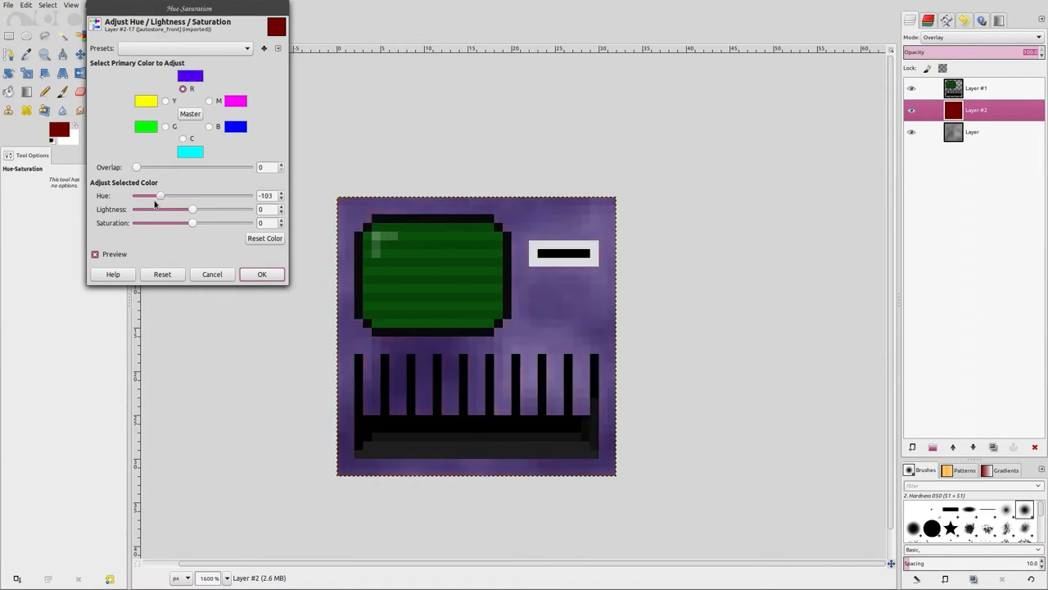
drag(160, 195, 150, 194)
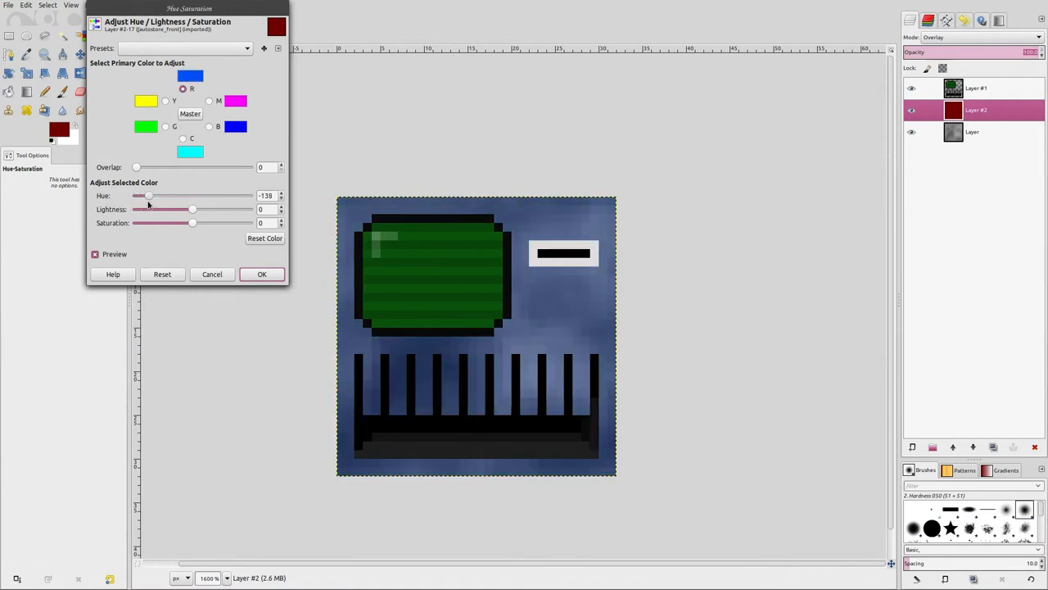
drag(150, 195, 217, 195)
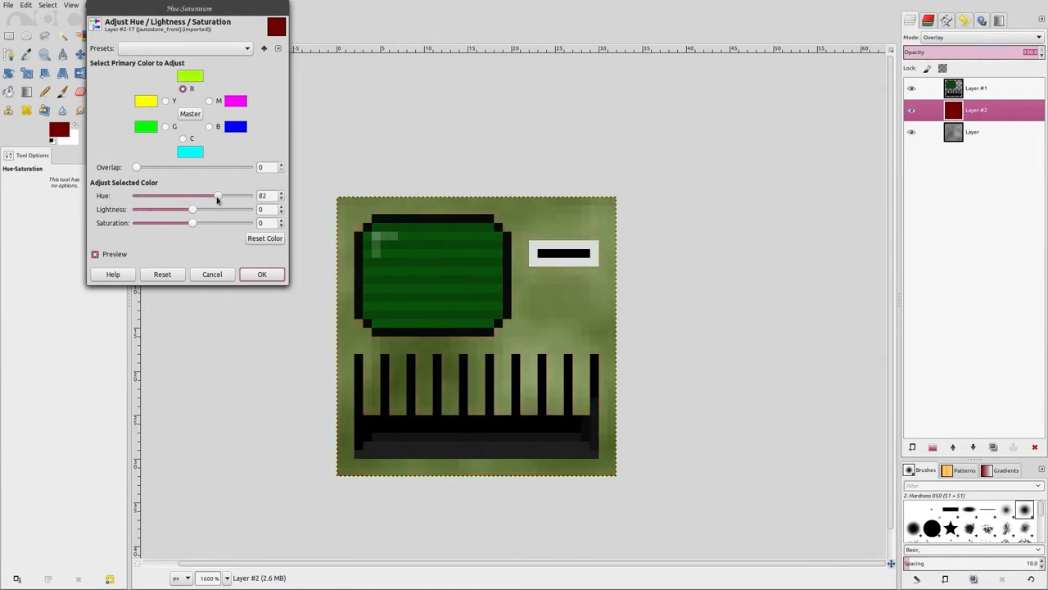
drag(217, 194, 248, 195)
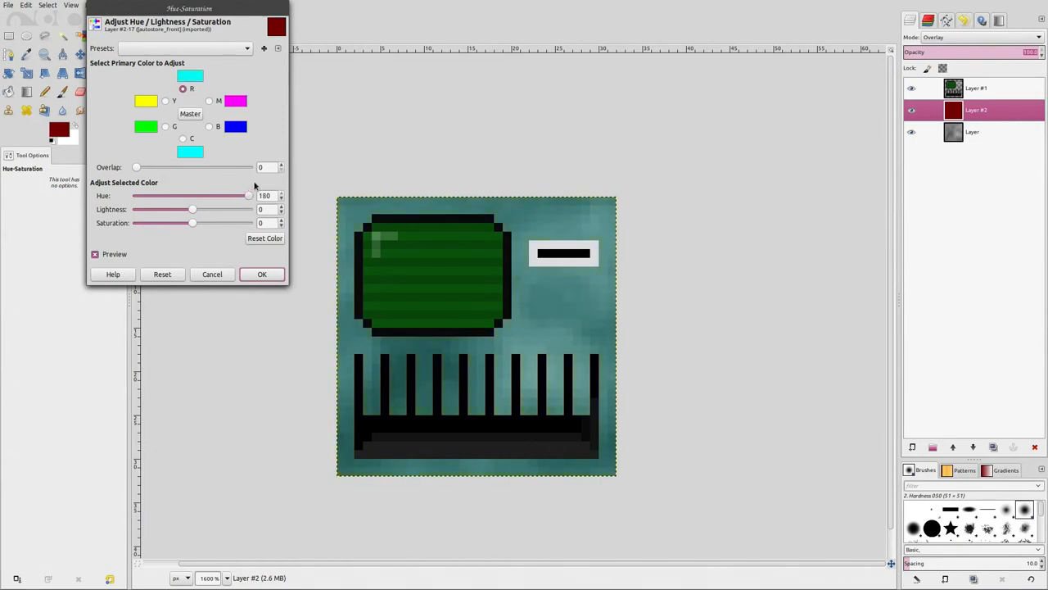
drag(249, 195, 233, 195)
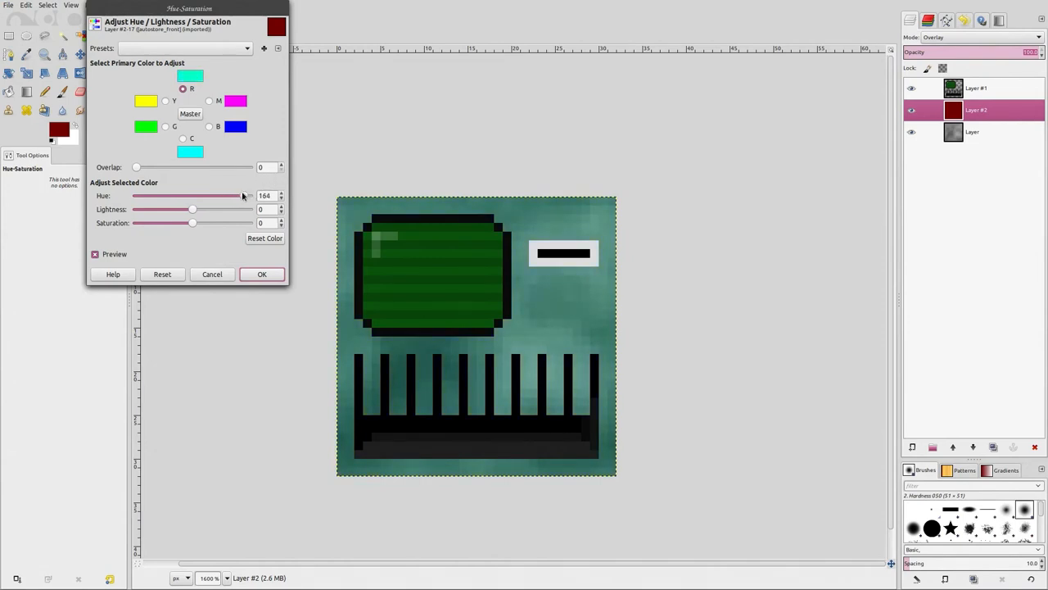
drag(238, 195, 216, 195)
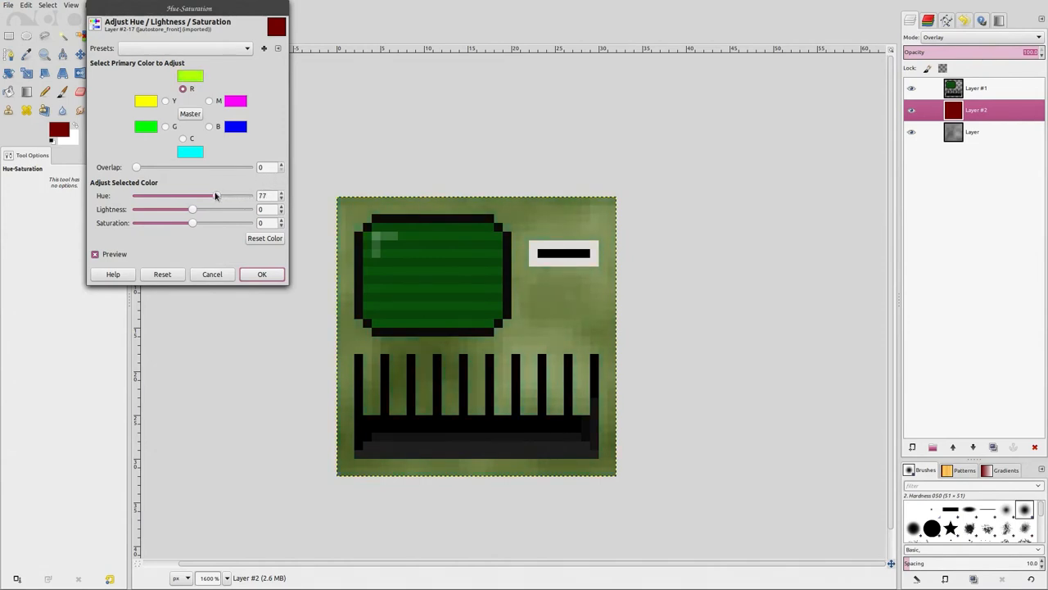
drag(215, 195, 193, 195)
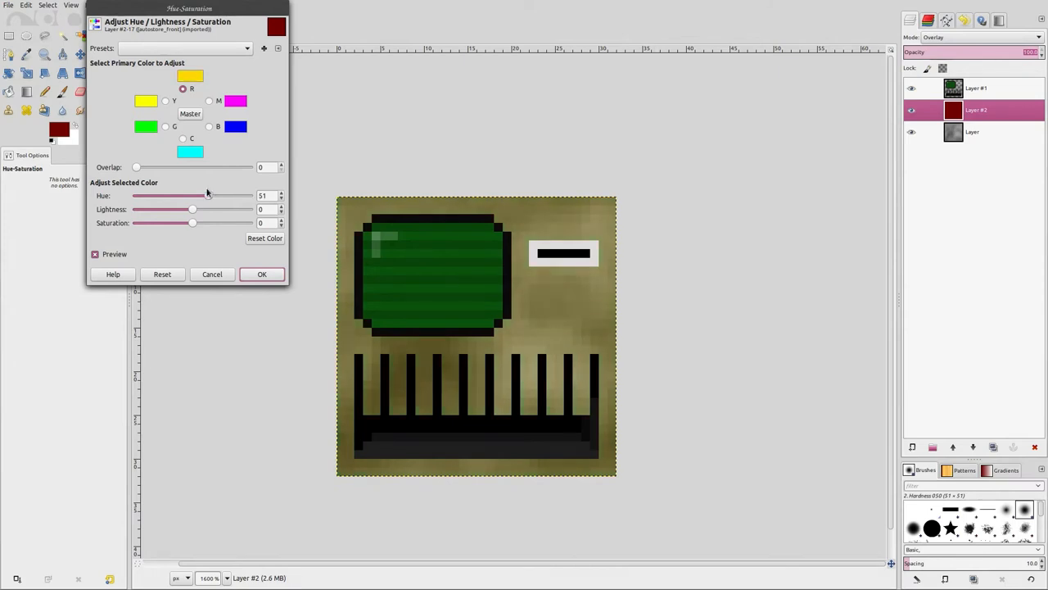
Settle the hue at 38 toward tan, raise Lightness to 100, and lower Saturation to -50
drag(207, 195, 201, 194)
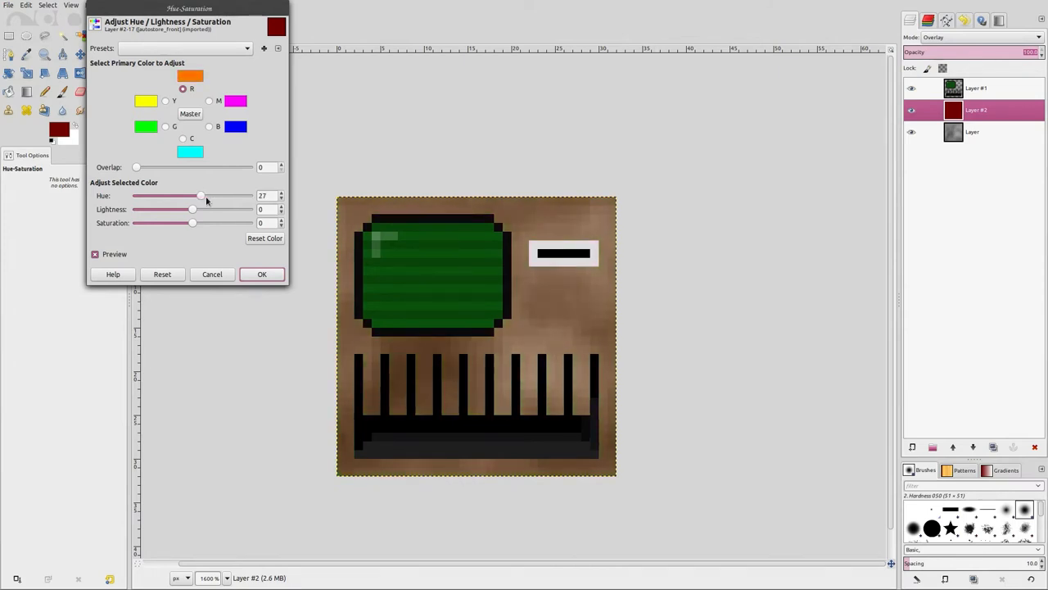
drag(201, 195, 179, 195)
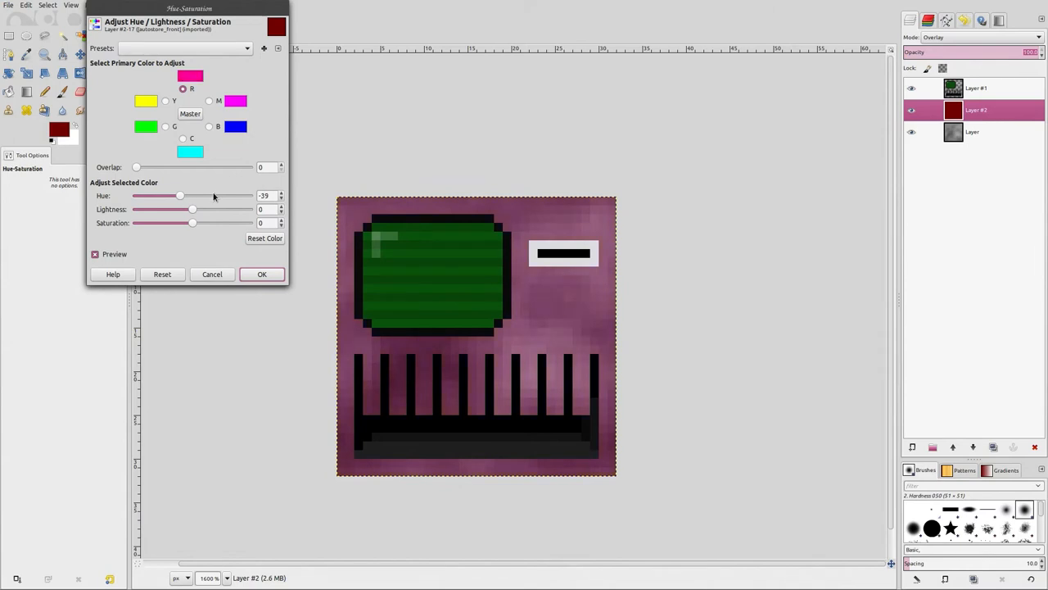
drag(179, 195, 151, 195)
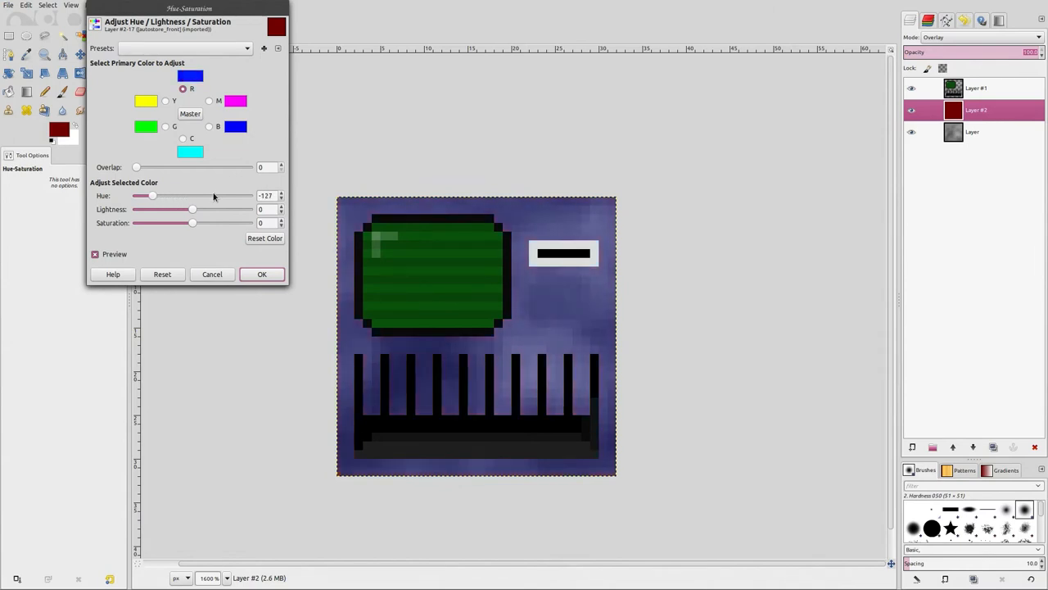
drag(151, 195, 136, 195)
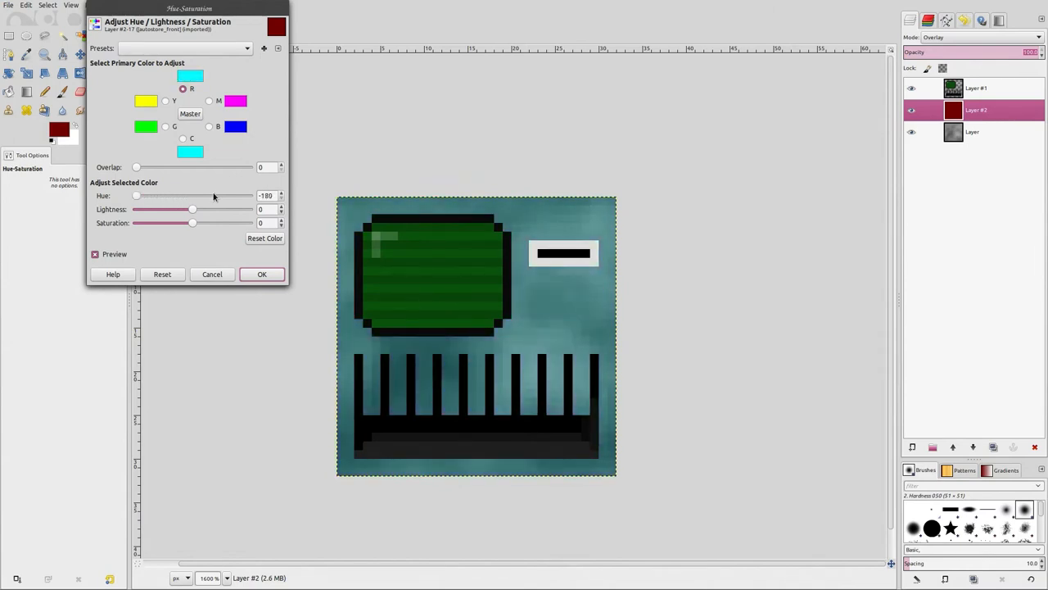
drag(137, 195, 162, 194)
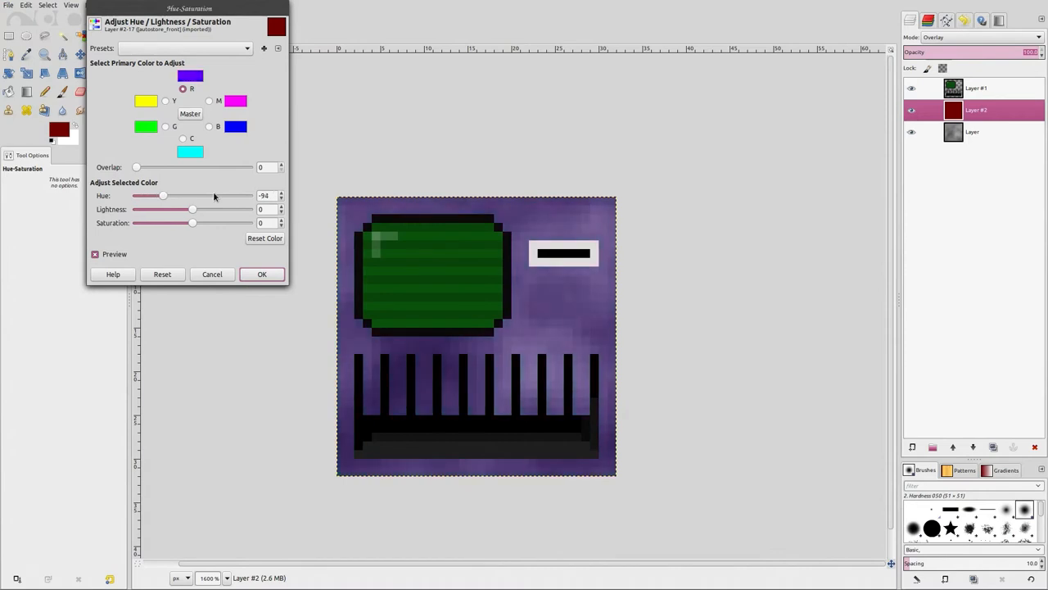
drag(162, 195, 178, 195)
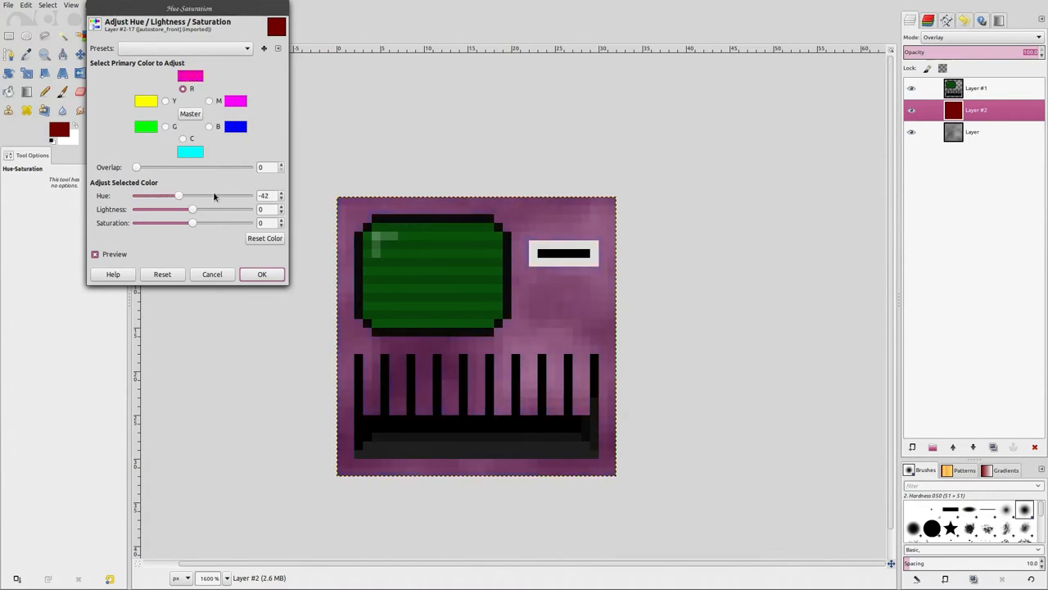
drag(179, 195, 193, 196)
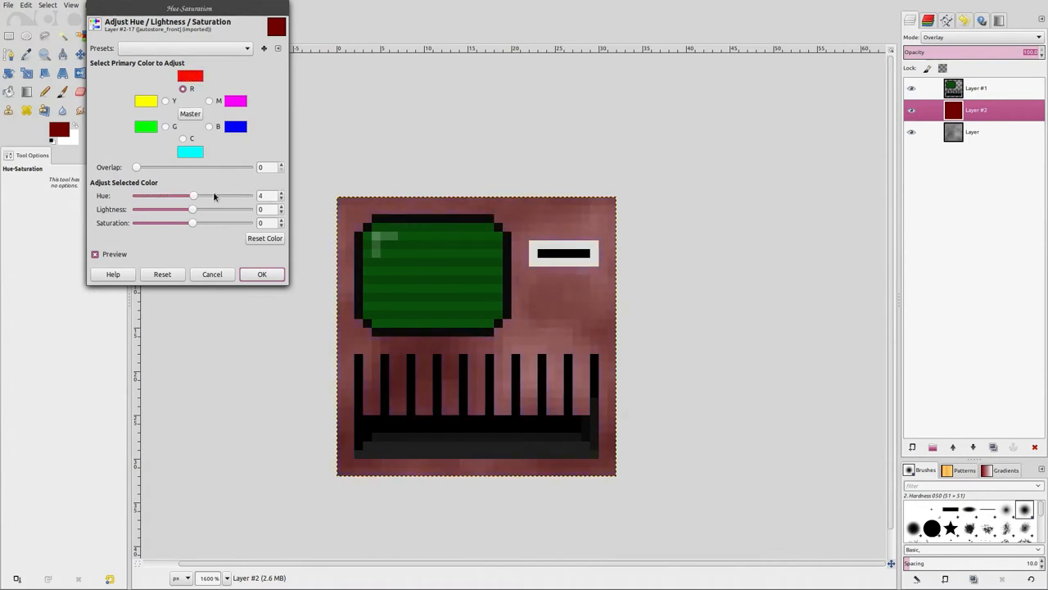
drag(192, 195, 203, 195)
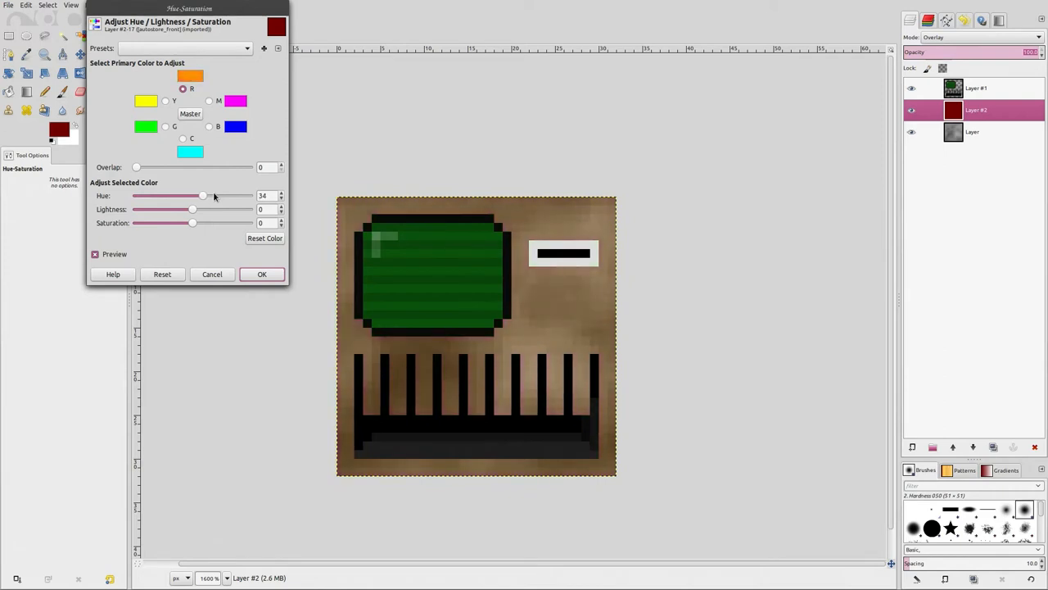
drag(199, 196, 203, 196)
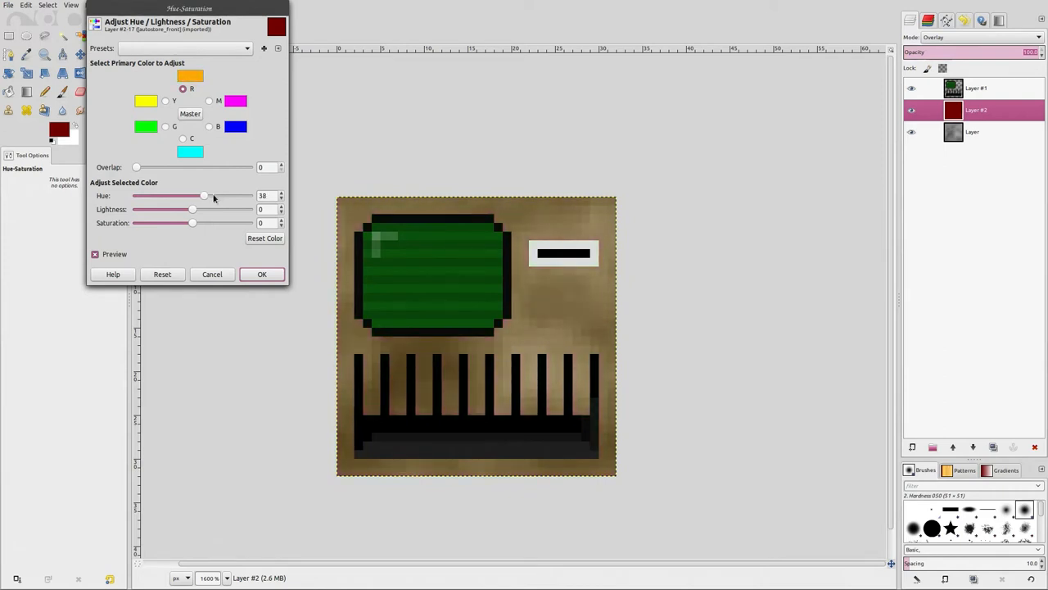
drag(192, 209, 207, 209)
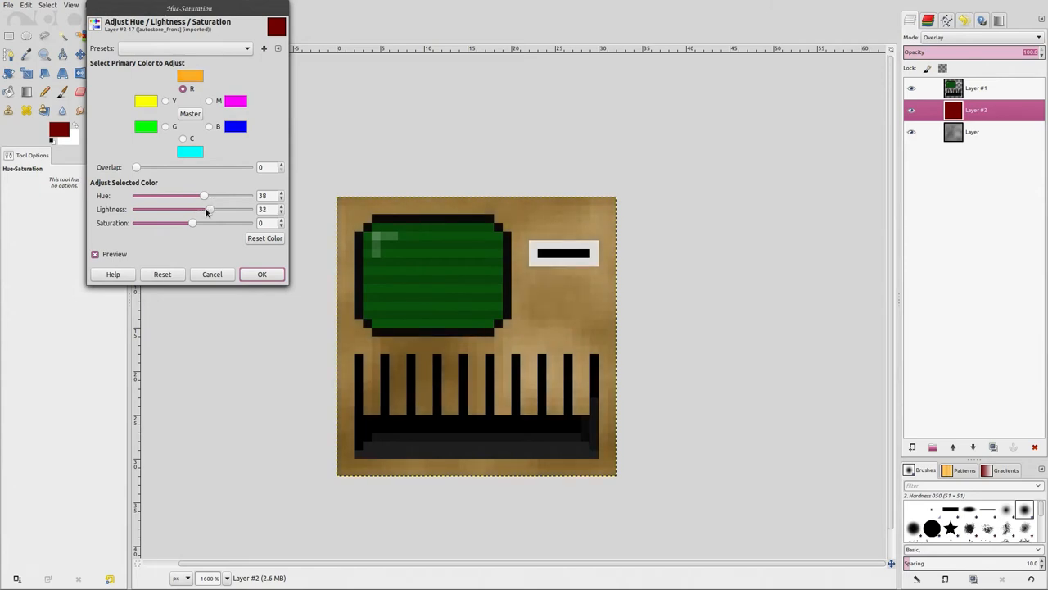
drag(204, 209, 246, 209)
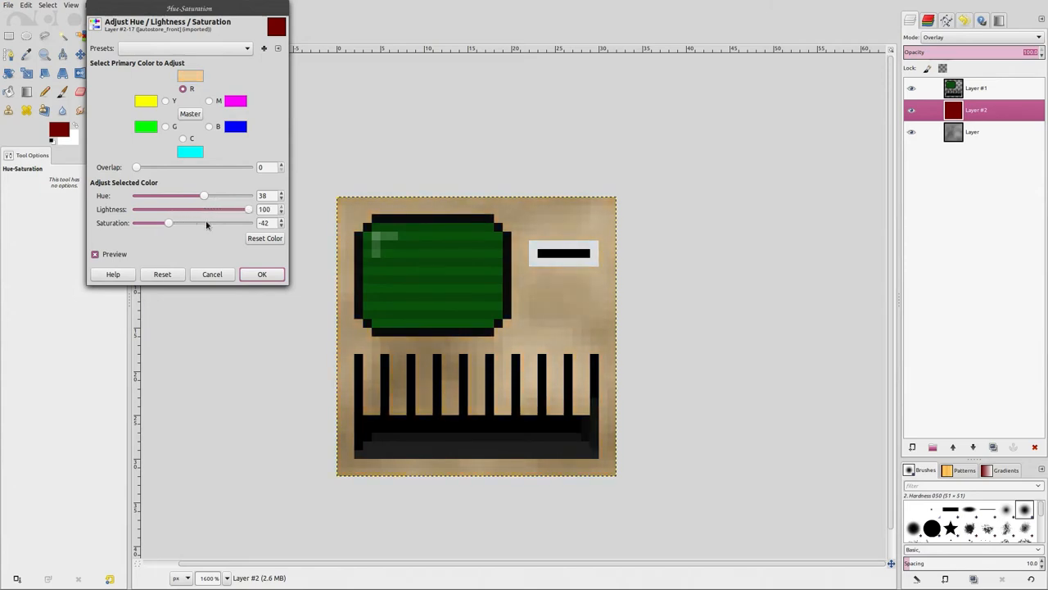
drag(168, 222, 163, 223)
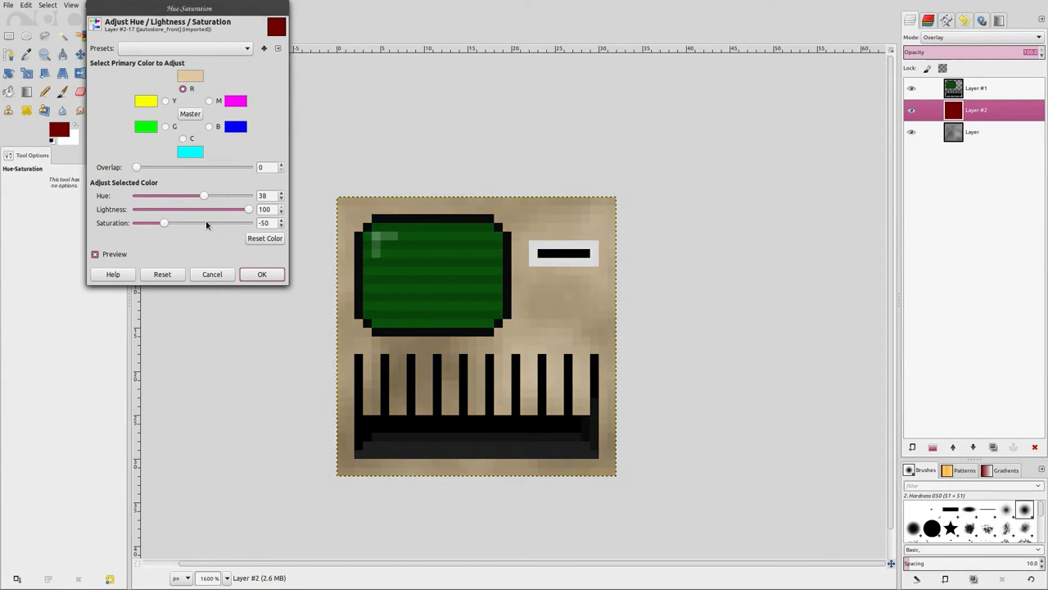
mouse_move(570, 296)
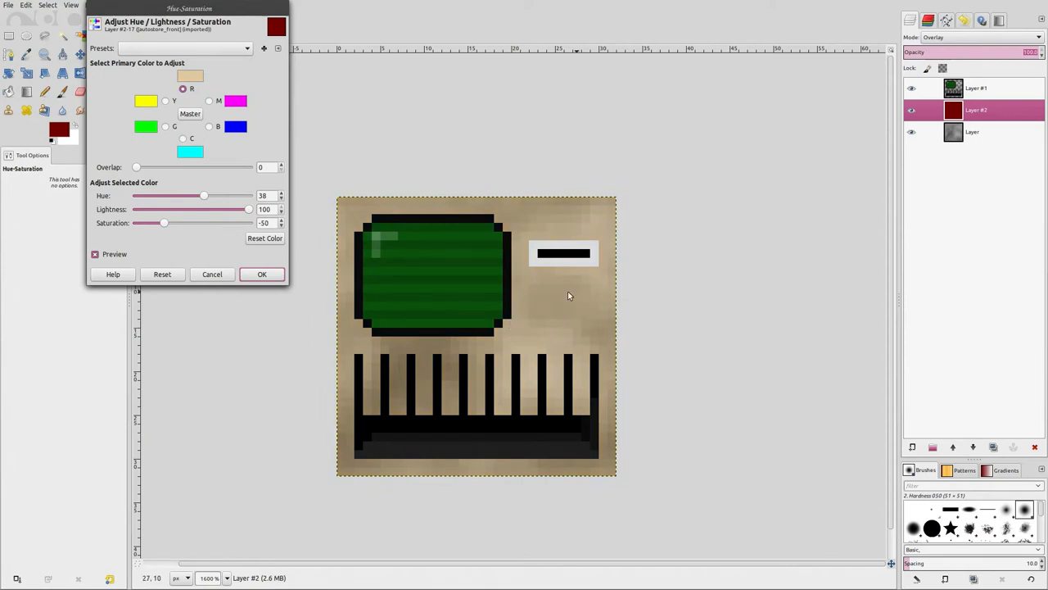
Apply the hue change, re-export autostore_front.png, and view the block in Minetest before exiting
click(261, 273)
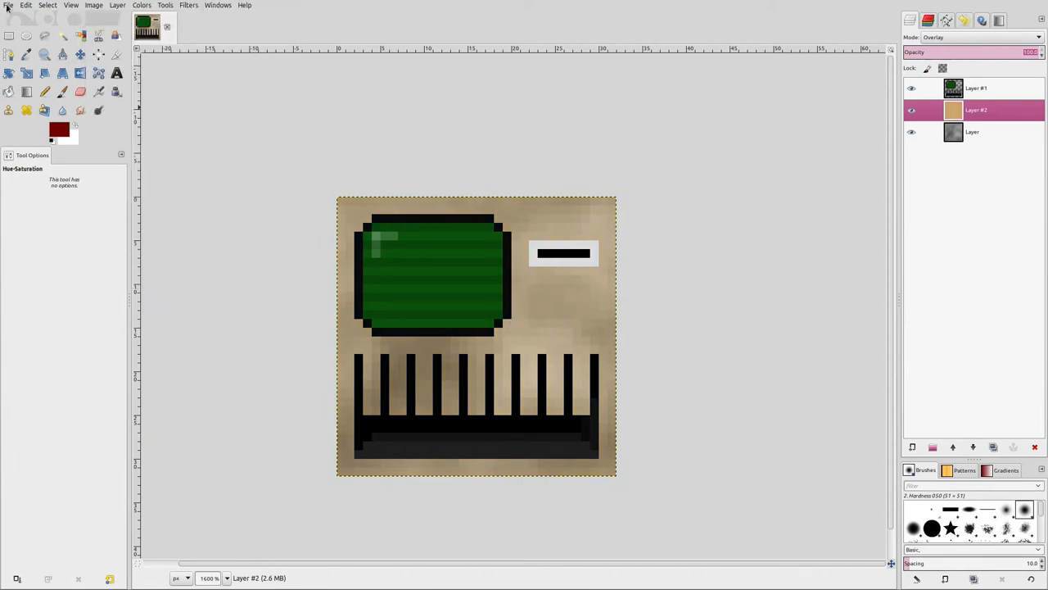
click(9, 5)
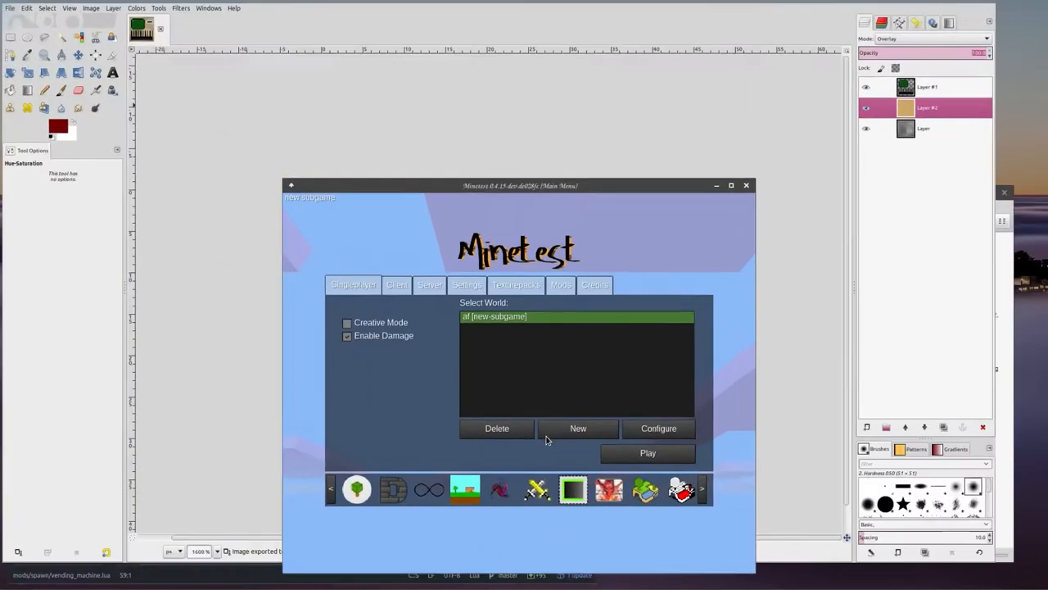
click(648, 452)
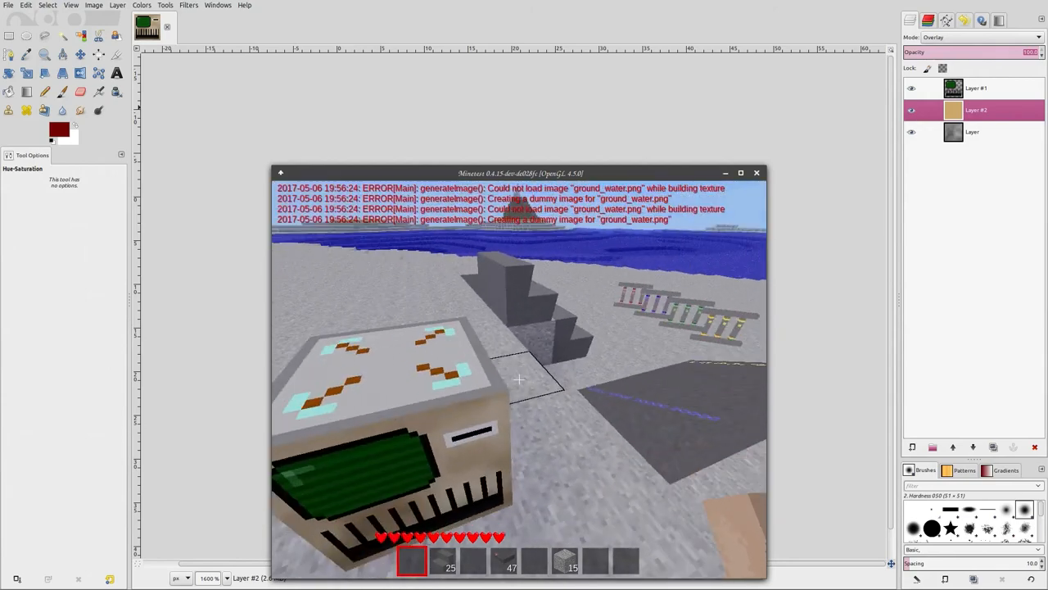
key(Escape)
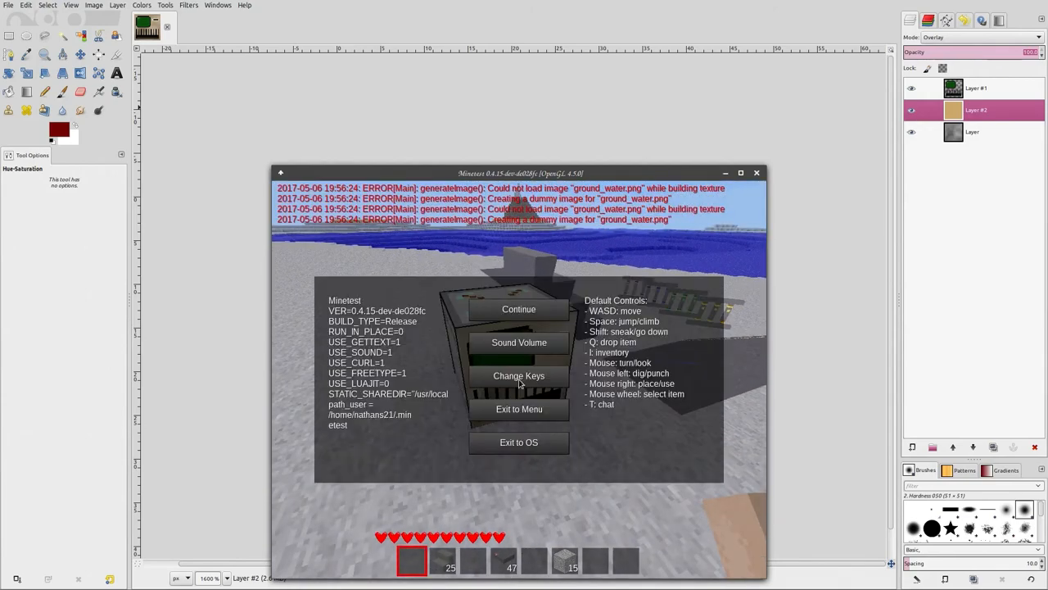
mouse_move(596, 416)
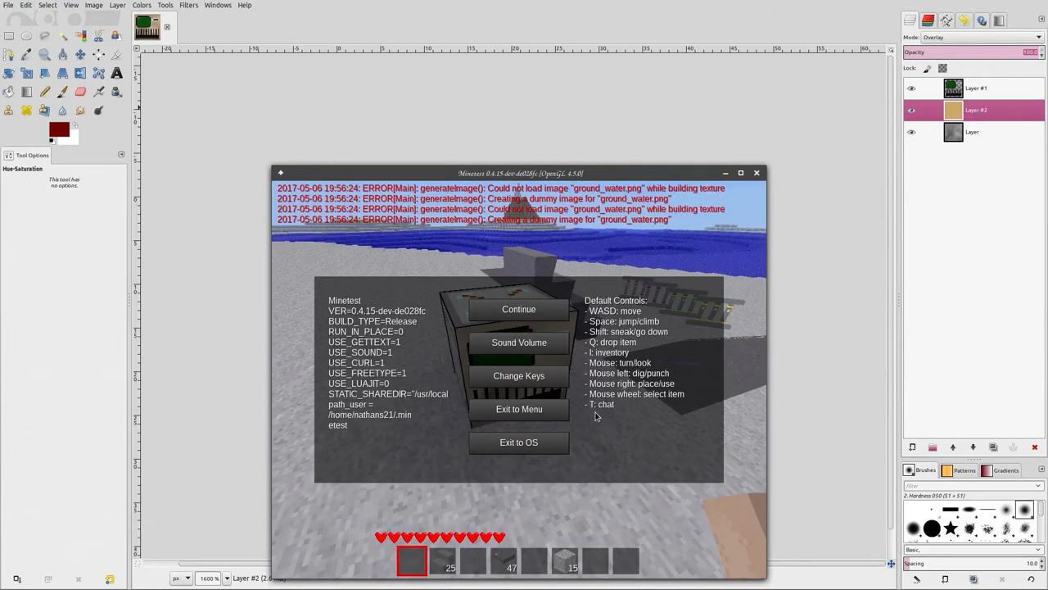
click(518, 442)
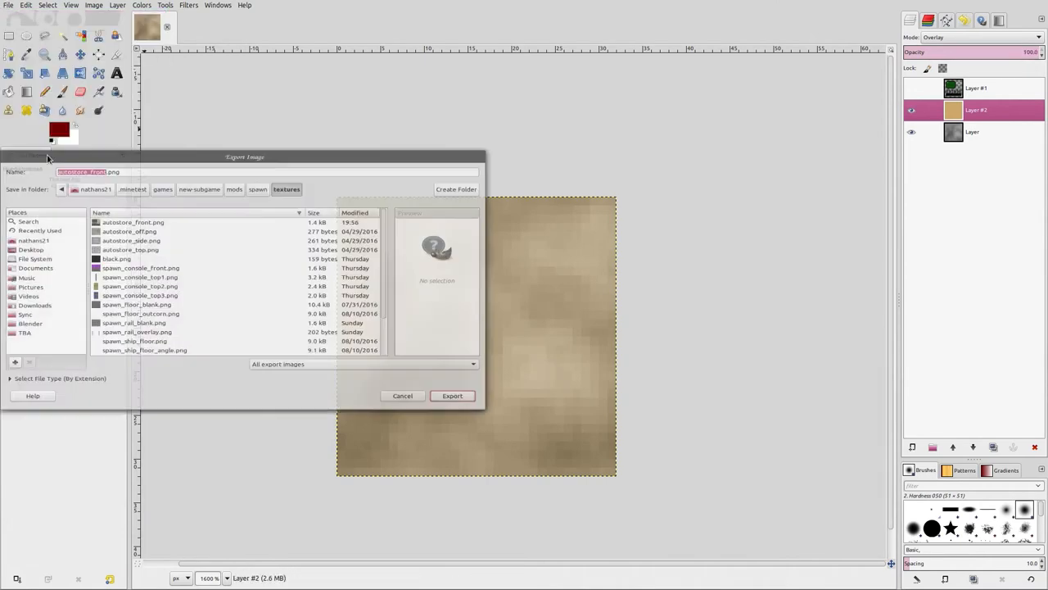
Export the tan background over autostore_side.png, replacing the existing file
click(128, 231)
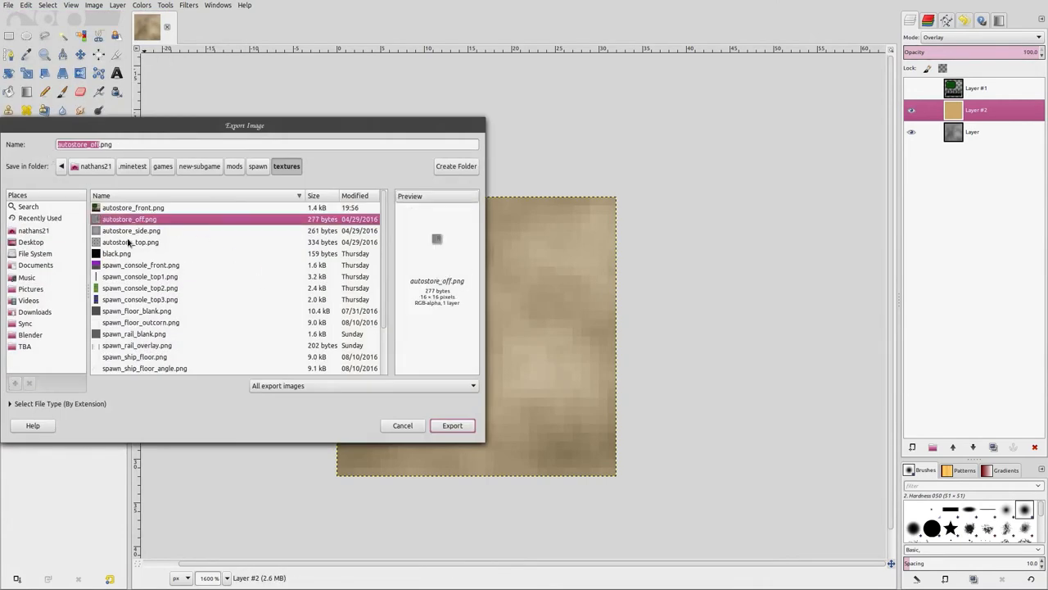
click(452, 425)
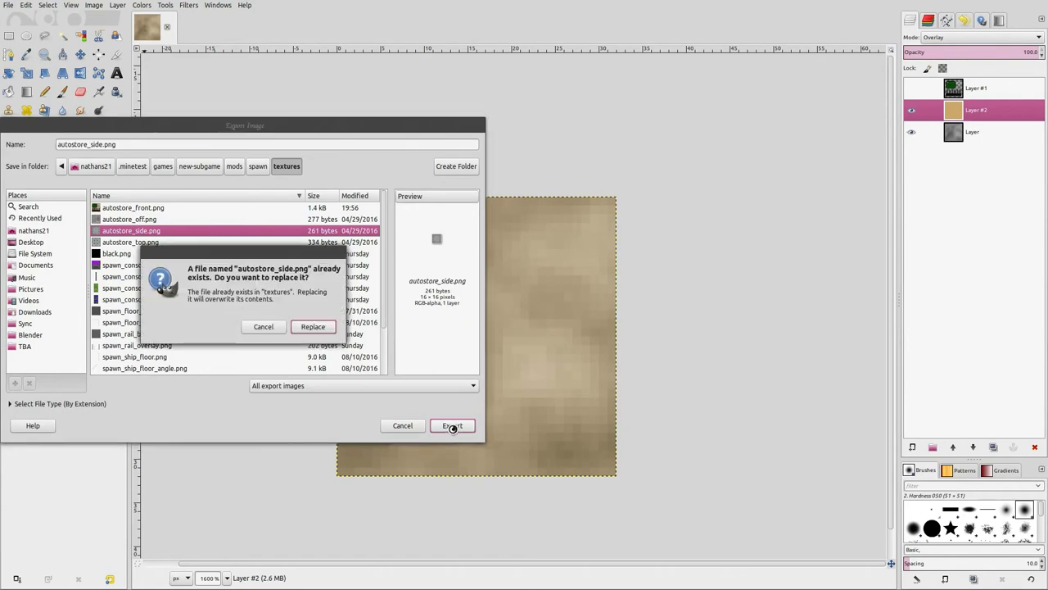
click(312, 326)
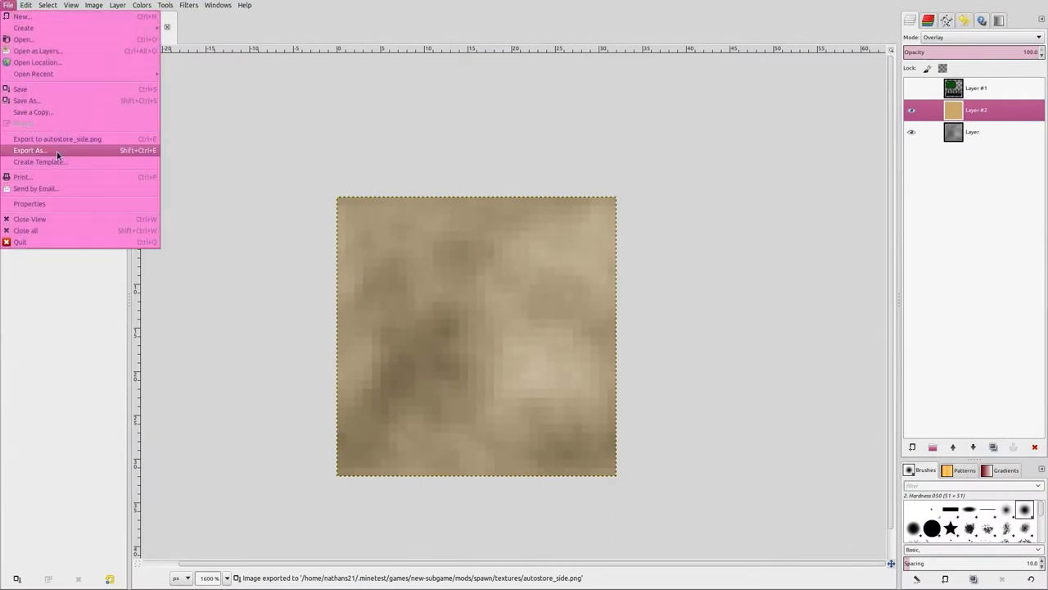
Export the same background over autostore_top.png, replacing the existing file
click(29, 150)
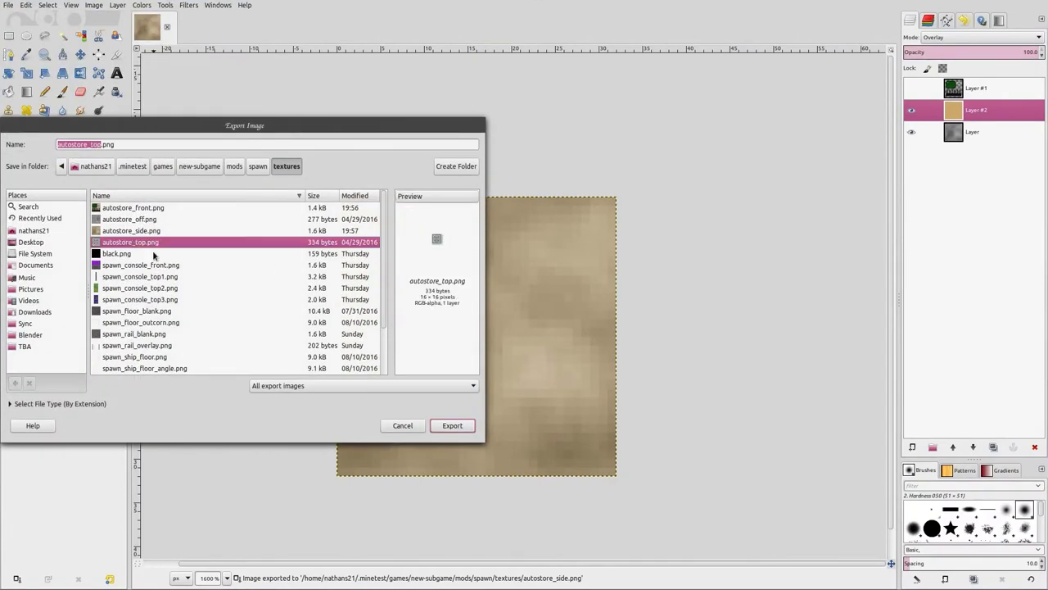
click(452, 425)
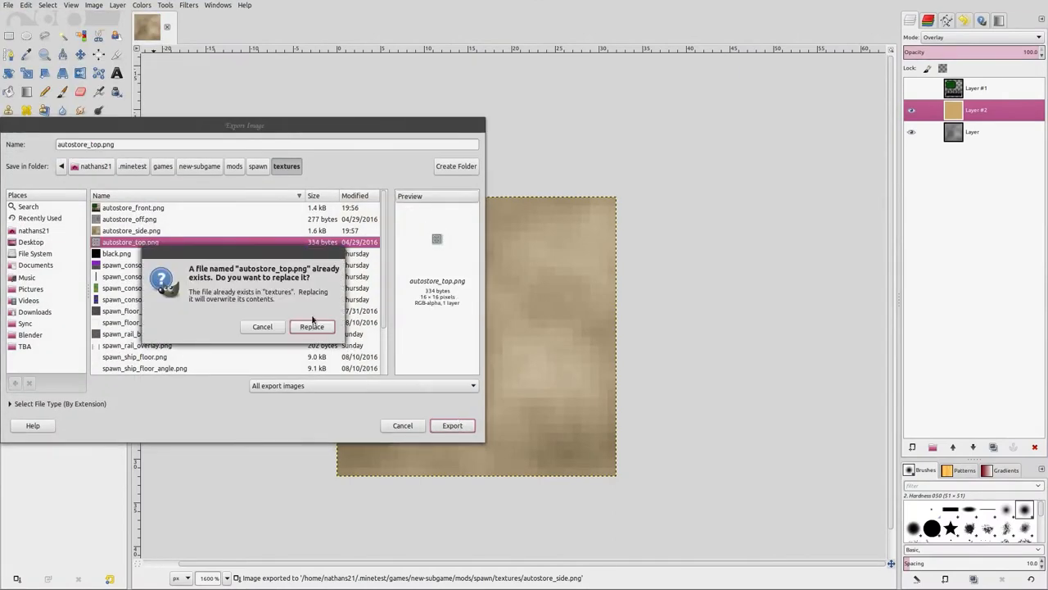
click(312, 326)
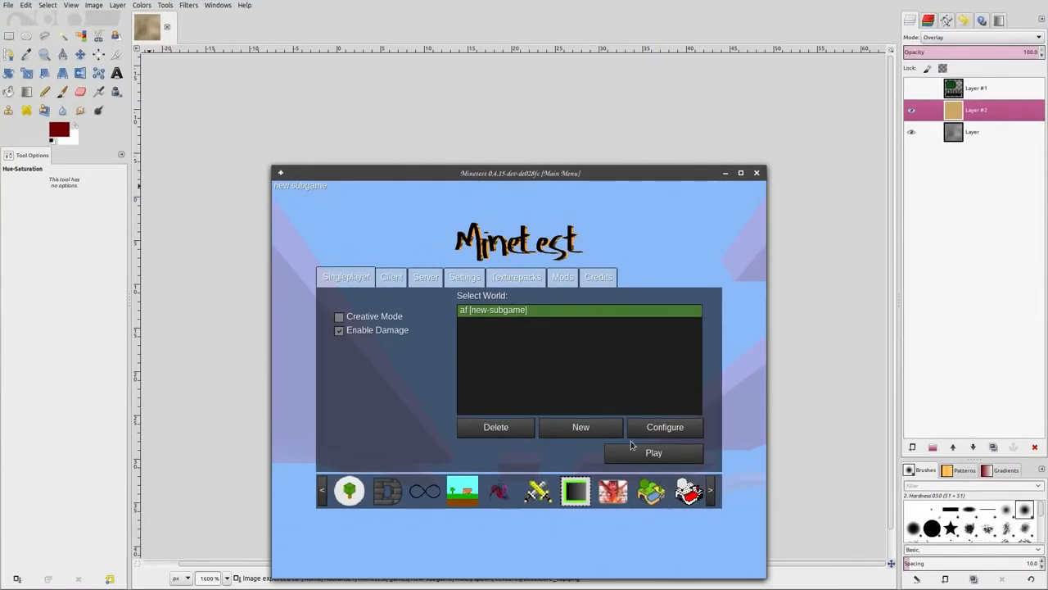
Enter the world, look at the tan machine, and type /giveme spawn:vending in chat
click(654, 452)
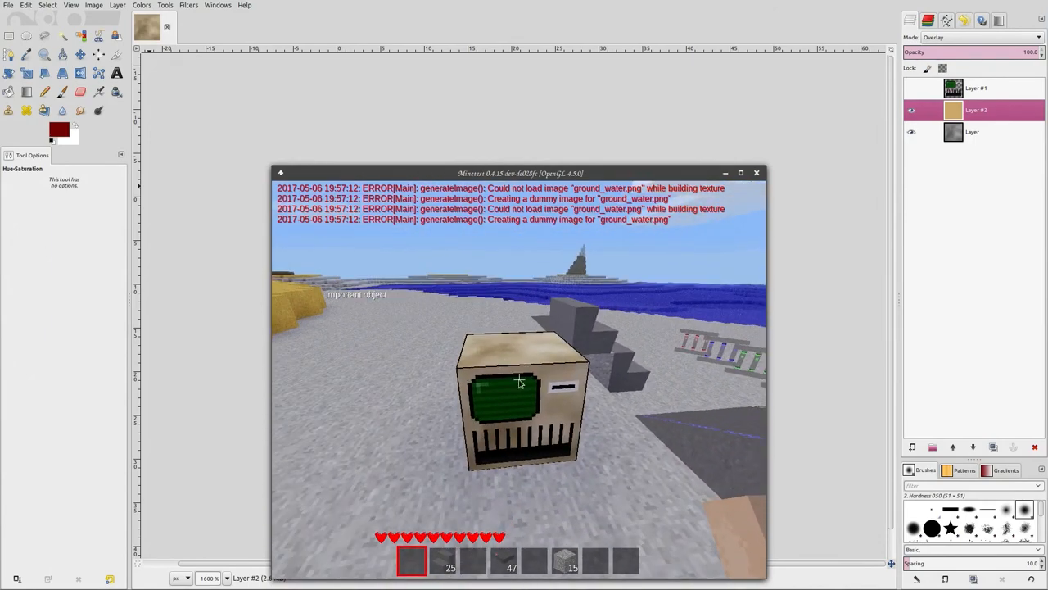
drag(520, 173, 825, 157)
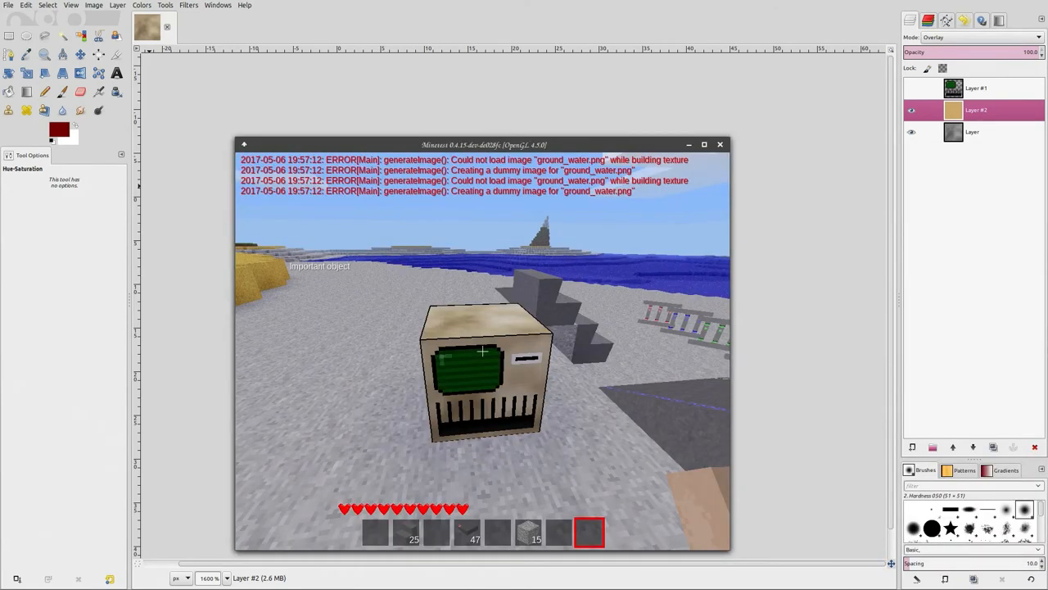
text(/giveme)
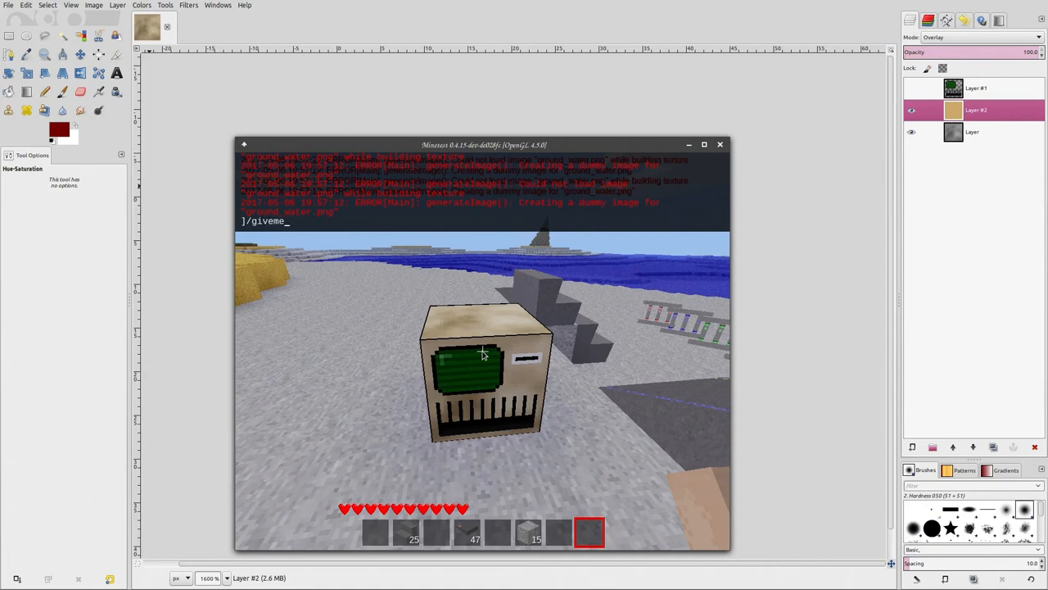
text(spawn:)
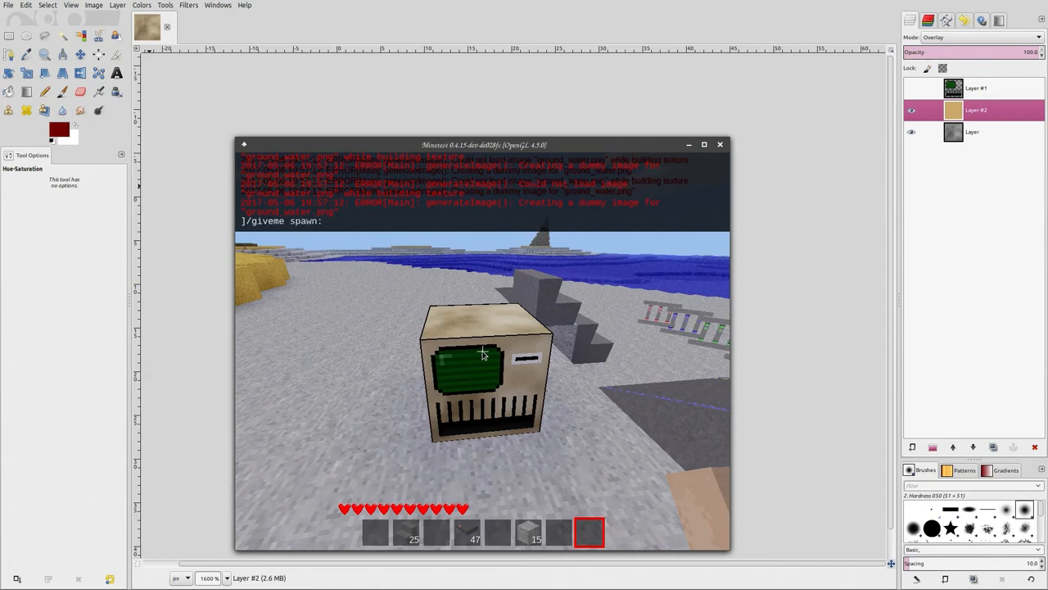
text(vending)
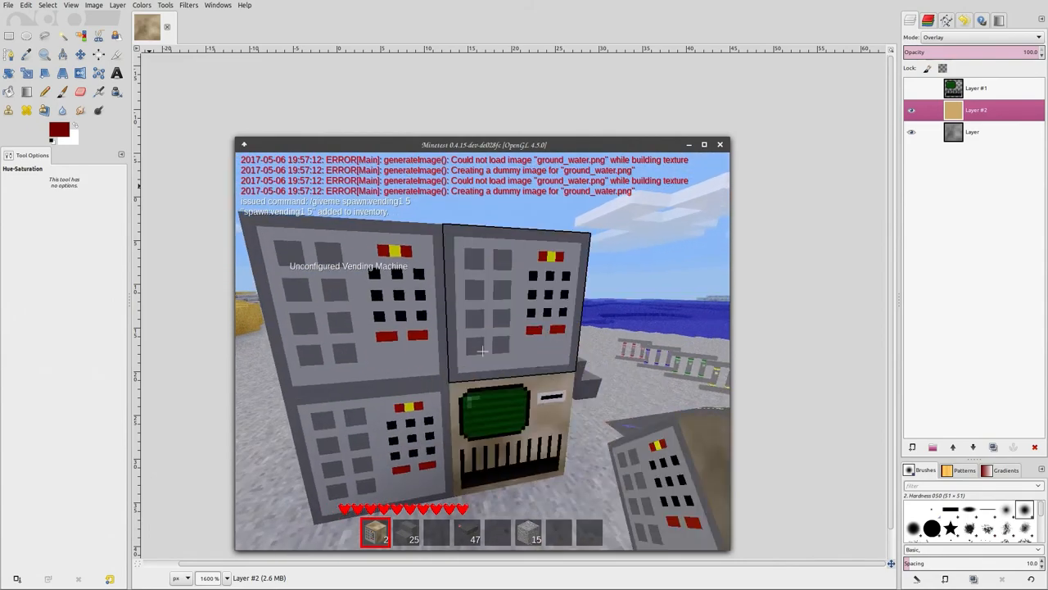
Show Layer #1, fill the screen black with Bucket Fill, and set up the Pencil
key(Escape)
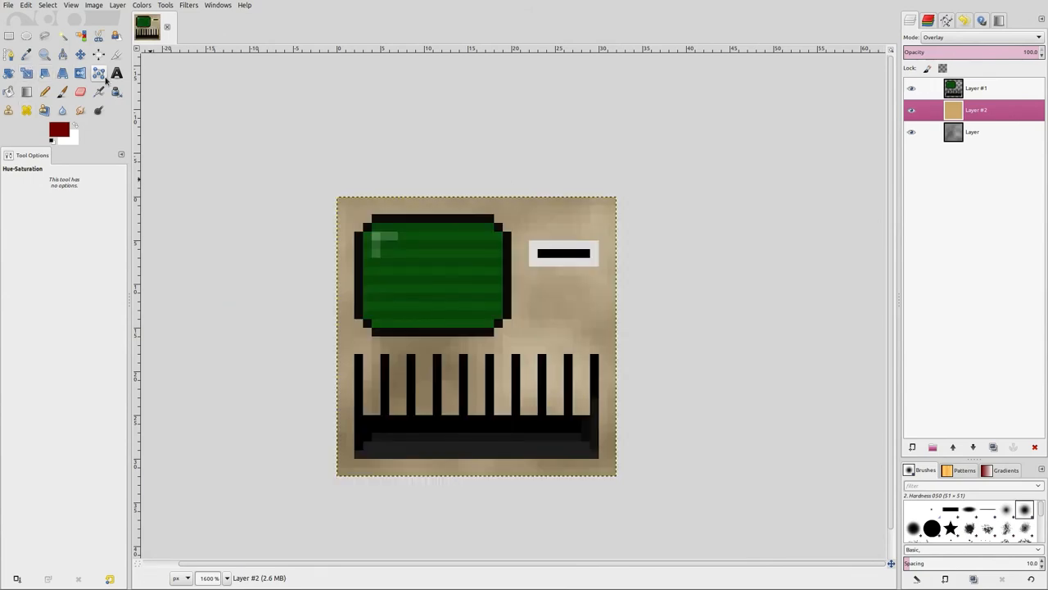
click(98, 73)
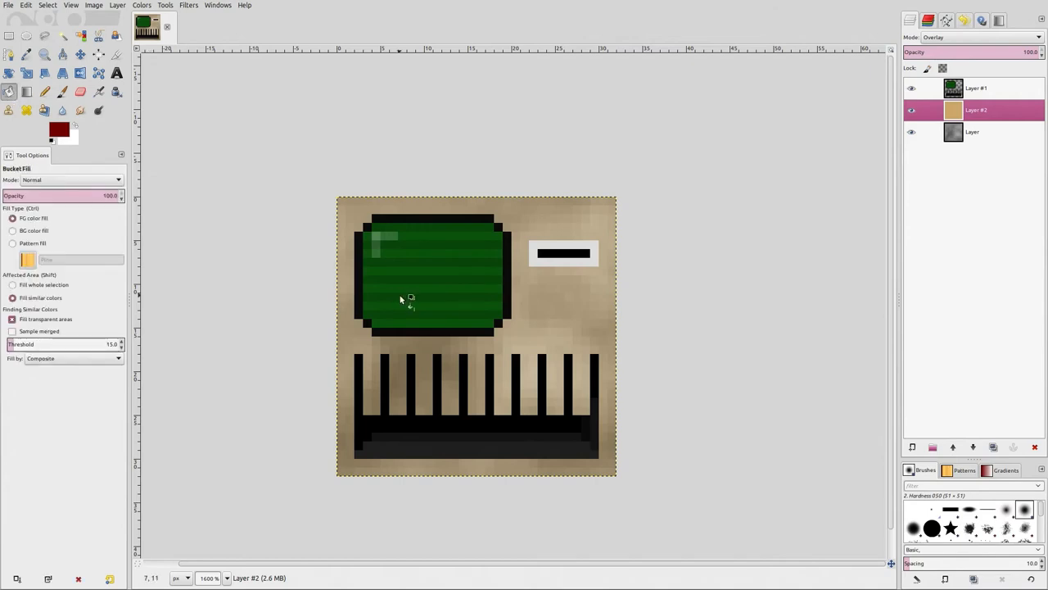
click(976, 88)
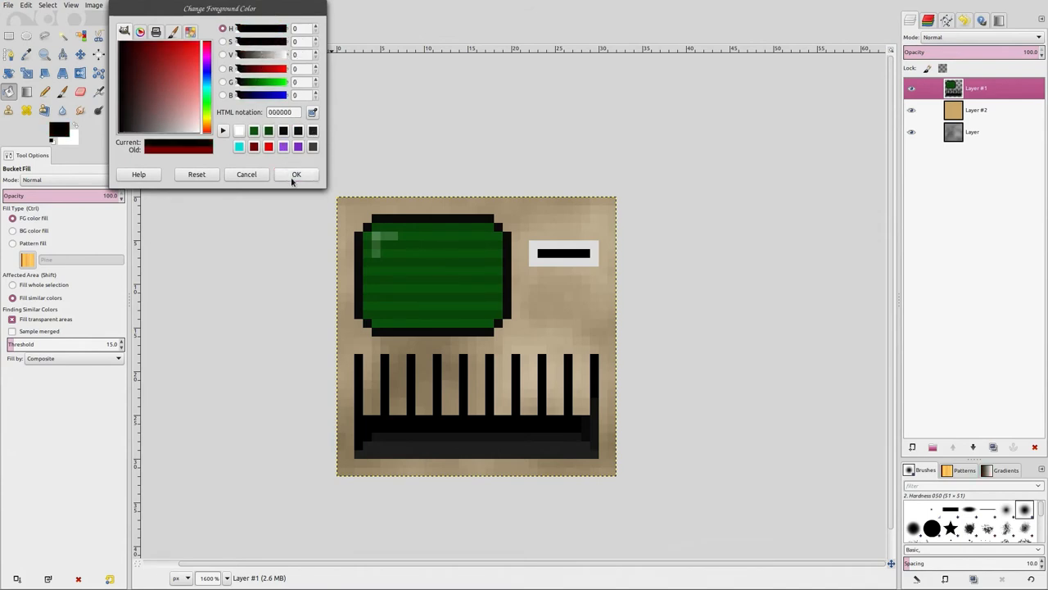
click(296, 174)
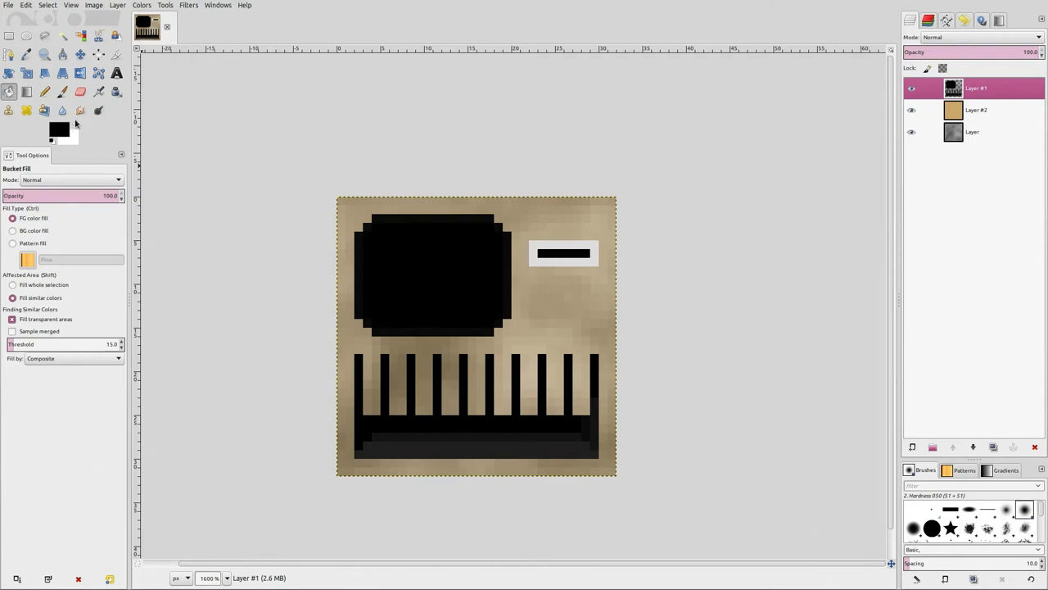
click(63, 92)
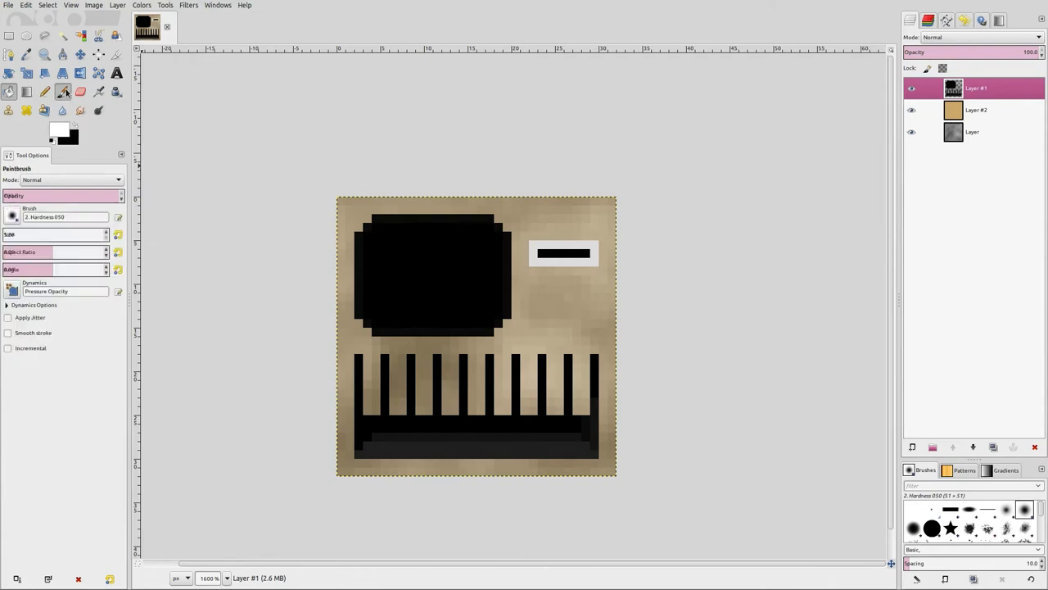
click(44, 92)
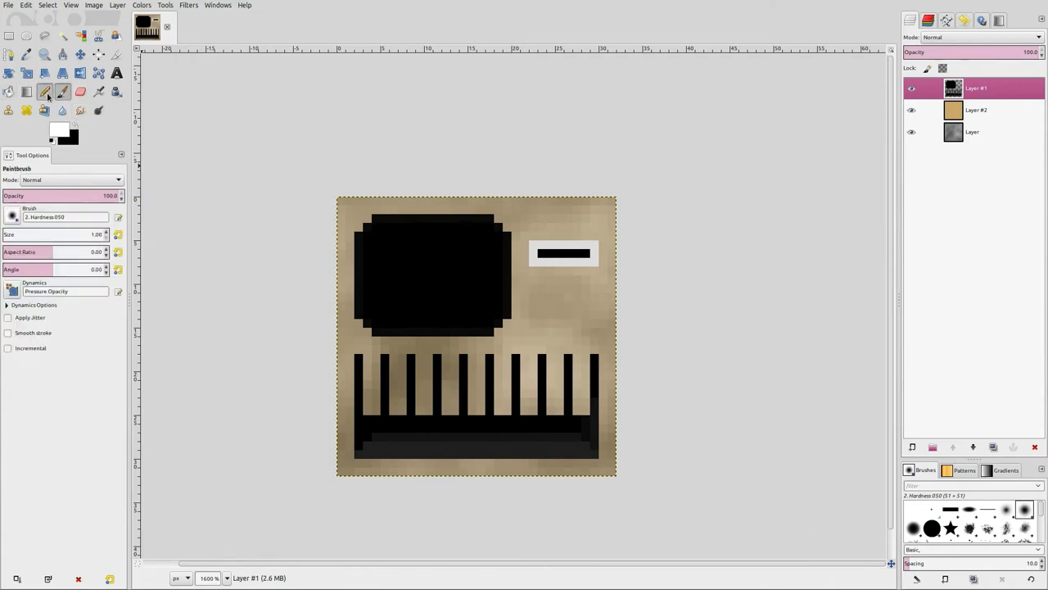
click(44, 91)
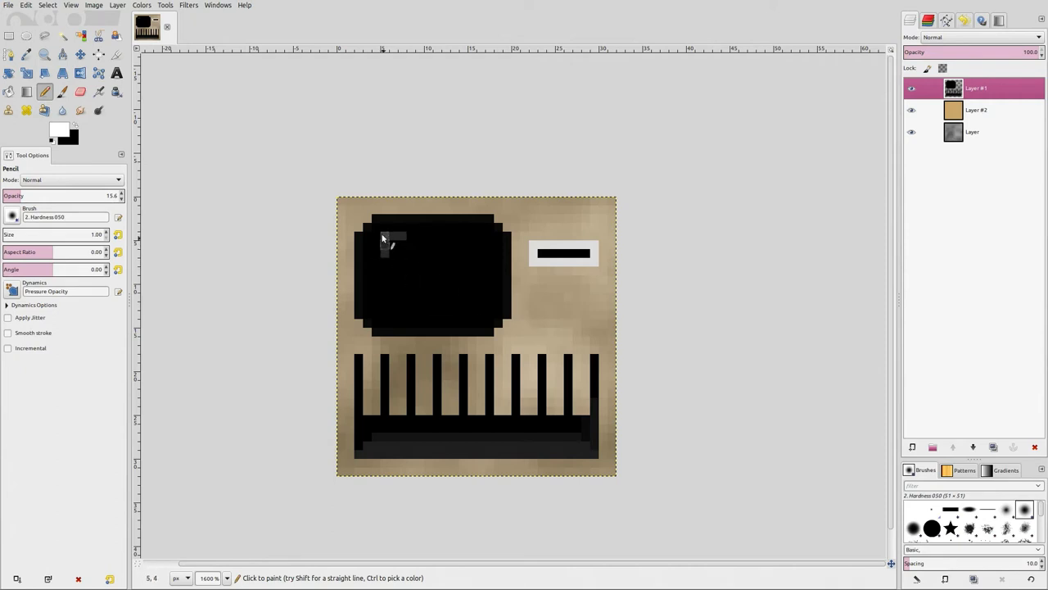
mouse_move(393, 228)
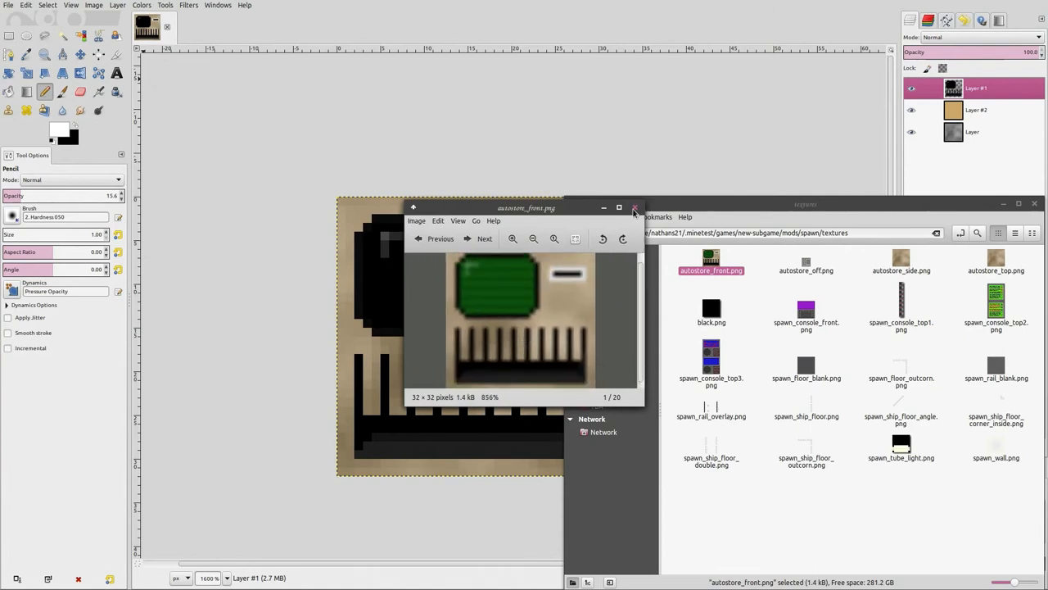
Close the preview, toggle Layer #1 visibility, and overwrite the front texture PNG
click(635, 207)
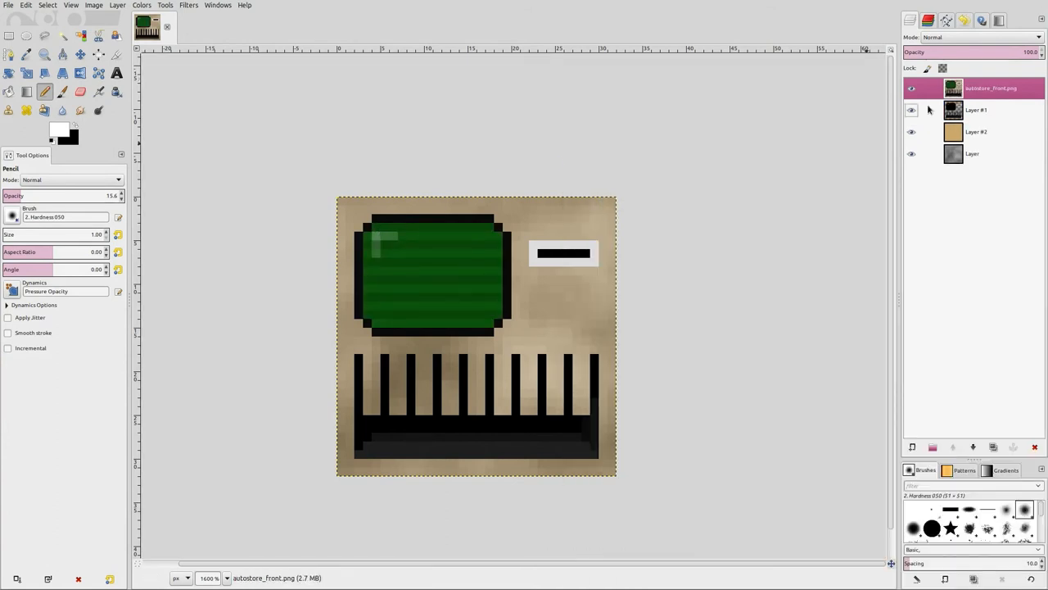
click(976, 110)
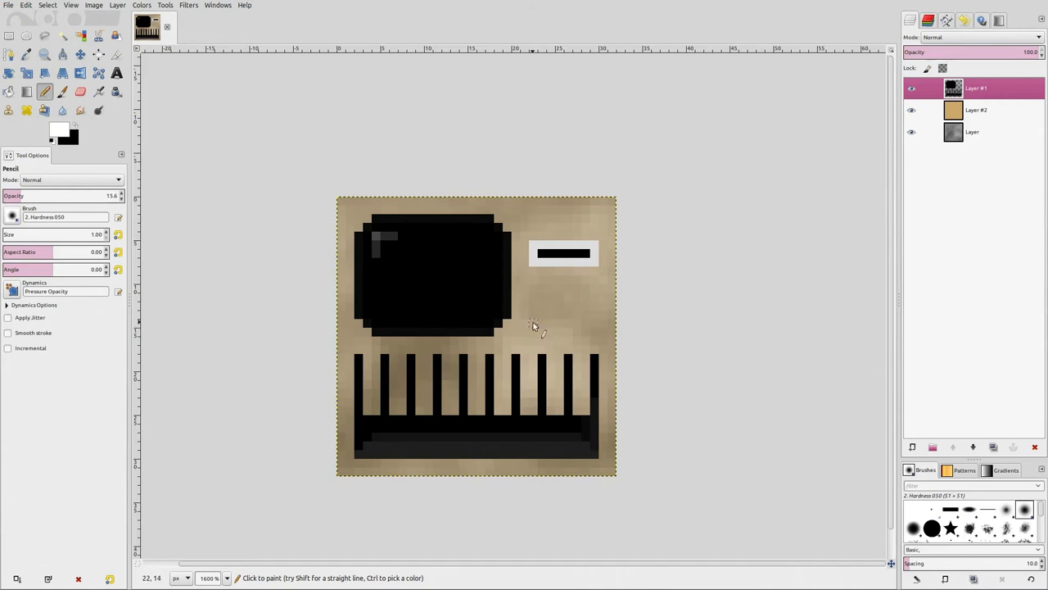
click(9, 4)
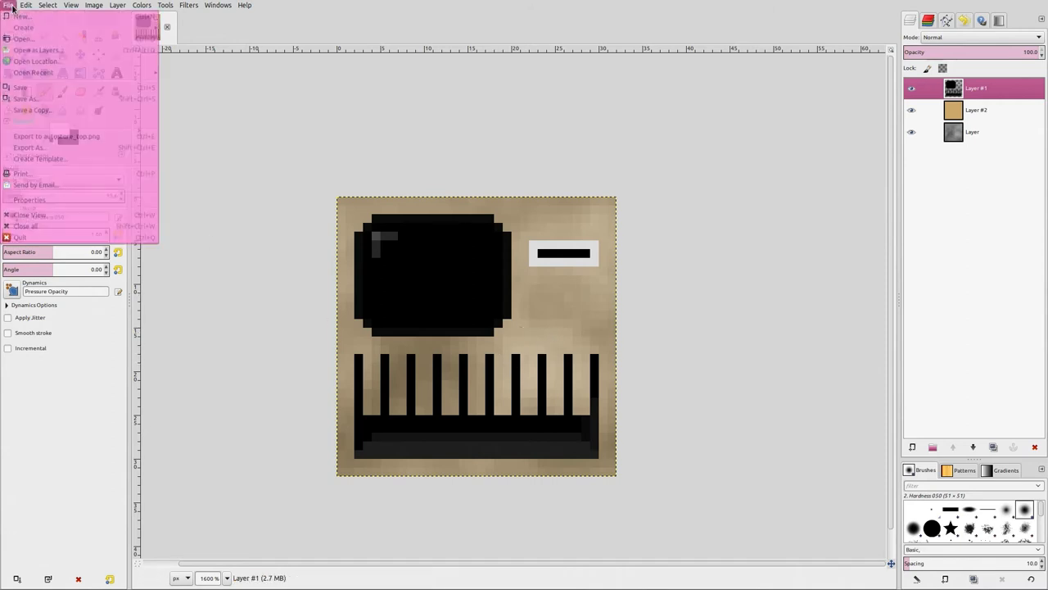
click(28, 147)
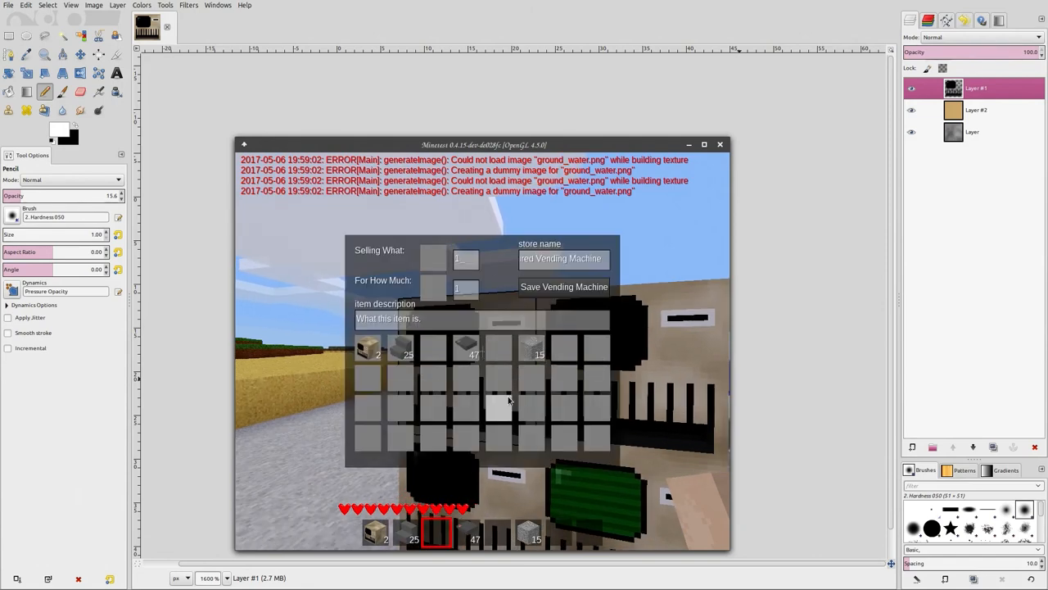
Stock the item, add the 'should not be sold' description, name it 'Ultimate hack machine', and save
click(563, 287)
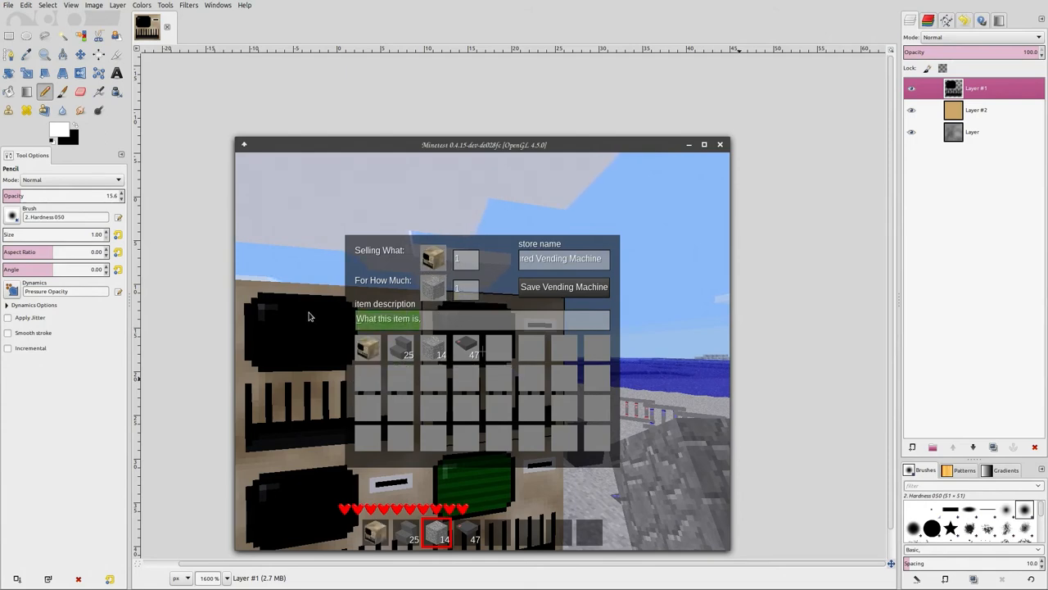
mouse_move(575, 335)
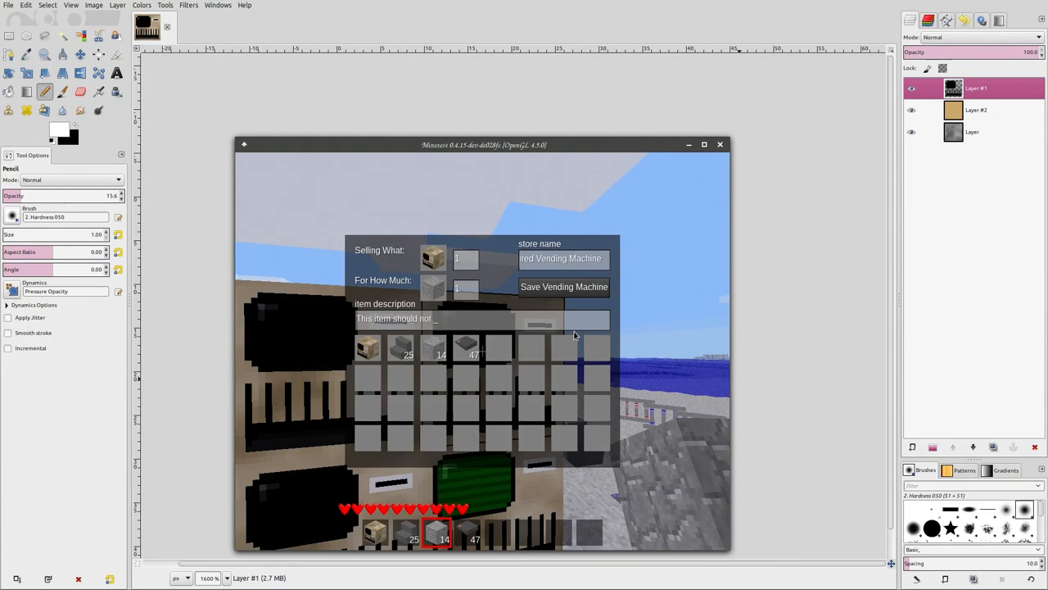
text(be sou)
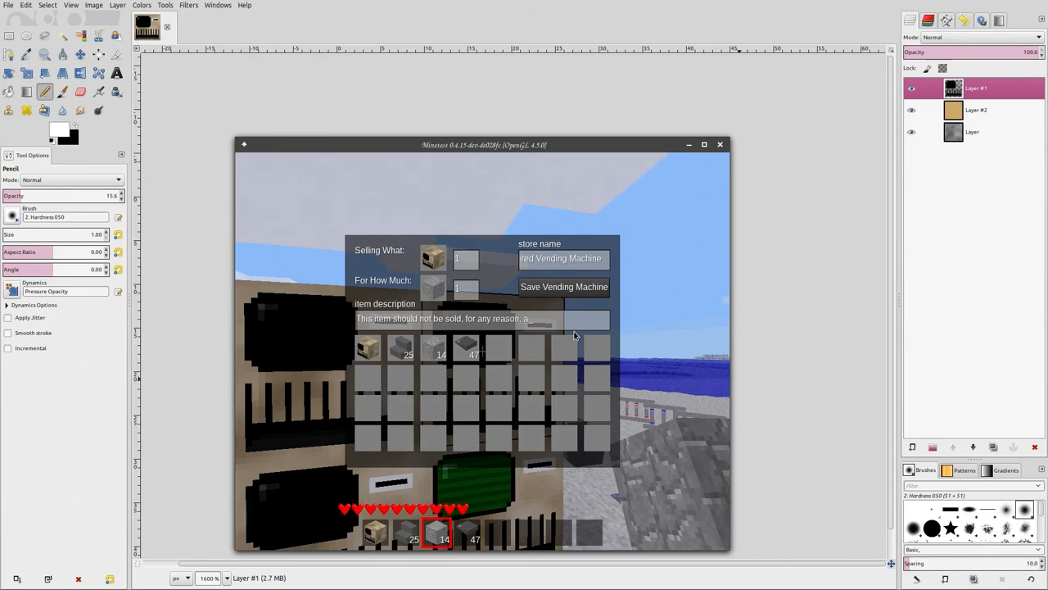
text(at any time.)
click(564, 259)
text(U)
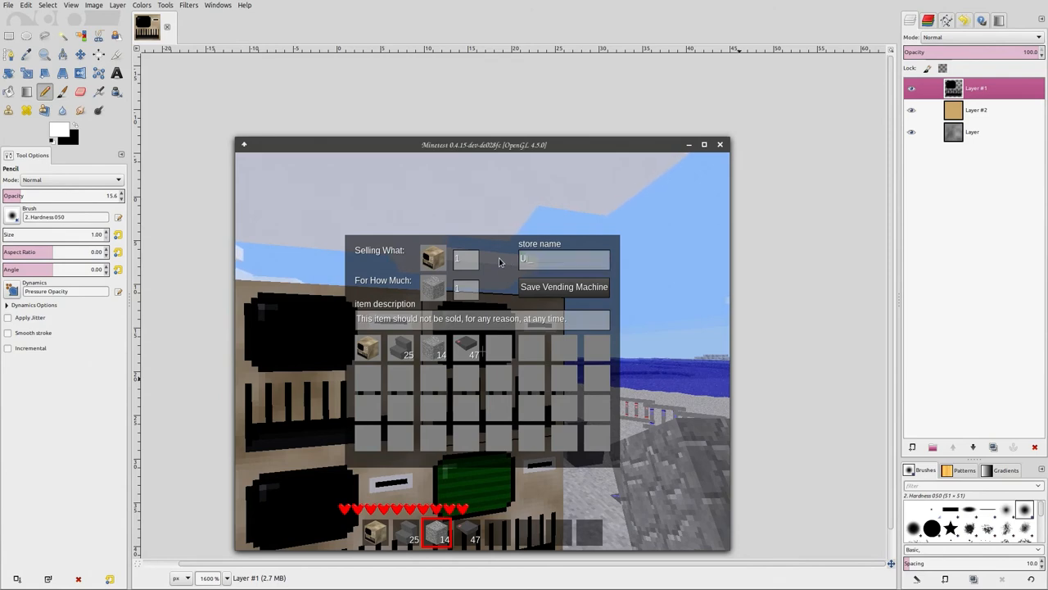
text(ltimate hack machine)
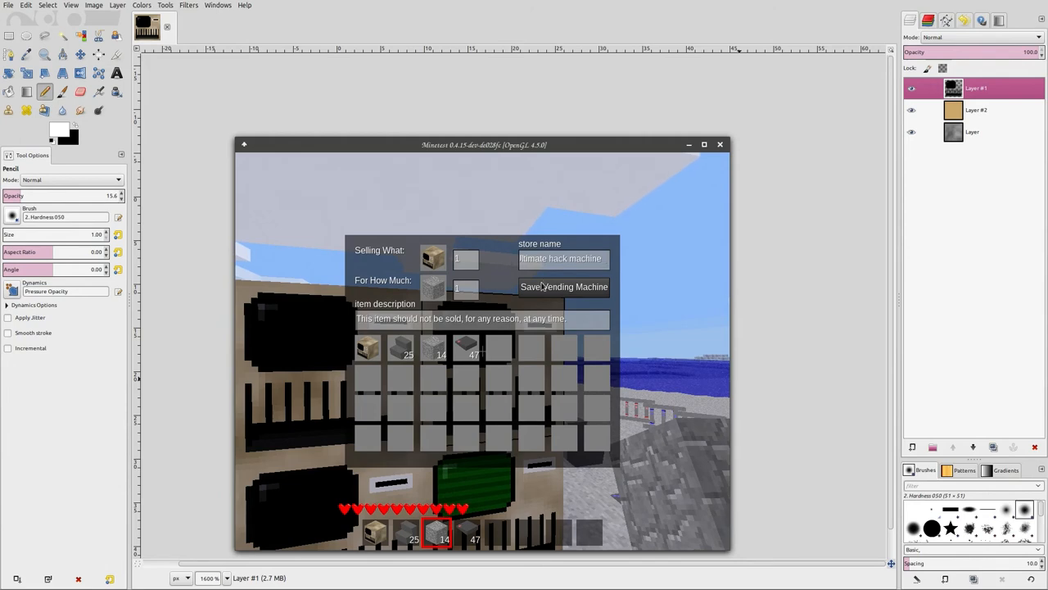
click(564, 287)
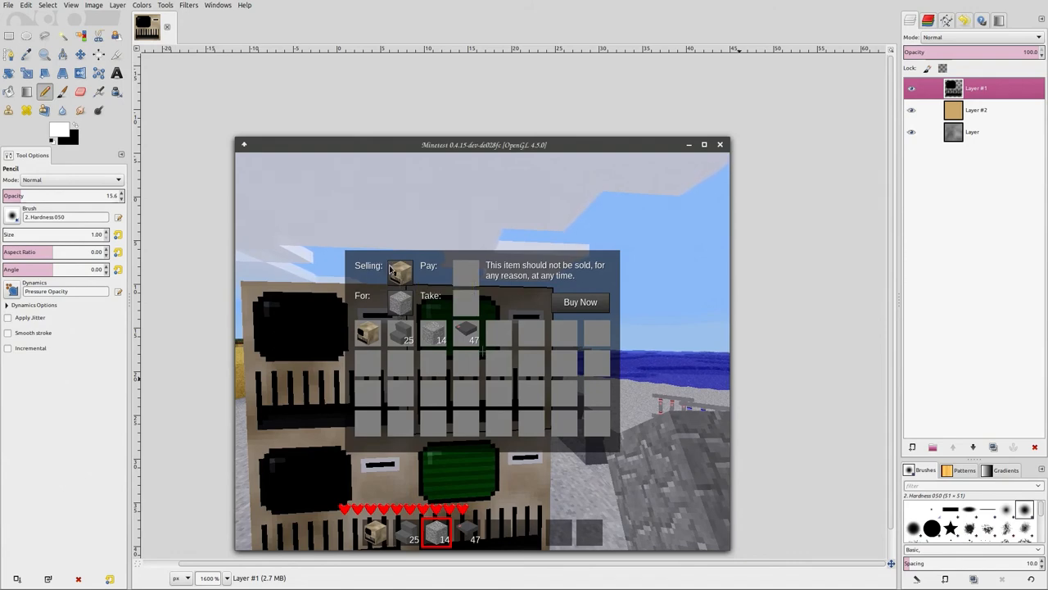
mouse_move(400, 272)
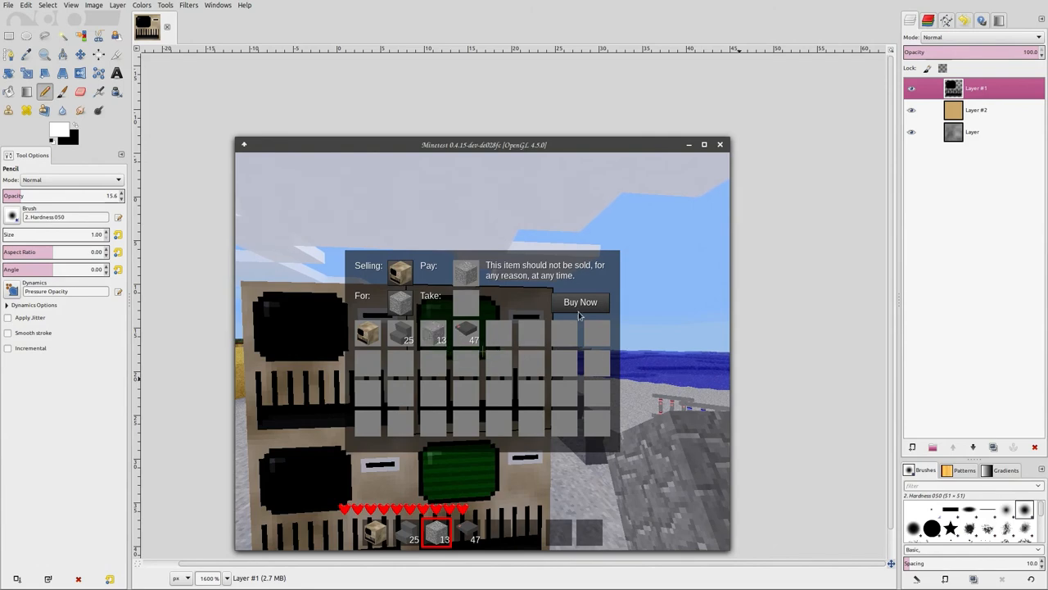
mouse_move(498, 331)
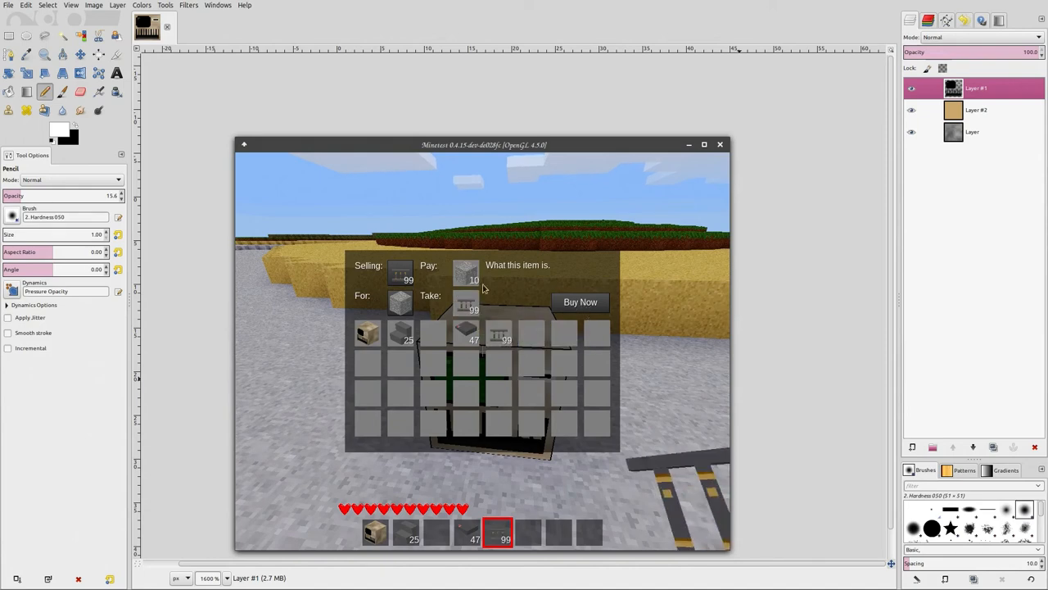
Buy two more stacks of 99 from the vending machine
click(580, 301)
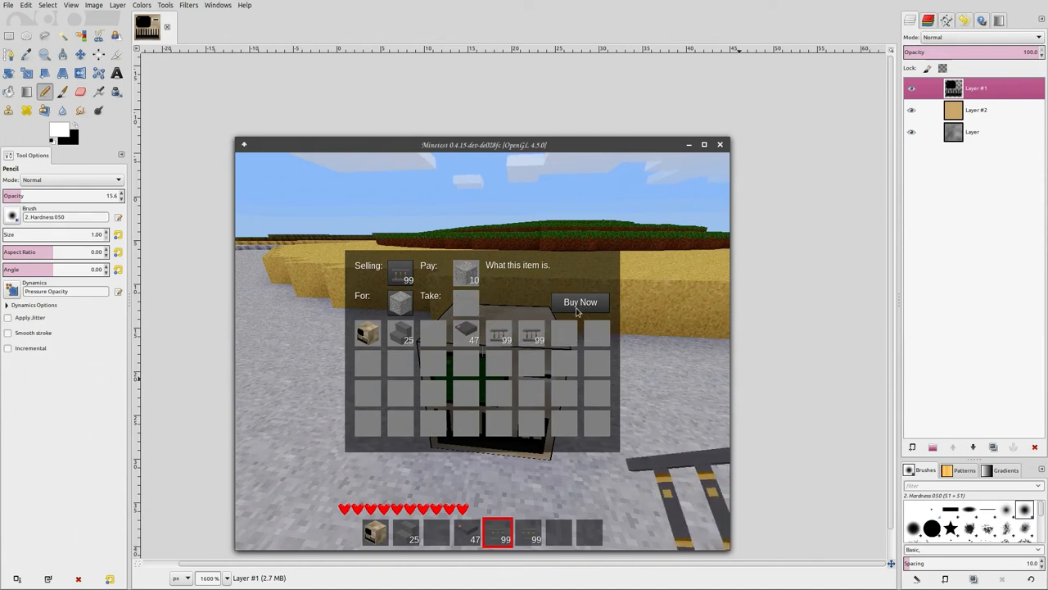
click(581, 302)
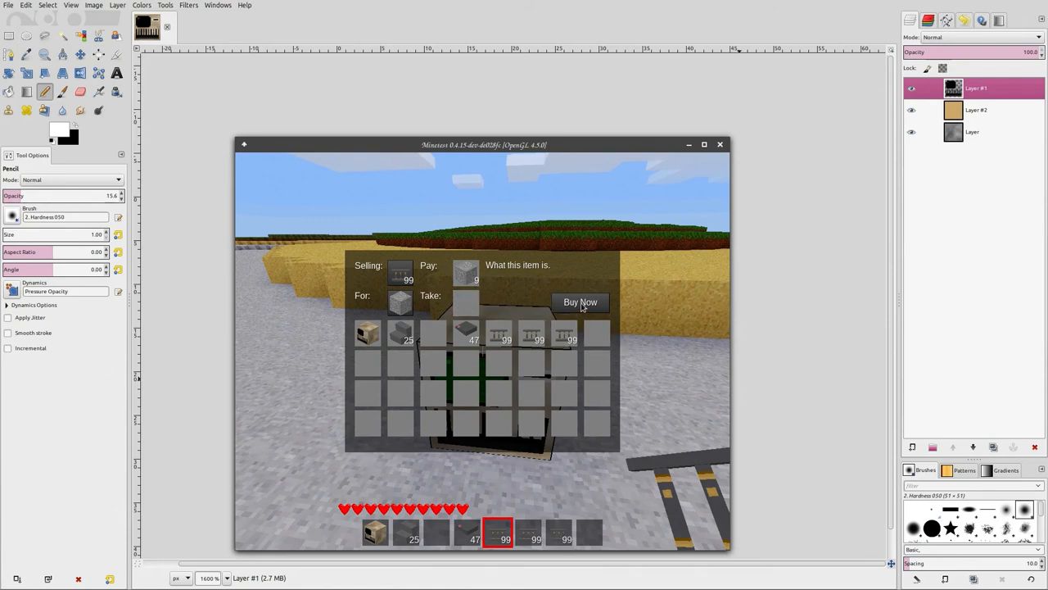
mouse_move(597, 333)
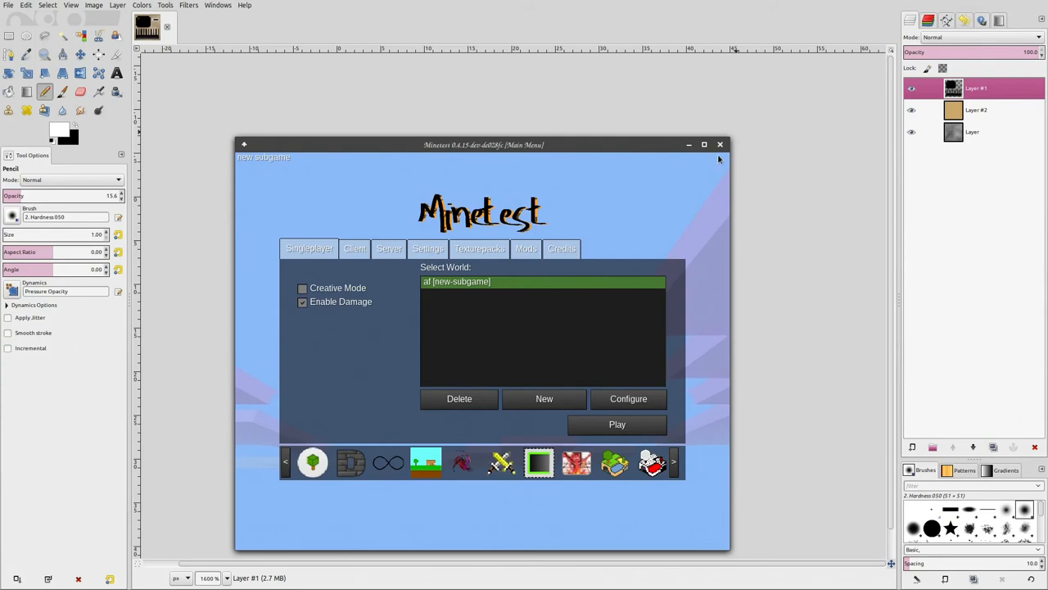
Scroll to the spawn:vending registration and rename the copied block to spawn:vending_dud
click(720, 145)
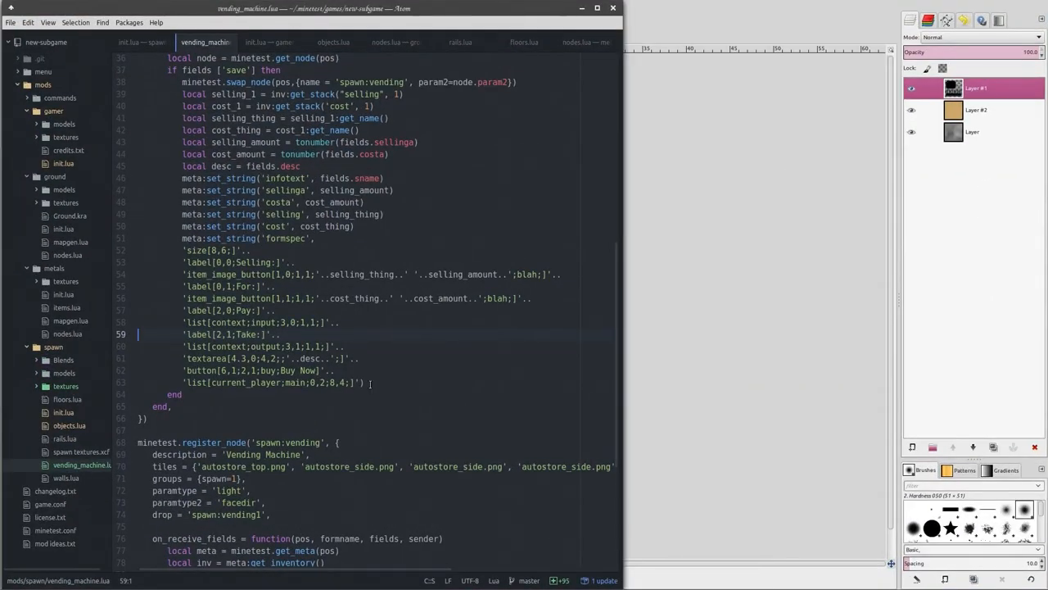
scroll(down, 3)
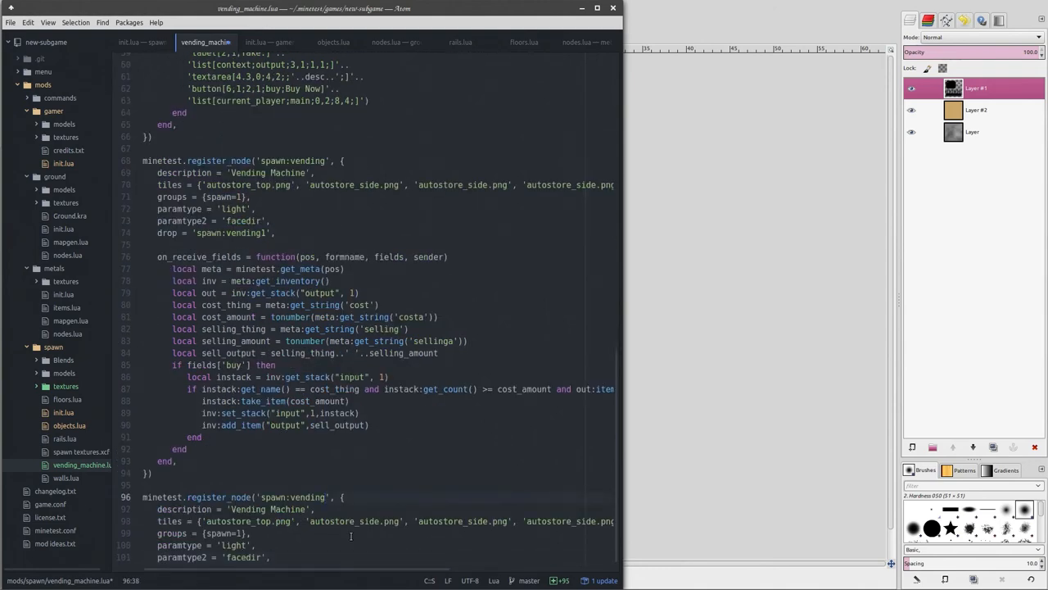
text(_dud)
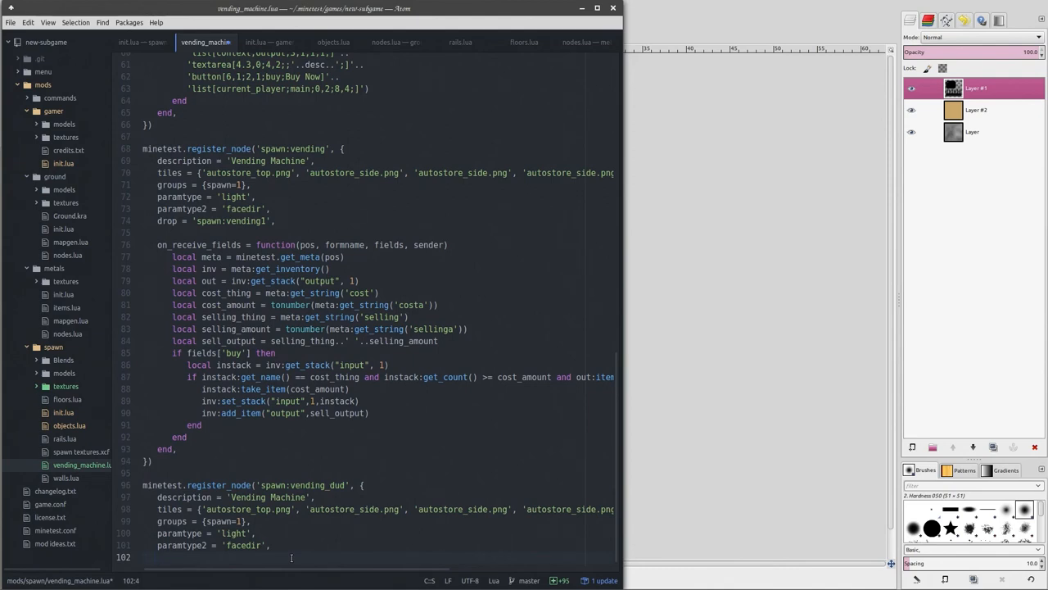
text(end)
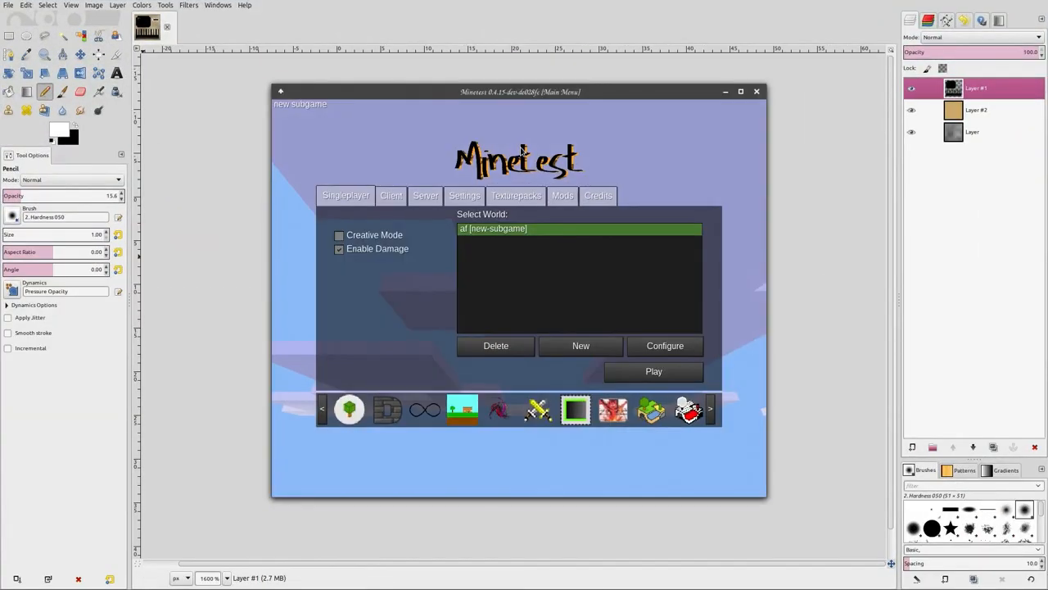
Restart the Minetest world and give five spawn:vending_dud nodes via the giveme chat command
click(654, 371)
text(/)
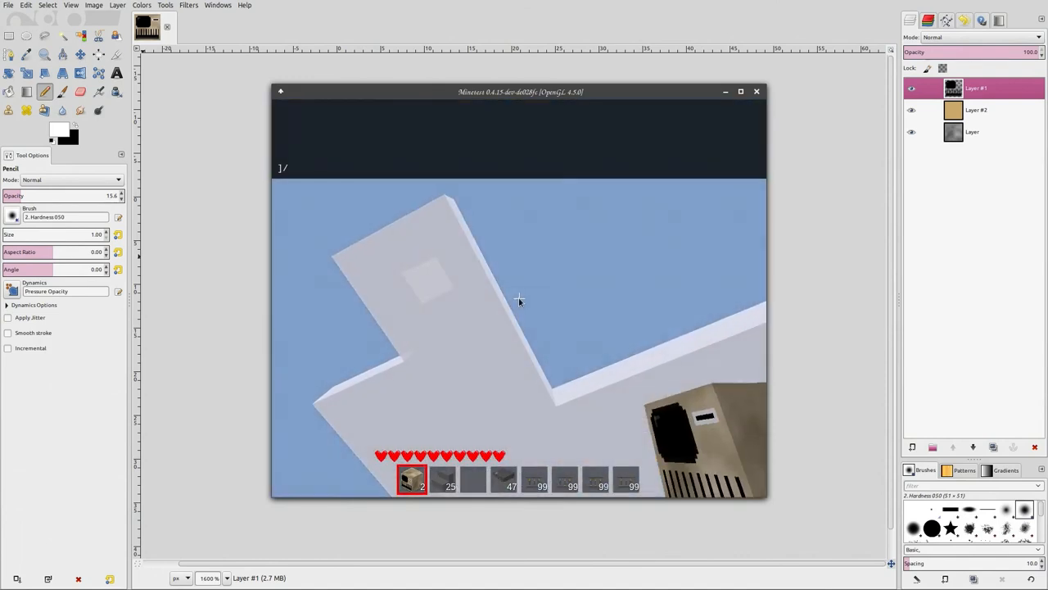
text(giveme spawn:vending)
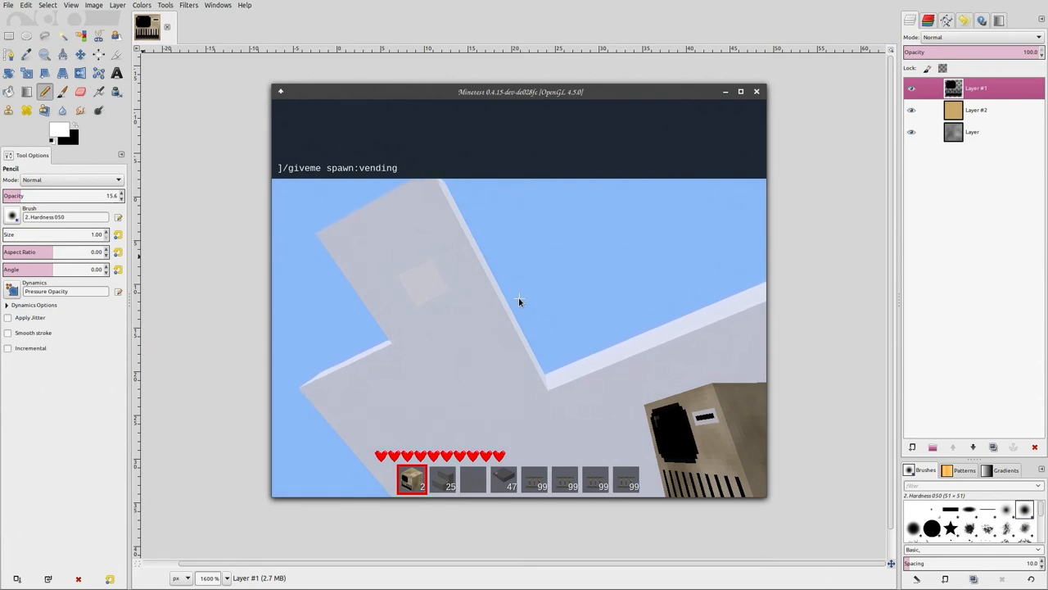
text(_dud)
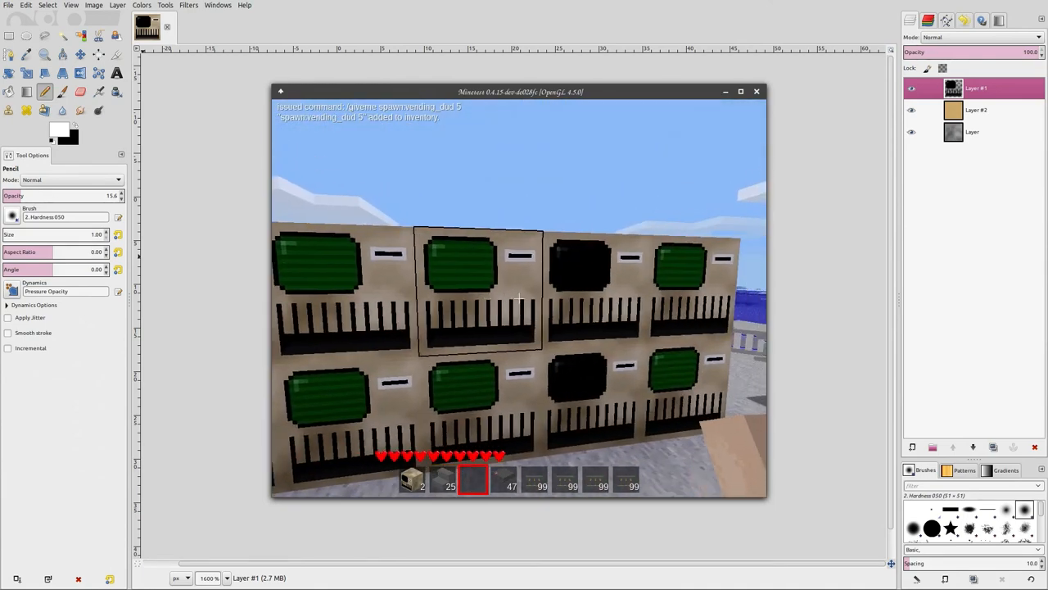
key(Escape)
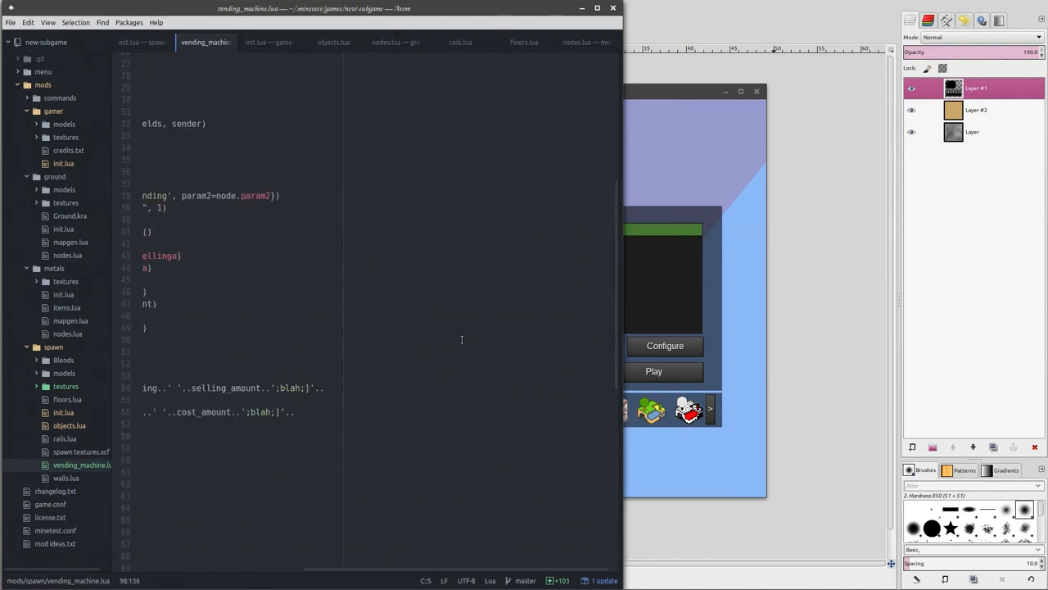
Scroll along the spawn:vending_dud tiles line in vending_machine.lua
scroll(down, 3)
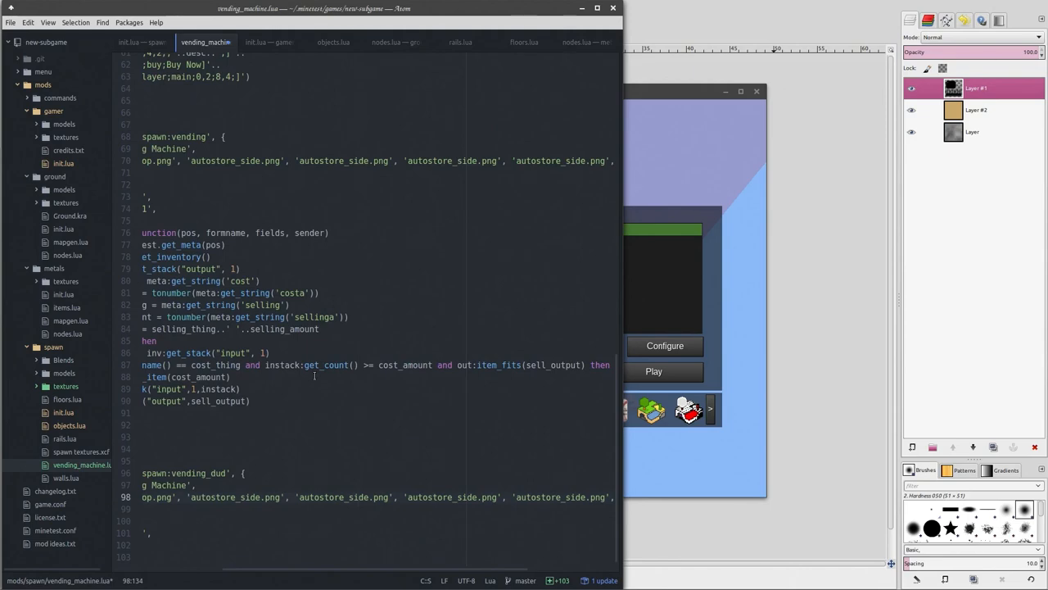
Place the cursor at the end of the vending_dud definition after paramtype2
click(653, 371)
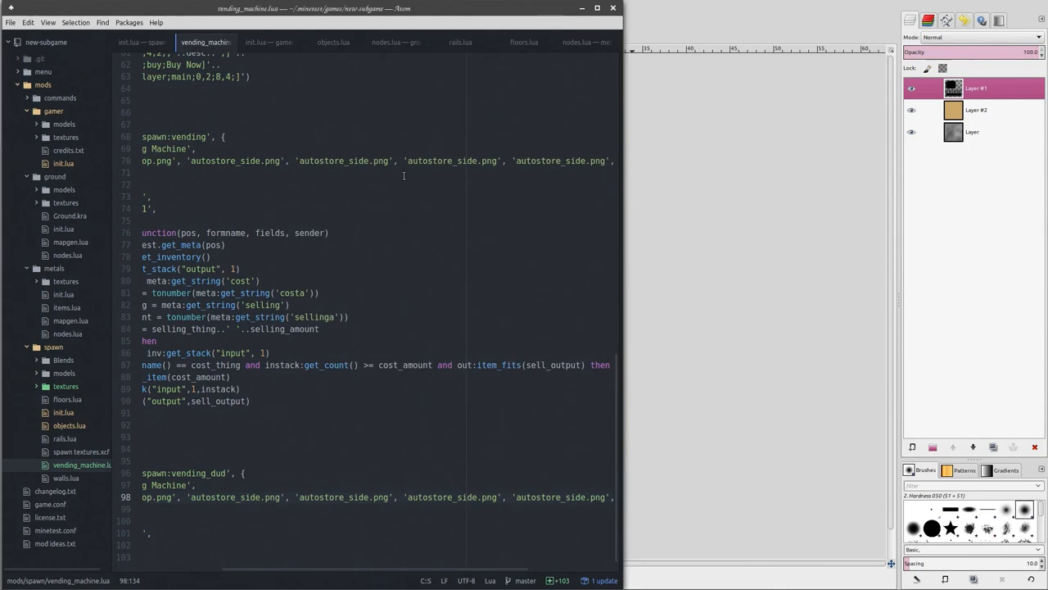
mouse_move(364, 569)
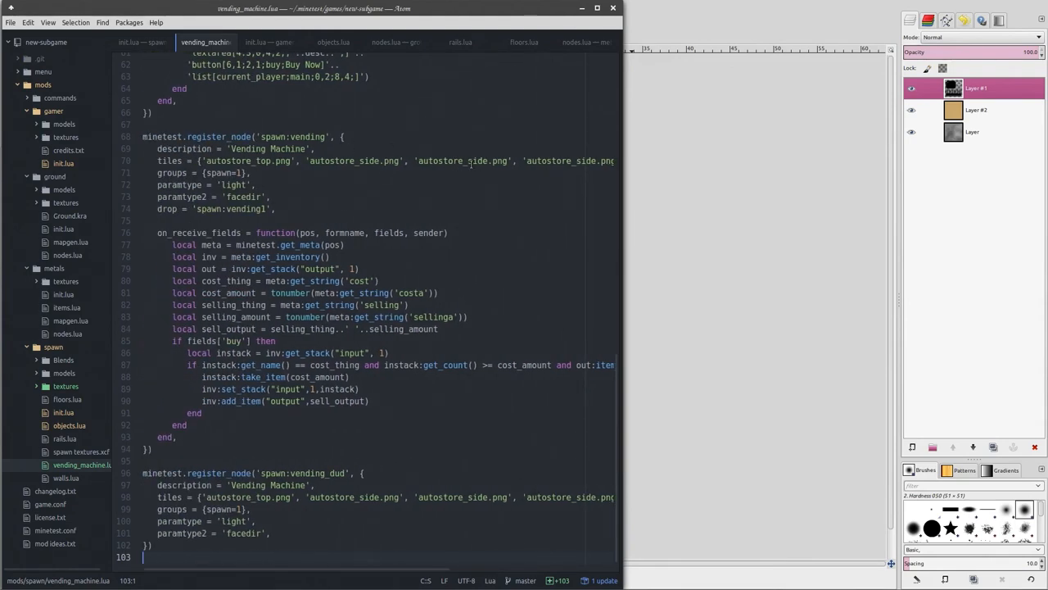
mouse_move(569, 313)
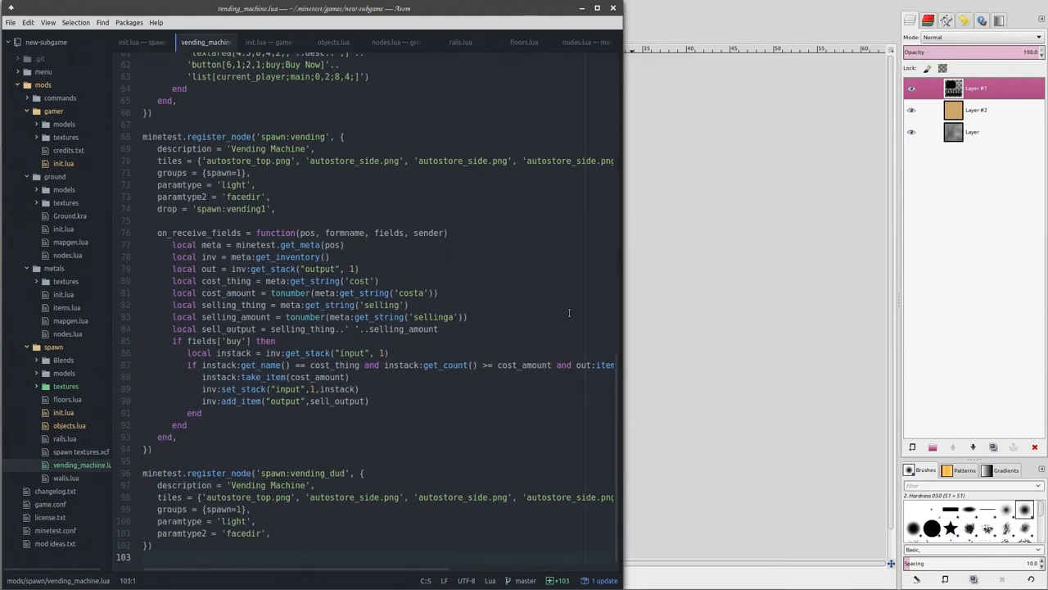